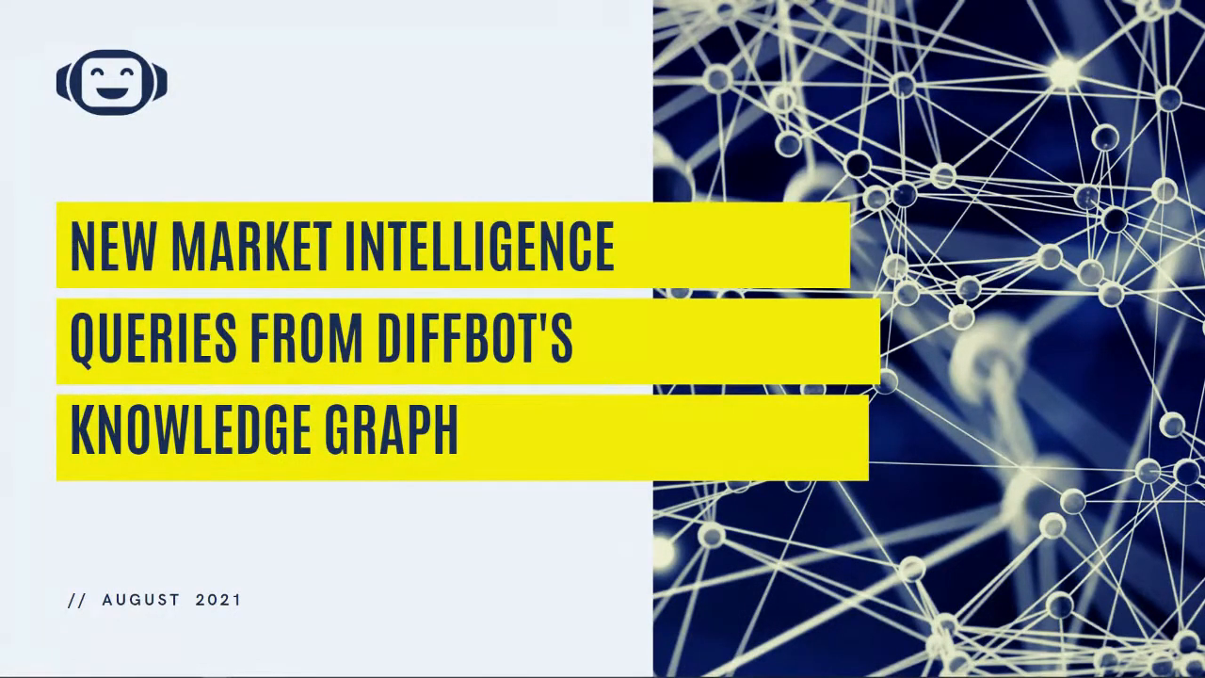
mouse_move(1073, 230)
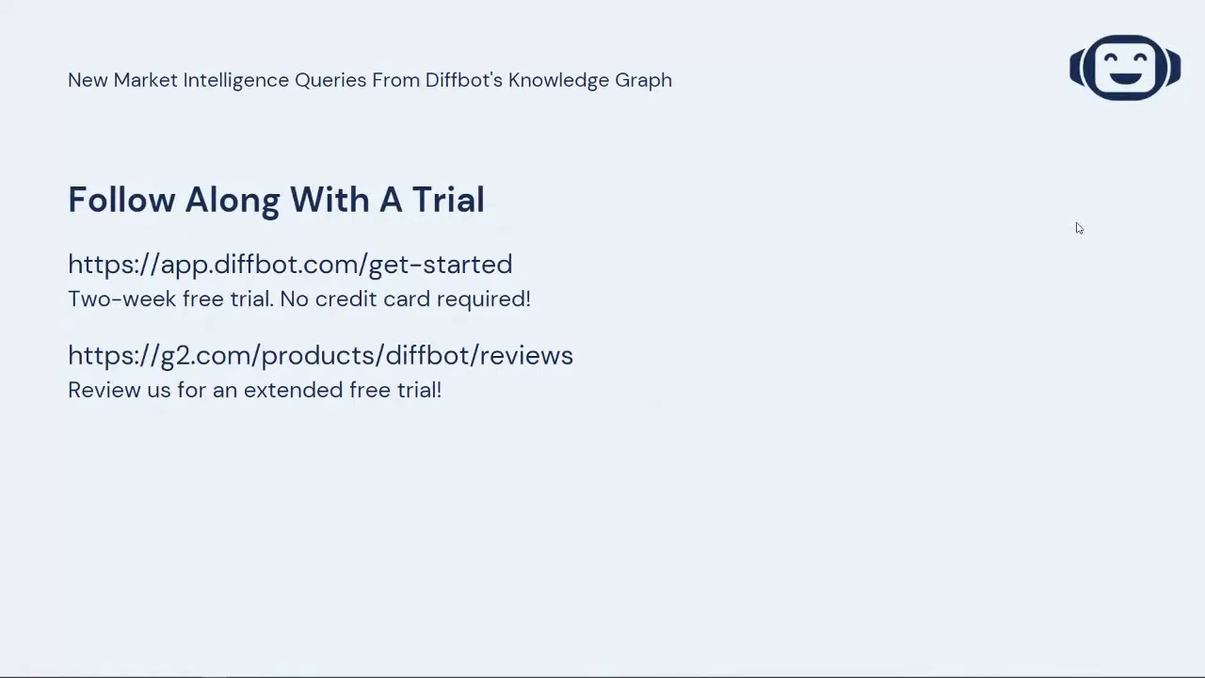
Step: Advance the deck past the title slide to the 'Follow Along With A Trial' slide
left_click(997, 207)
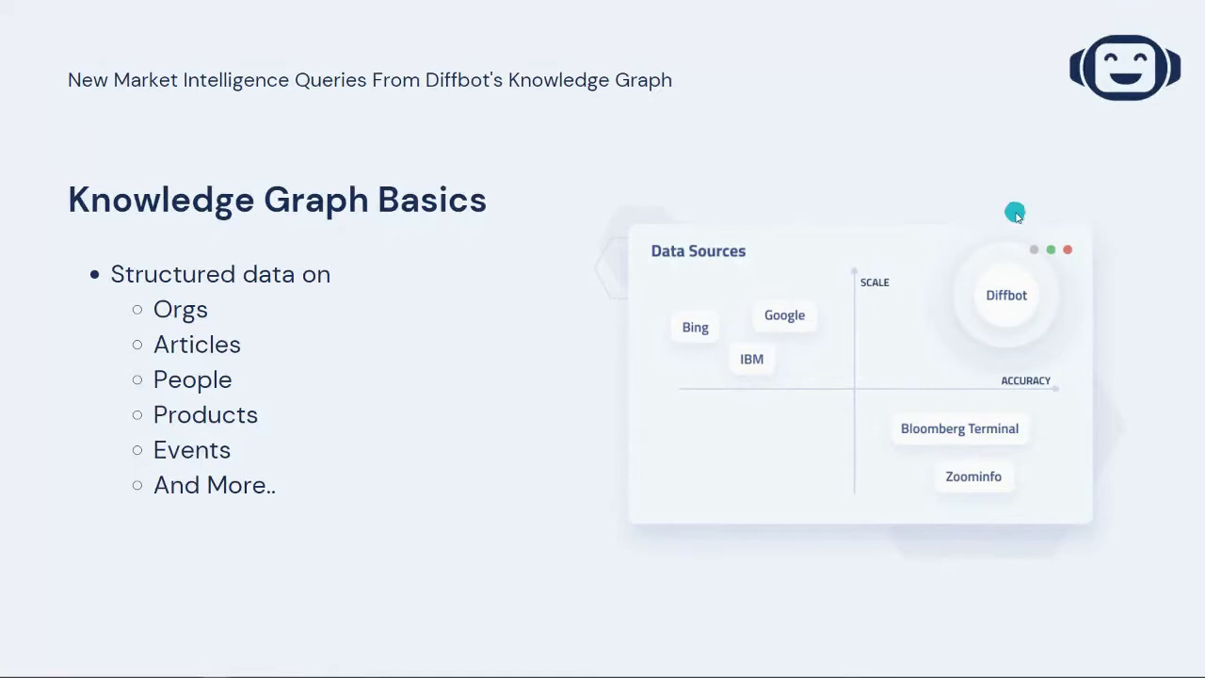
mouse_move(1017, 218)
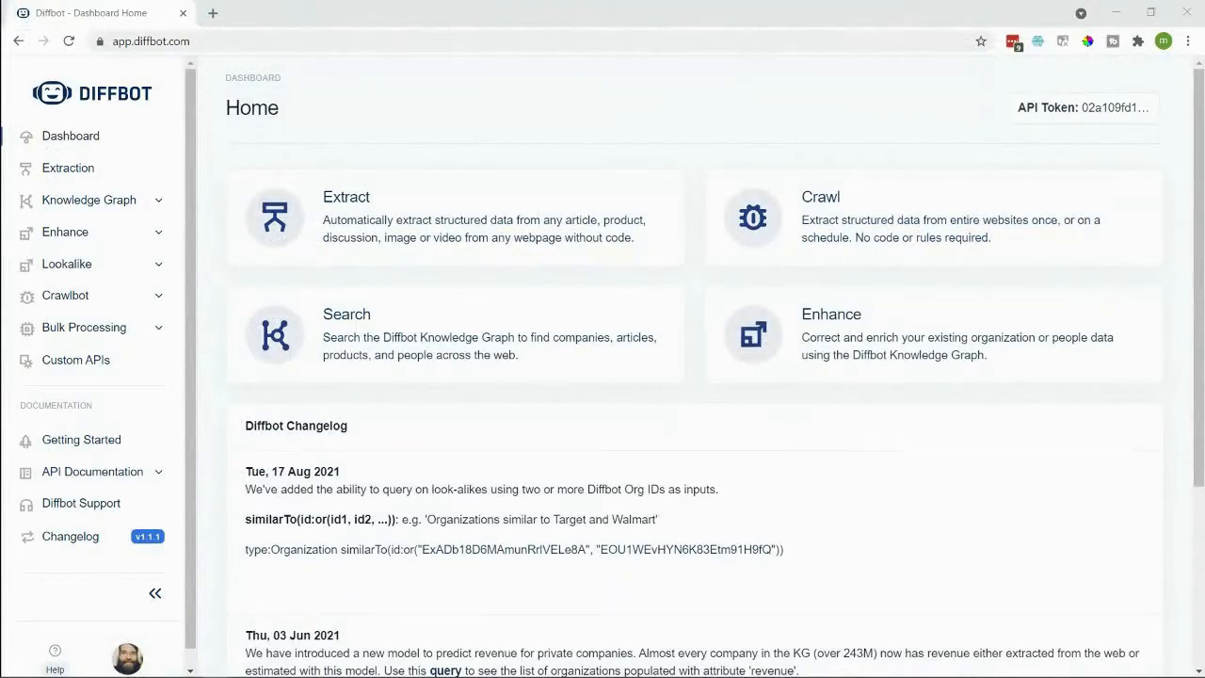
Step: Bring up the Knowledge Graph search tool from the sidebar
left_click(347, 312)
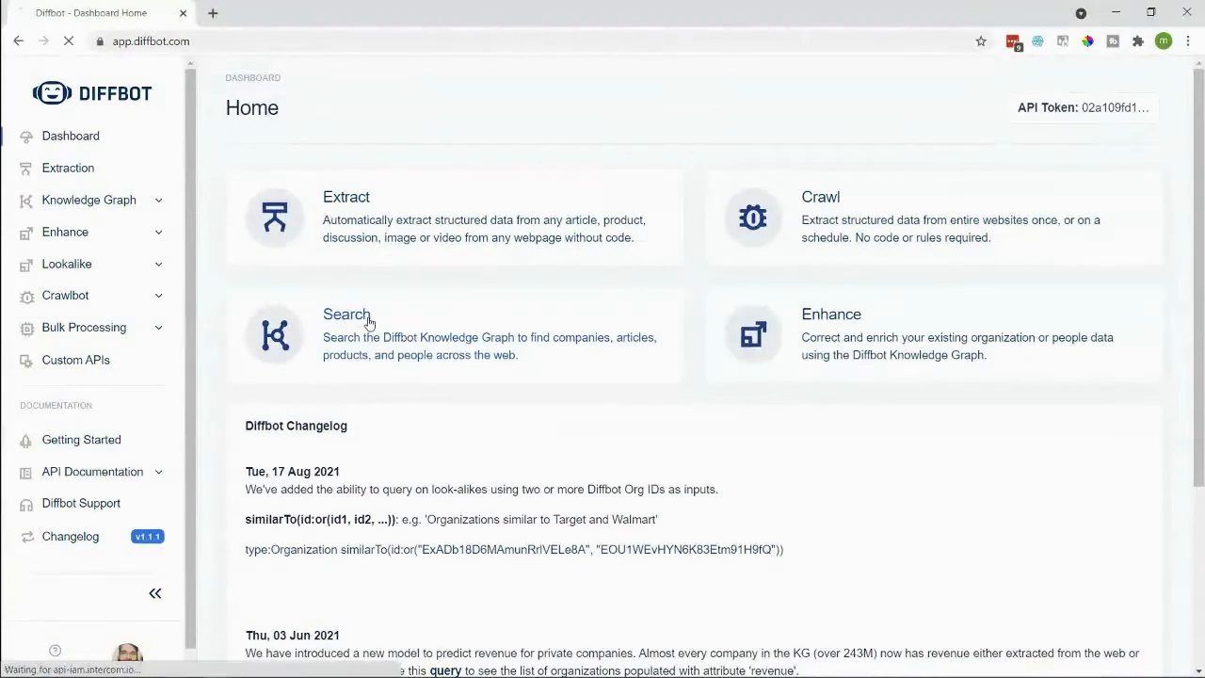
left_click(347, 312)
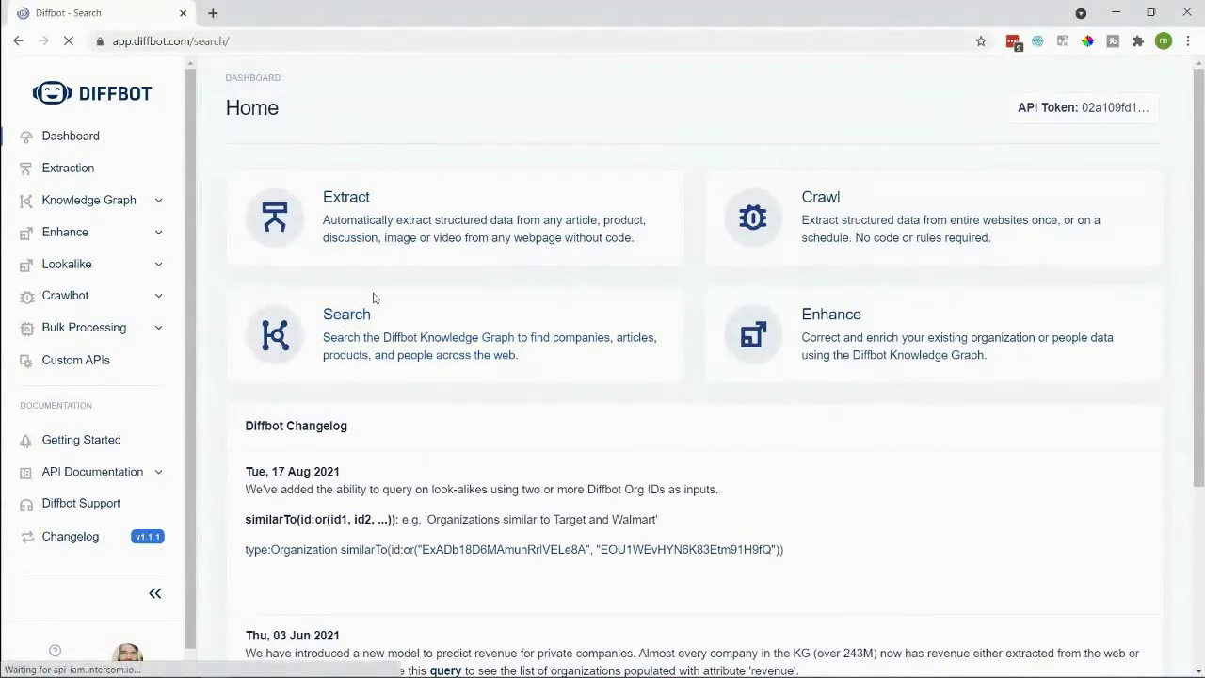
left_click(347, 313)
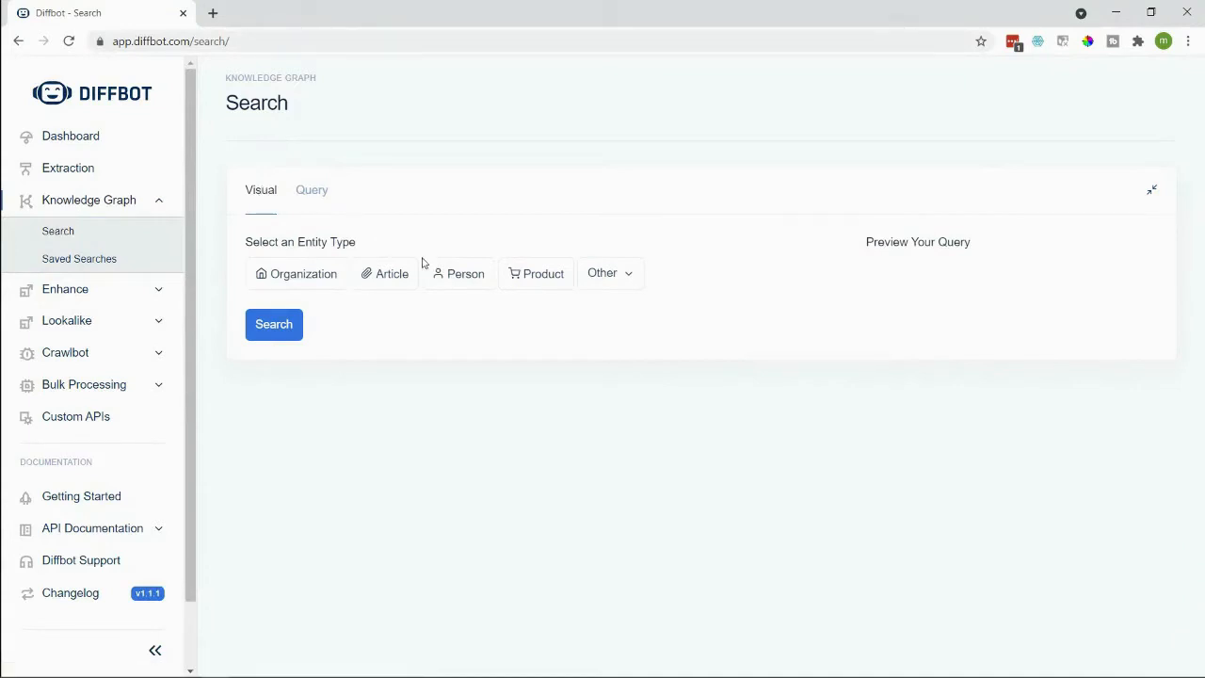
Step: Build an Organization query filtered by industries = Fruits And Vegetables
left_click(295, 273)
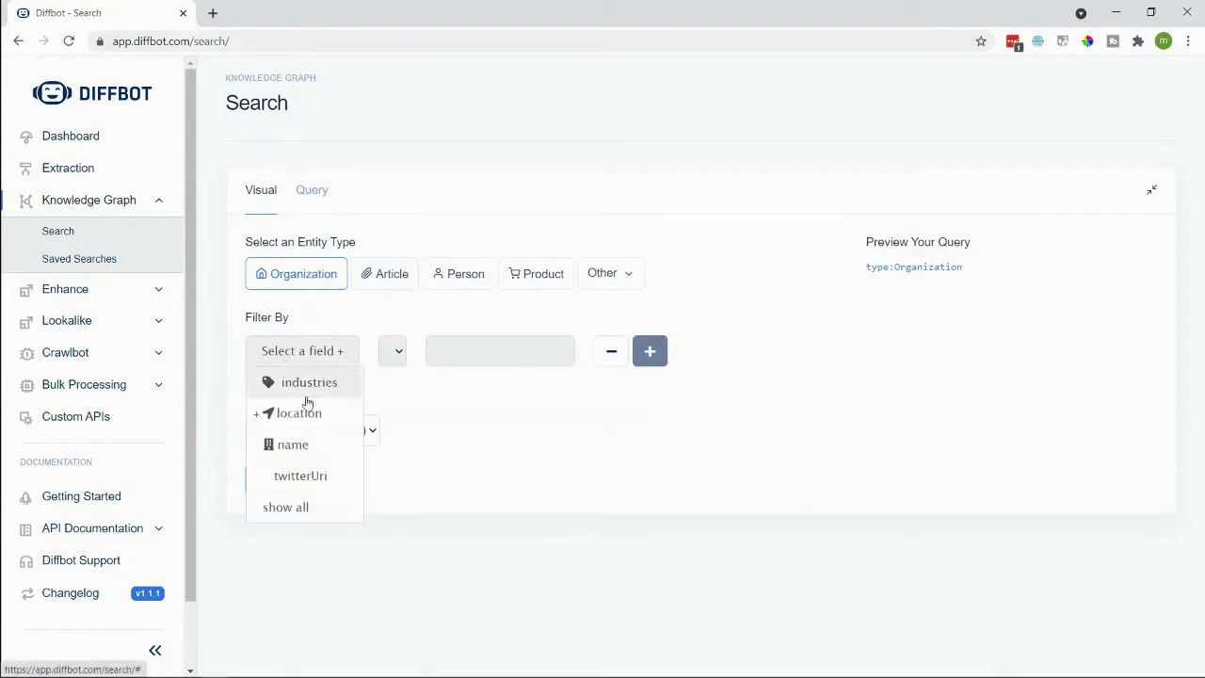
left_click(308, 382)
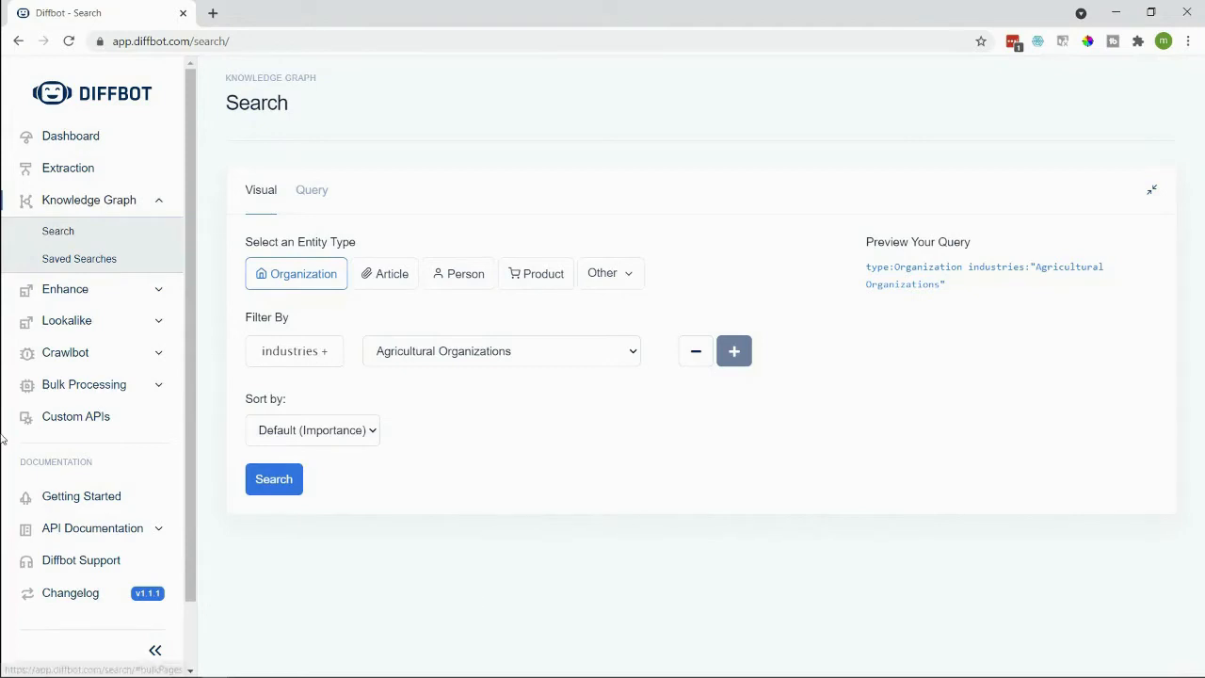
left_click(501, 352)
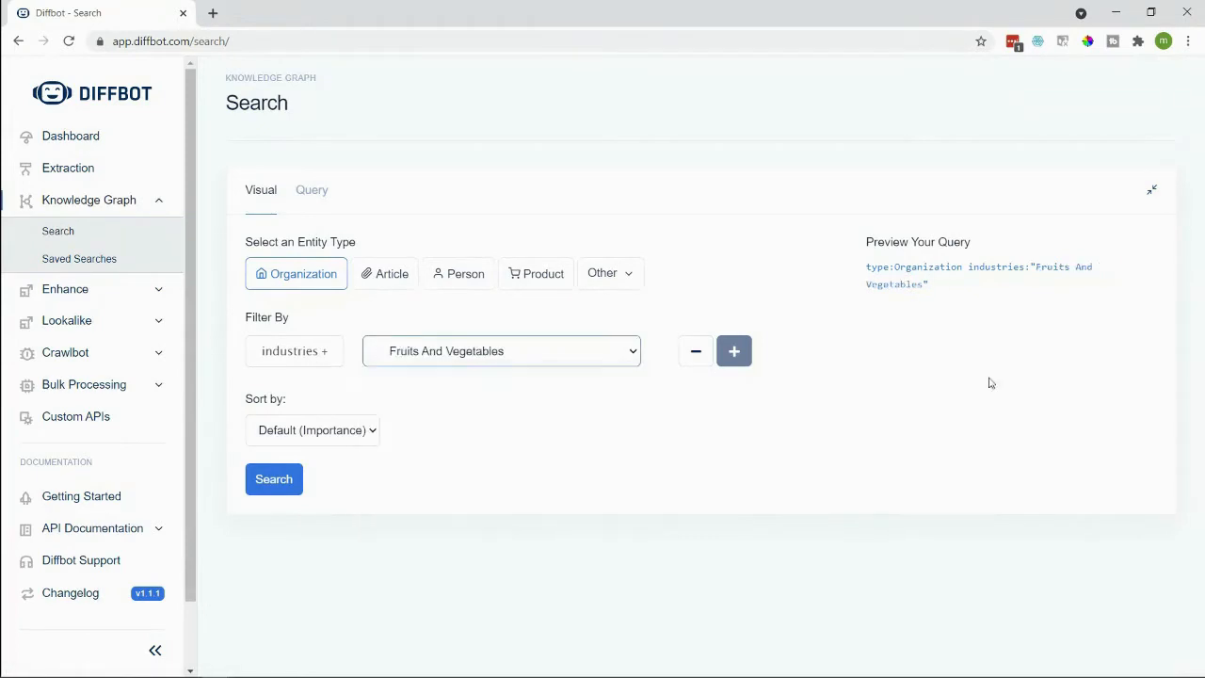
mouse_move(1039, 377)
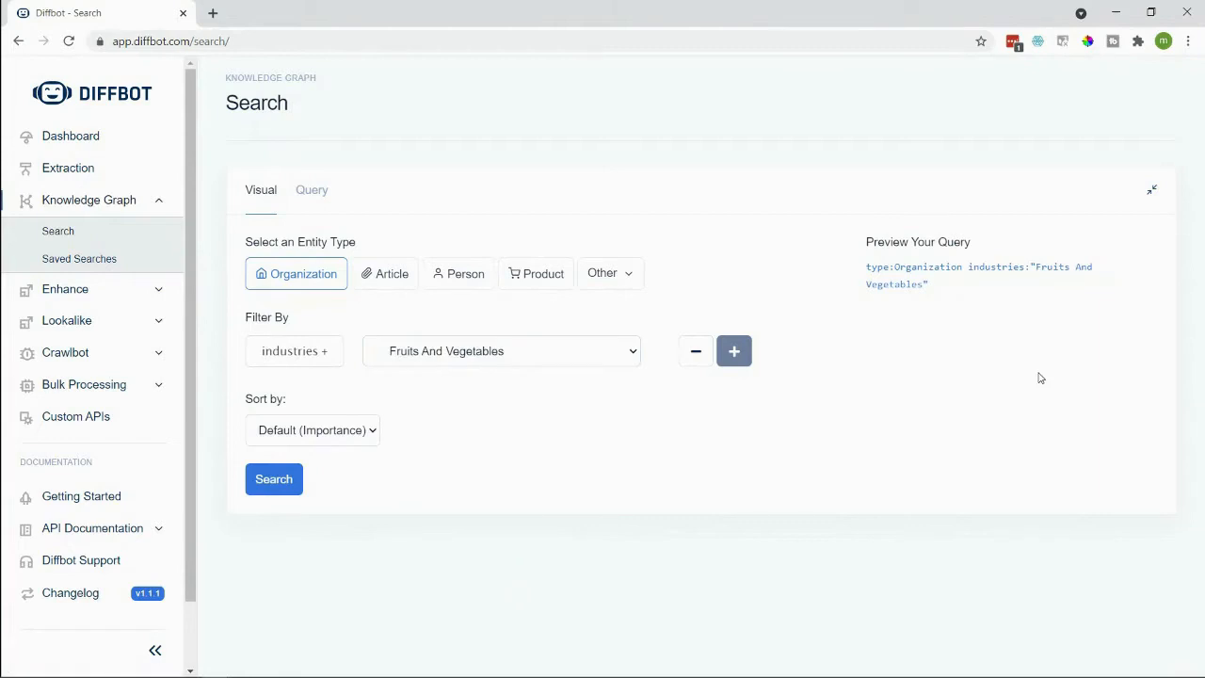
mouse_move(1030, 297)
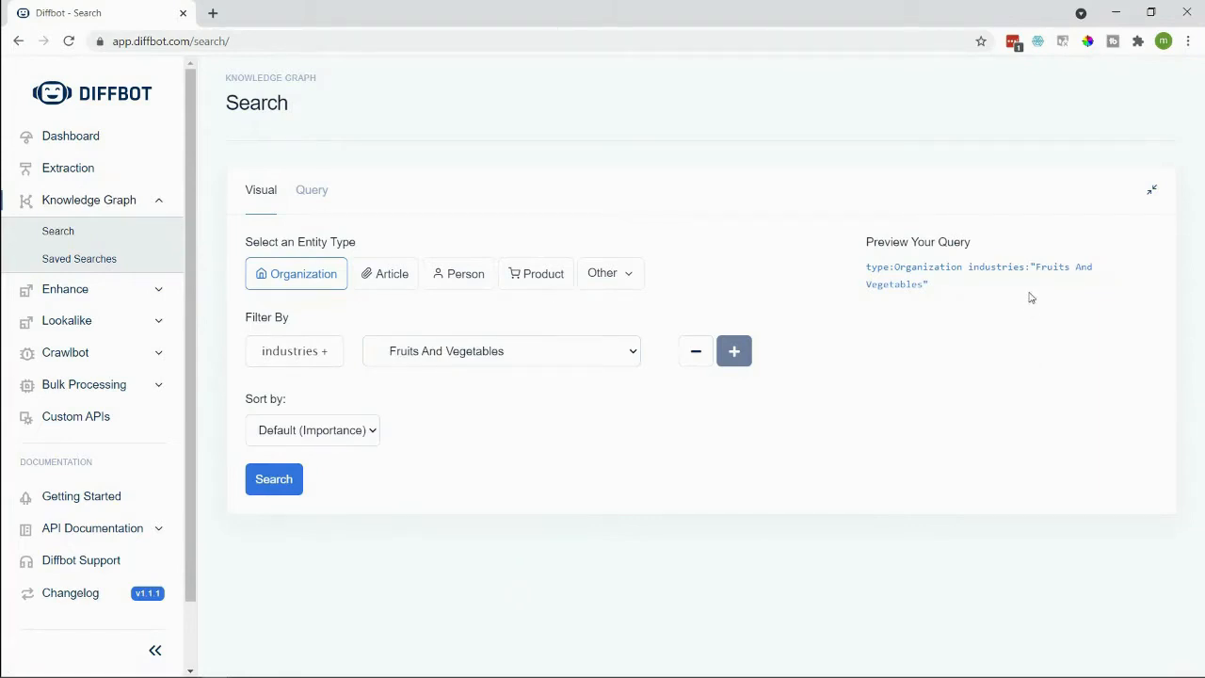
mouse_move(949, 290)
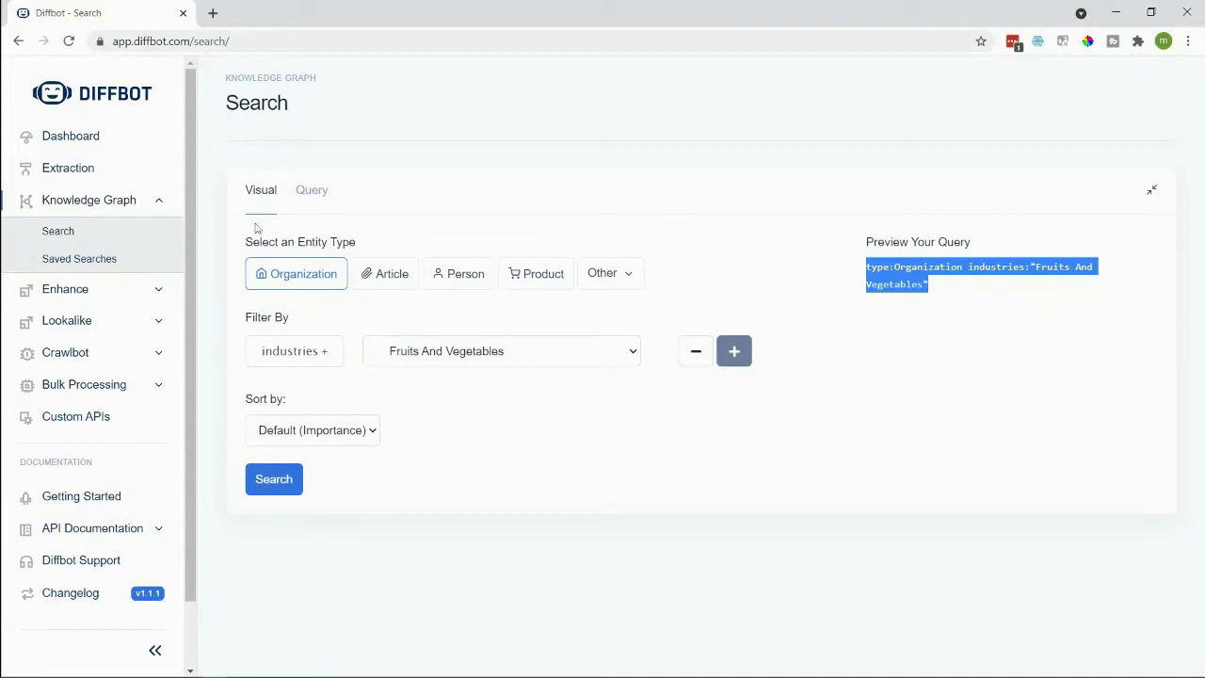
left_click(313, 188)
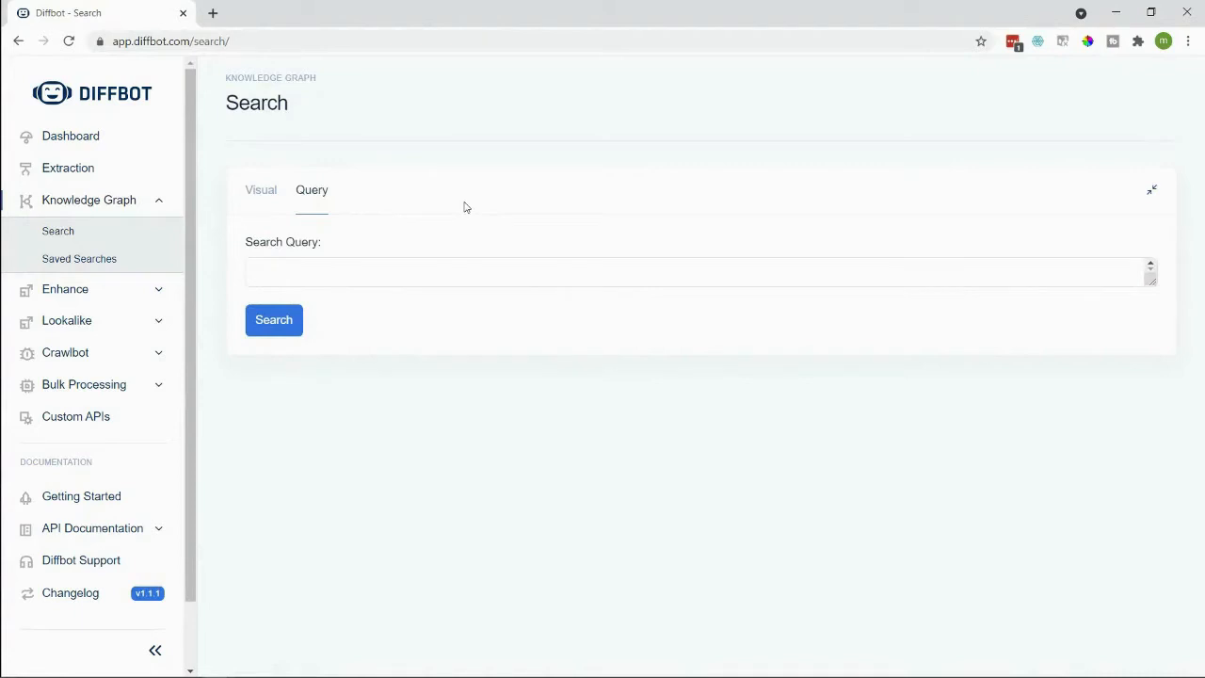
left_click(260, 189)
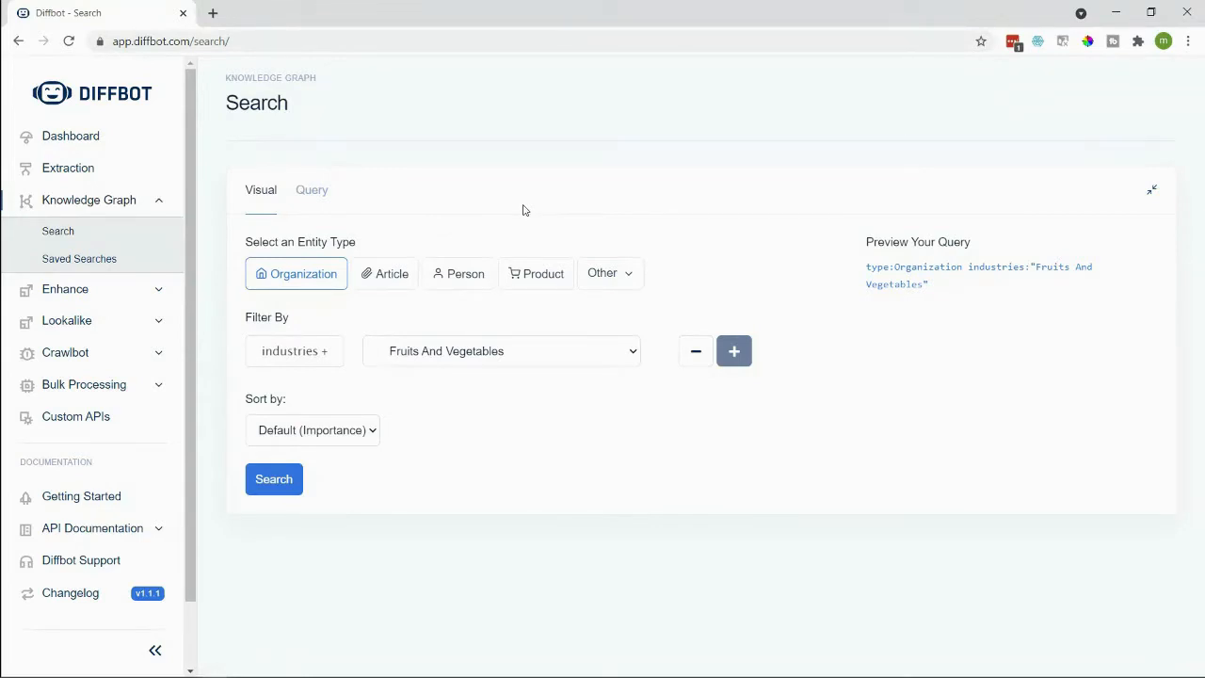
Step: Browse the full industries list down to the Software Companies categories
left_click(501, 352)
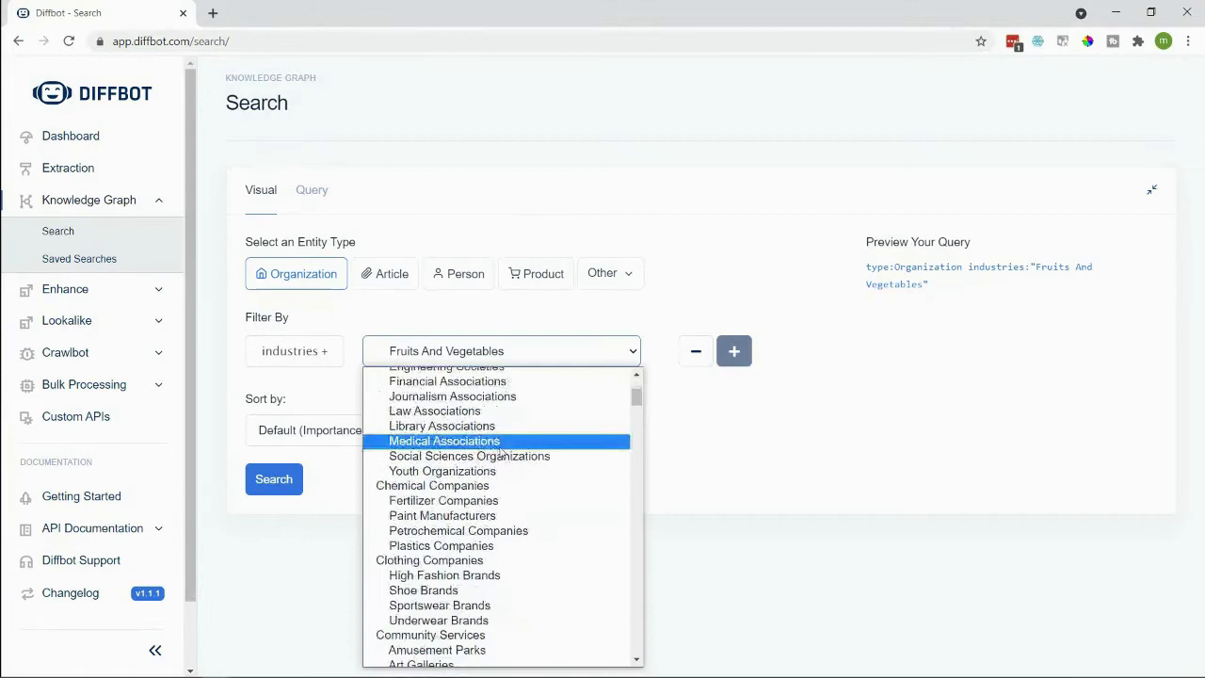
scroll("down", 3)
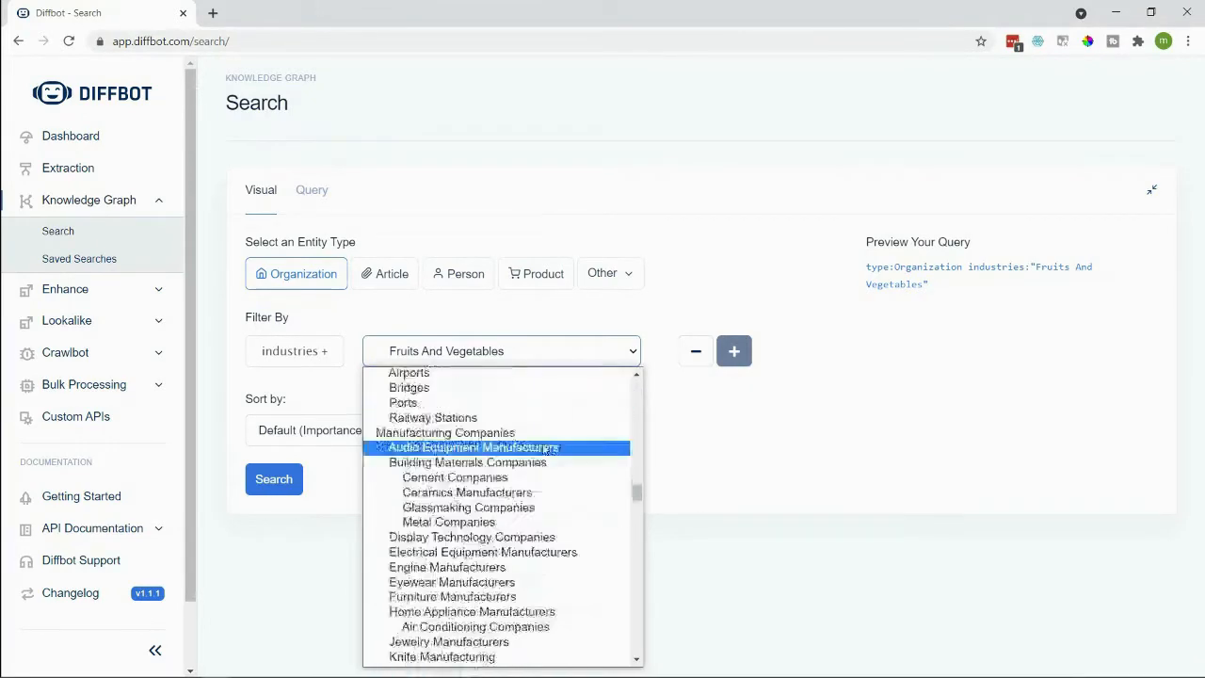
scroll("down", 3)
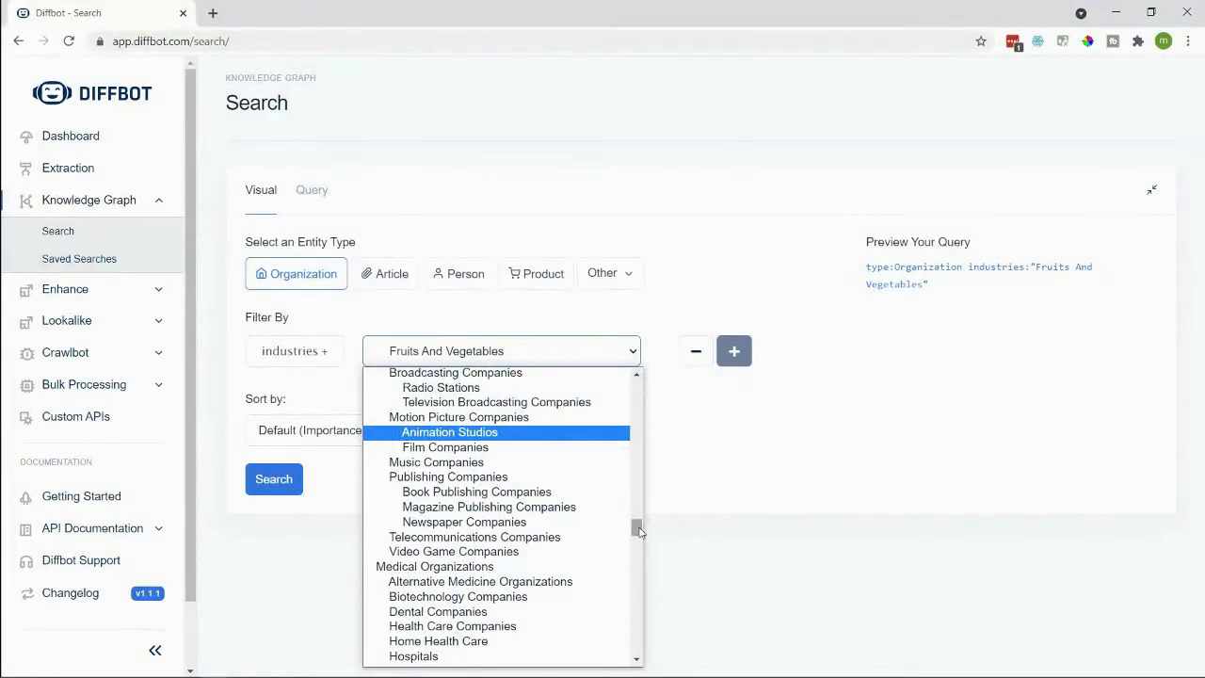
scroll("down", 3)
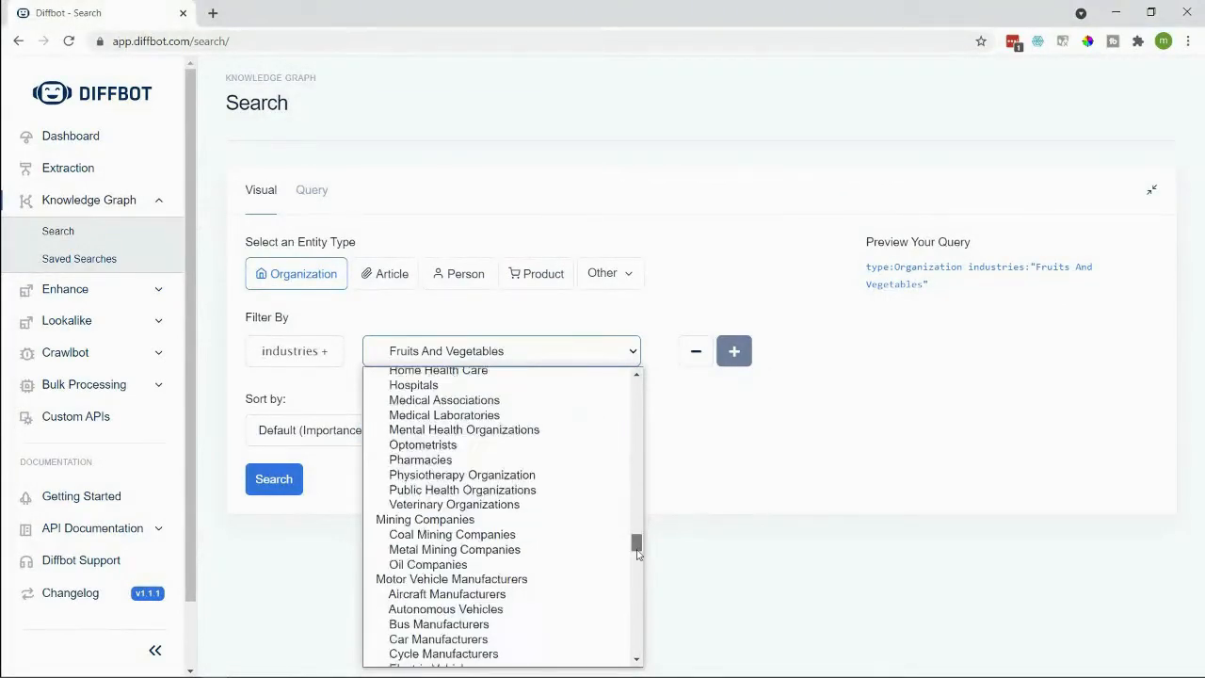
scroll("down", 3)
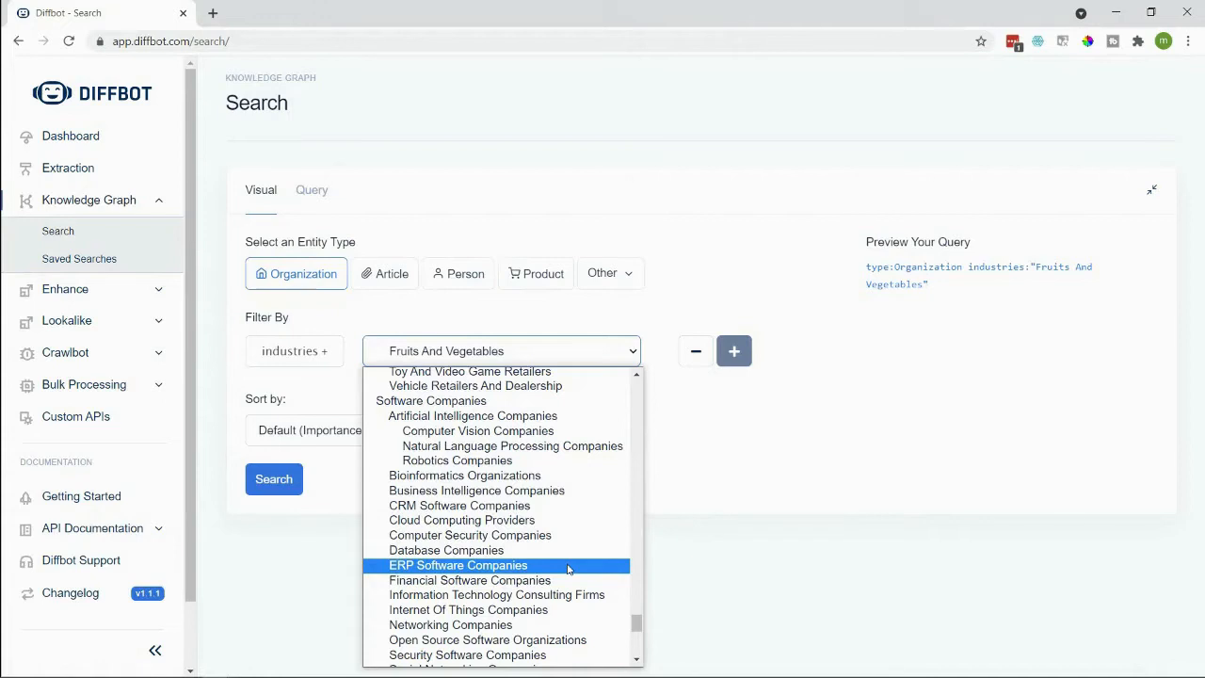
mouse_move(511, 447)
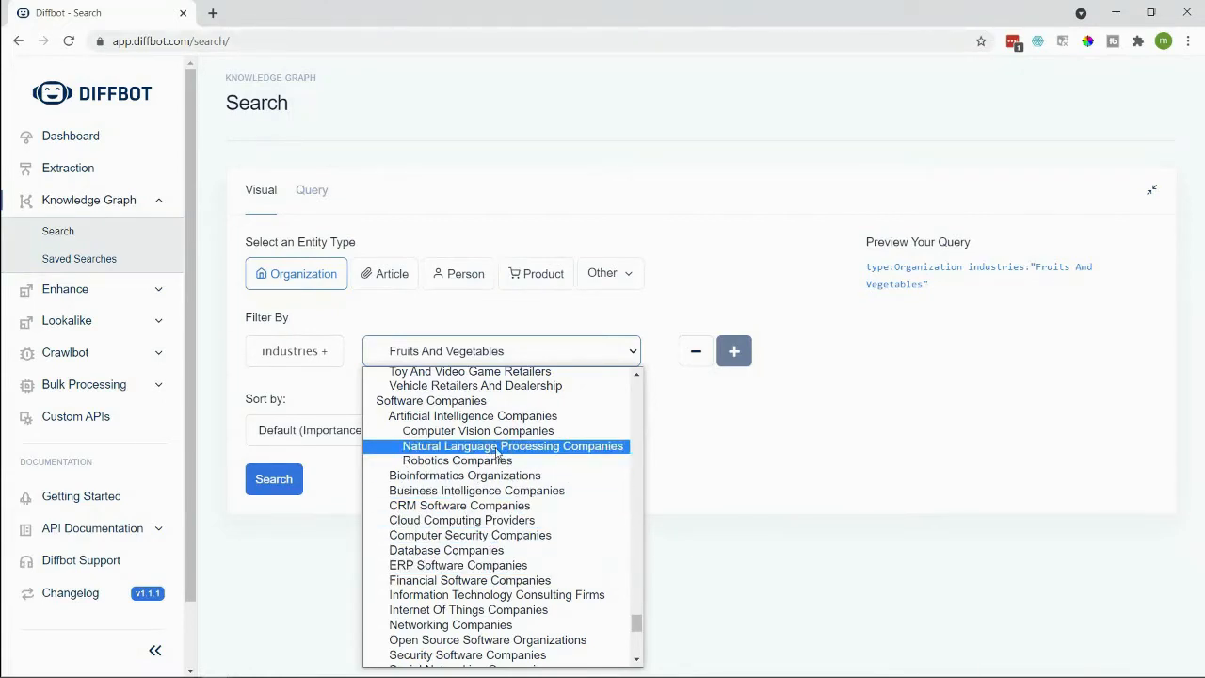
mouse_move(517, 459)
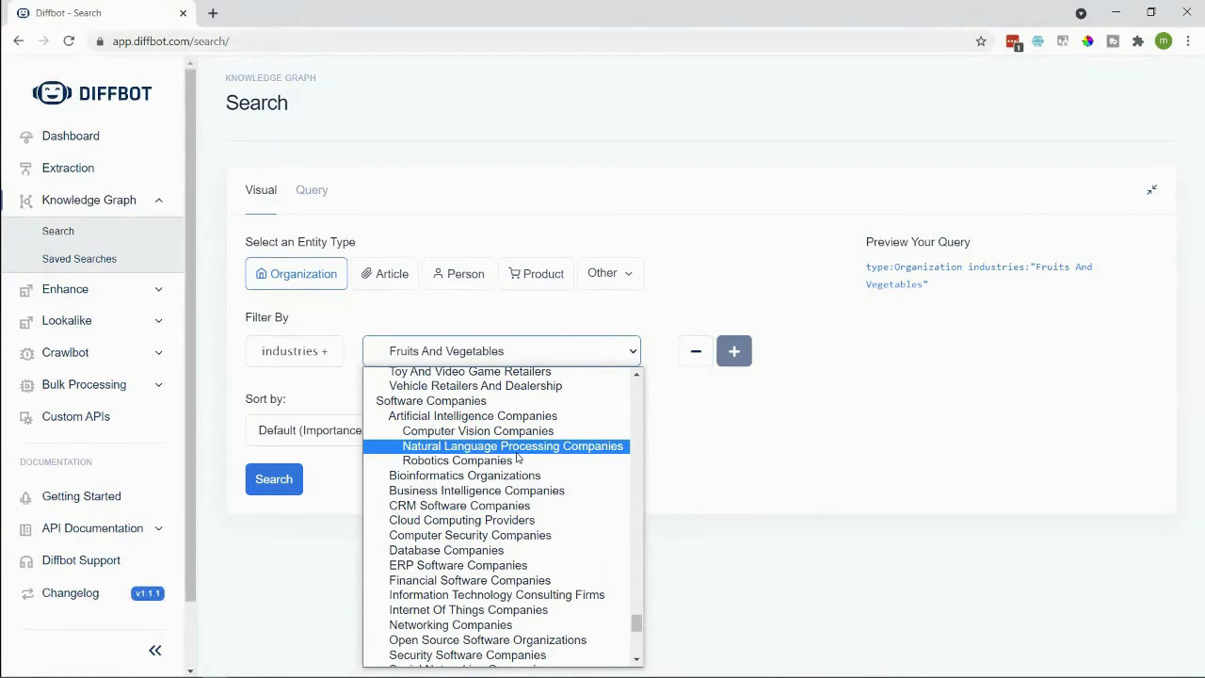
mouse_move(493, 448)
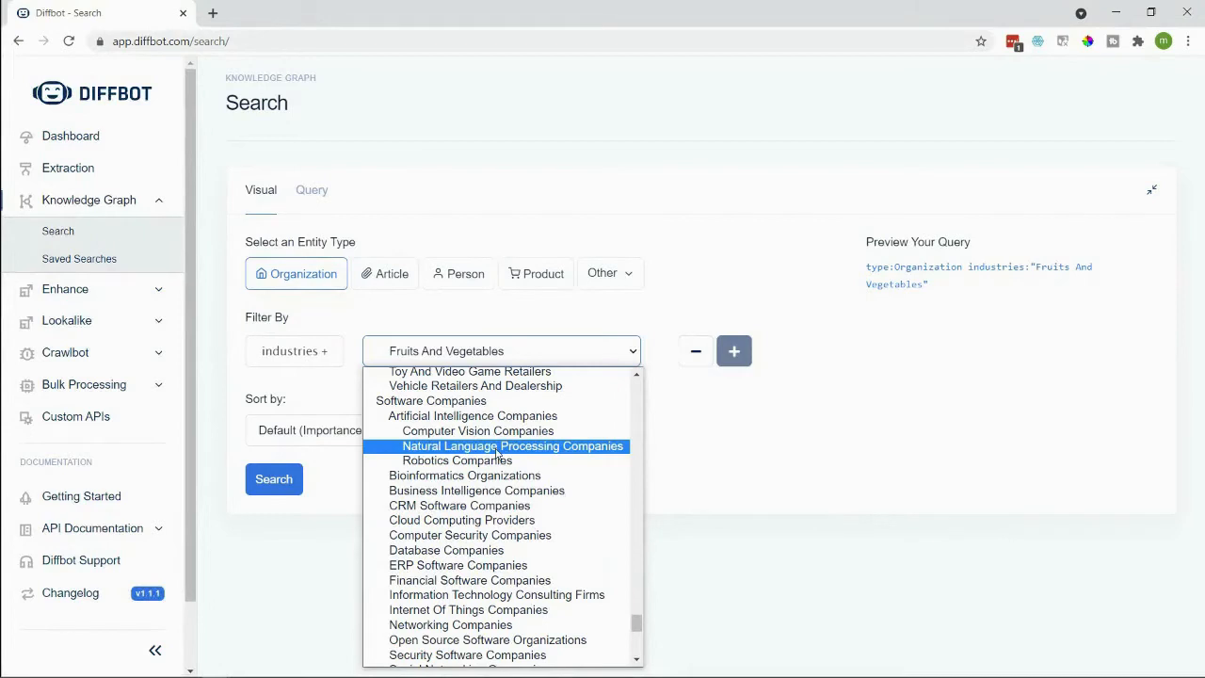
mouse_move(471, 416)
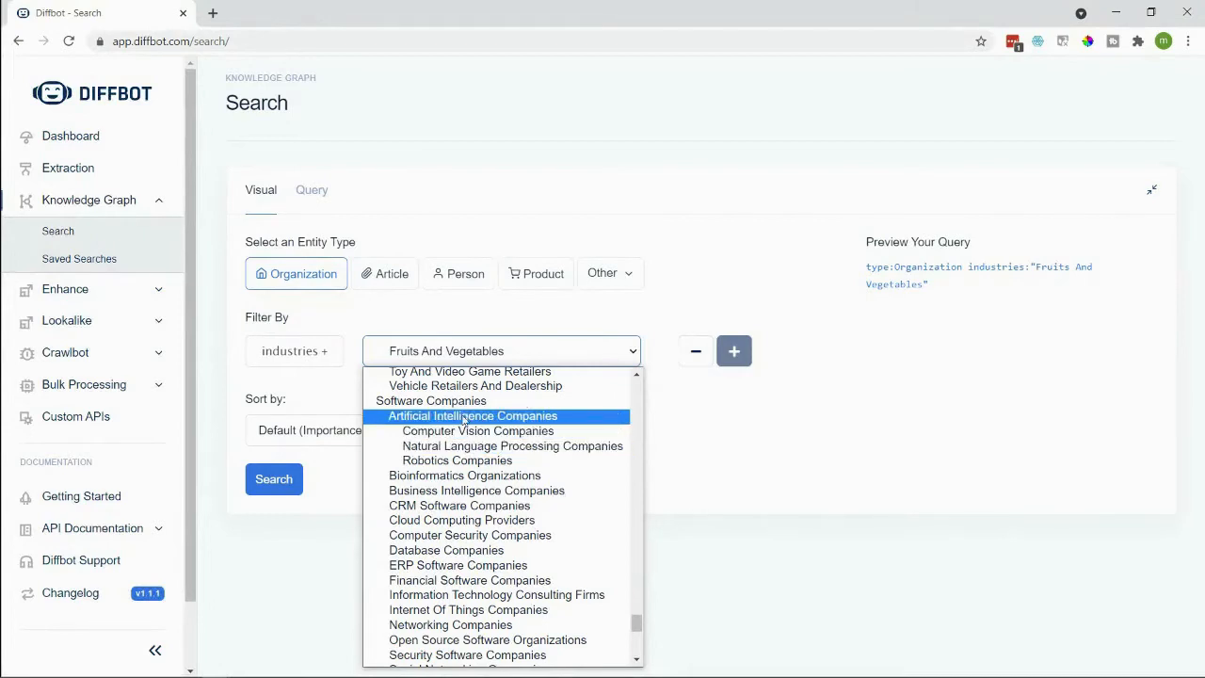
mouse_move(429, 401)
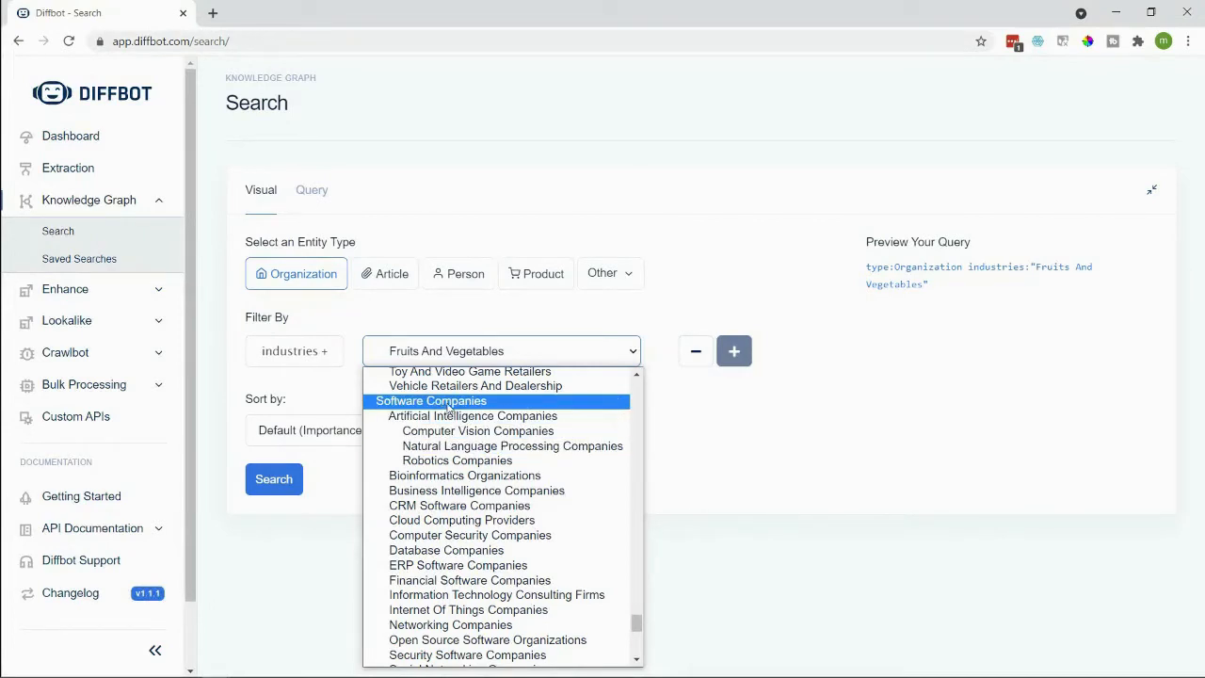
mouse_move(512, 444)
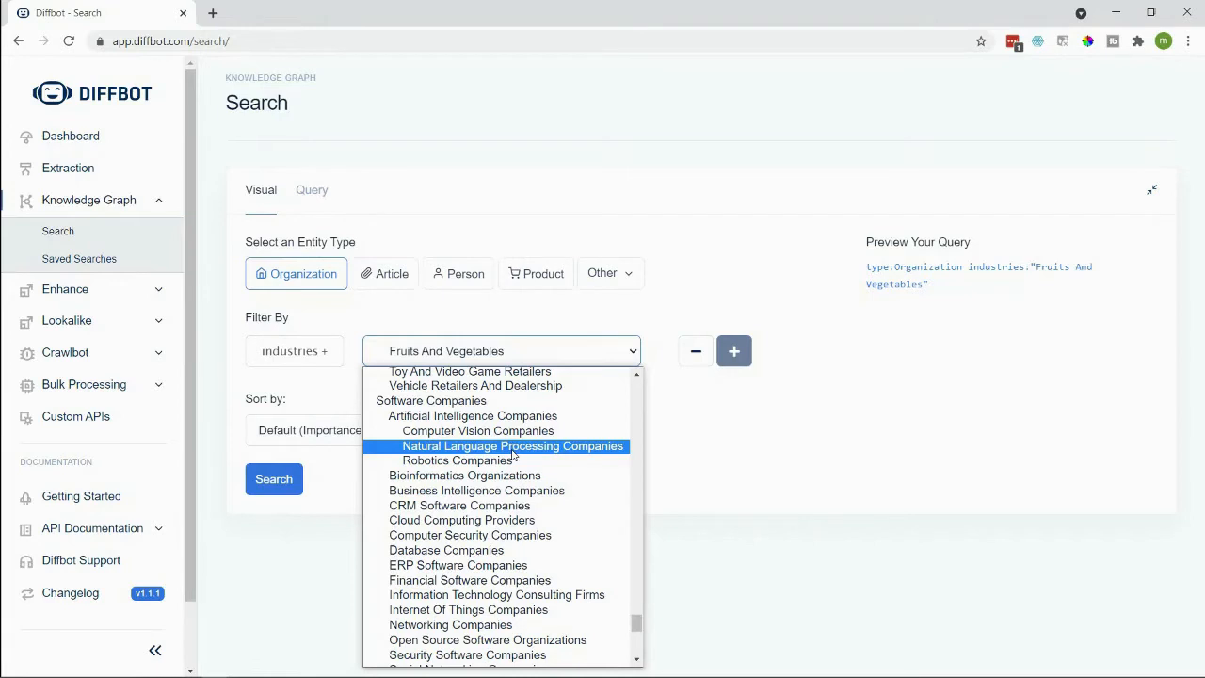
mouse_move(474, 446)
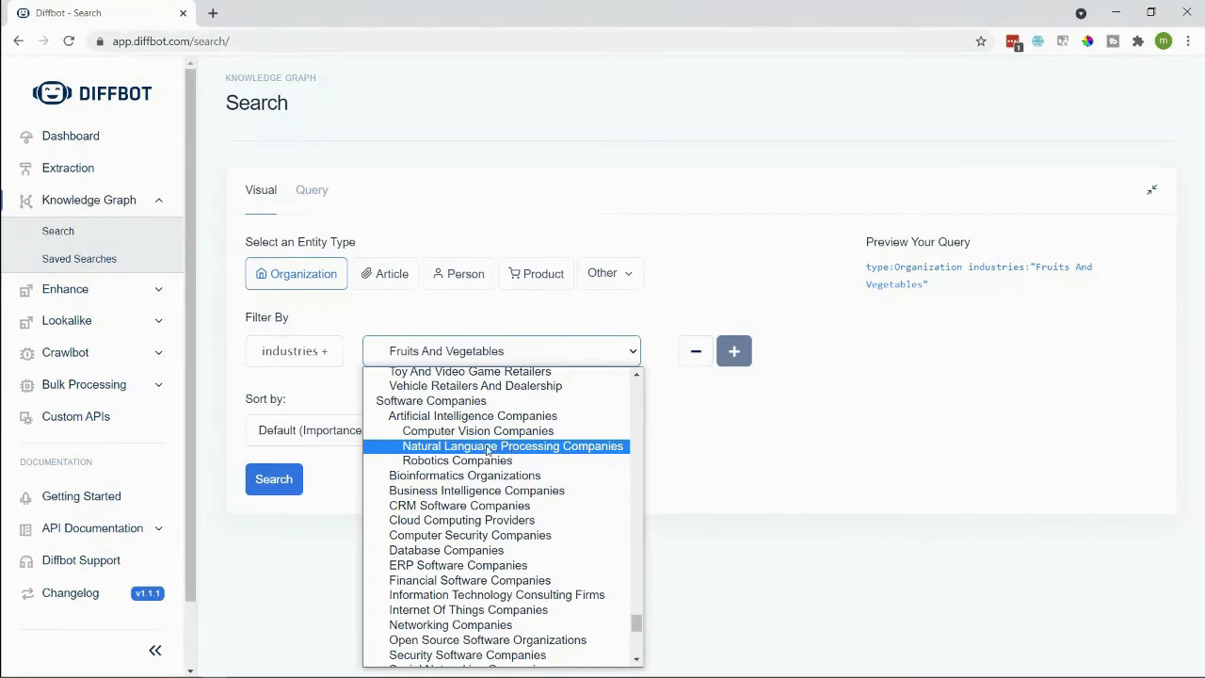
Step: Search organizations in the Computer Vision Companies industry, returning 25,400 results
left_click(478, 429)
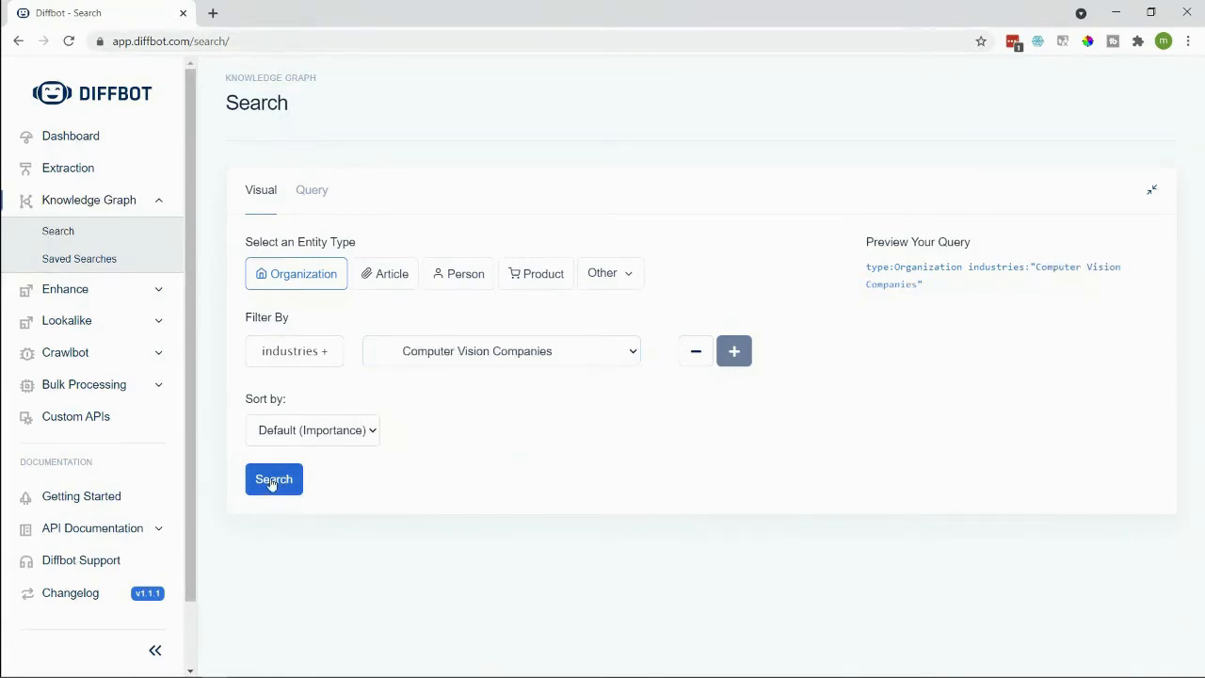
left_click(273, 478)
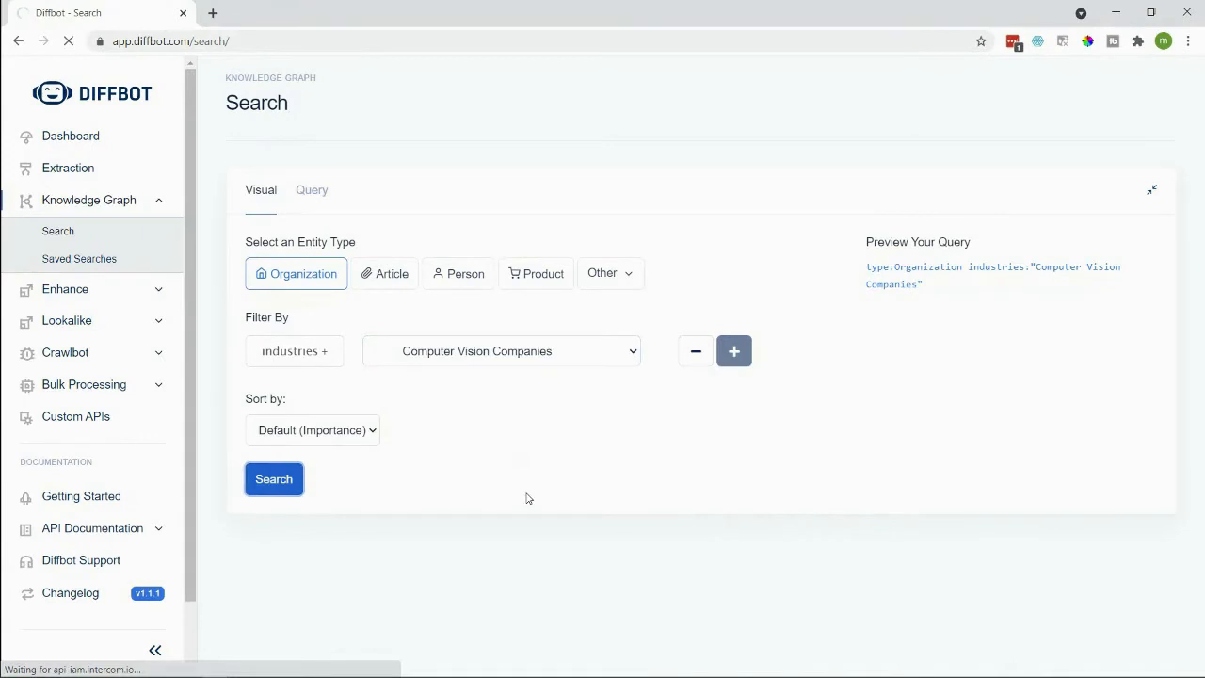
mouse_move(583, 454)
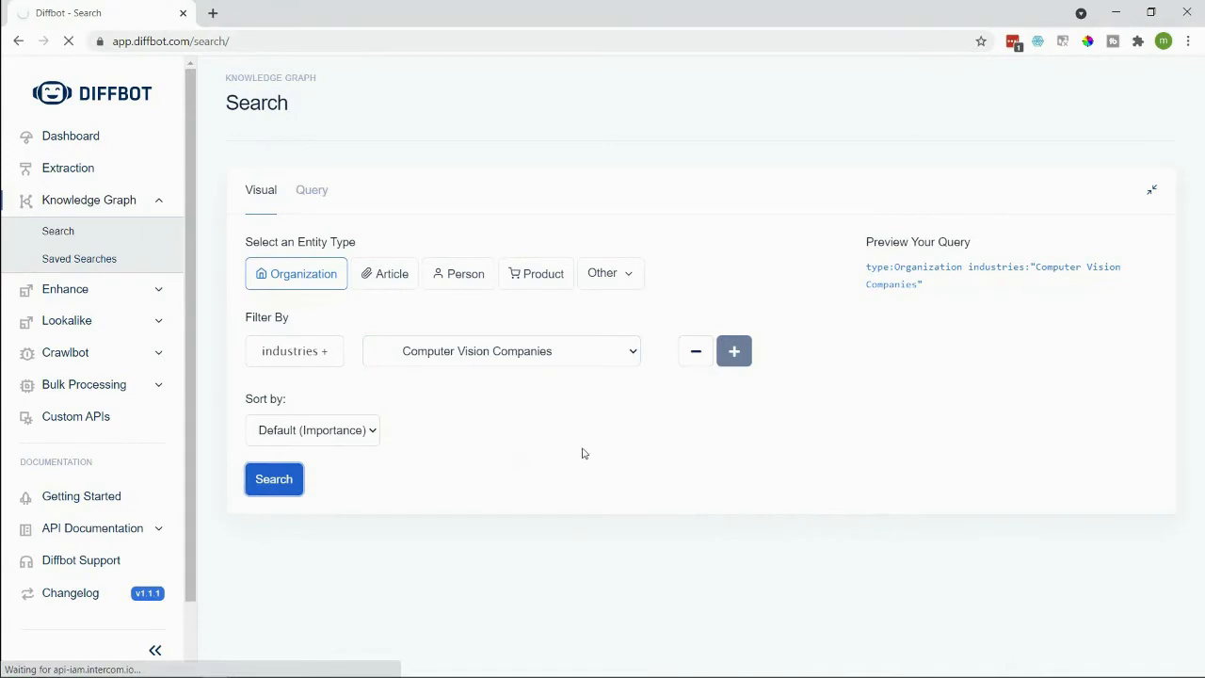
left_click(273, 478)
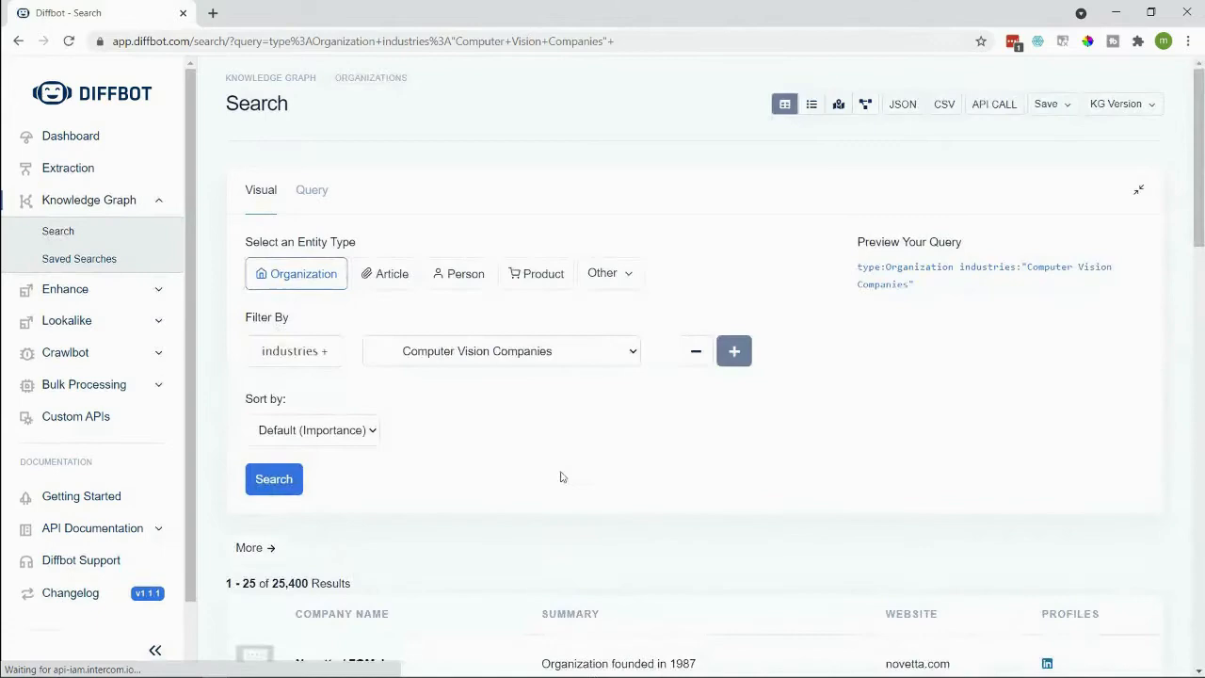
scroll("down", 3)
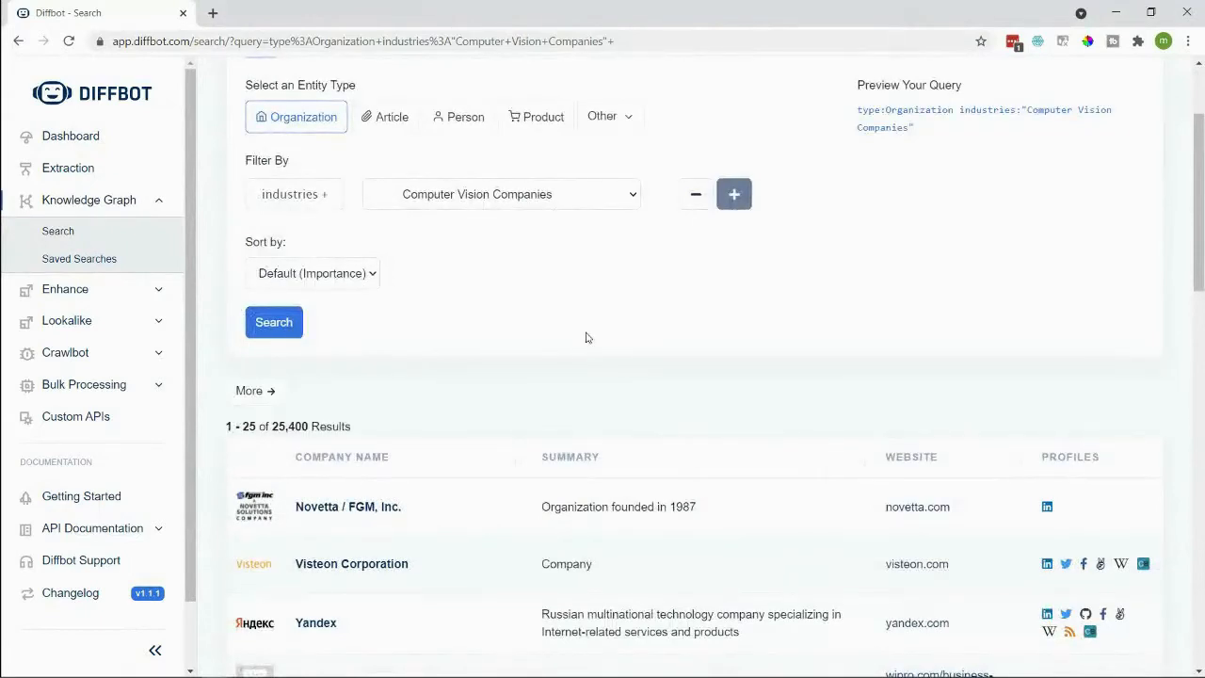
mouse_move(317, 632)
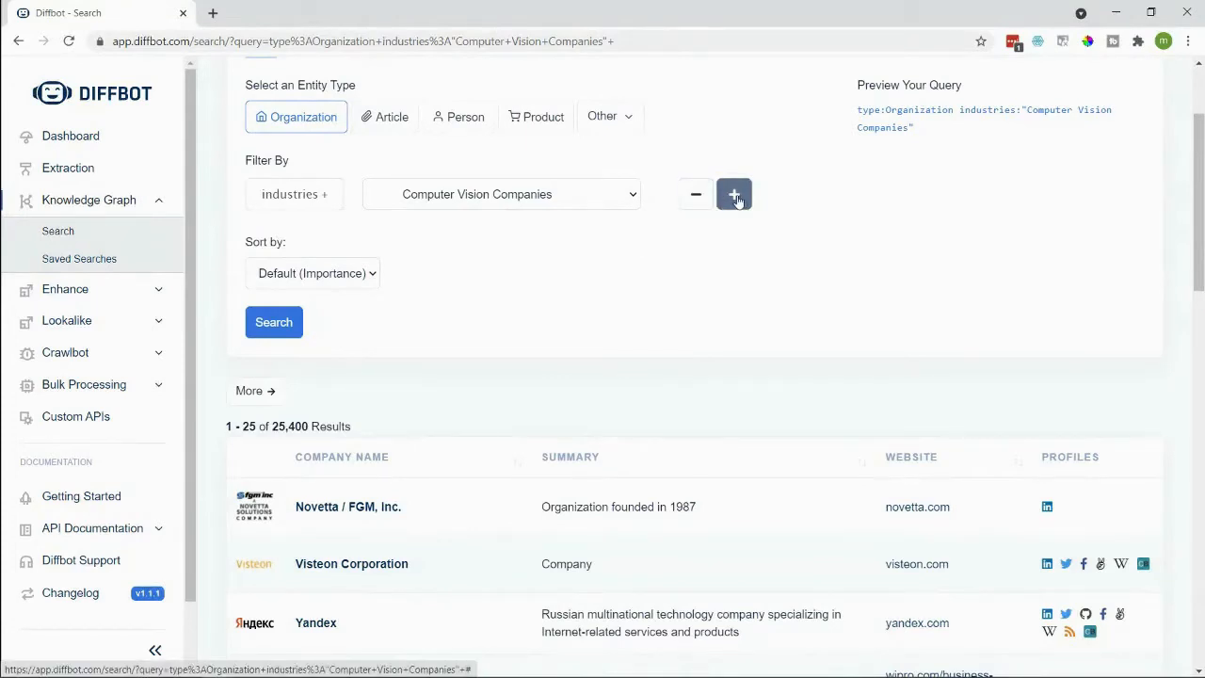
Step: Add an isDissolved = false filter and rerun, cutting results to 24,935
left_click(734, 194)
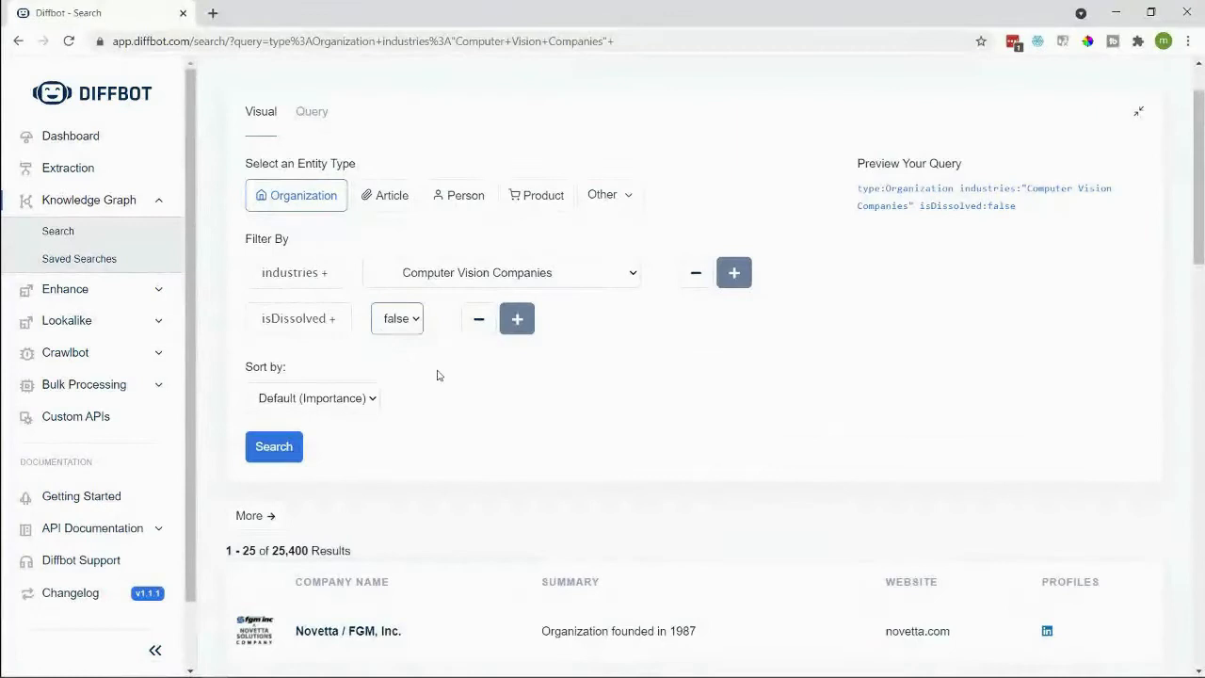
left_click(275, 446)
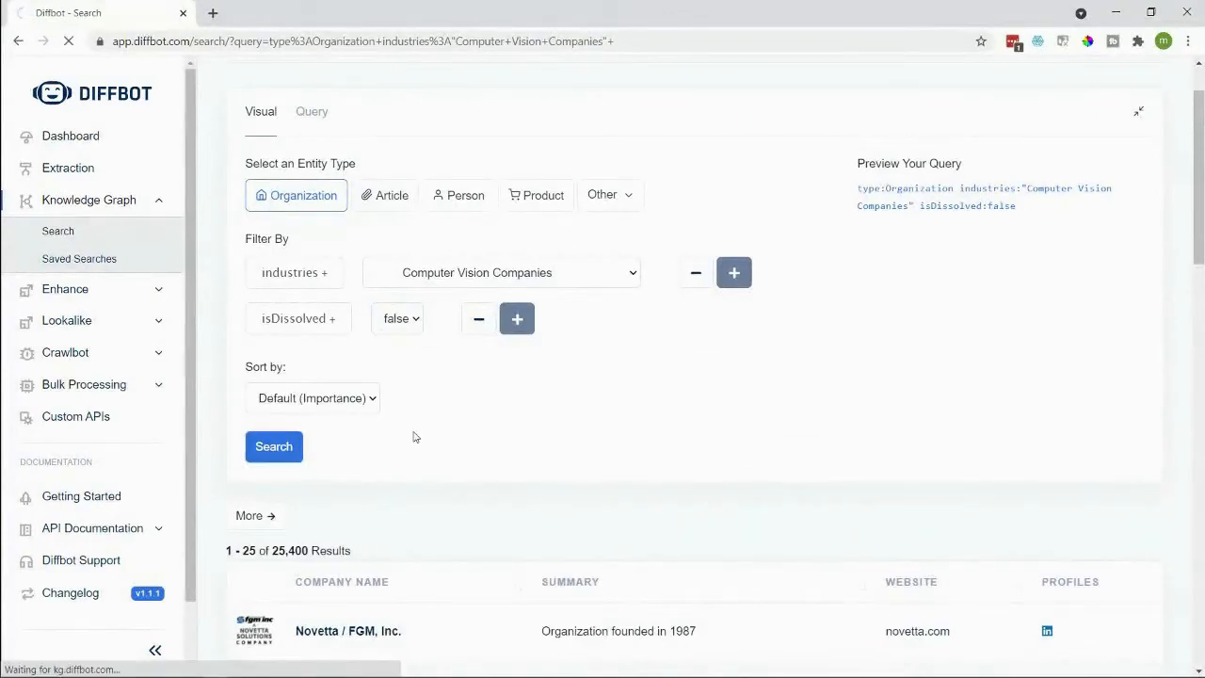
left_click(274, 446)
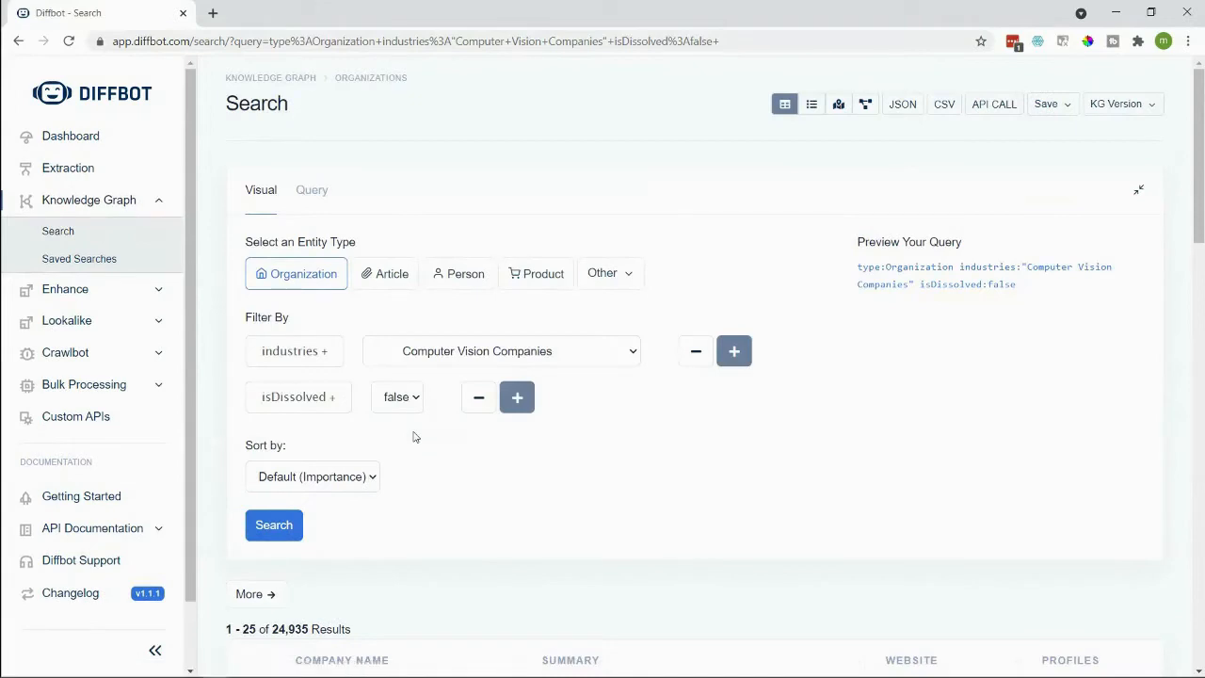
scroll("down", 3)
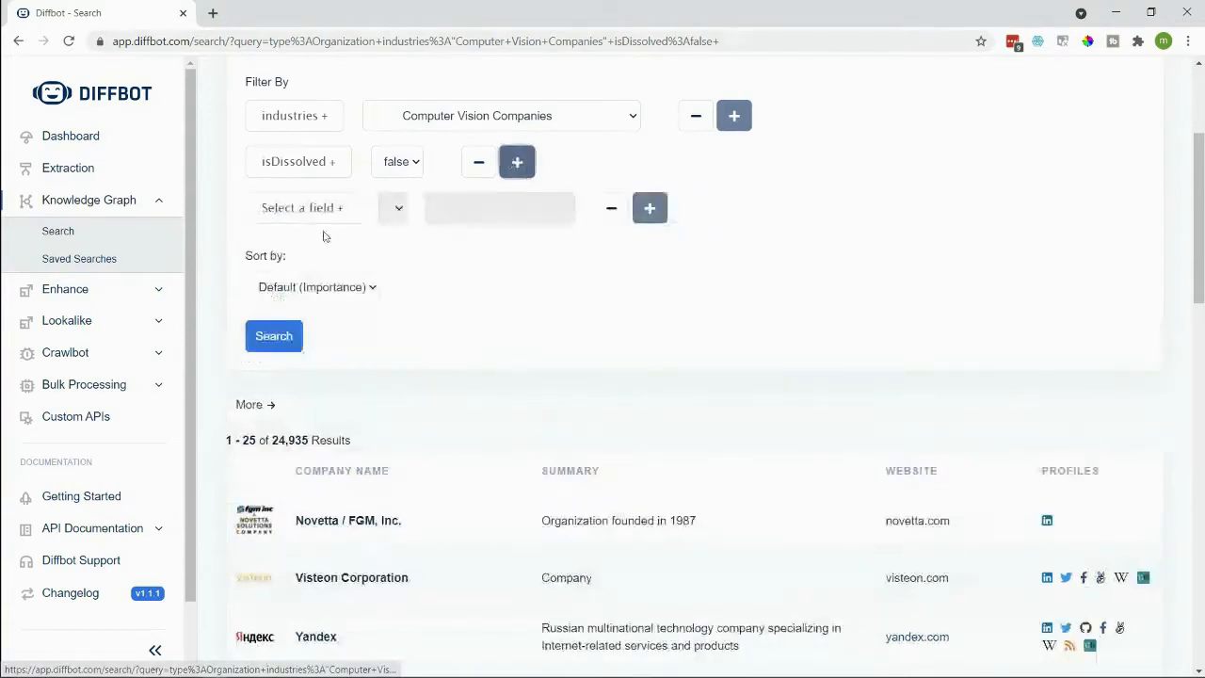
Step: Filter to nbEmployees greater than 50 and rerun, leaving 2,800 results
left_click(301, 207)
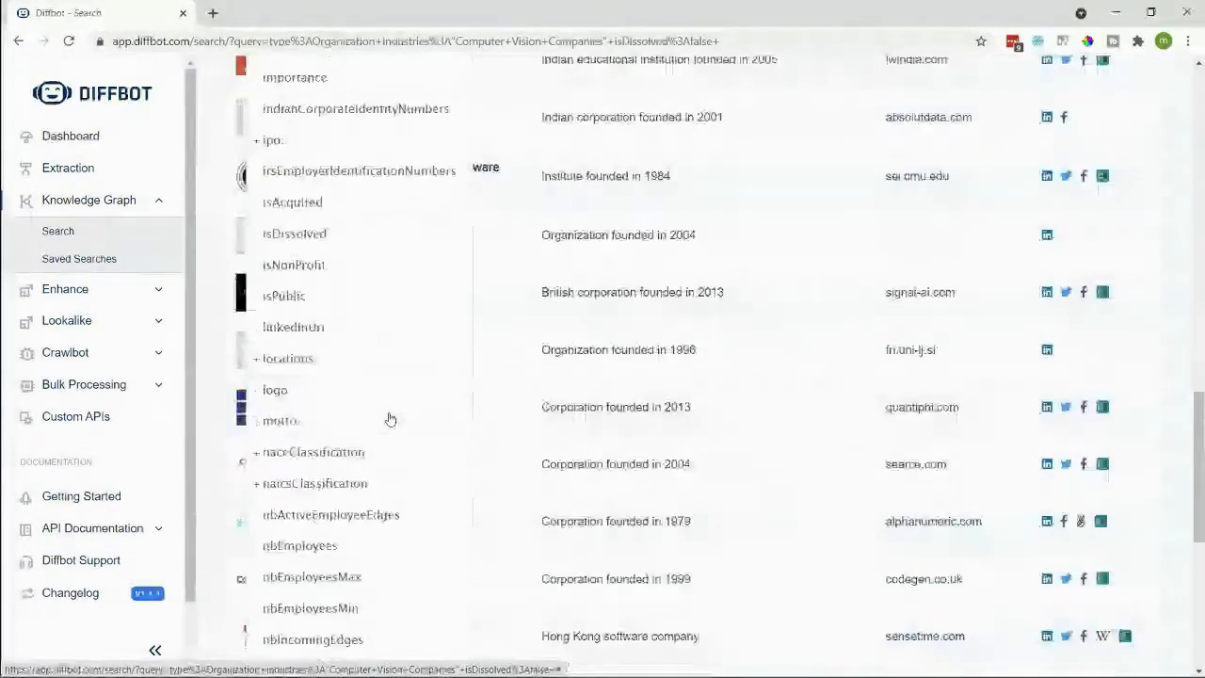
scroll("down", 3)
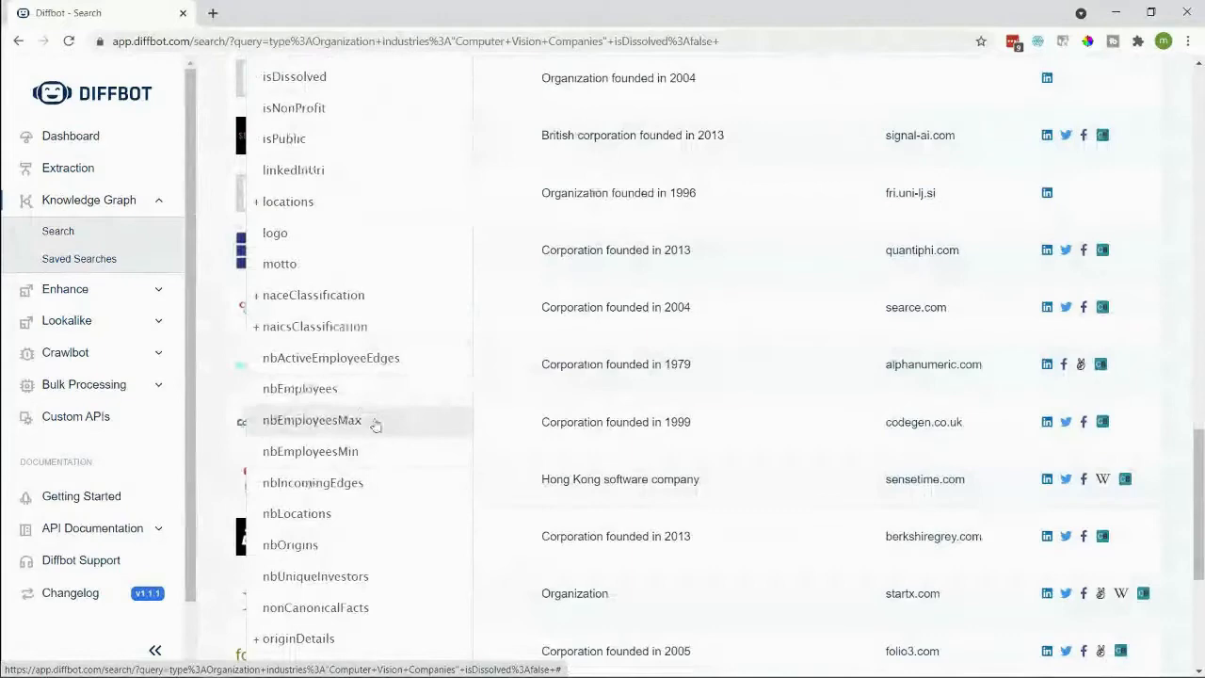
scroll("down", 3)
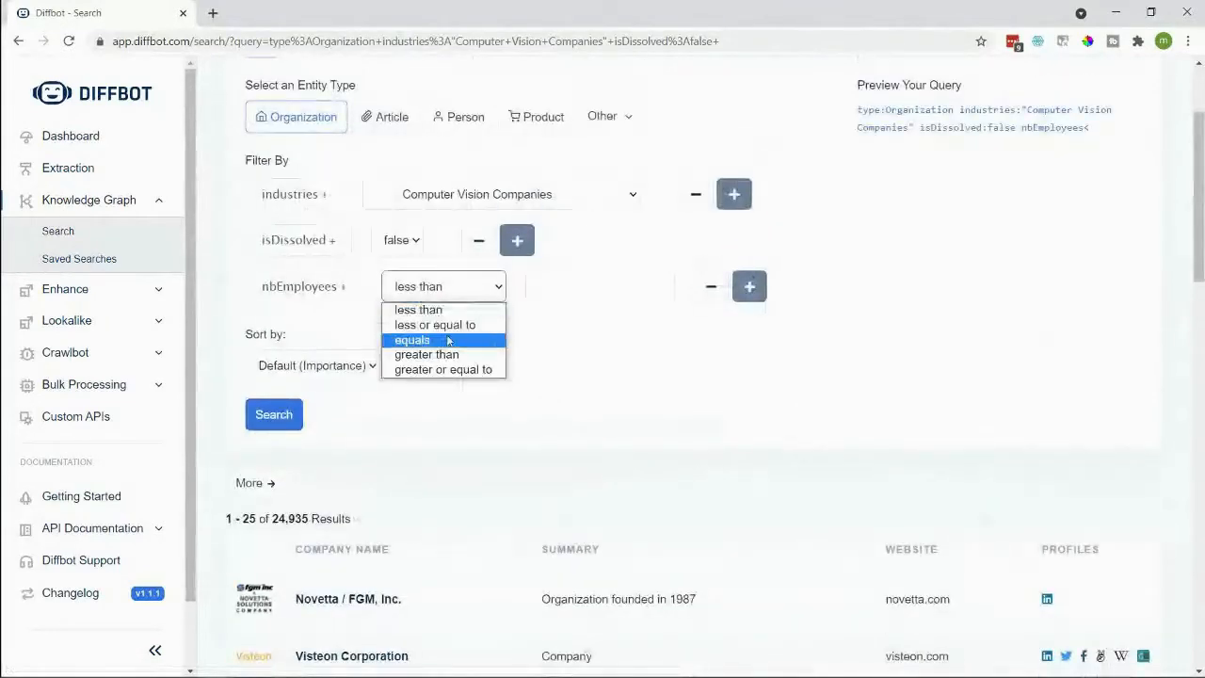
left_click(426, 353)
type("50")
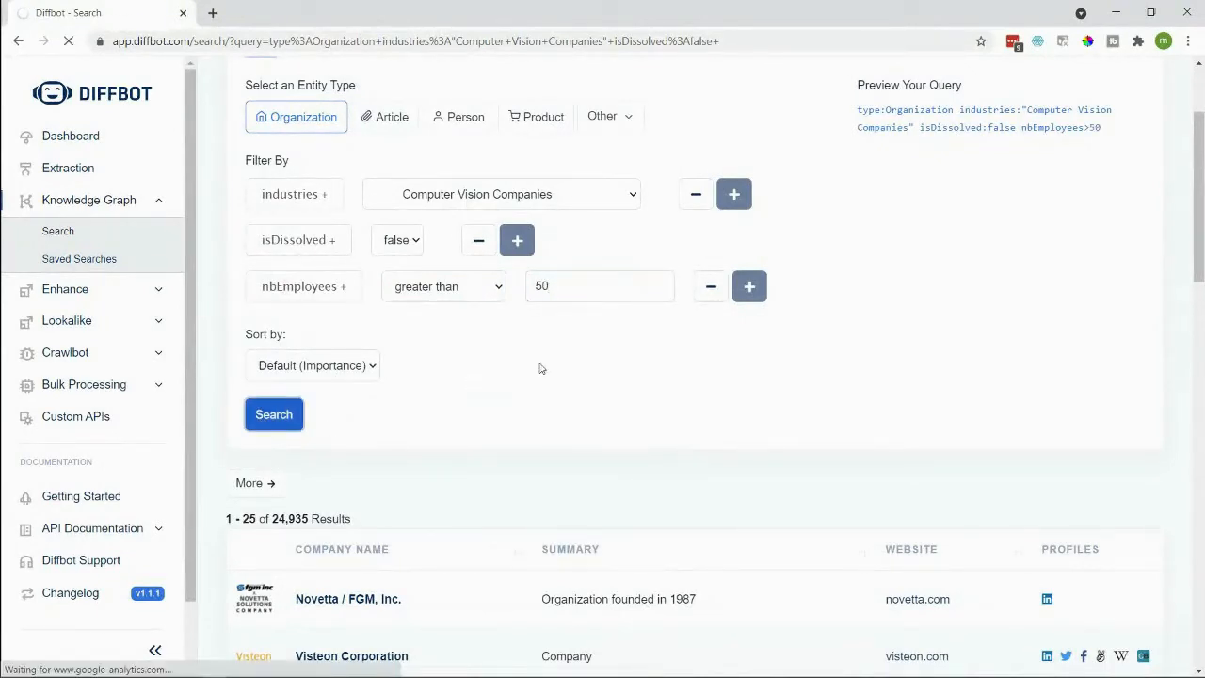
left_click(275, 415)
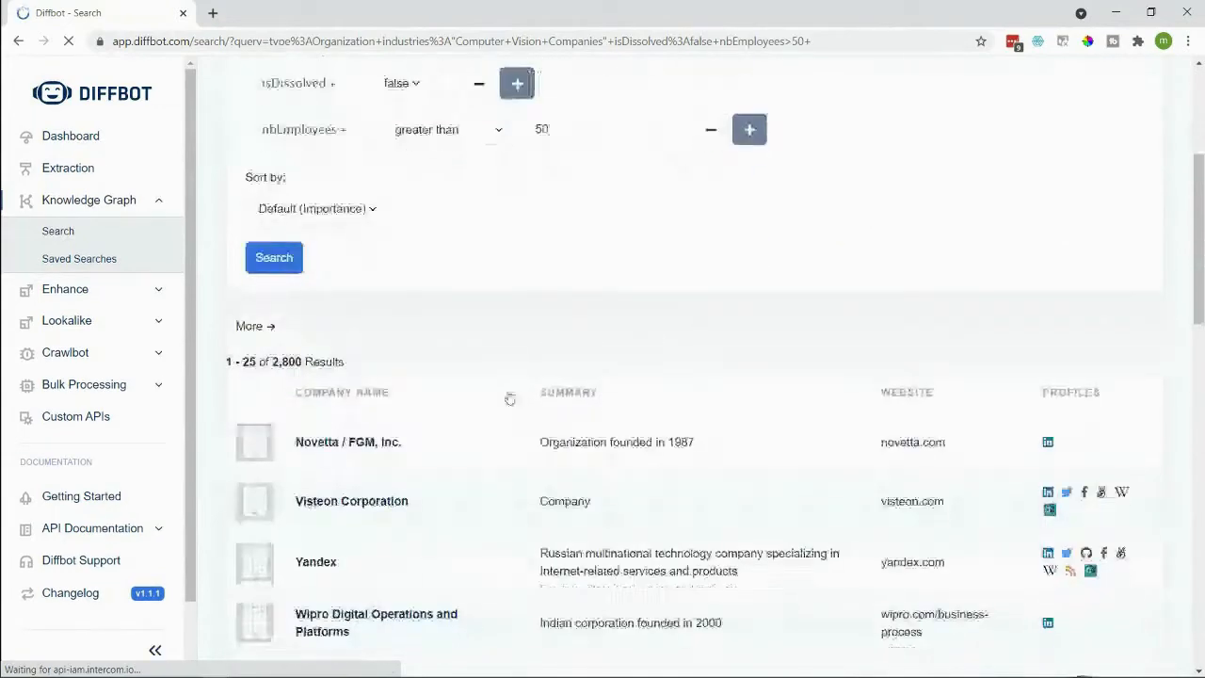
scroll("down", 3)
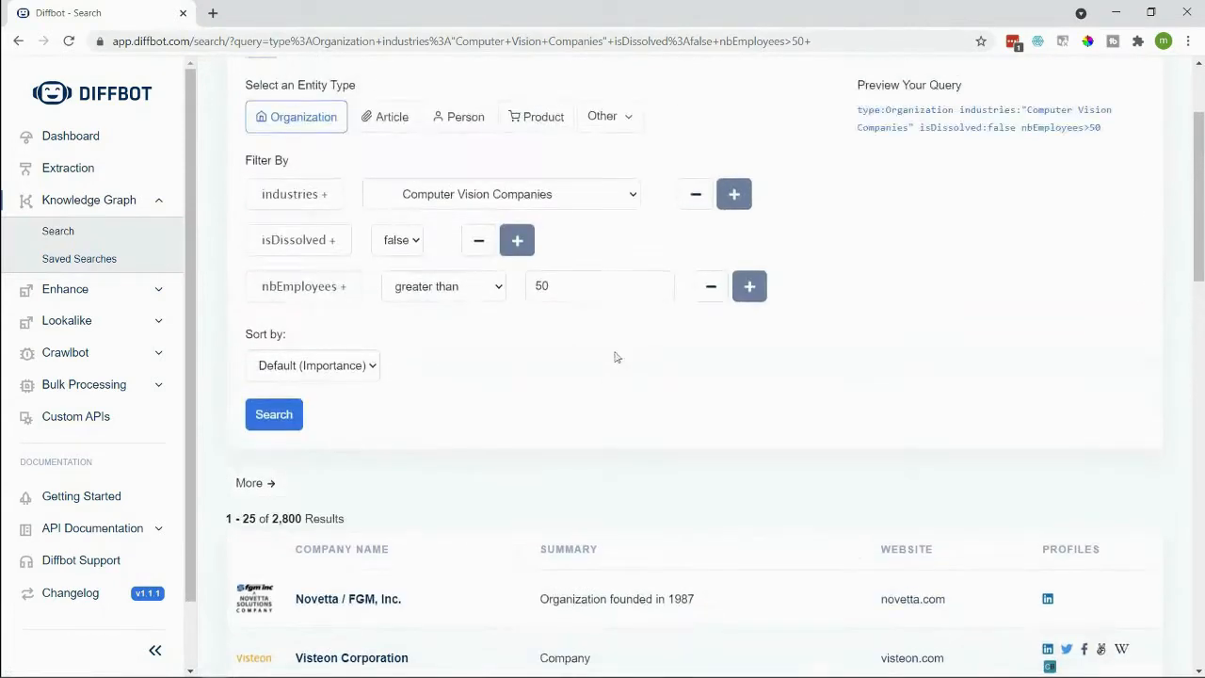
Step: Filter to totalInvestment.value greater than 10000000 and rerun, narrowing to 471 results
left_click(749, 286)
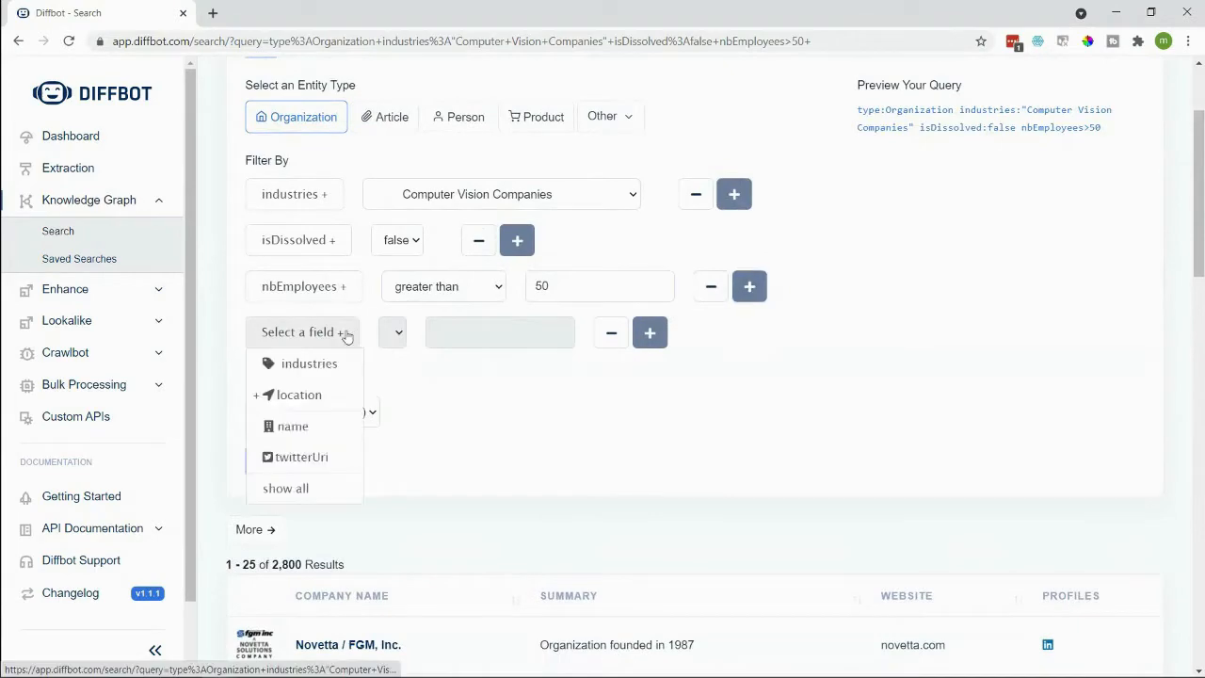
left_click(287, 490)
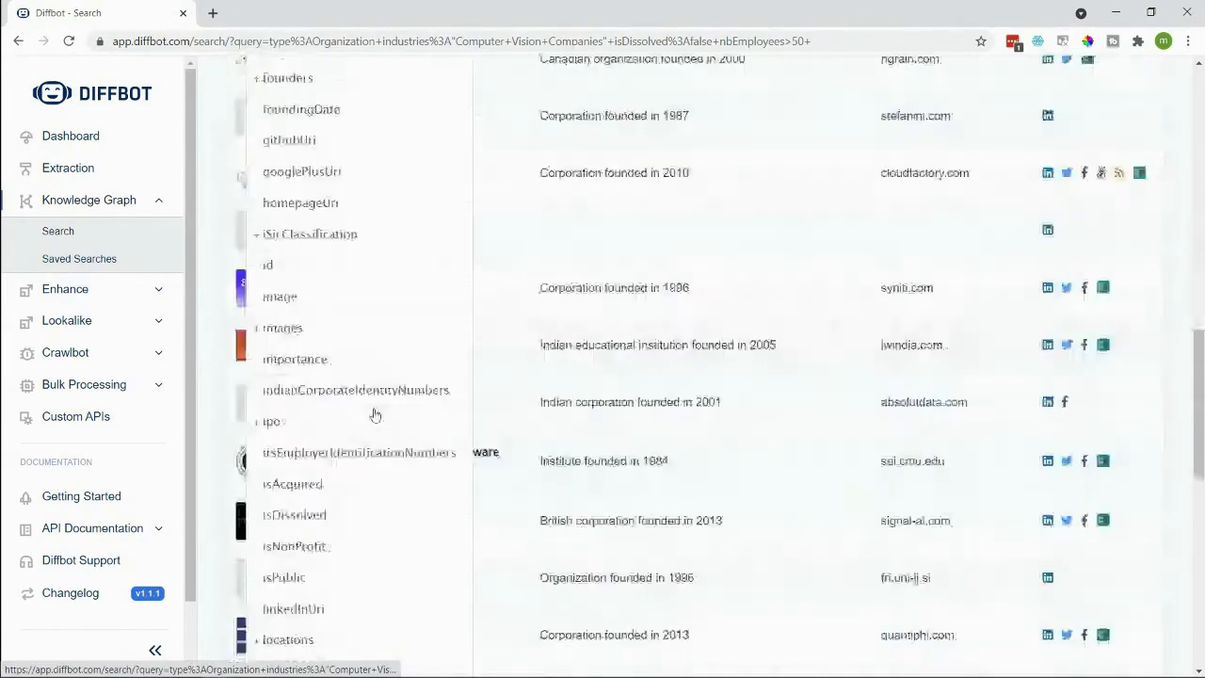
scroll("down", 3)
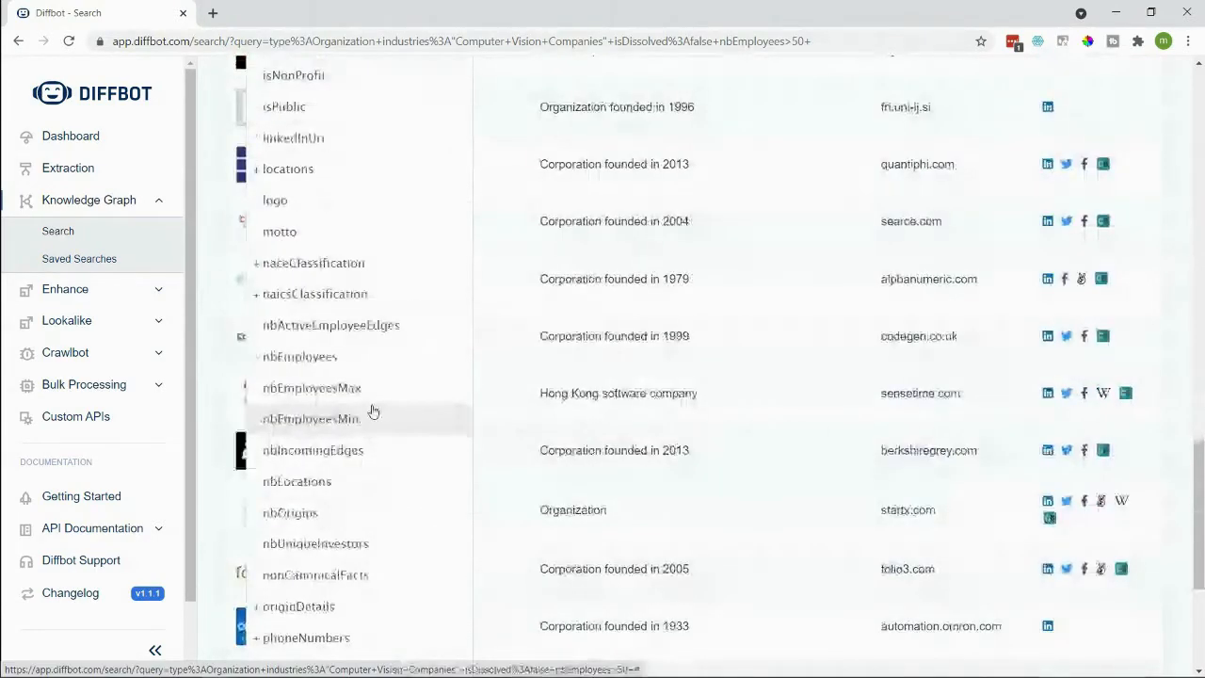
scroll("down", 3)
type("10000000")
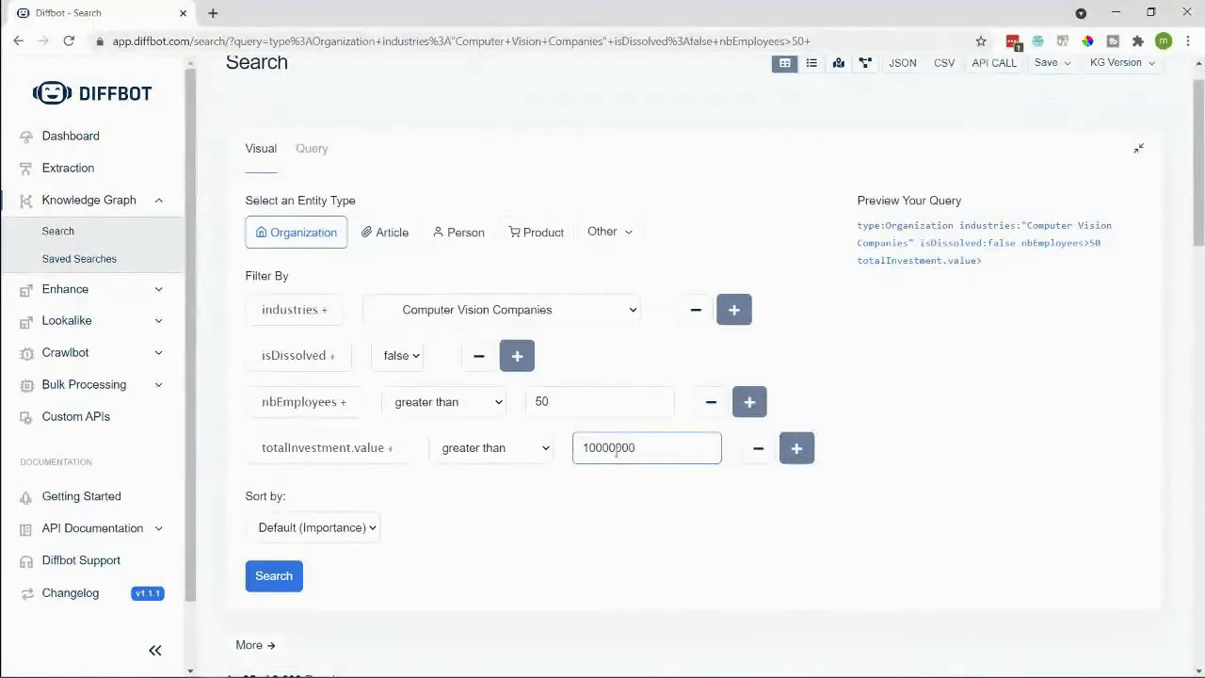
left_click(272, 576)
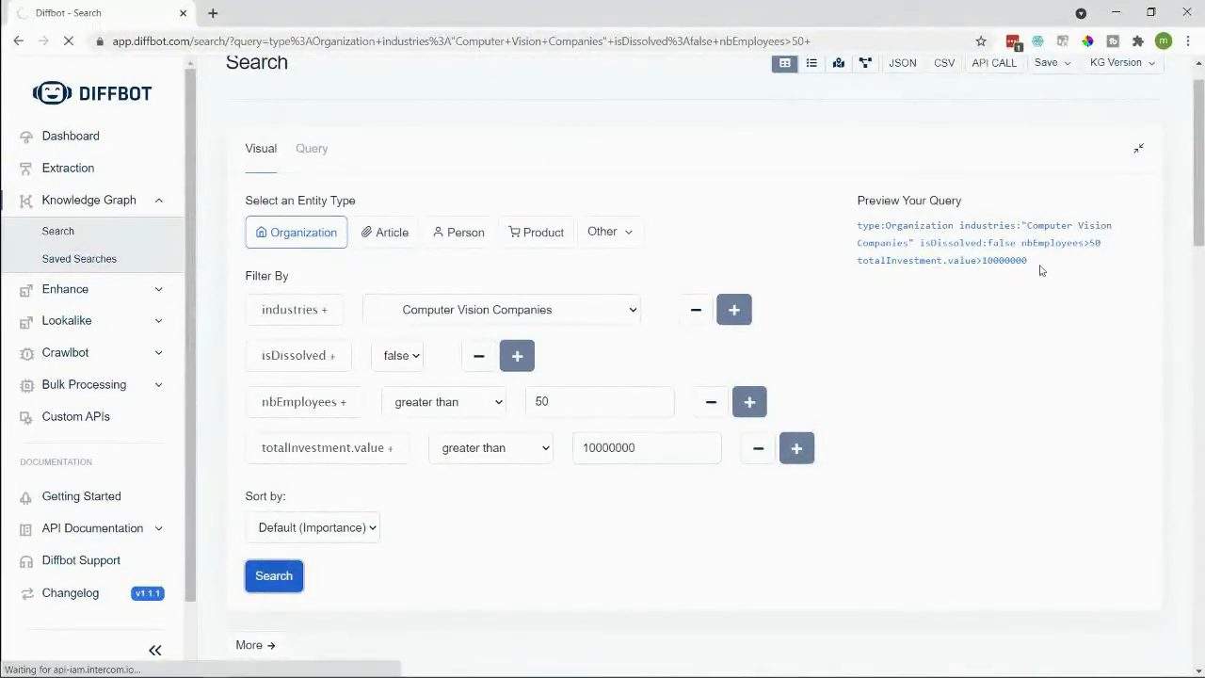
left_click(275, 576)
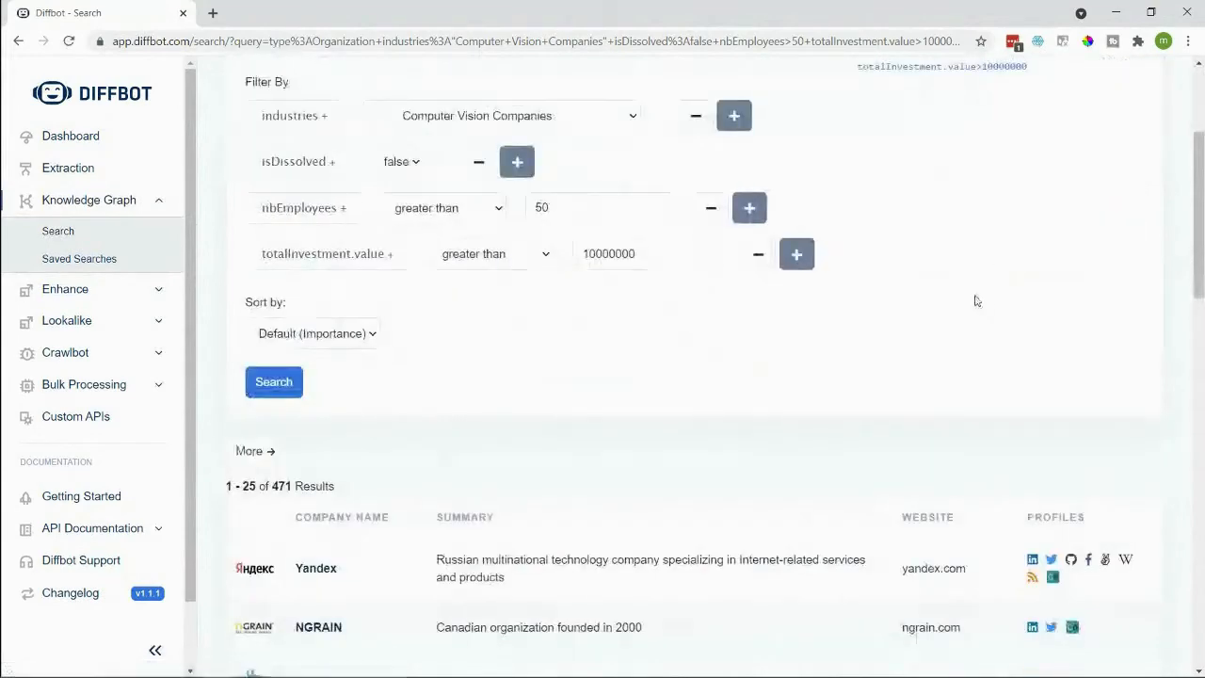
scroll("down", 3)
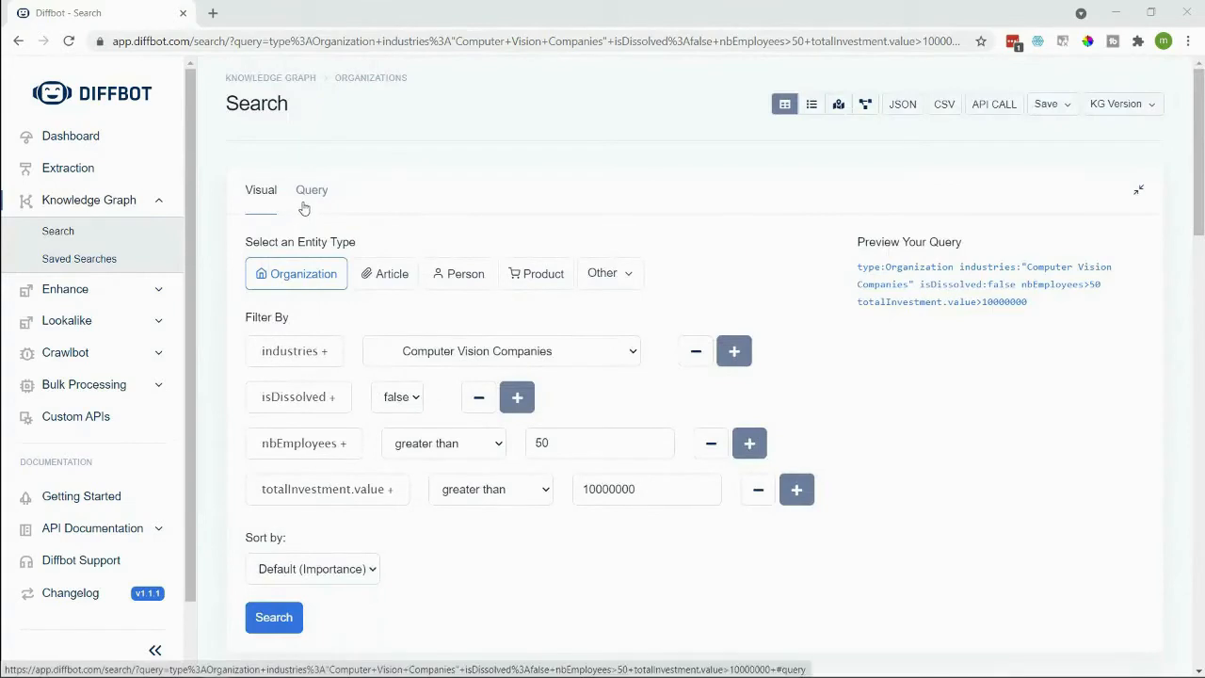
Step: Append facet:locations.city.name to the raw query text and resubmit it
left_click(312, 188)
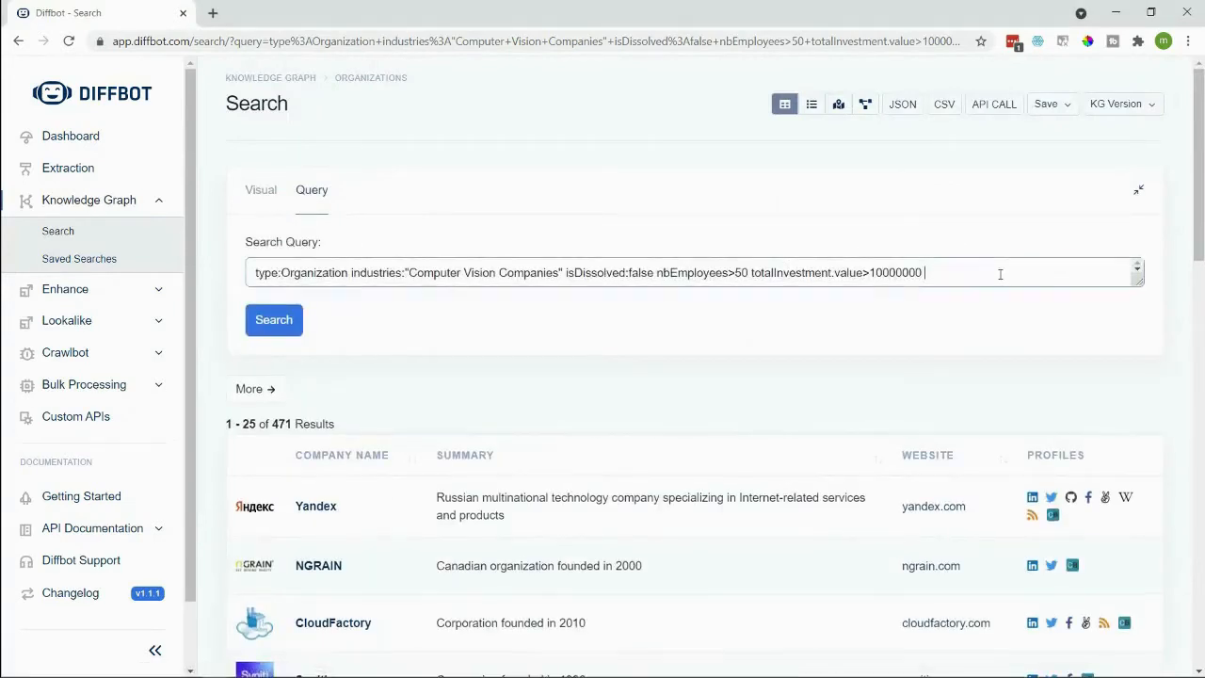
type("facet:")
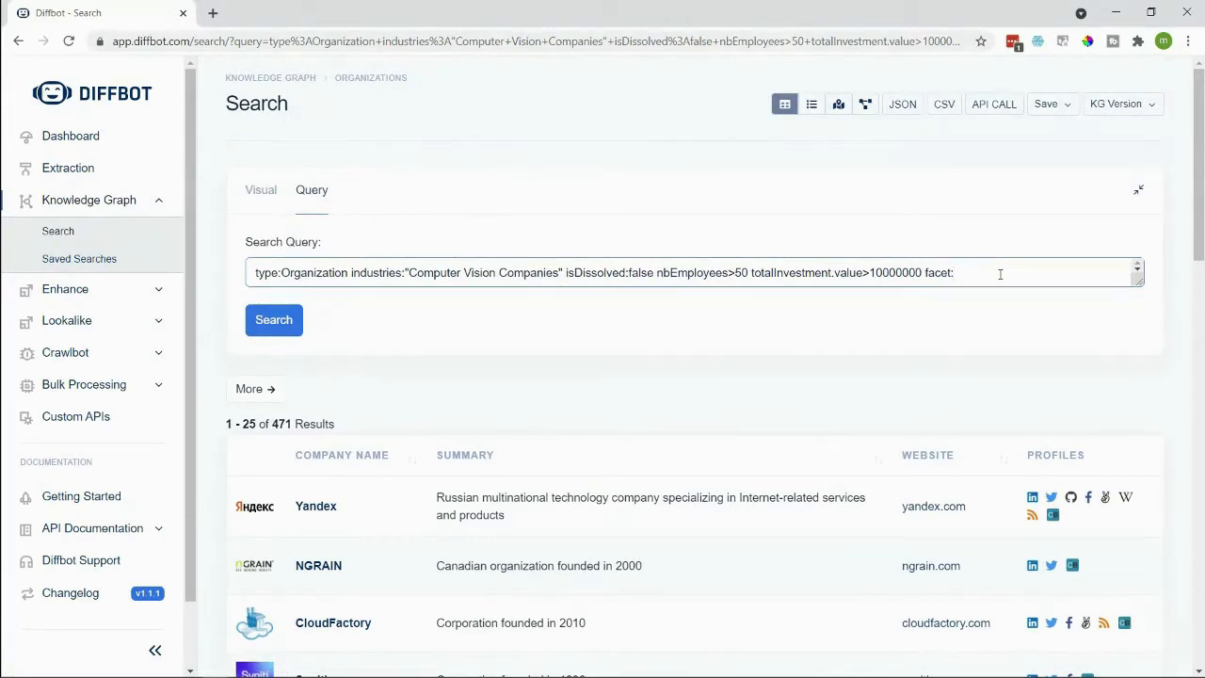
type("locations")
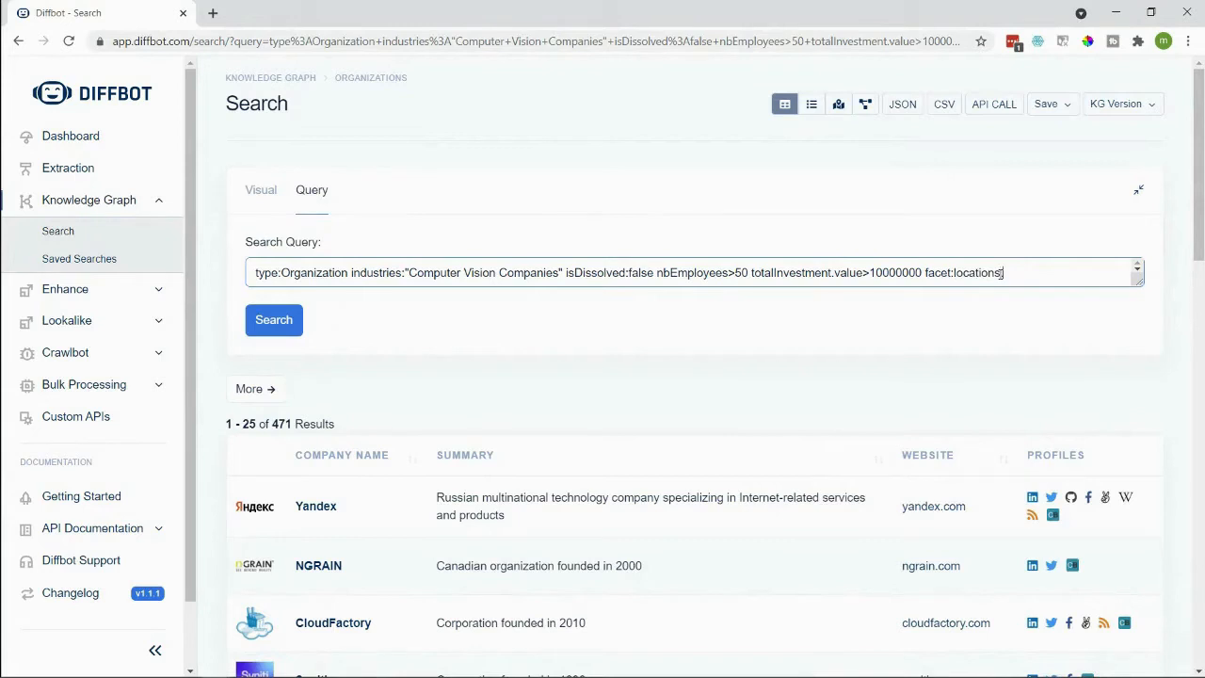
type(".city.name")
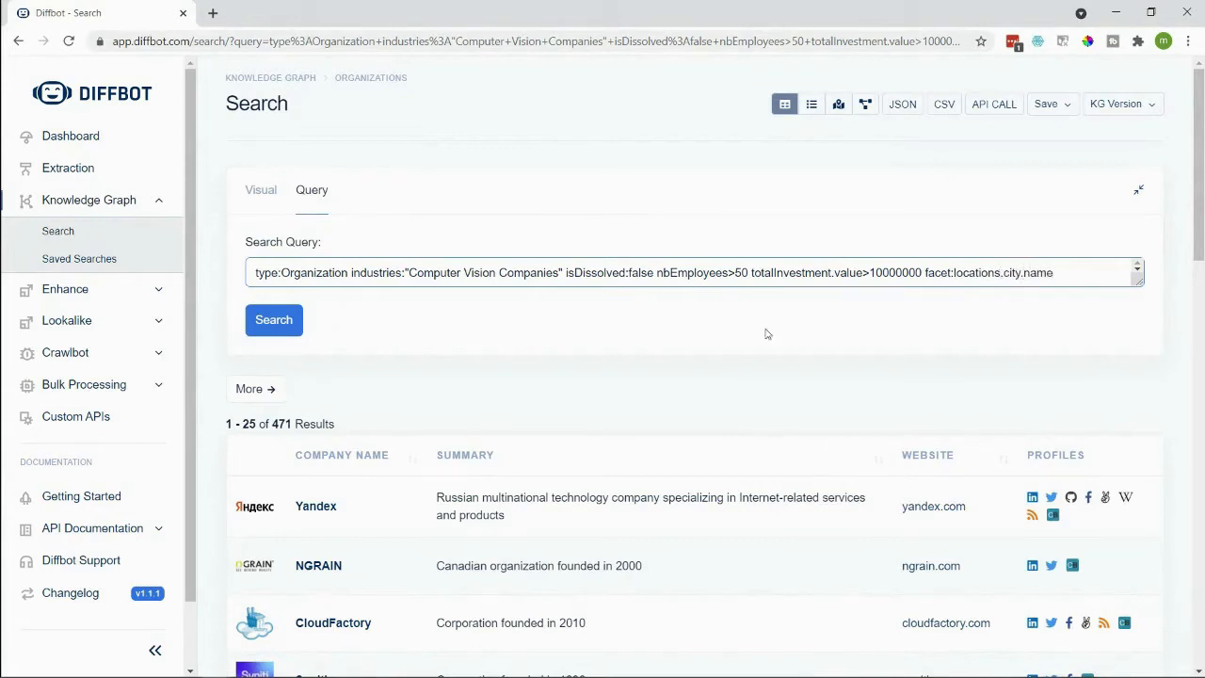
left_click(274, 320)
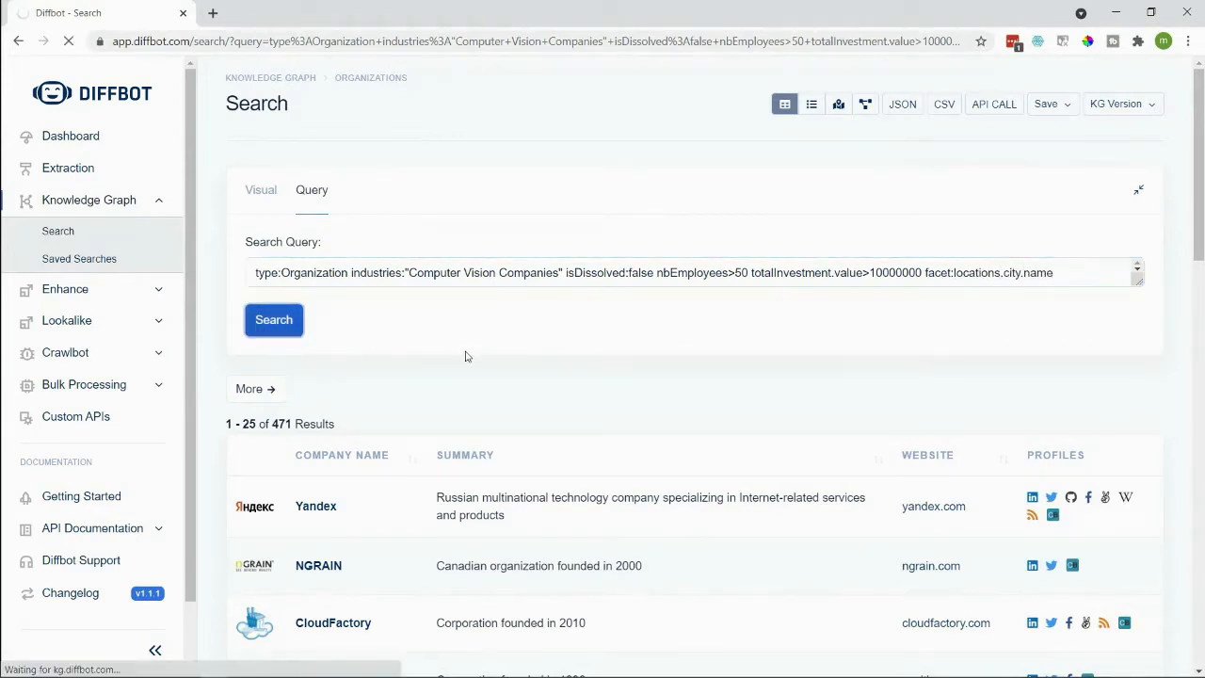
mouse_move(478, 348)
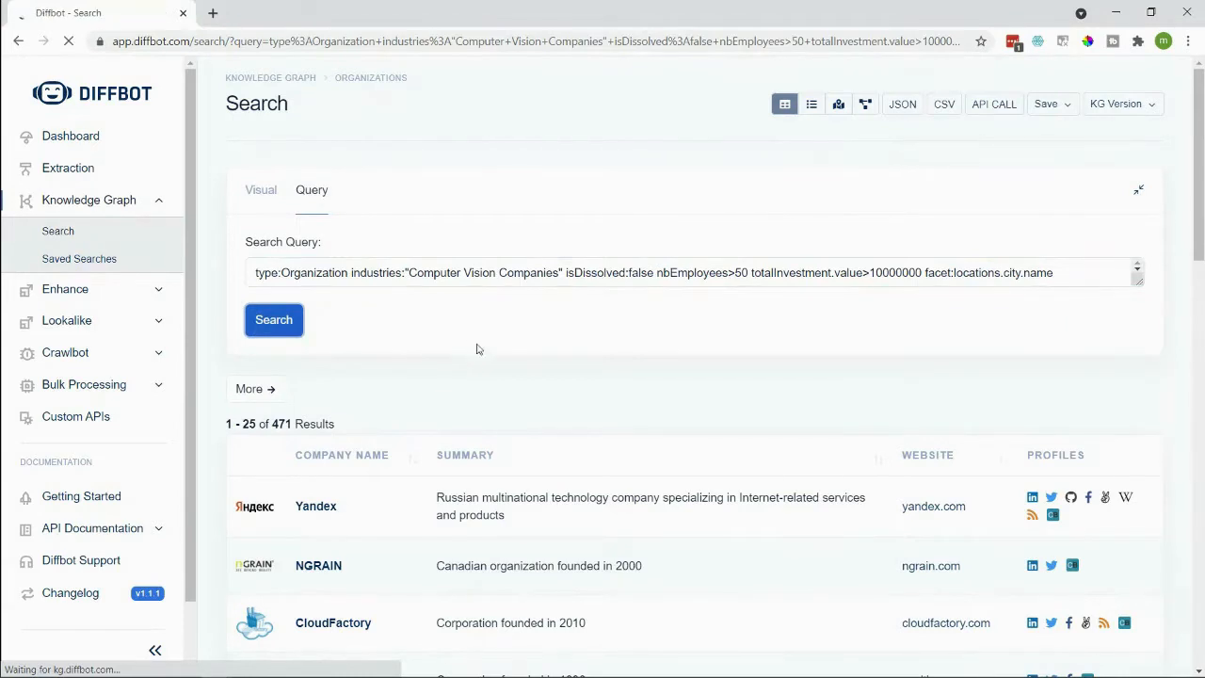
left_click(273, 320)
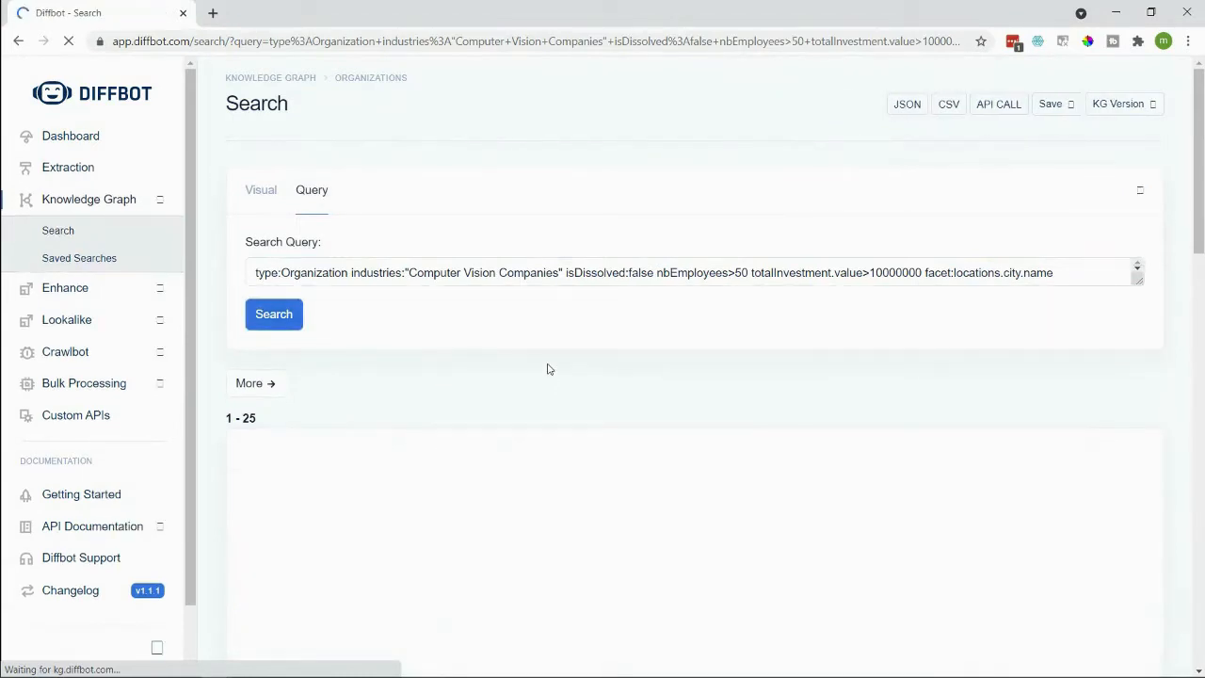
Step: Review the city bar chart led by San Francisco and New York City, then start a blank search
scroll("down", 3)
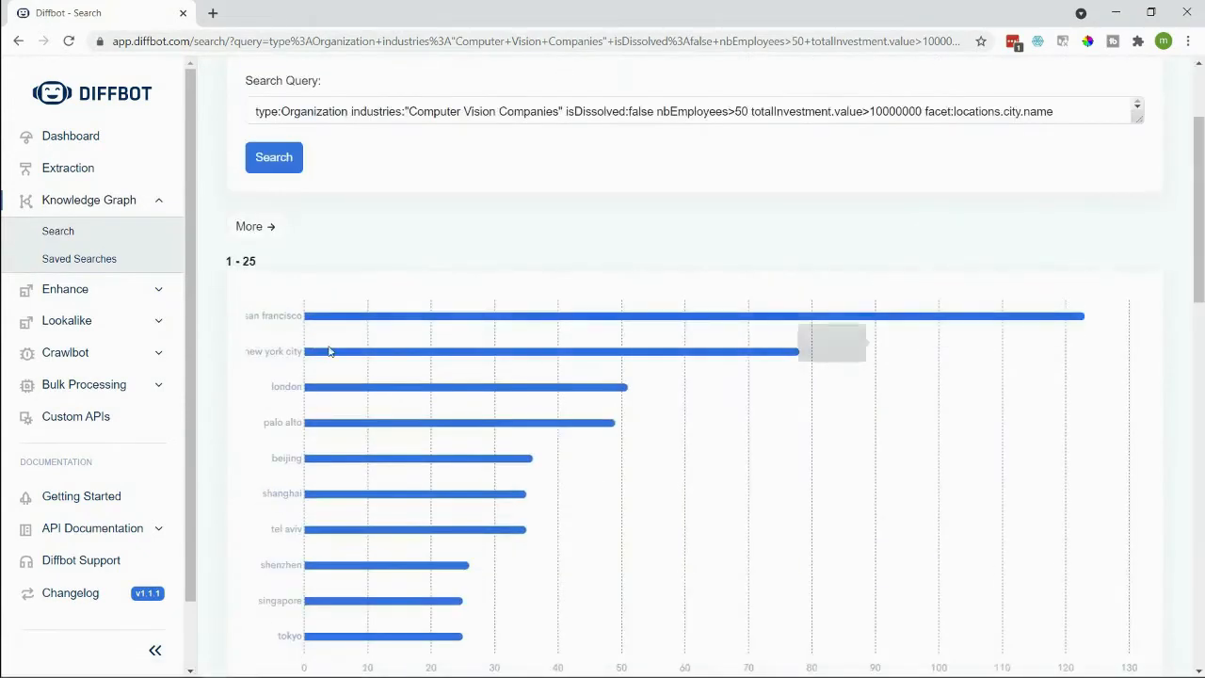
mouse_move(438, 520)
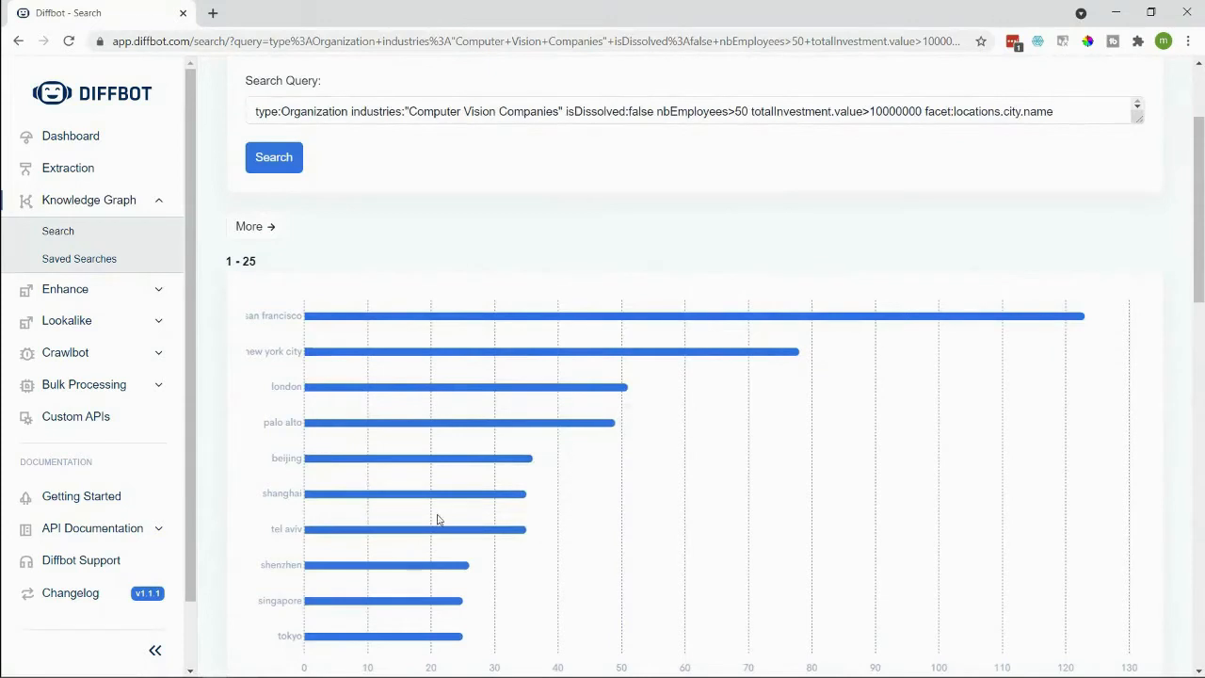
mouse_move(466, 565)
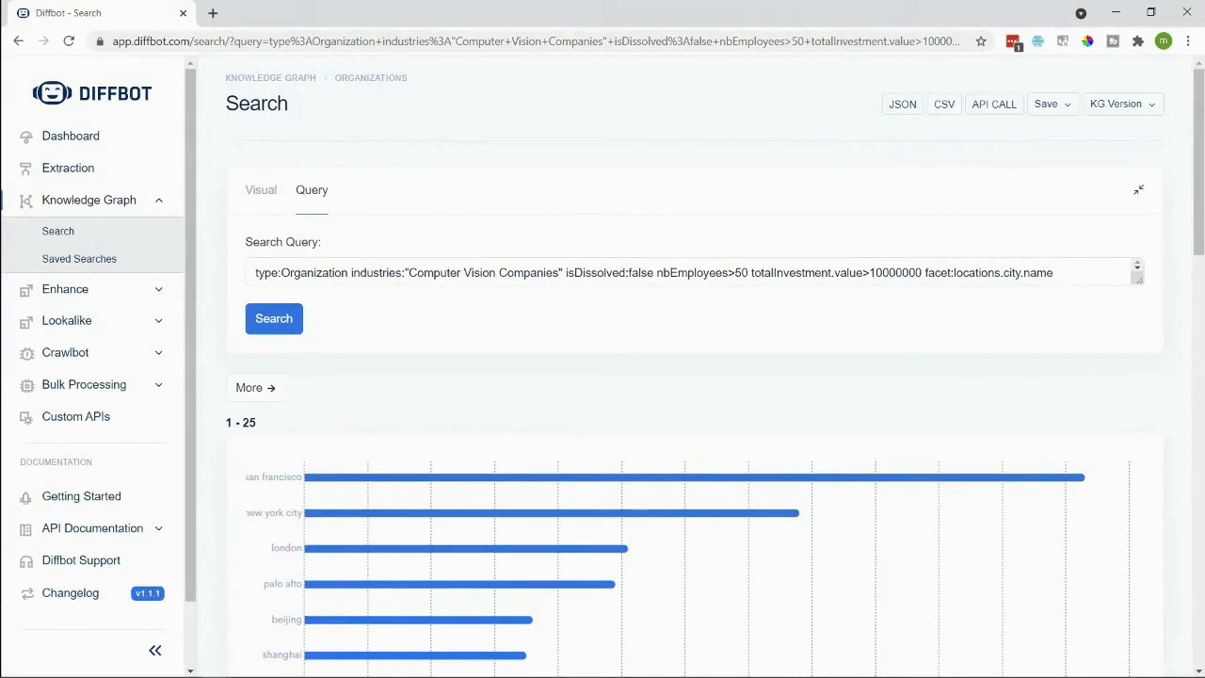
mouse_move(689, 412)
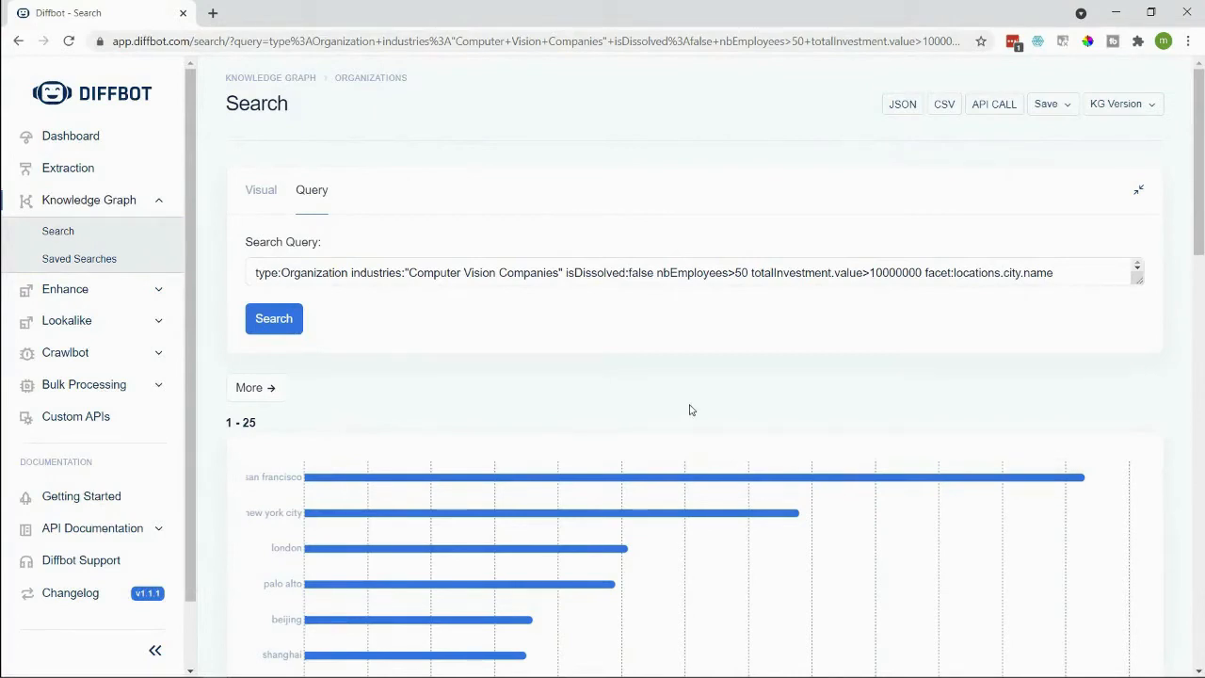
mouse_move(1180, 407)
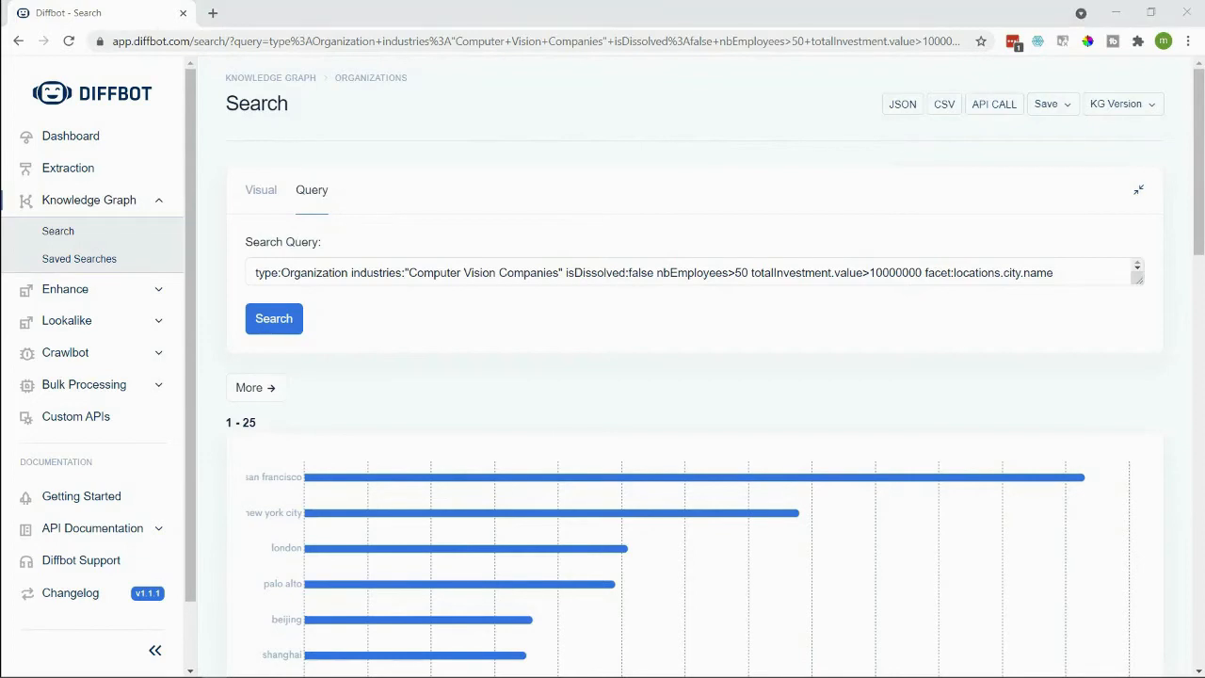
left_click(56, 230)
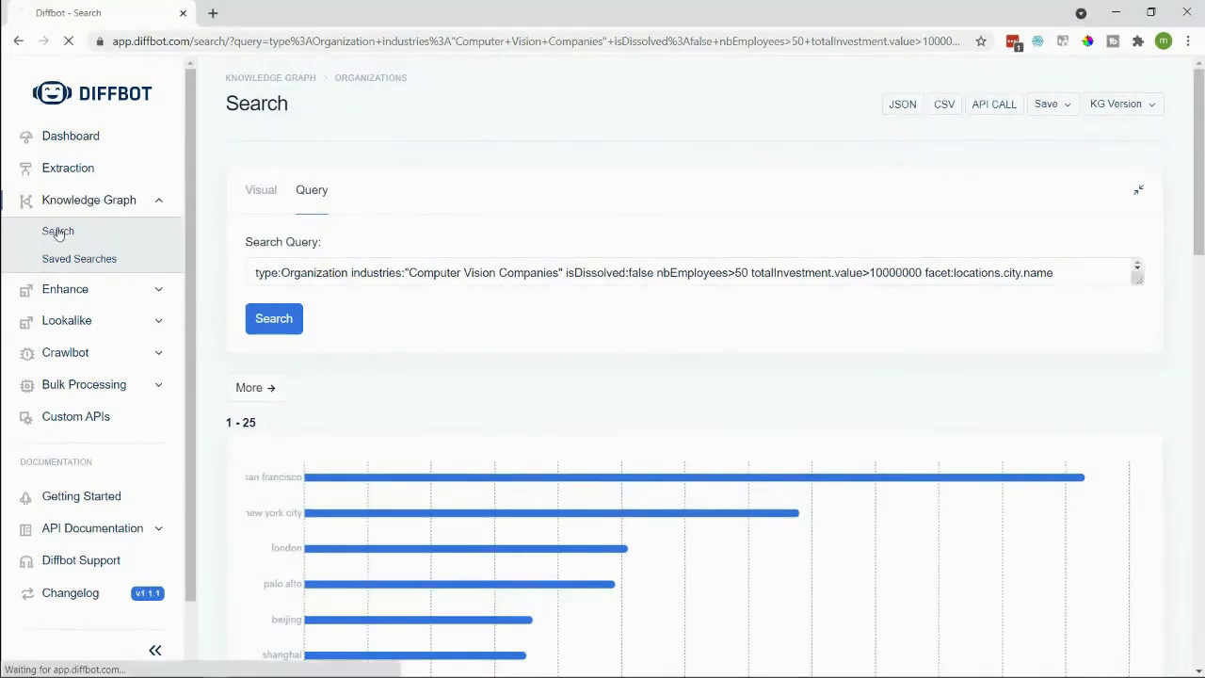
Step: Run a person query for employer "Microsoft" faceted by employments.categories.name, charting job categories
left_click(57, 230)
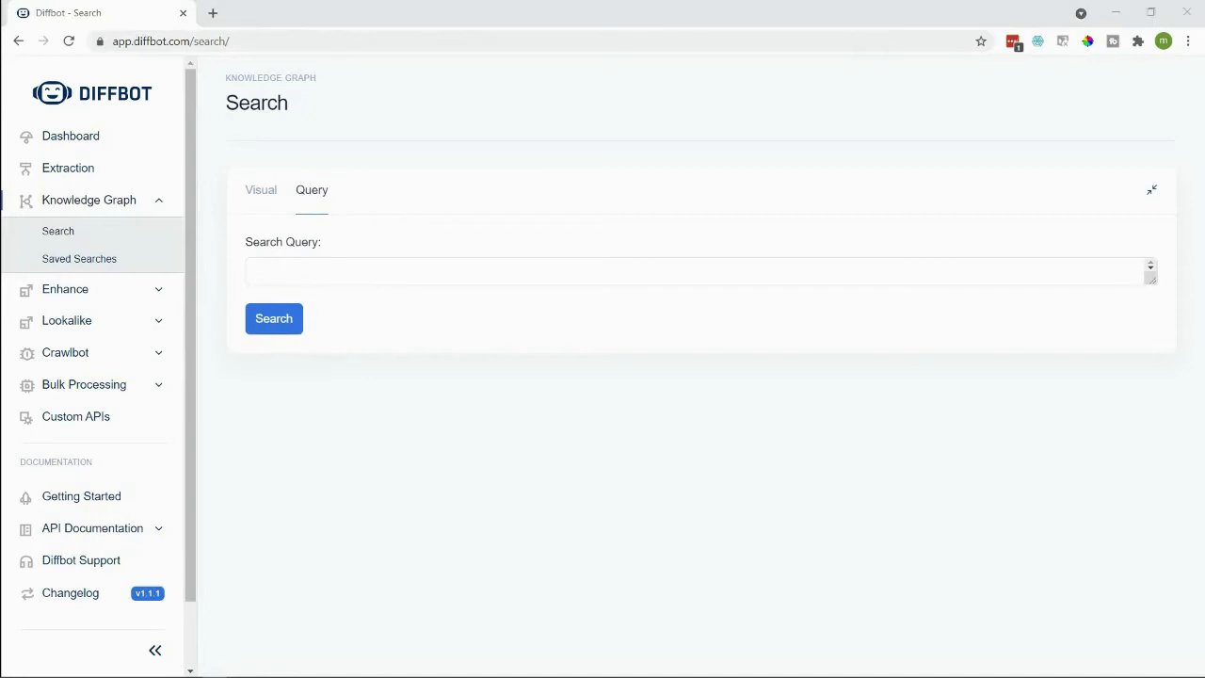
mouse_move(399, 312)
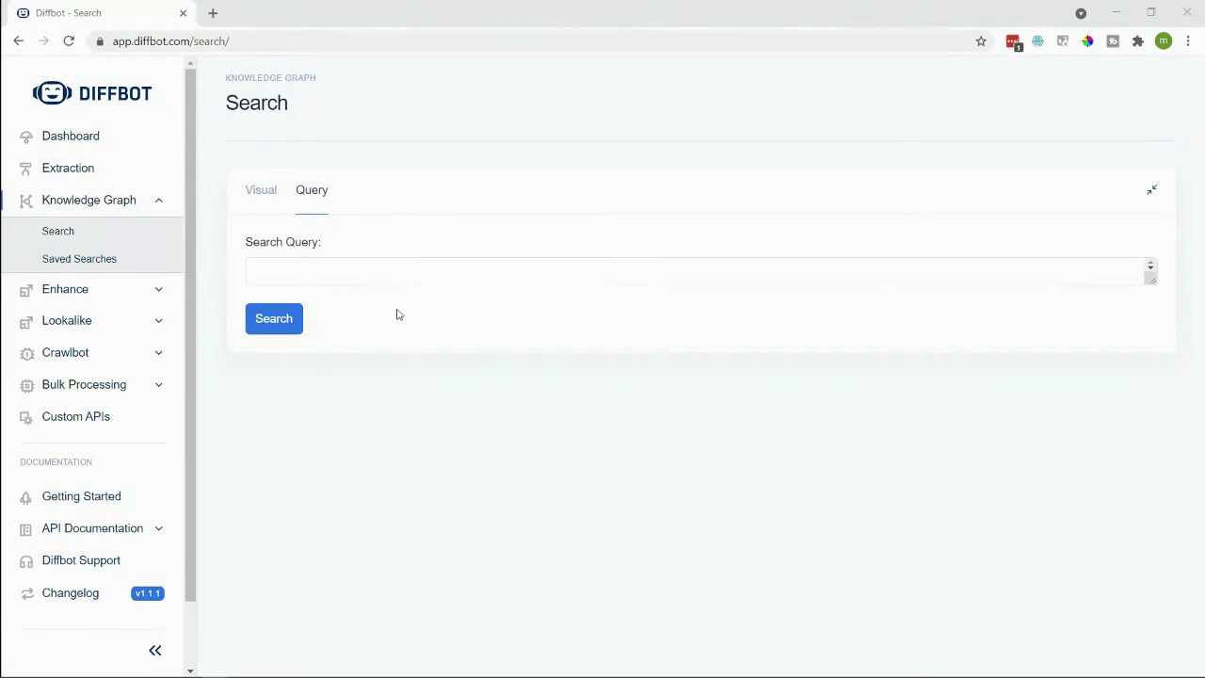
type("type:person employments.employer.name:\"Microsoft\" facet:employments.categories.name")
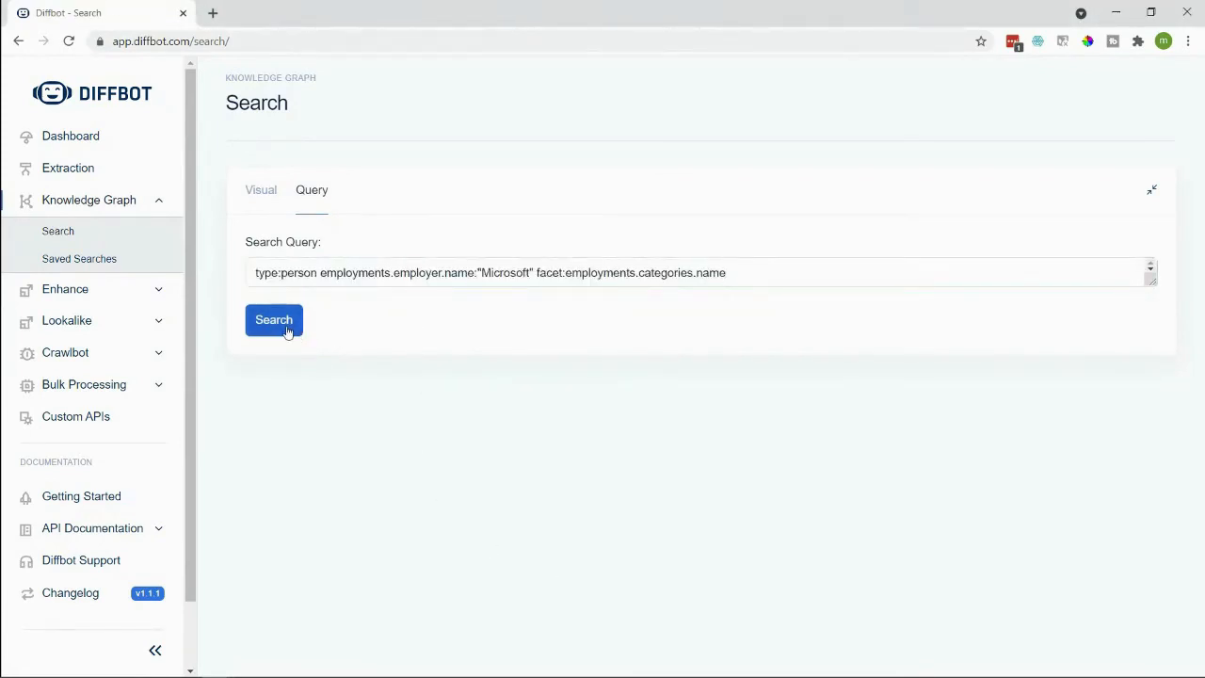
left_click(273, 320)
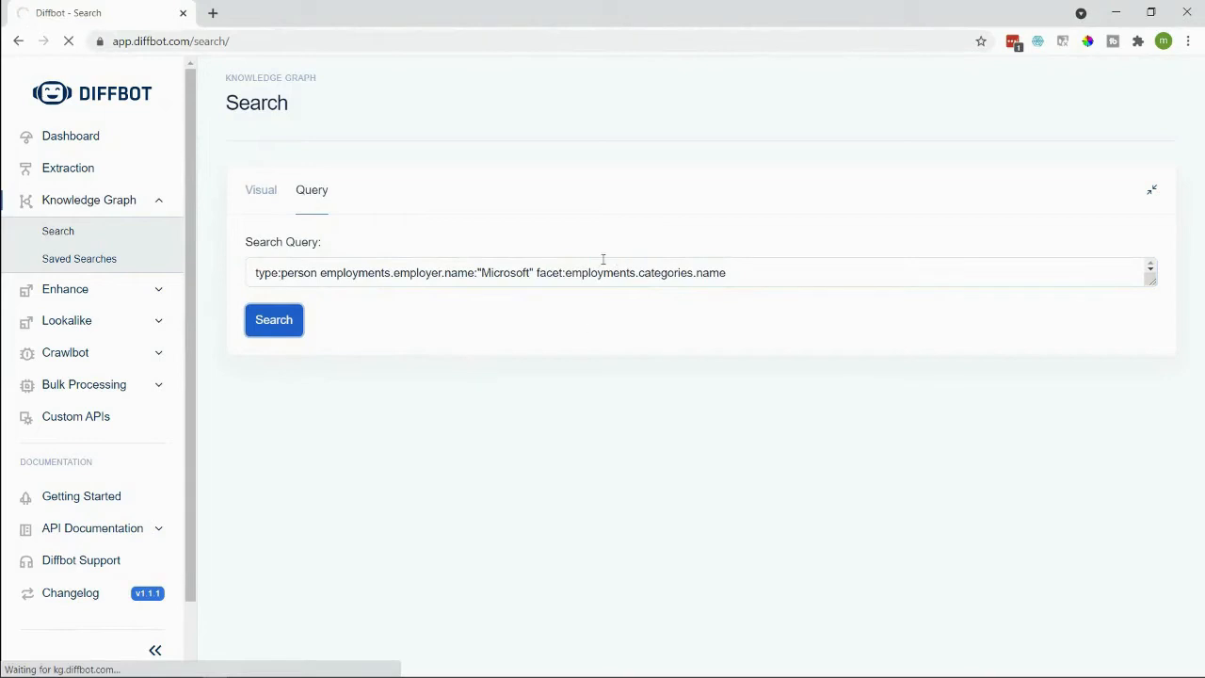
double_click(644, 271)
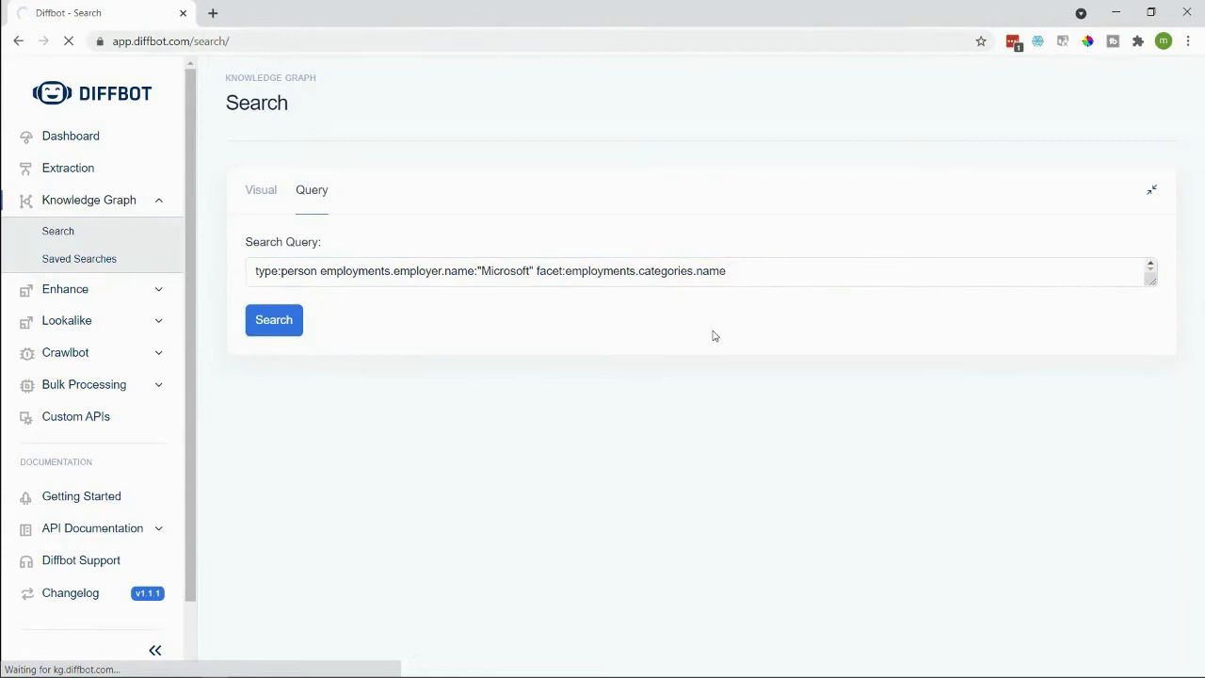
left_click(273, 320)
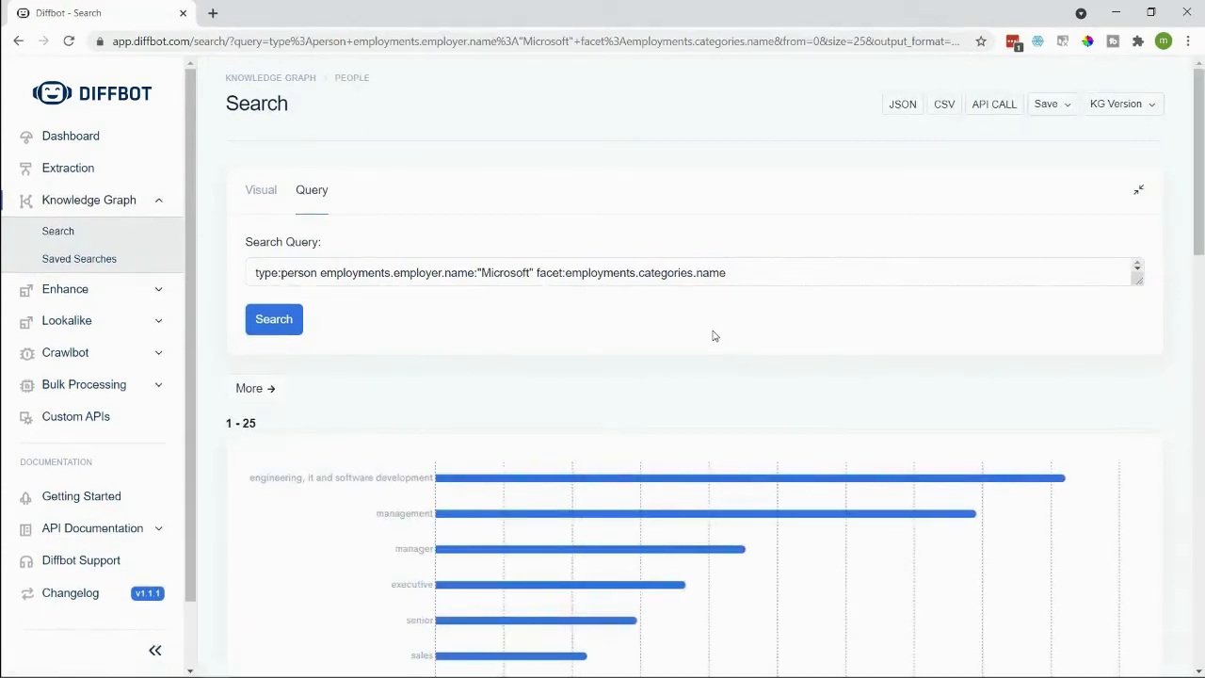
scroll("down", 3)
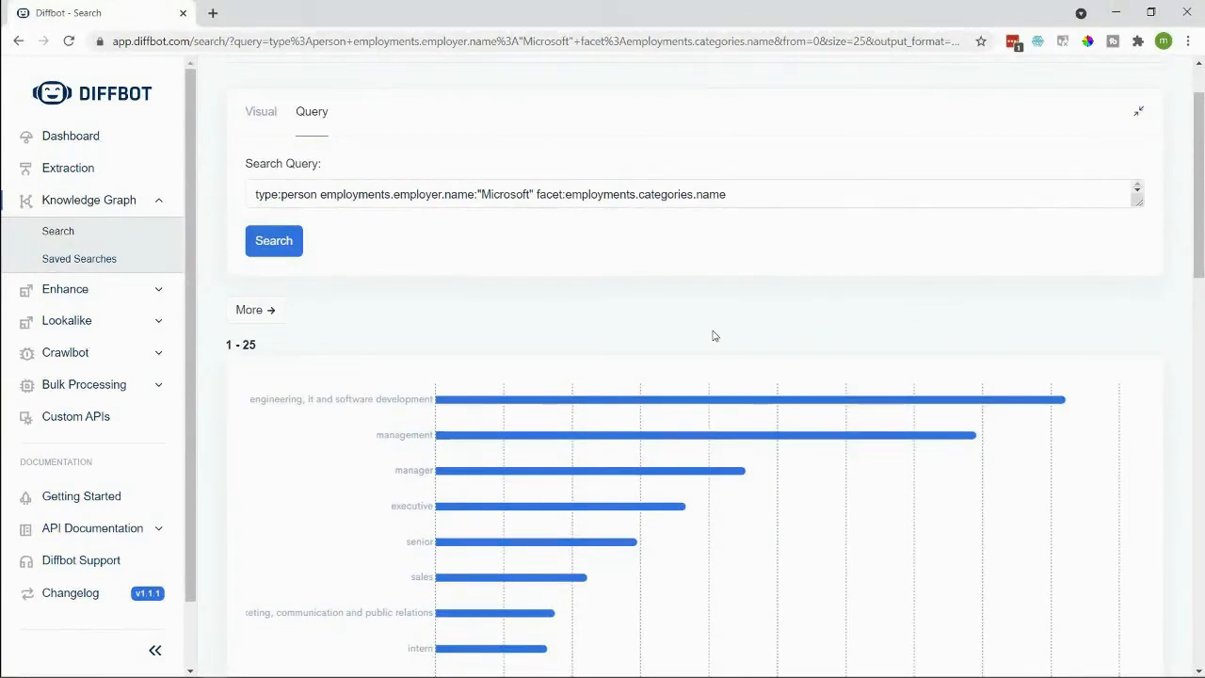
scroll("down", 3)
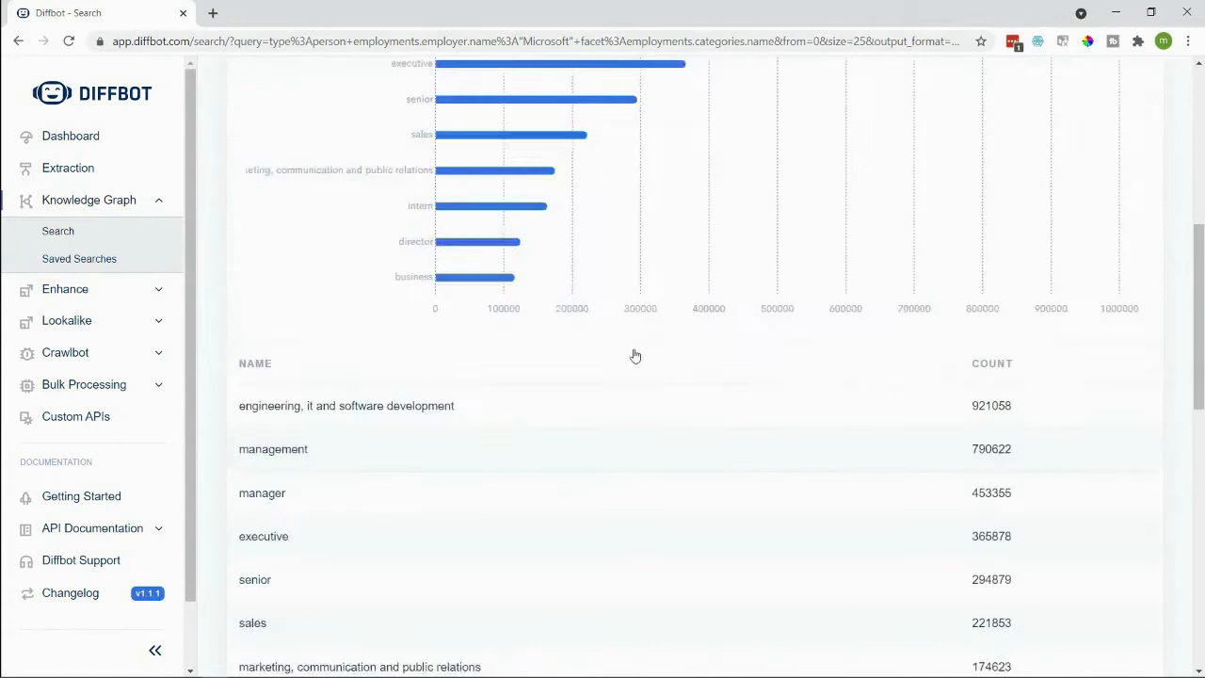
scroll("down", 3)
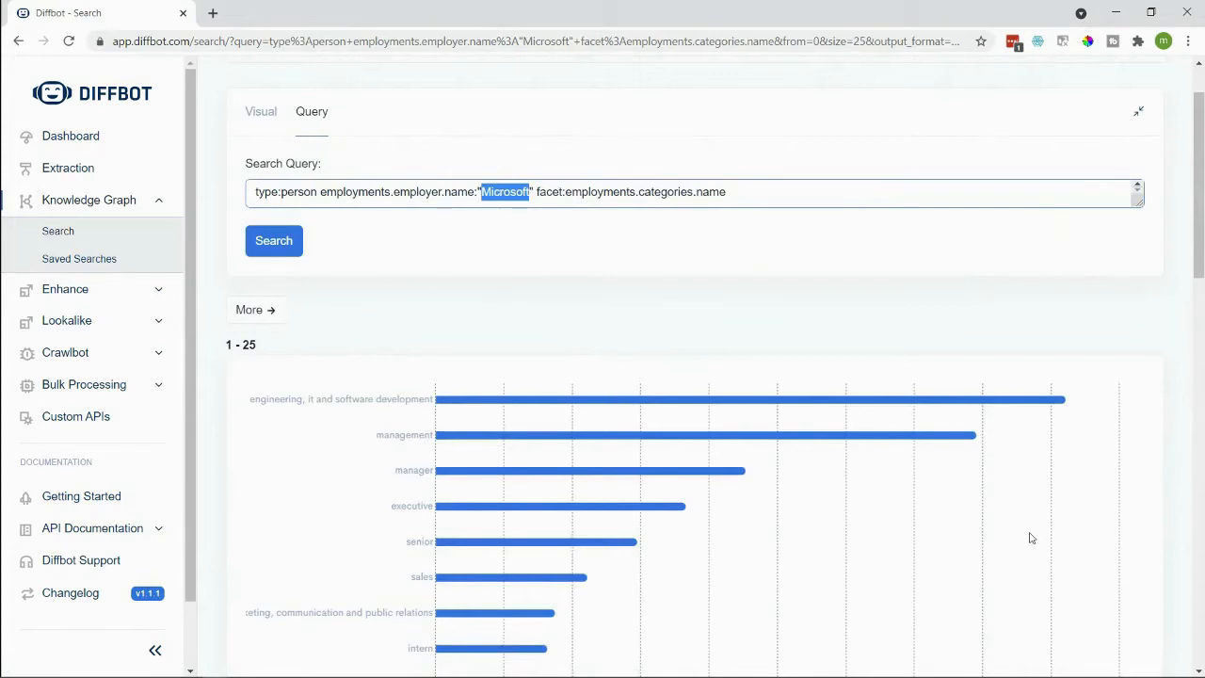
scroll("down", 3)
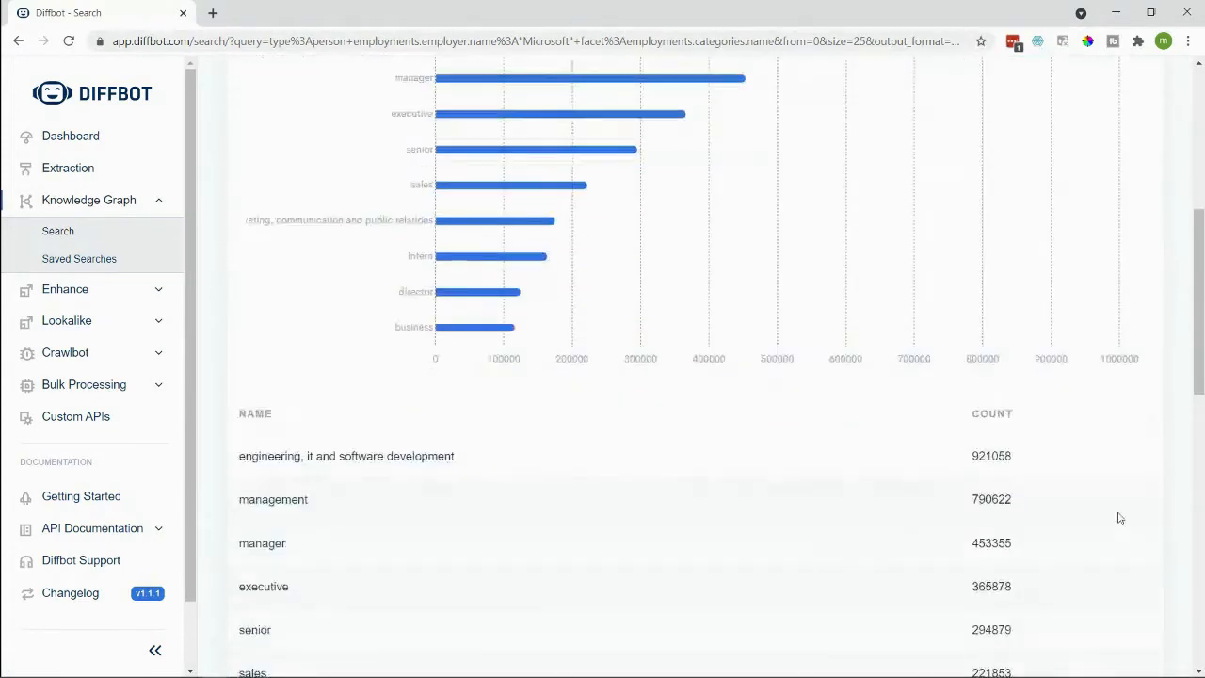
double_click(990, 456)
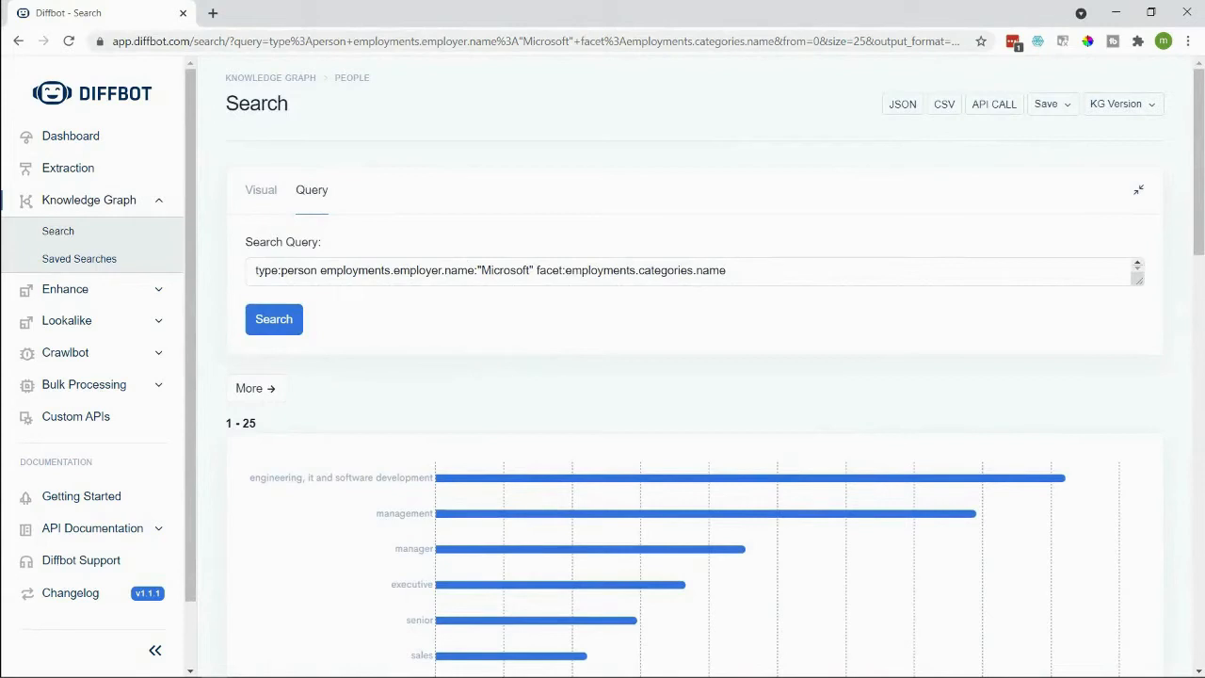
Step: Require isCurrent:true and employer.name:"Microsoft" in both the employments filter and the categories facet
left_click(388, 271)
type("{")
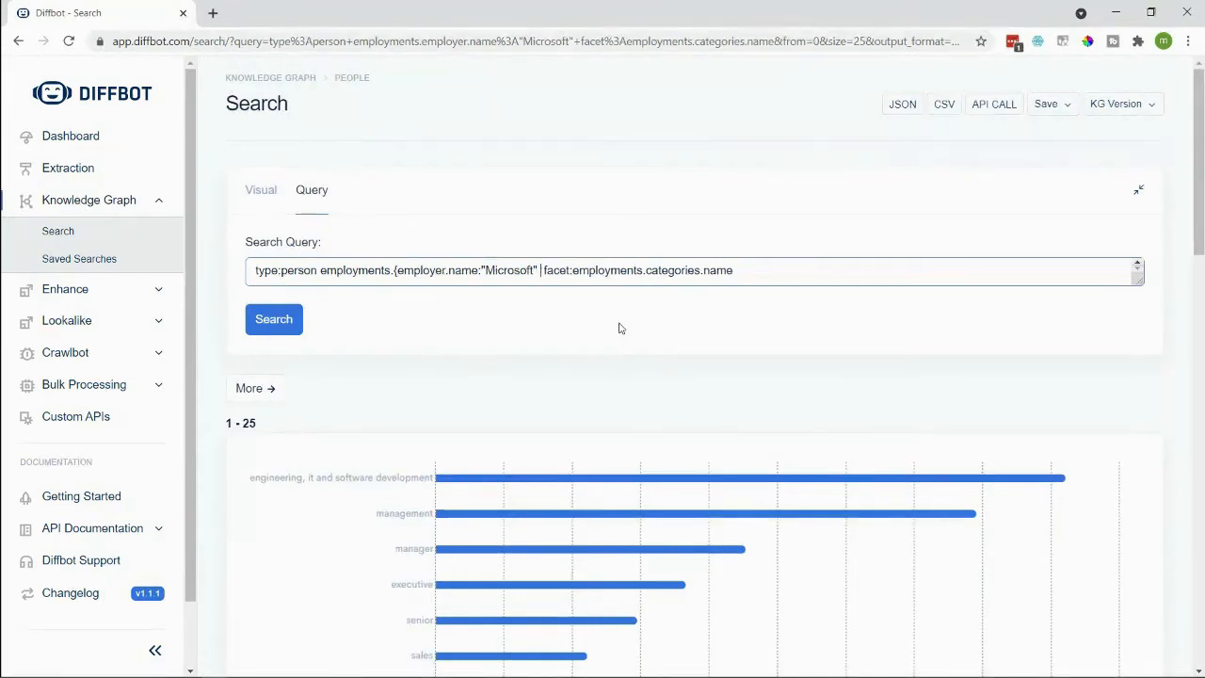
type("isCurrent")
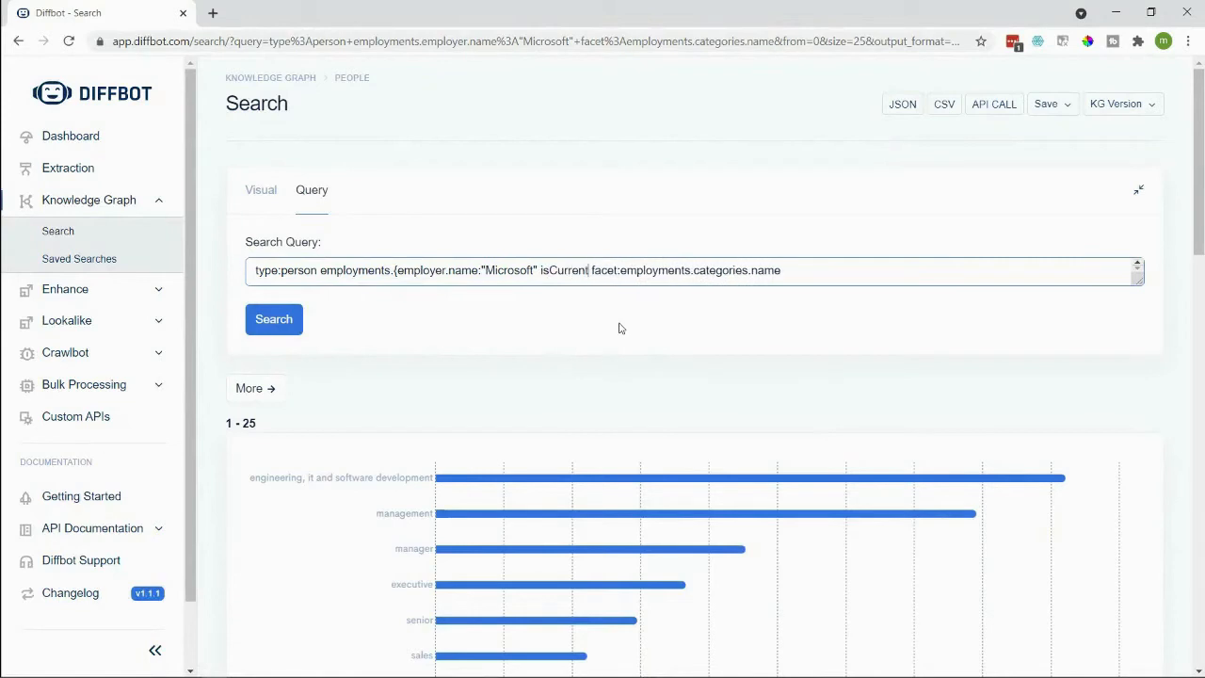
type("}")
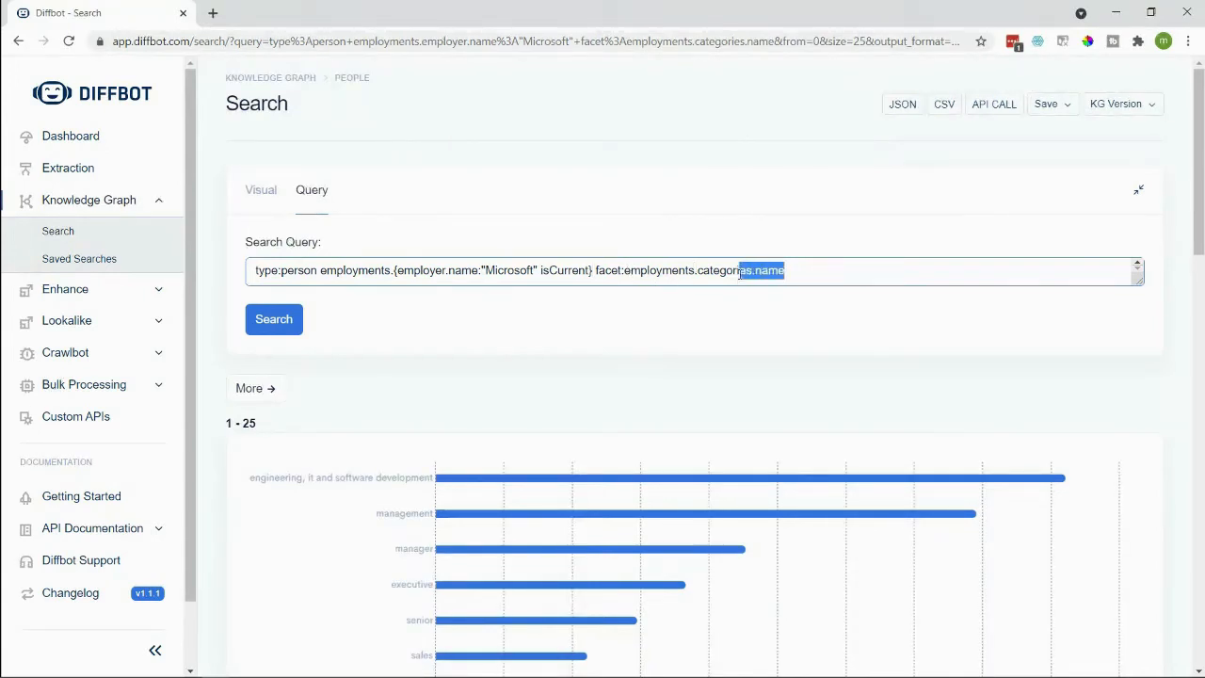
left_click(700, 271)
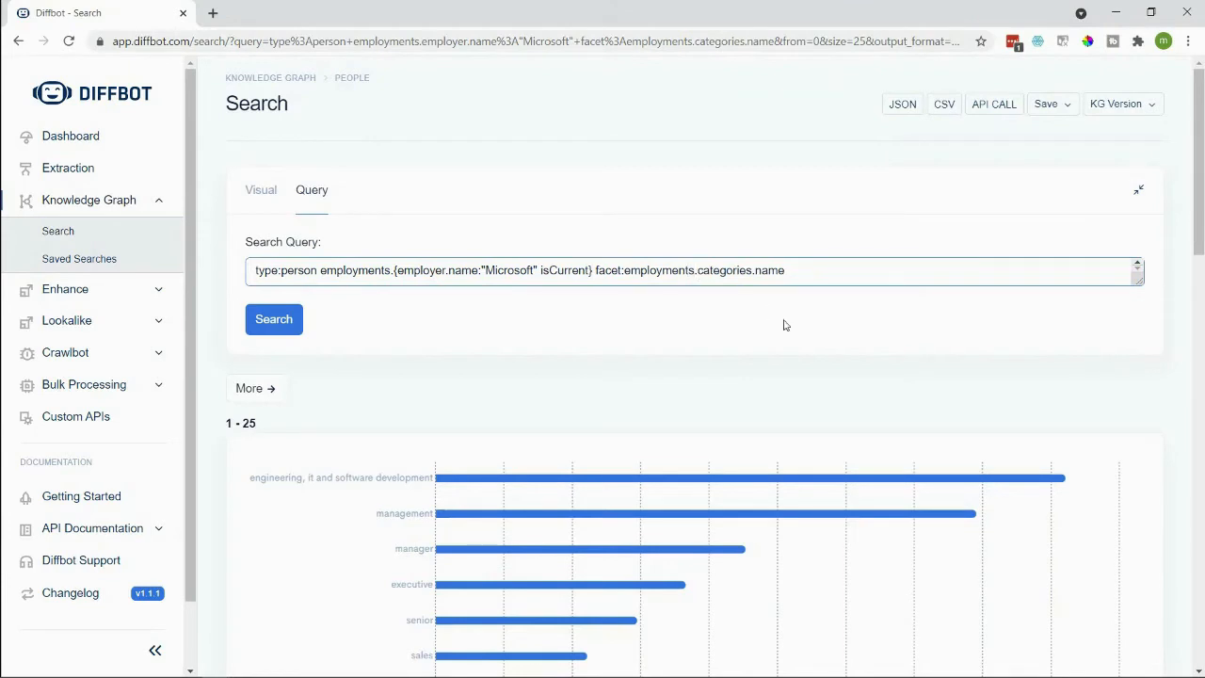
mouse_move(738, 299)
type("{")
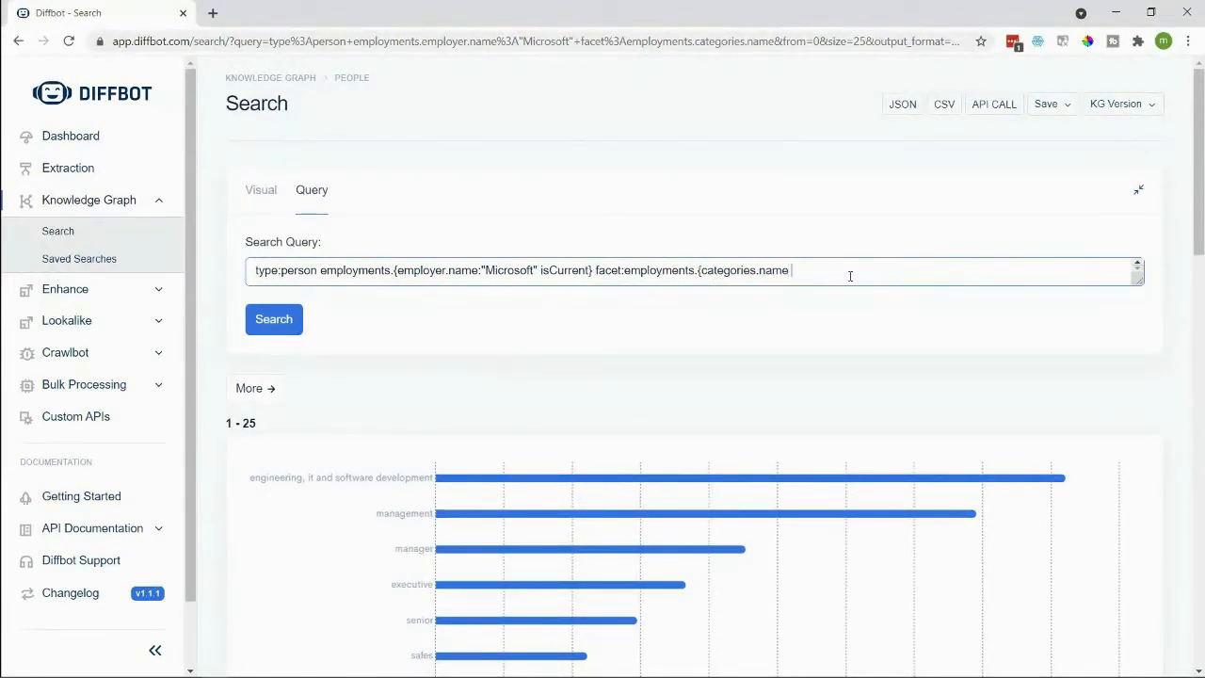
type("employer.name}")
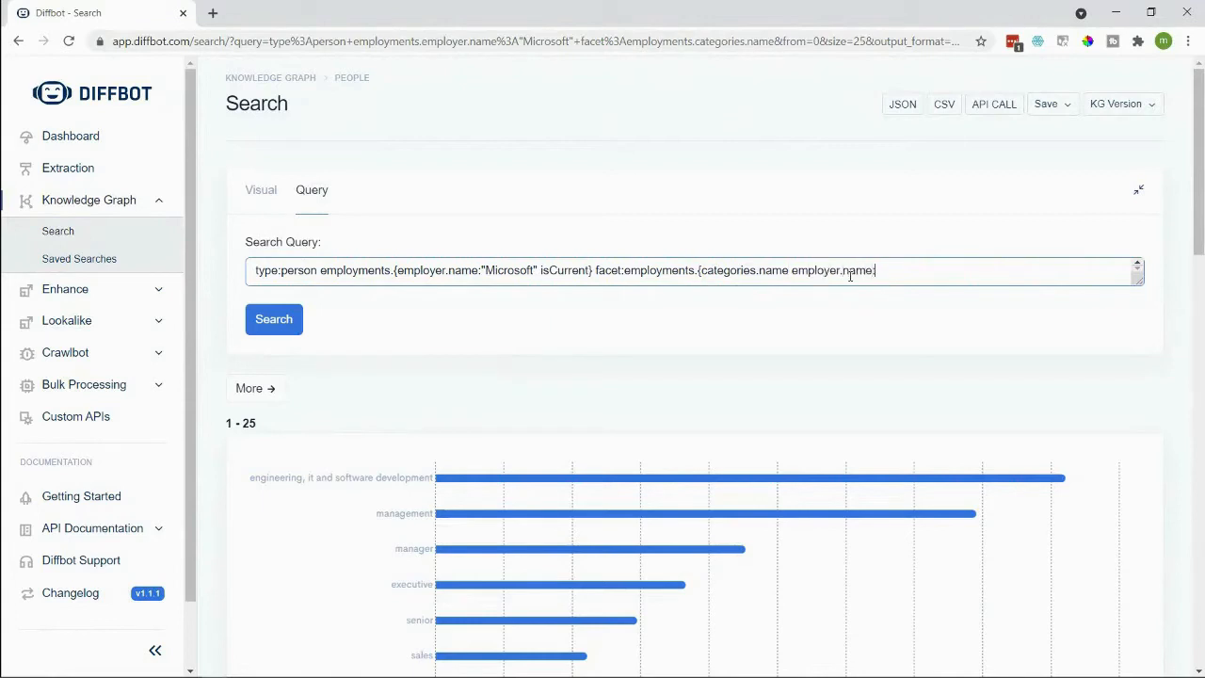
type(":\"Microsoft\"")
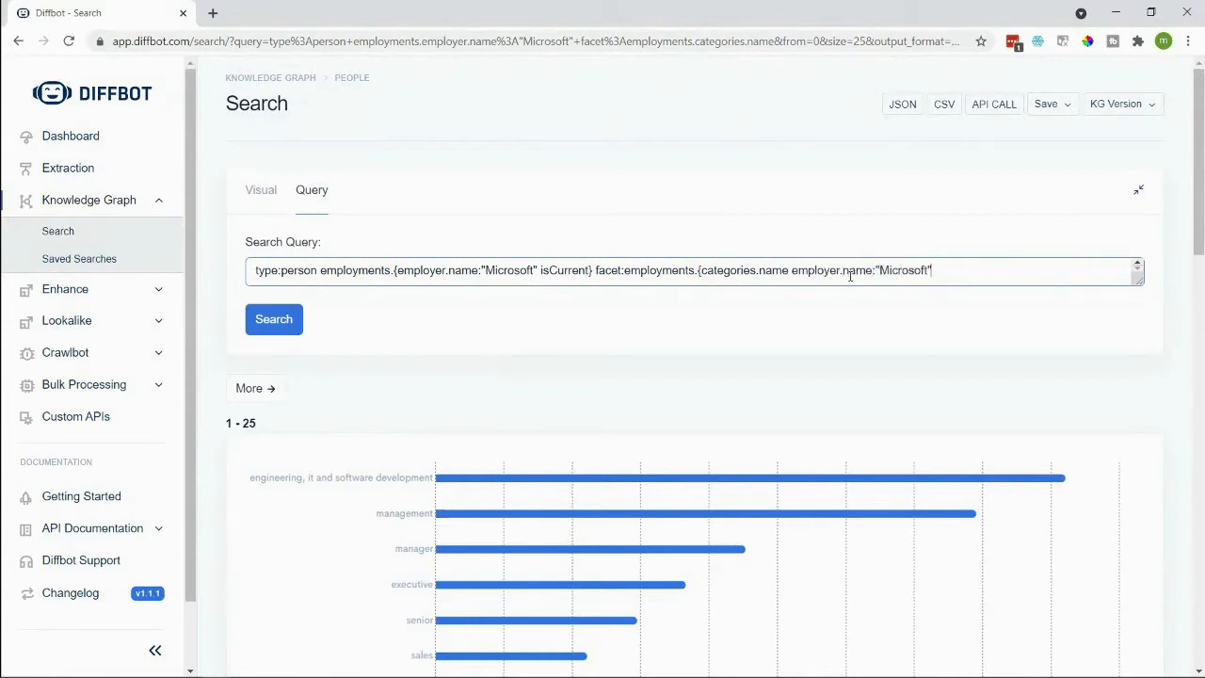
type("isCurrent:")
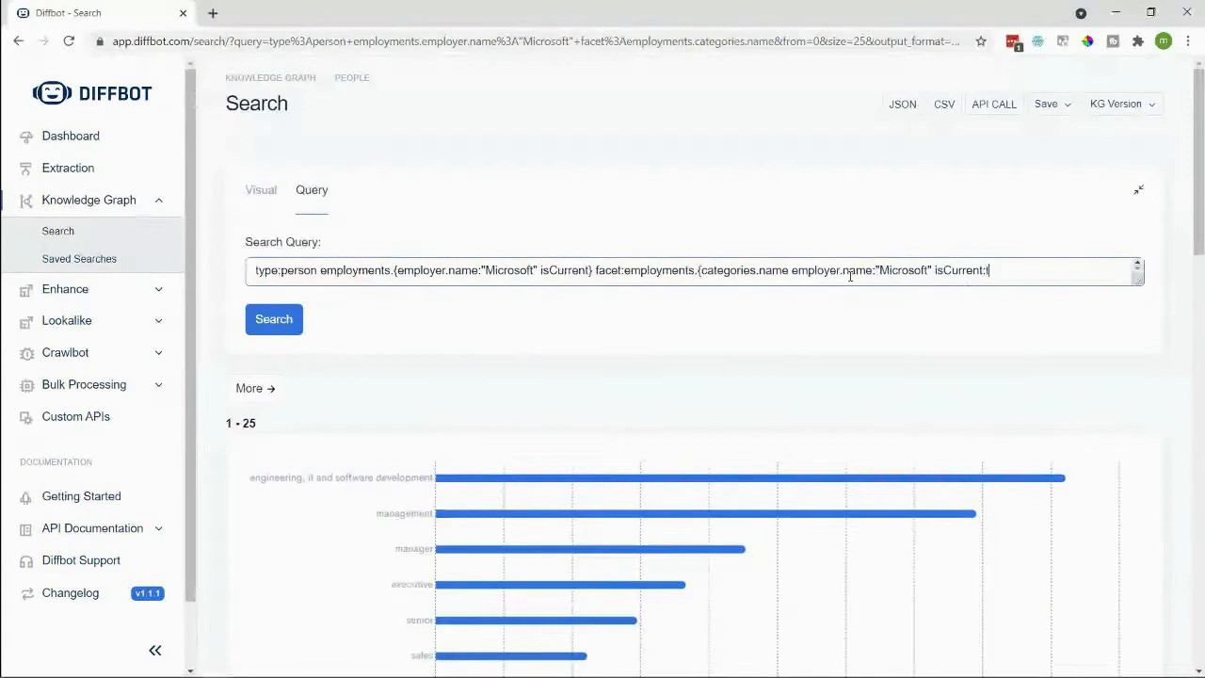
type("true}")
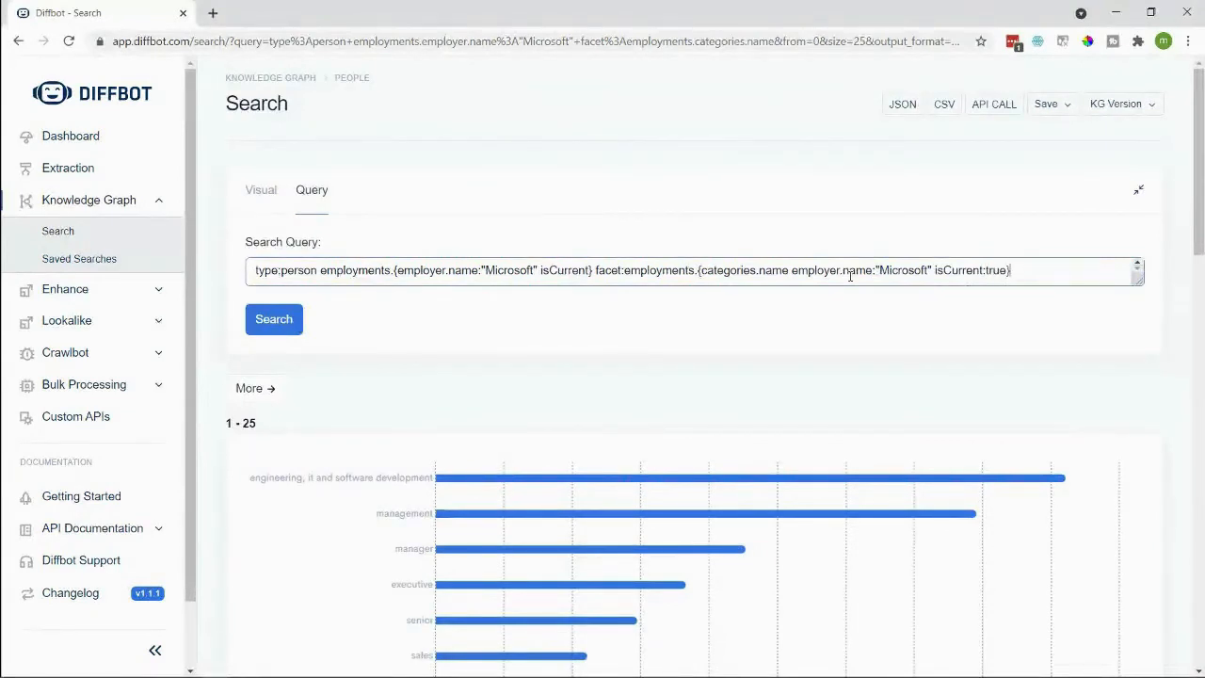
Step: Run the current-Microsoft-employee facet search, review the category chart led by engineering, and start a blank search
left_click(274, 318)
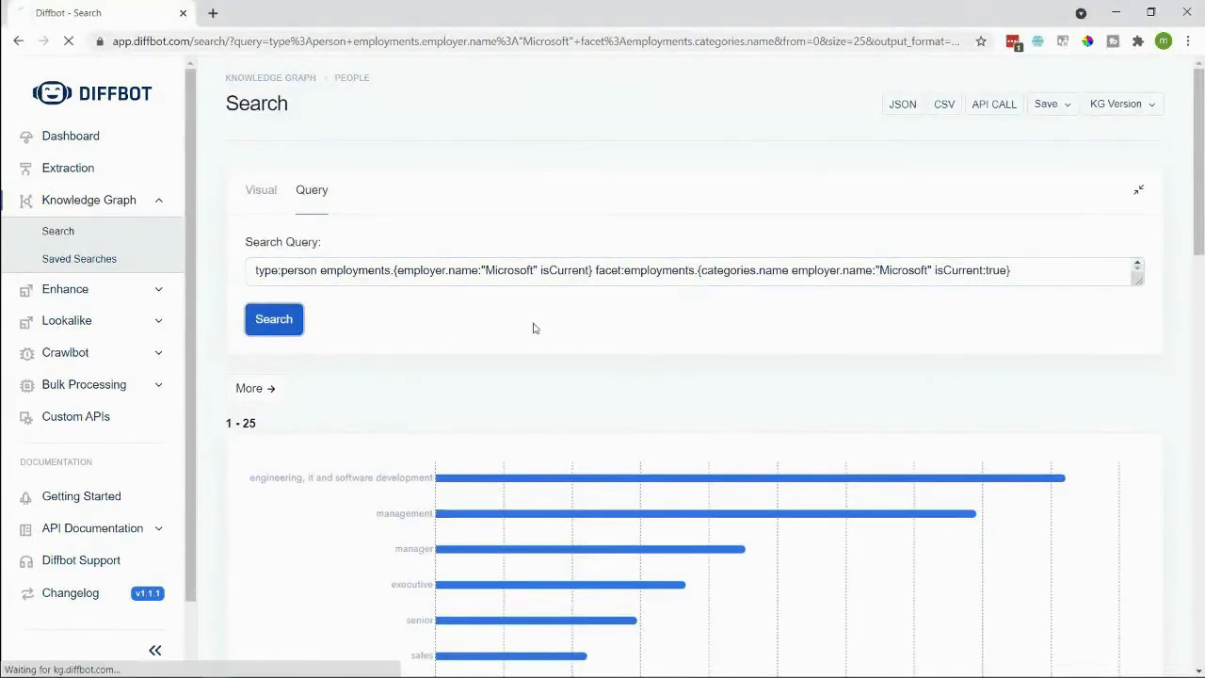
left_click(275, 318)
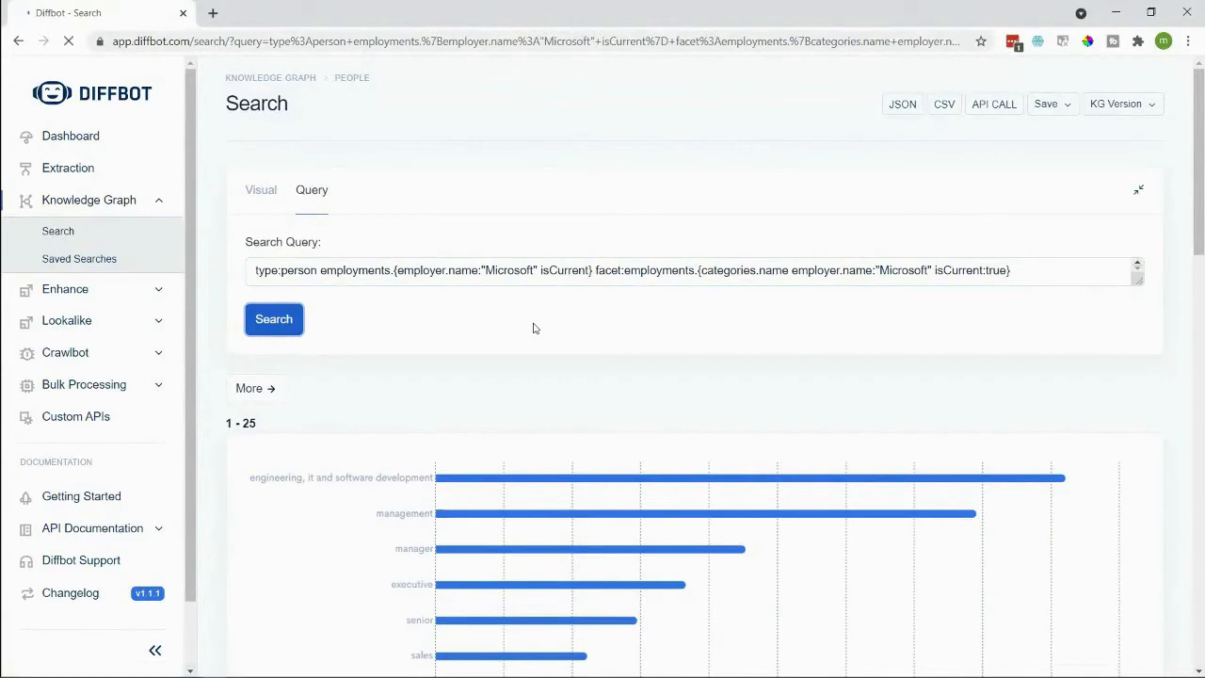
left_click(273, 318)
type(":true")
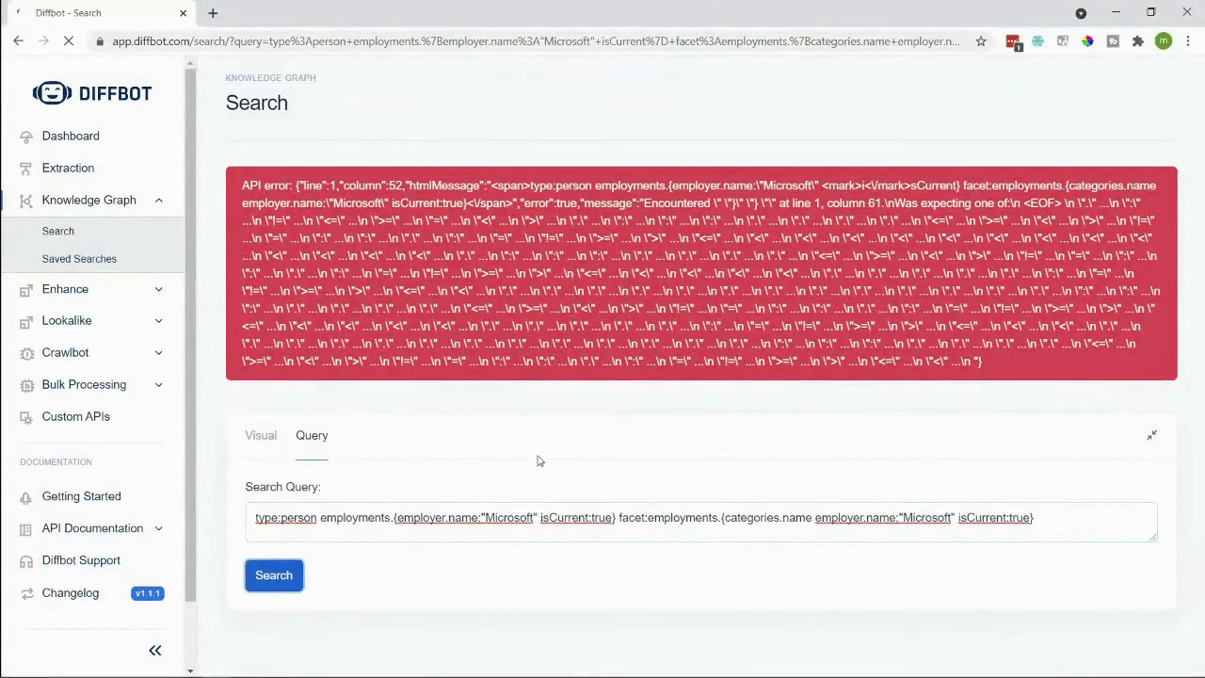
mouse_move(602, 444)
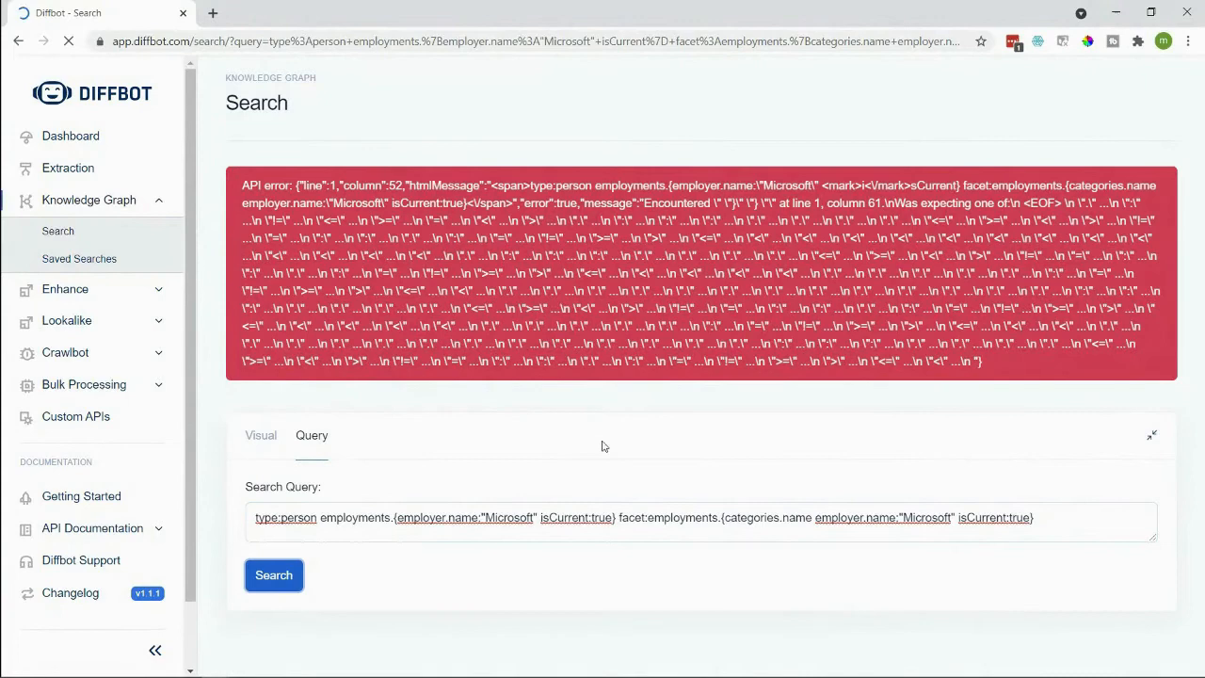
left_click(273, 574)
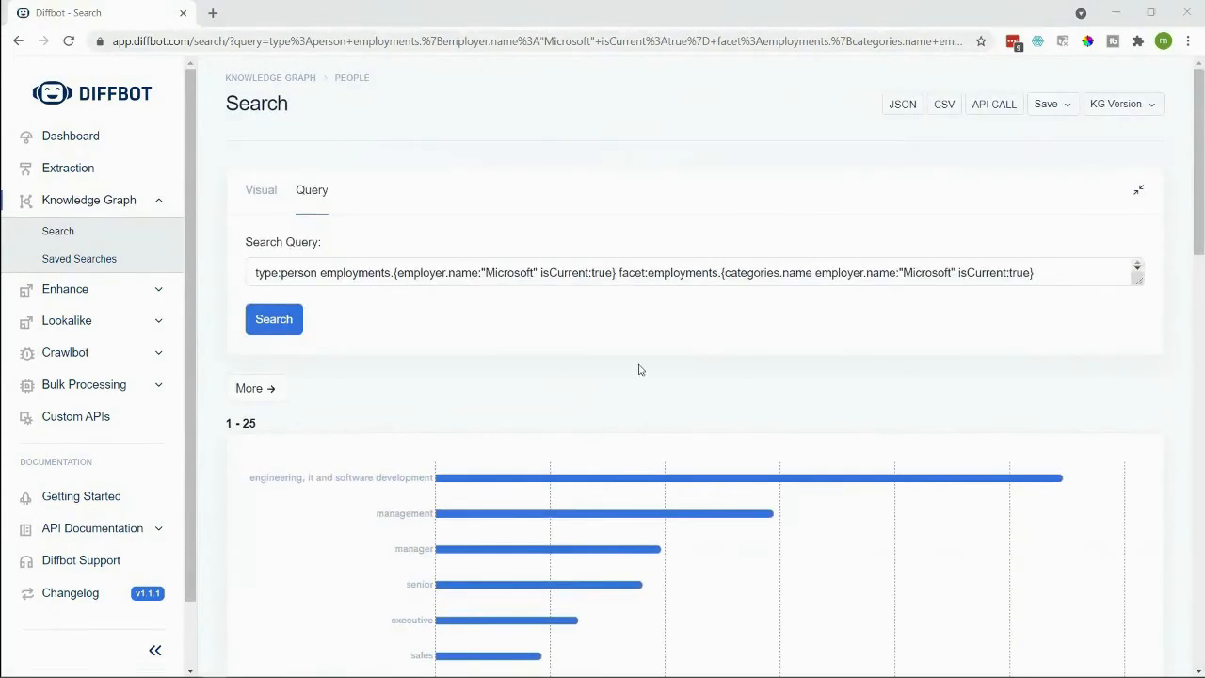
scroll("down", 3)
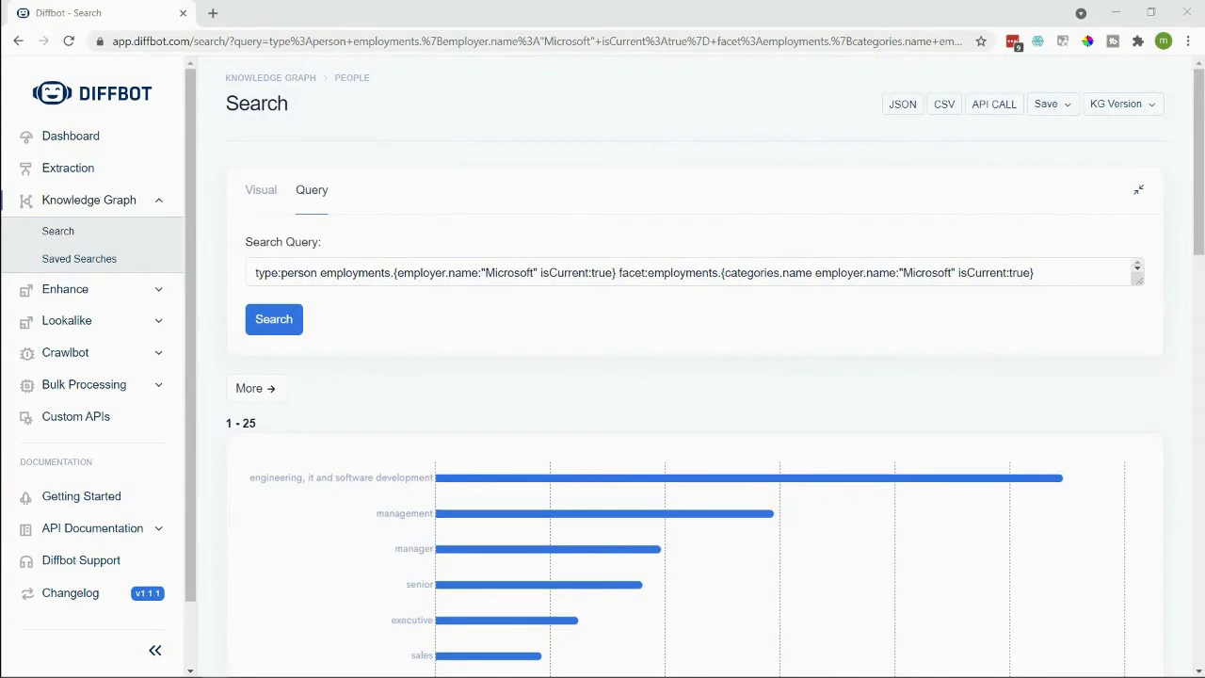
left_click(56, 230)
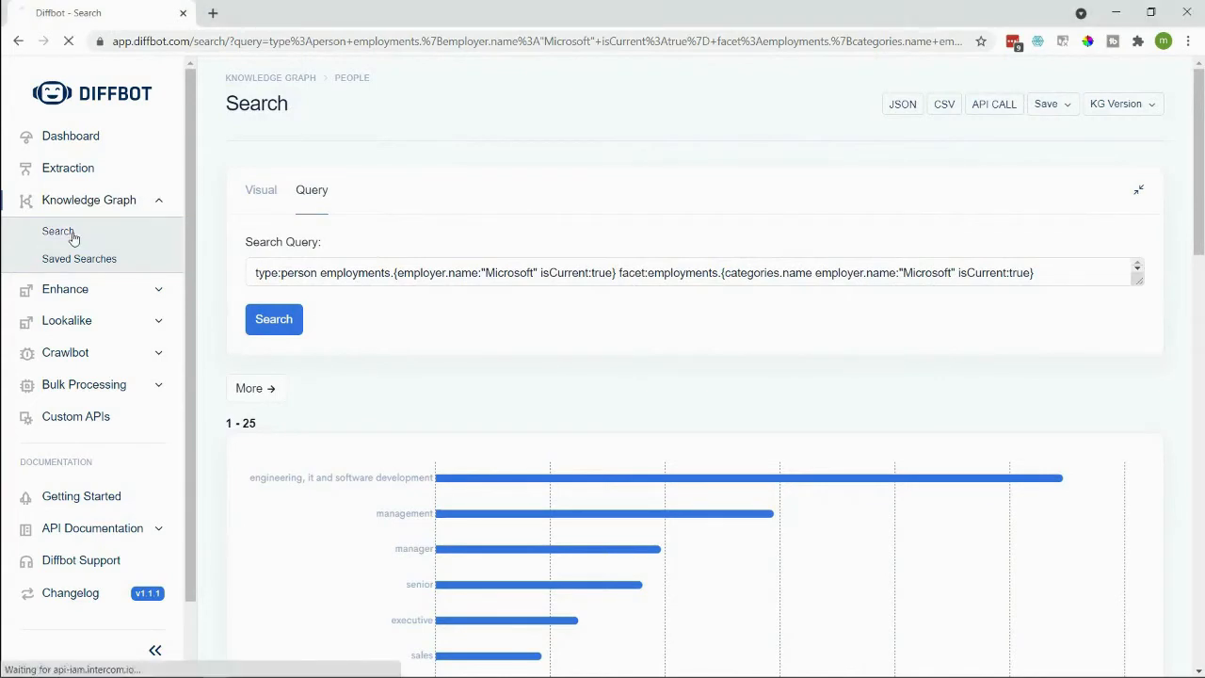
Step: Run type:Organization has:yearlyRevenues, returning 872,967 results led by Accenture, EY and Microsoft
left_click(56, 230)
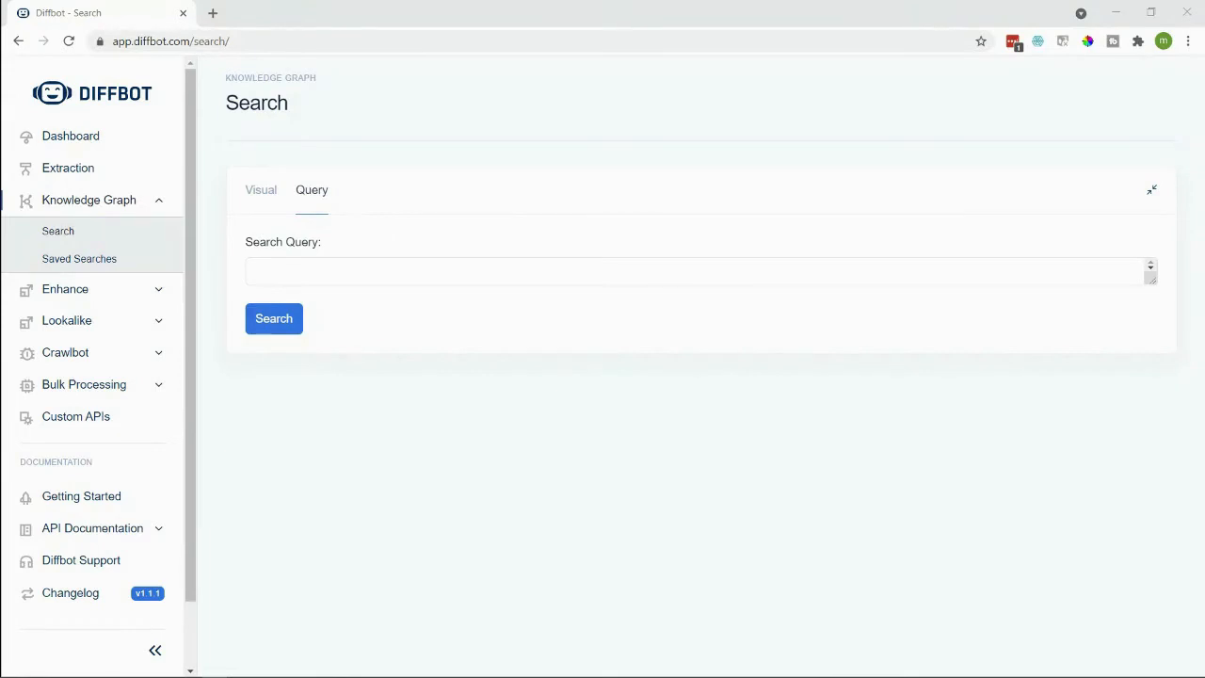
type("type:Organization has:yearlyRevenues")
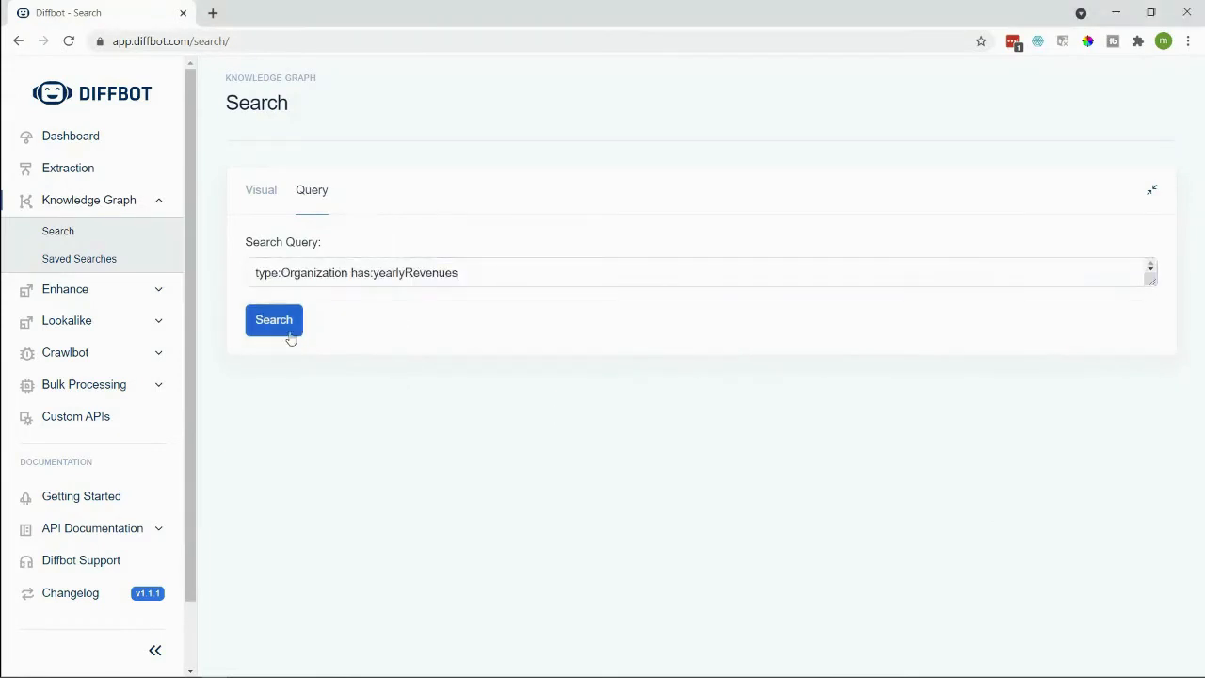
left_click(275, 320)
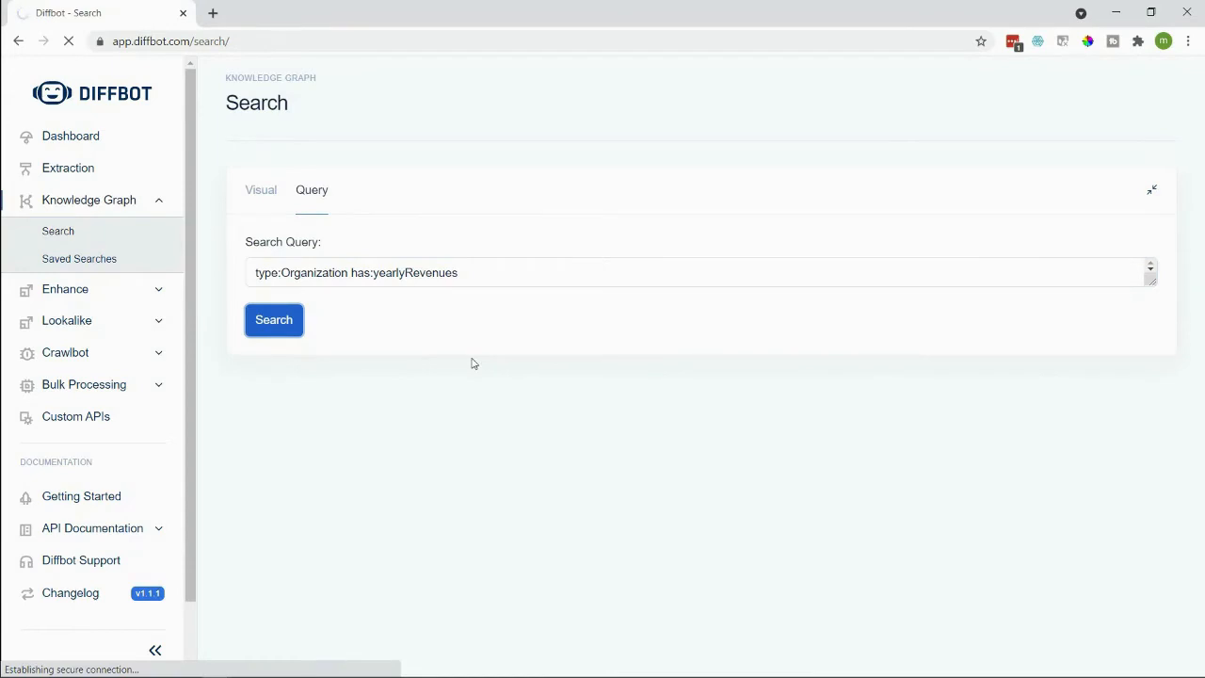
left_click(273, 320)
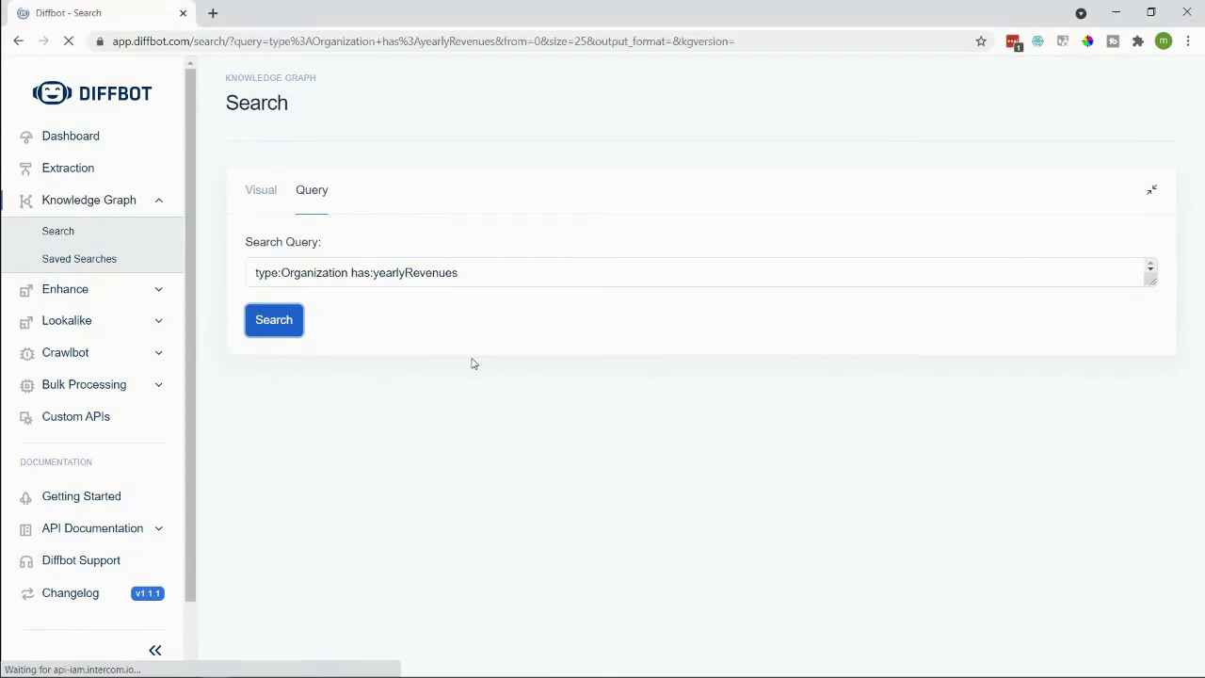
left_click(275, 320)
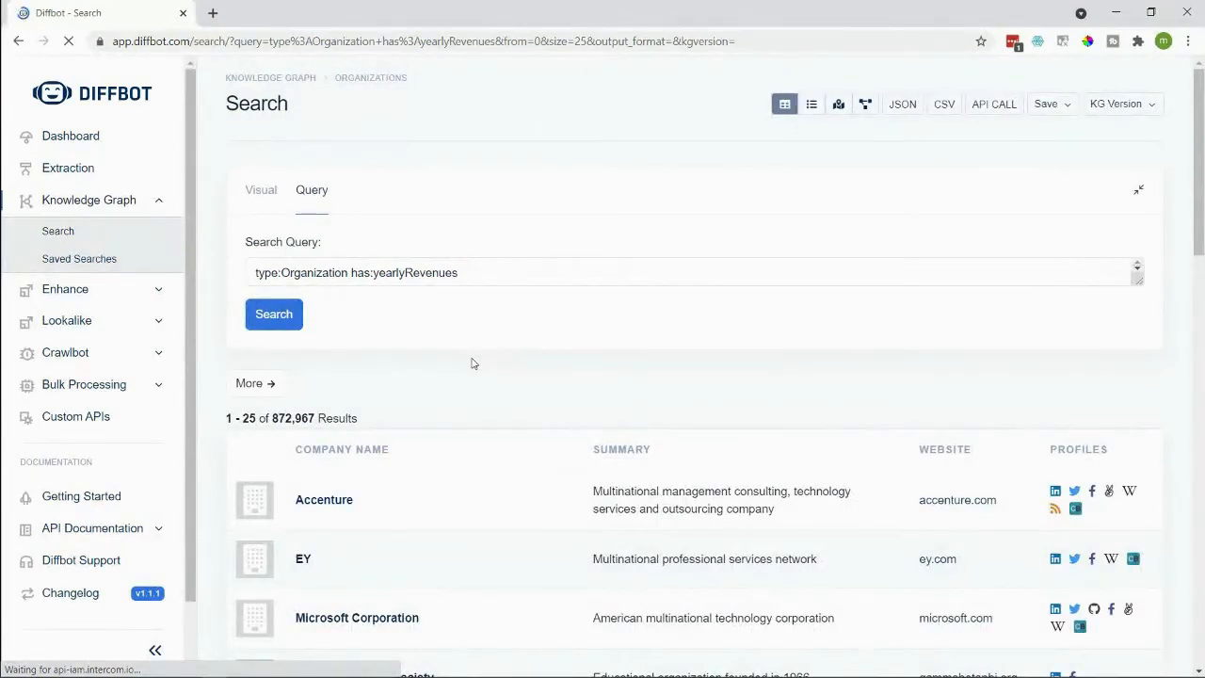
mouse_move(478, 364)
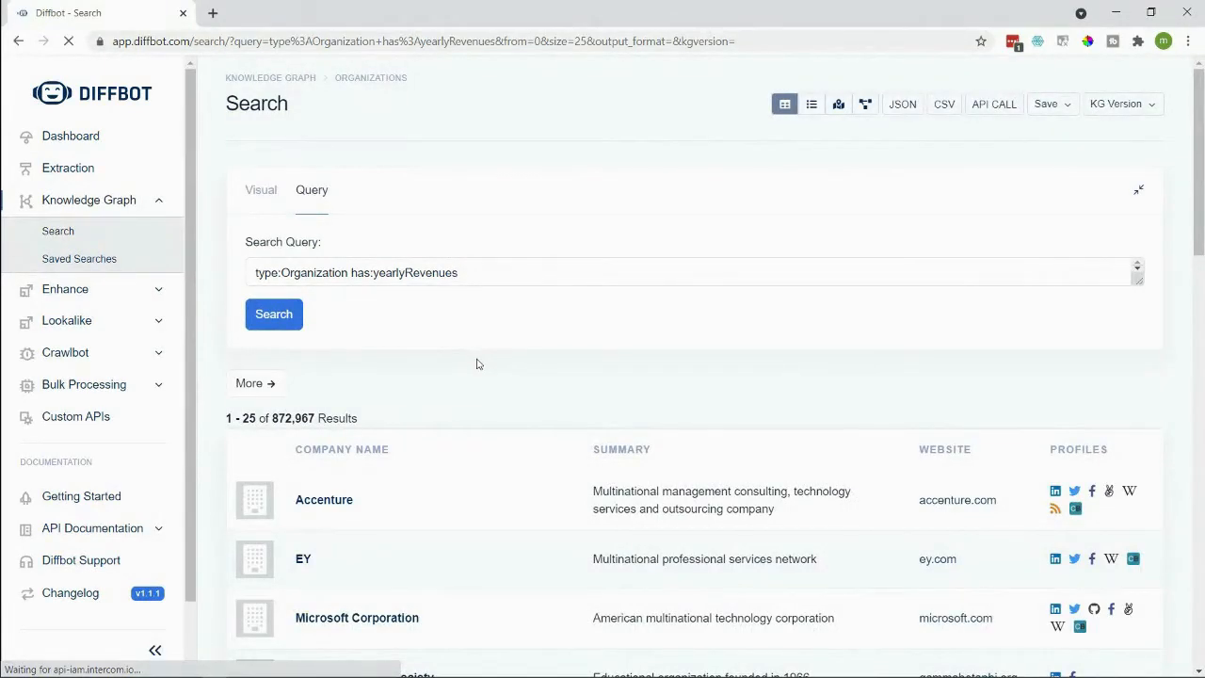
scroll("down", 3)
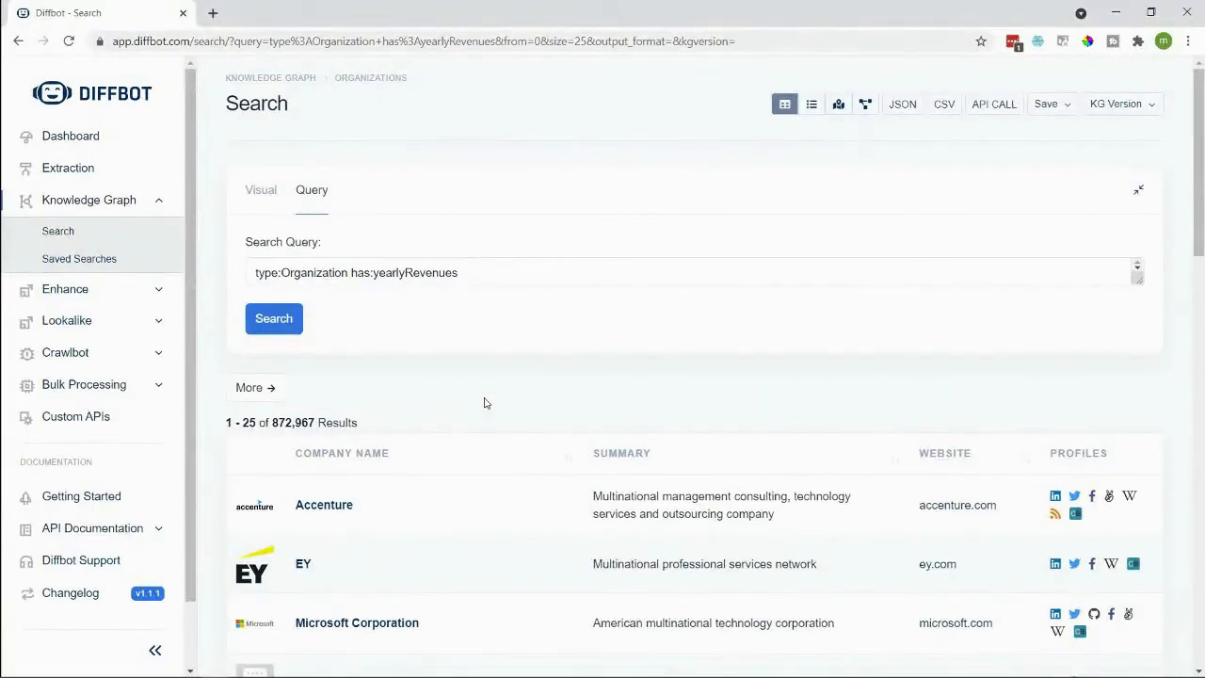
scroll("down", 3)
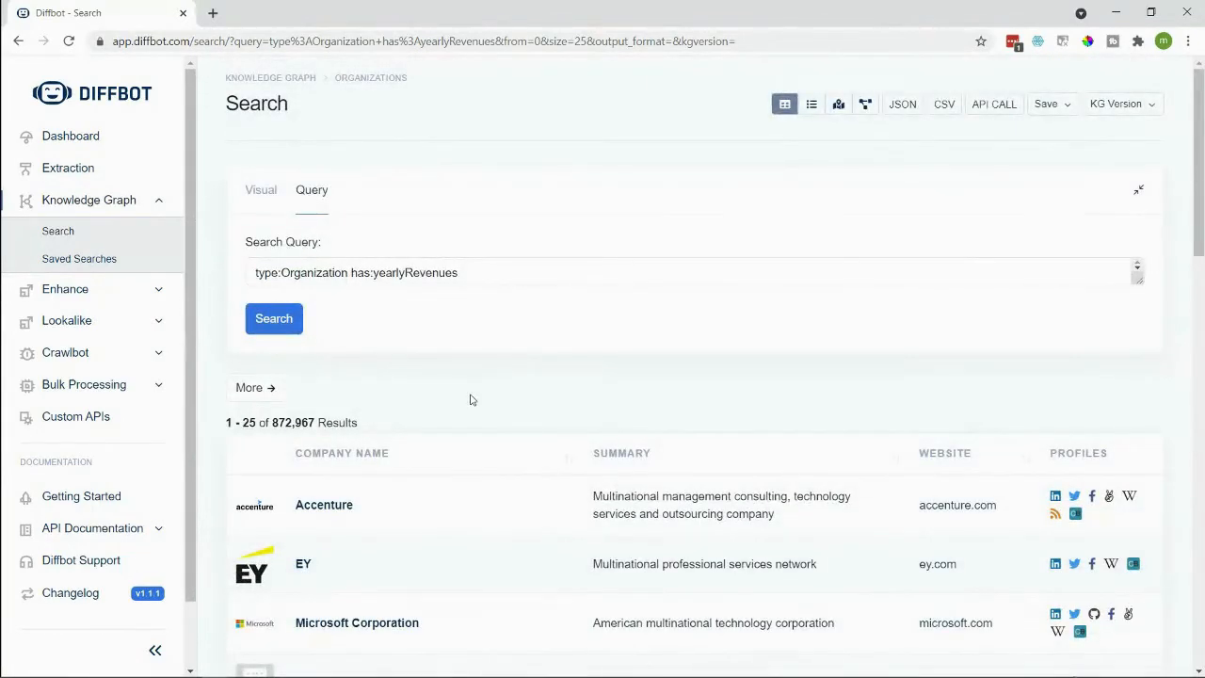
mouse_move(482, 388)
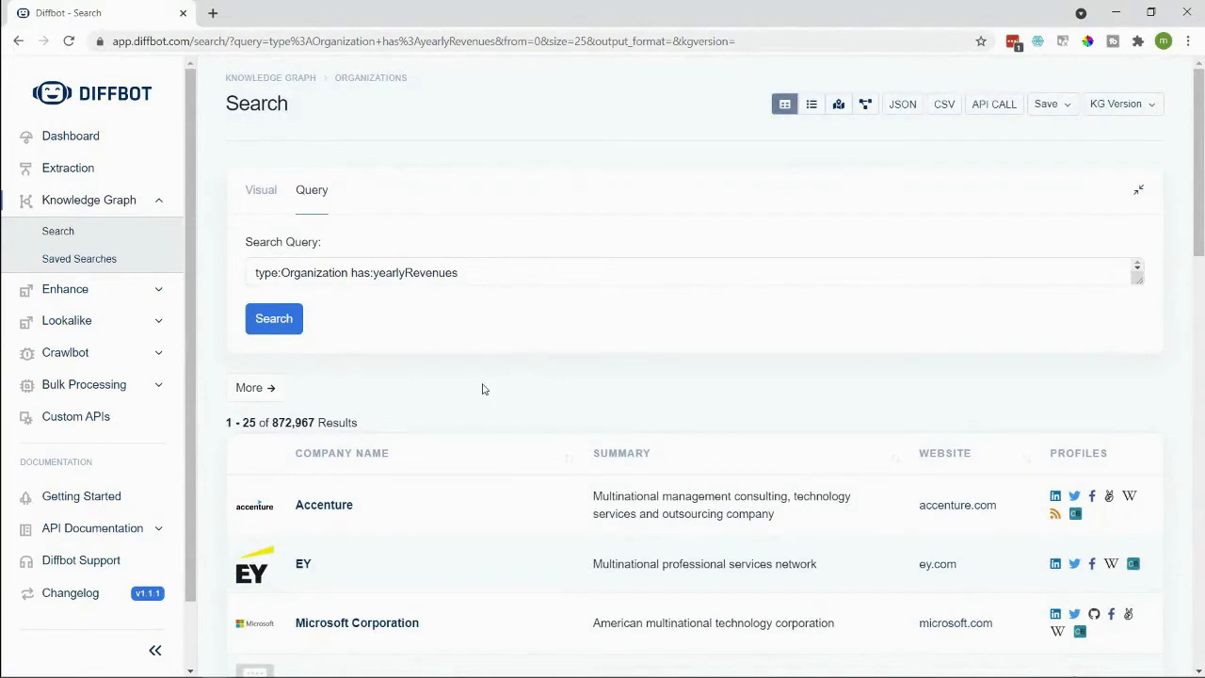
mouse_move(488, 373)
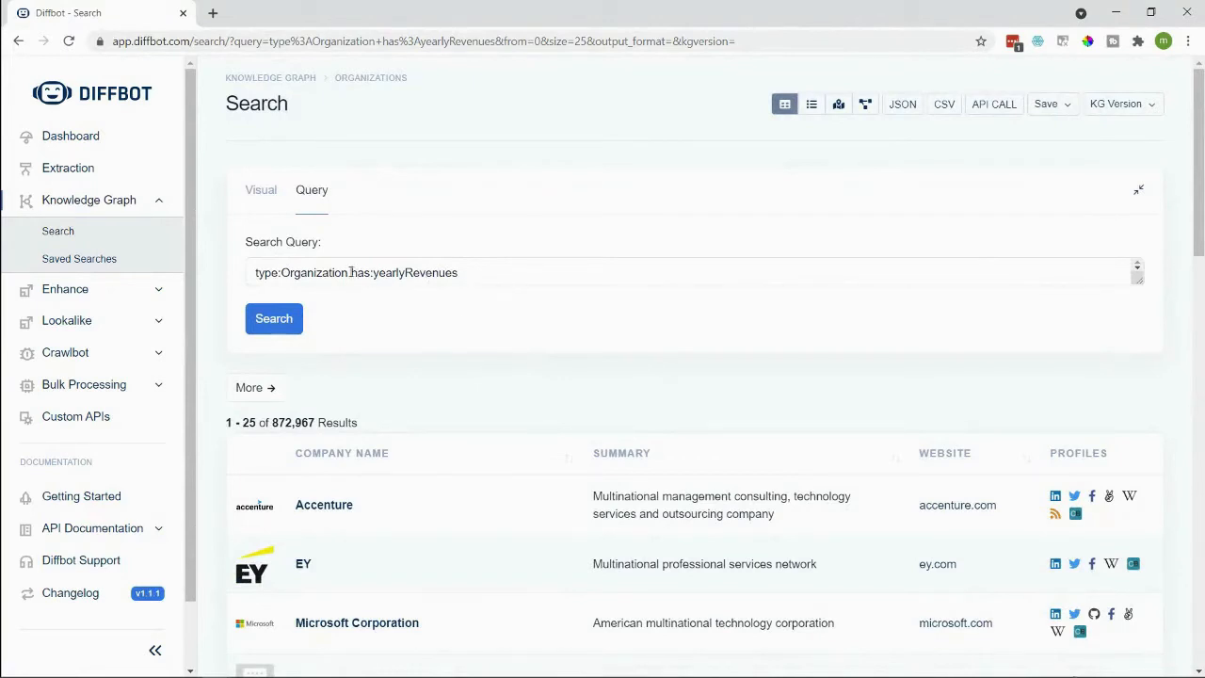
Step: Negate the condition as not(has:yearlyRevenues) and run it, returning 250,192,249 organizations without revenue data
type("not(")
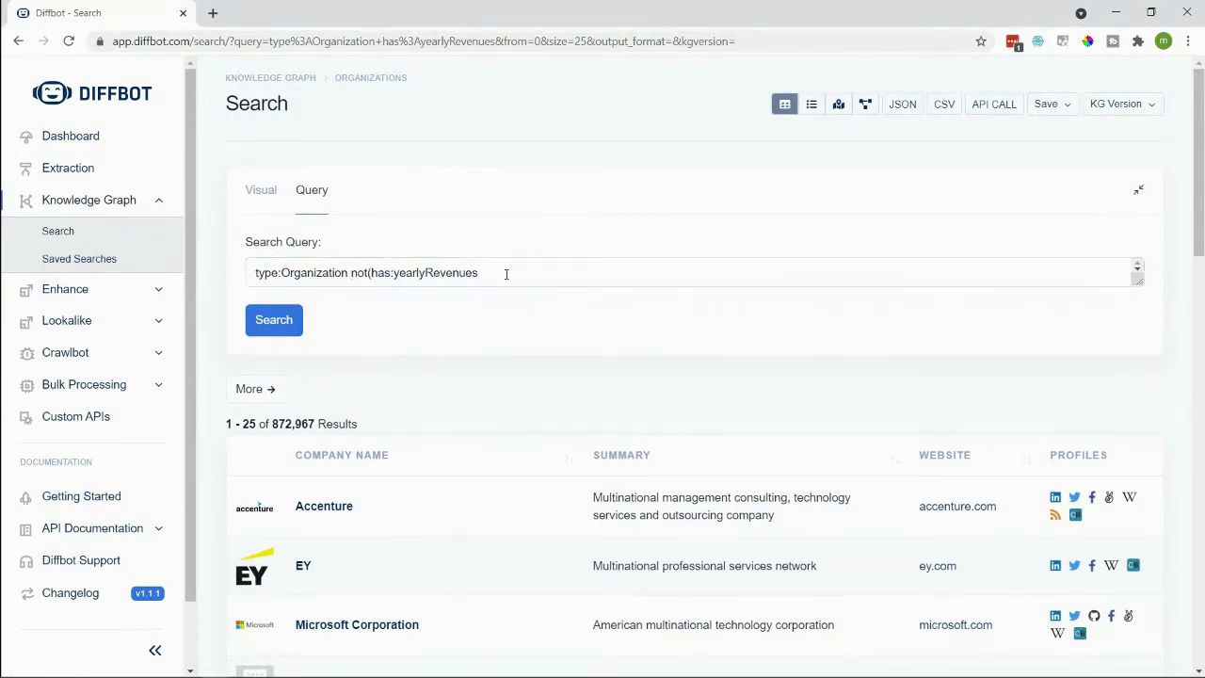
type(")")
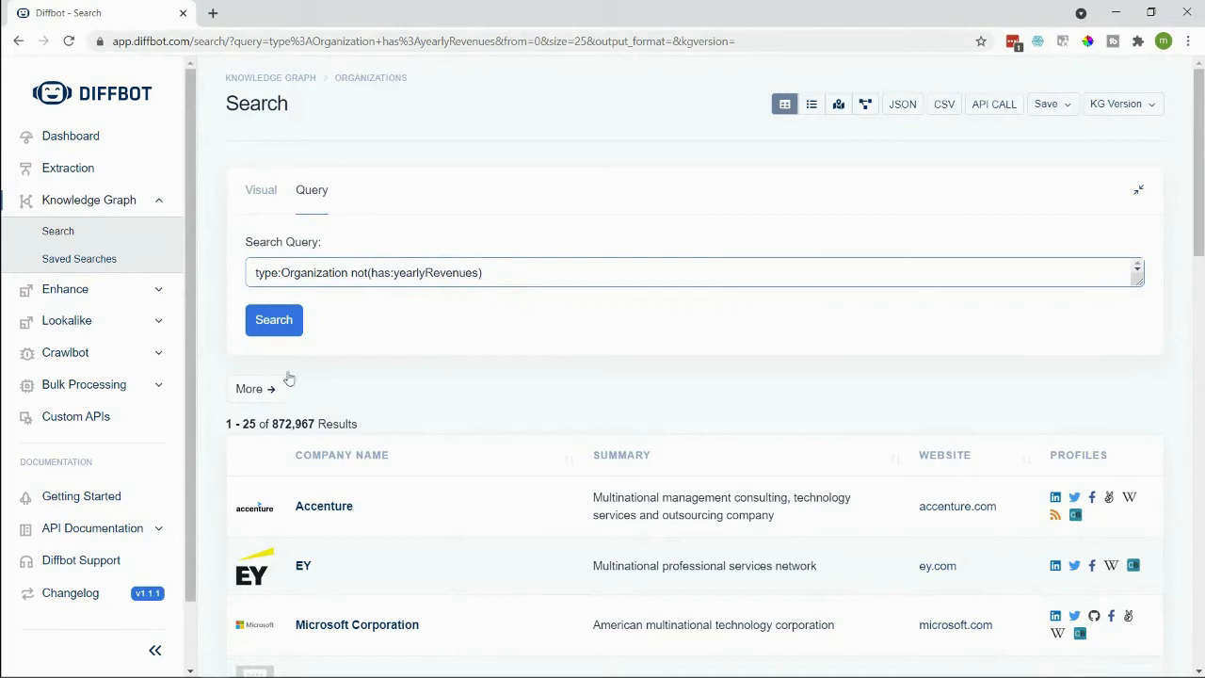
left_click(274, 320)
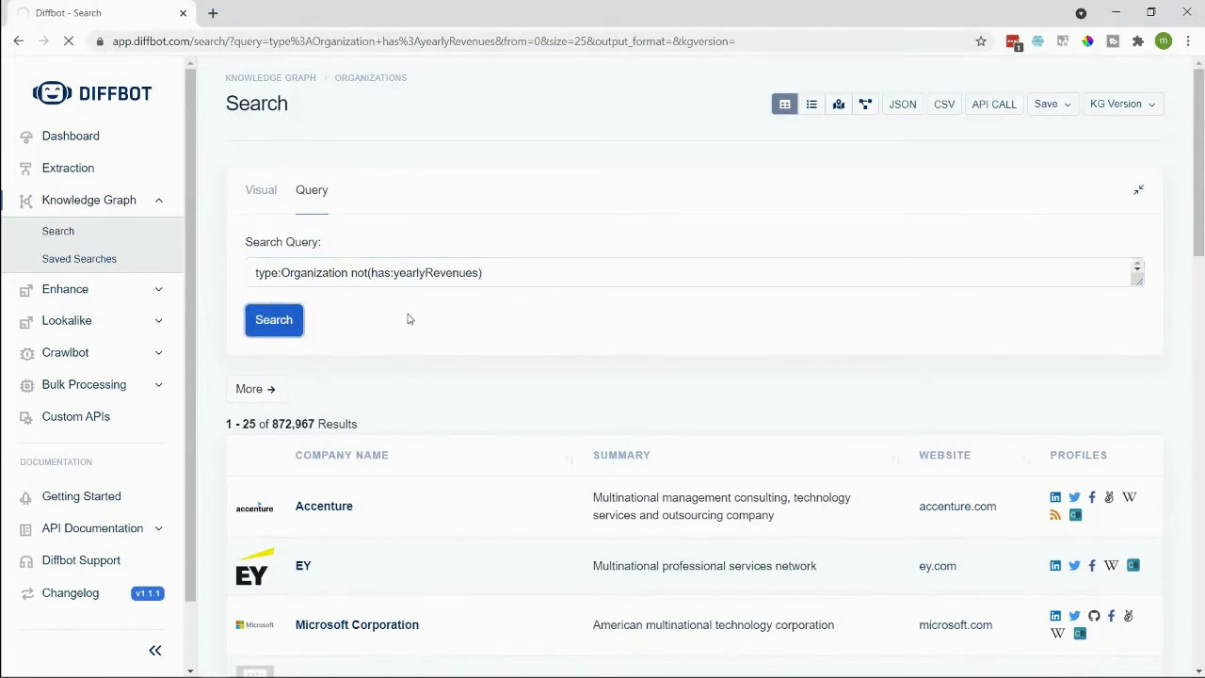
left_click(275, 320)
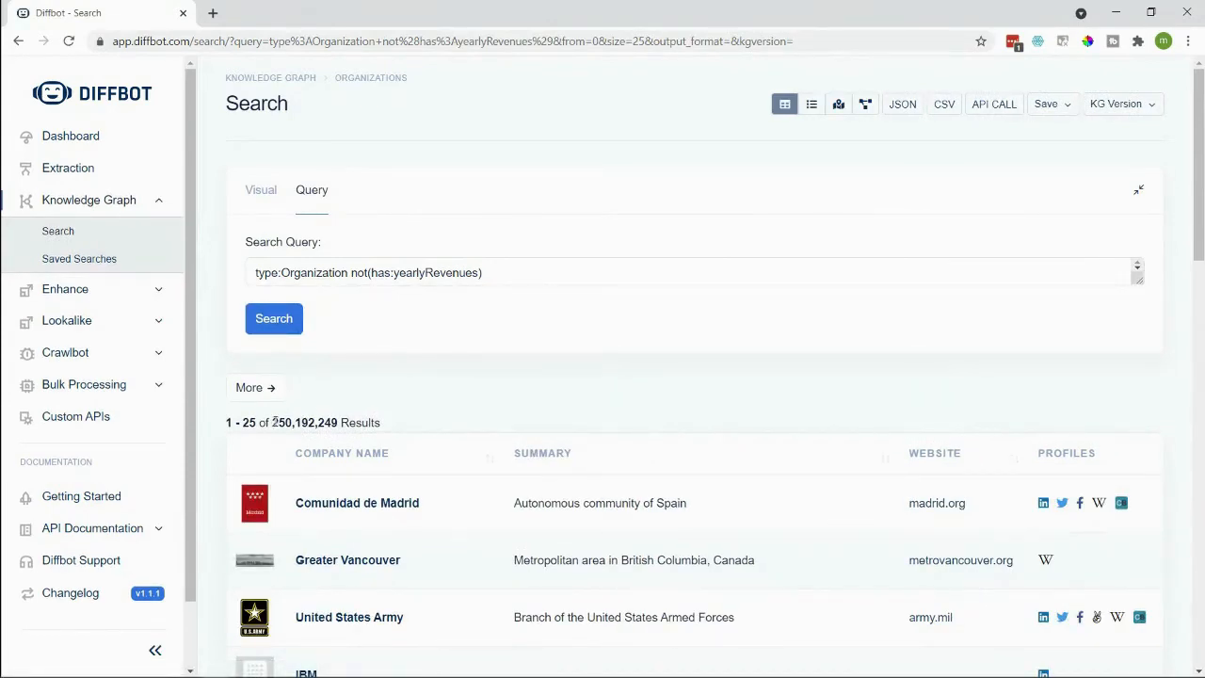
mouse_move(437, 403)
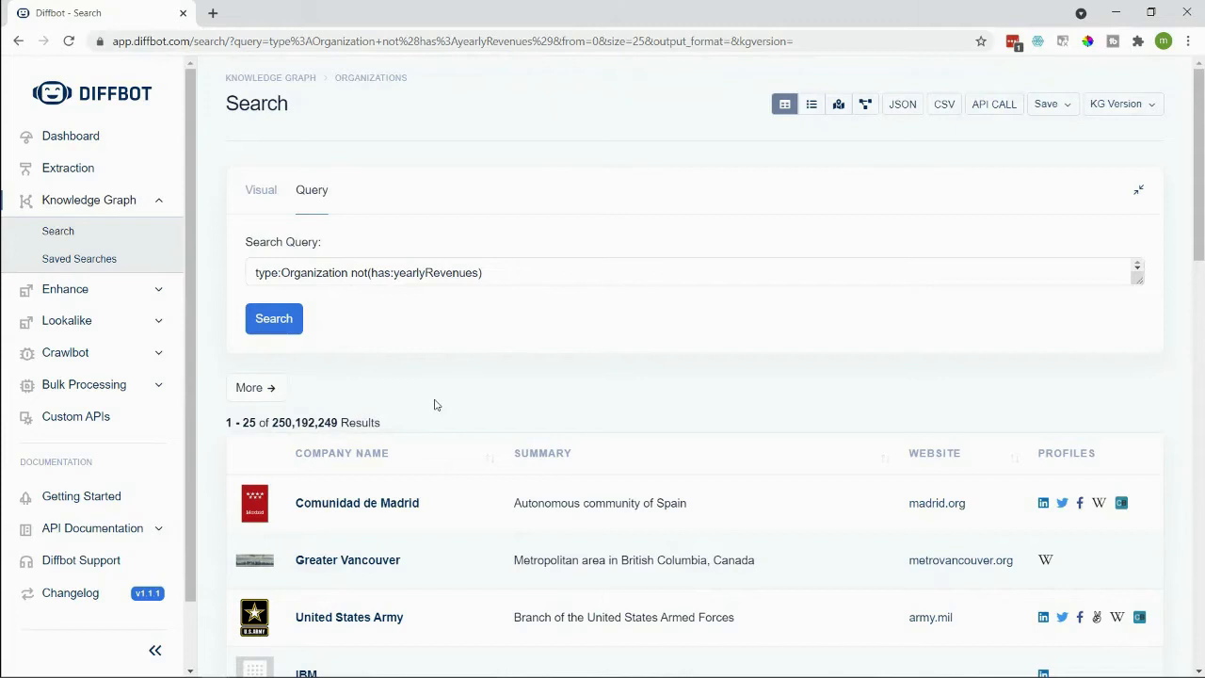
mouse_move(425, 589)
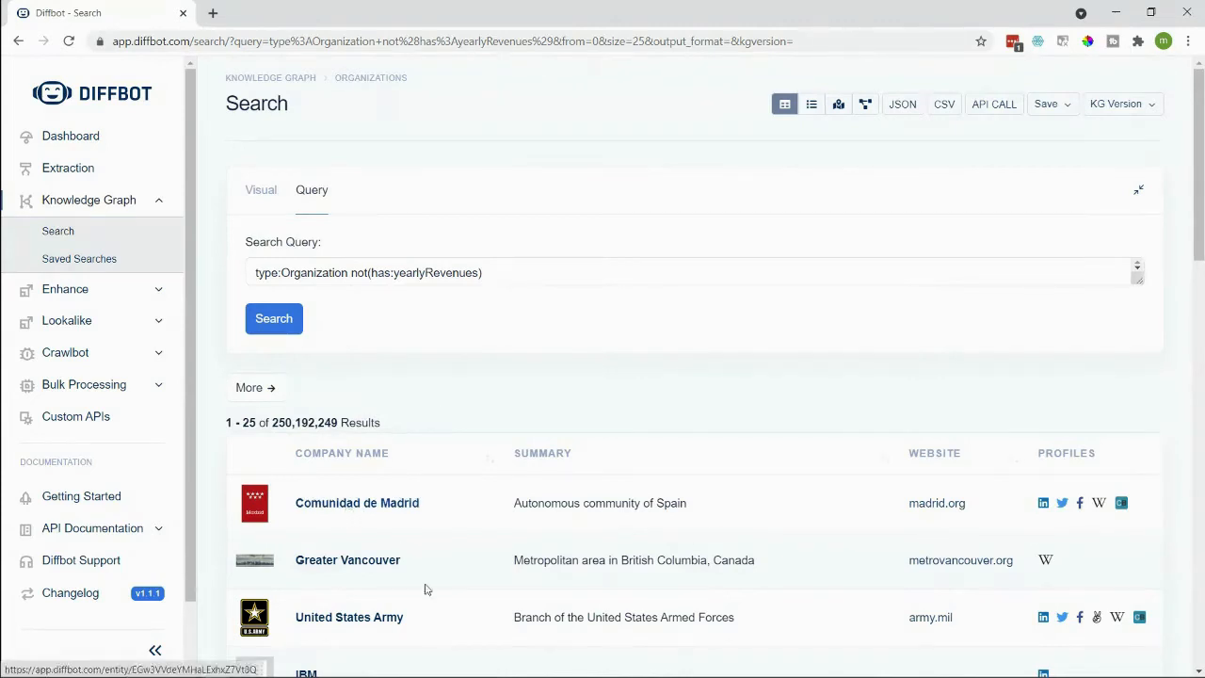
mouse_move(647, 311)
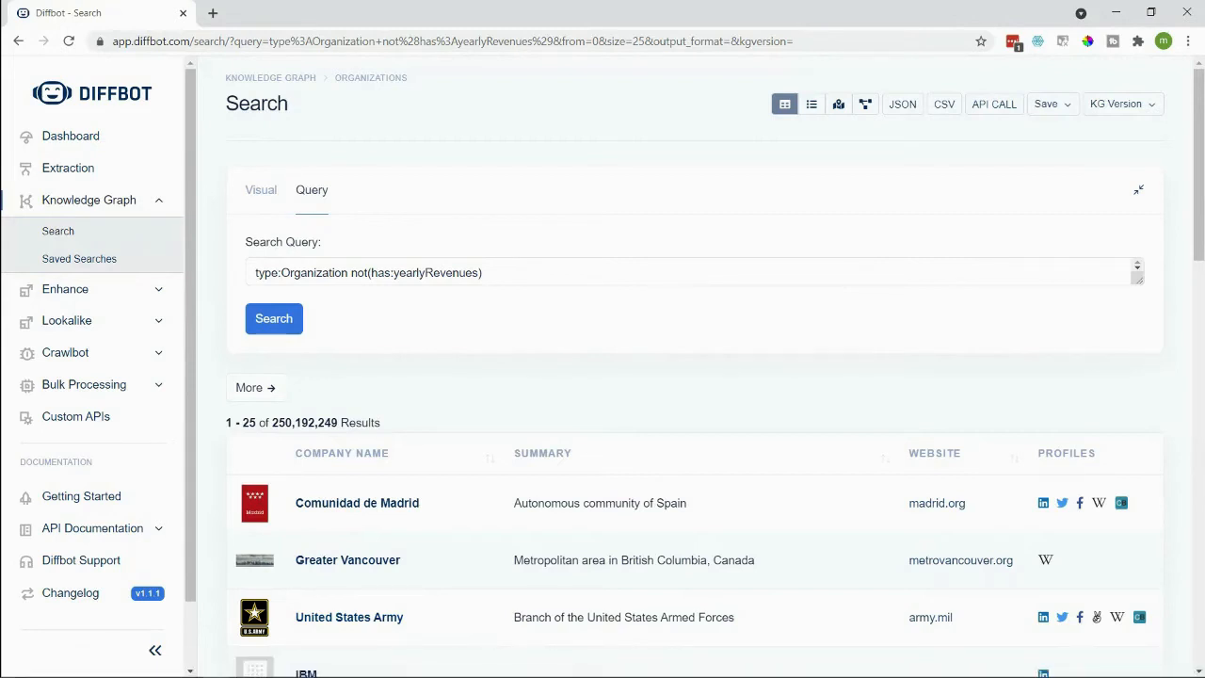
left_click(365, 271)
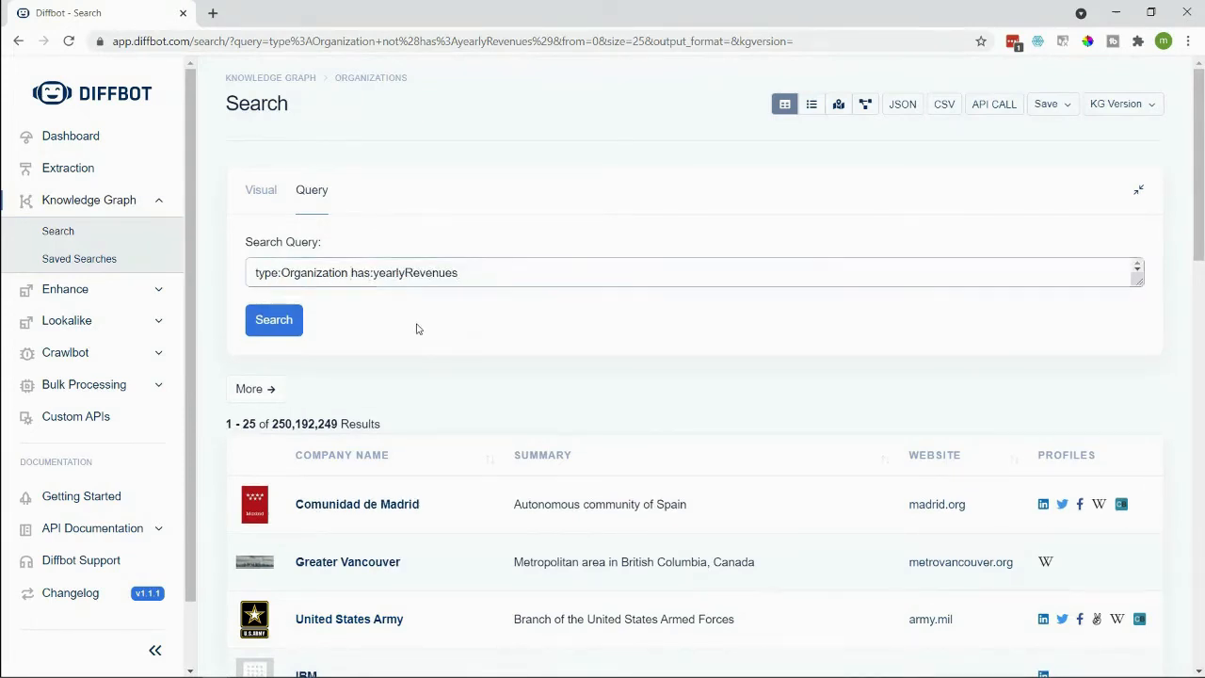
left_click(273, 320)
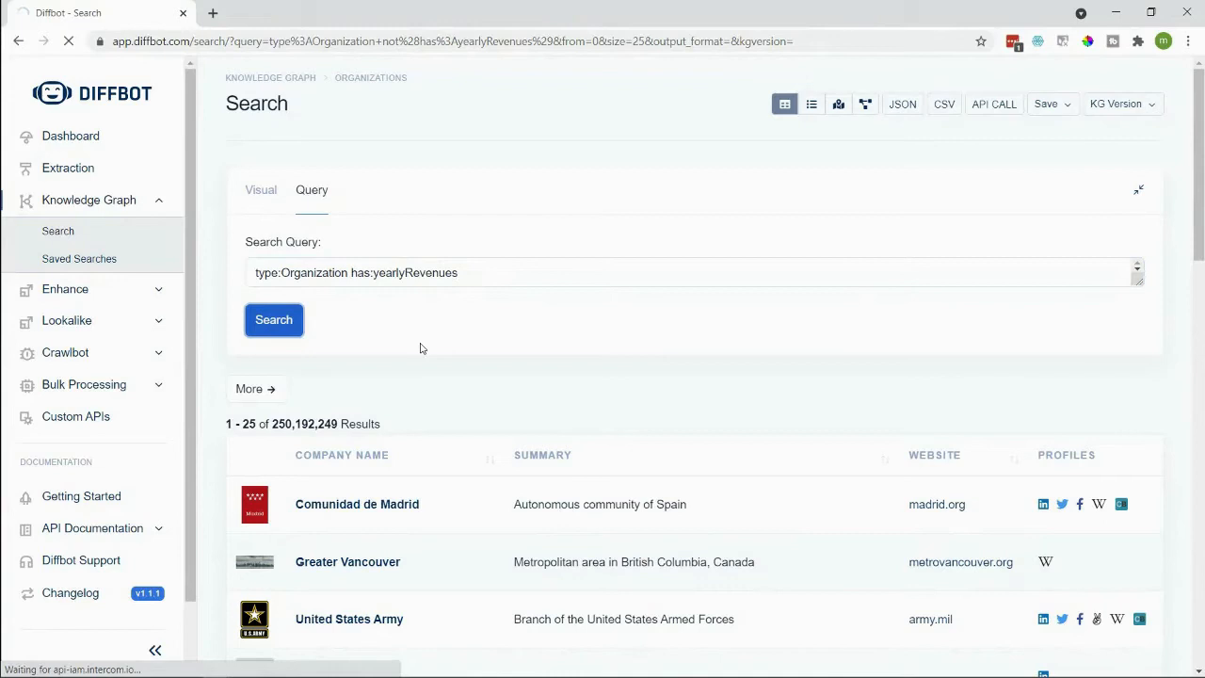
mouse_move(461, 357)
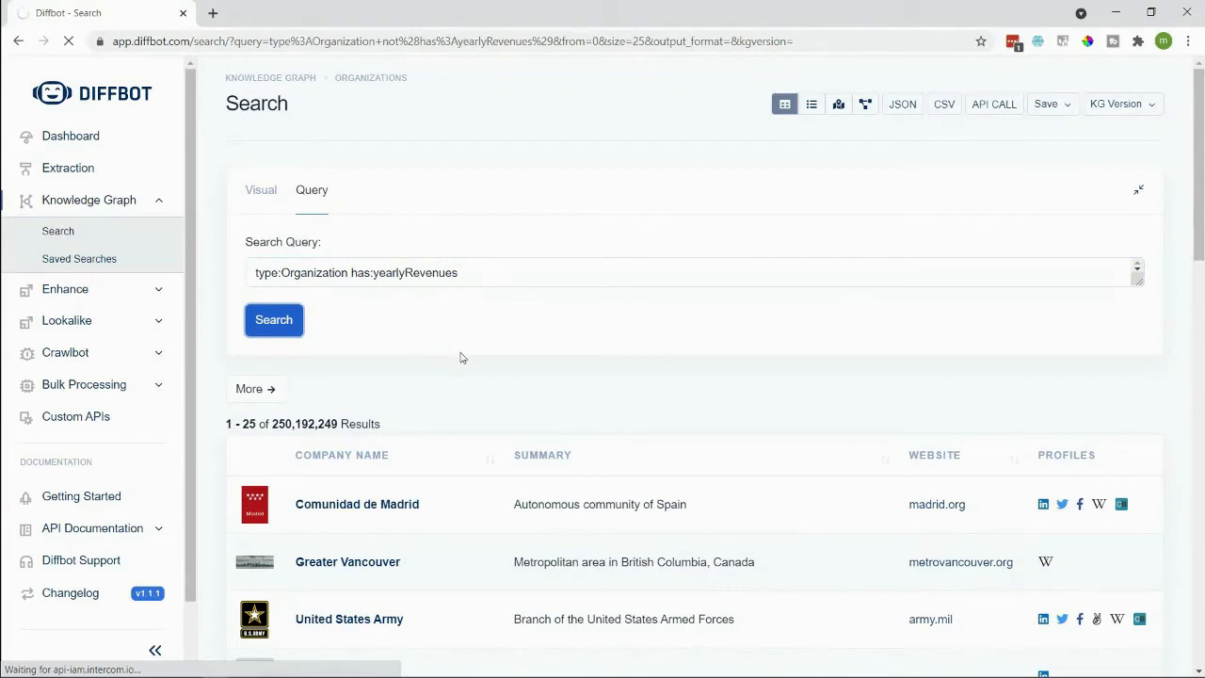
mouse_move(452, 346)
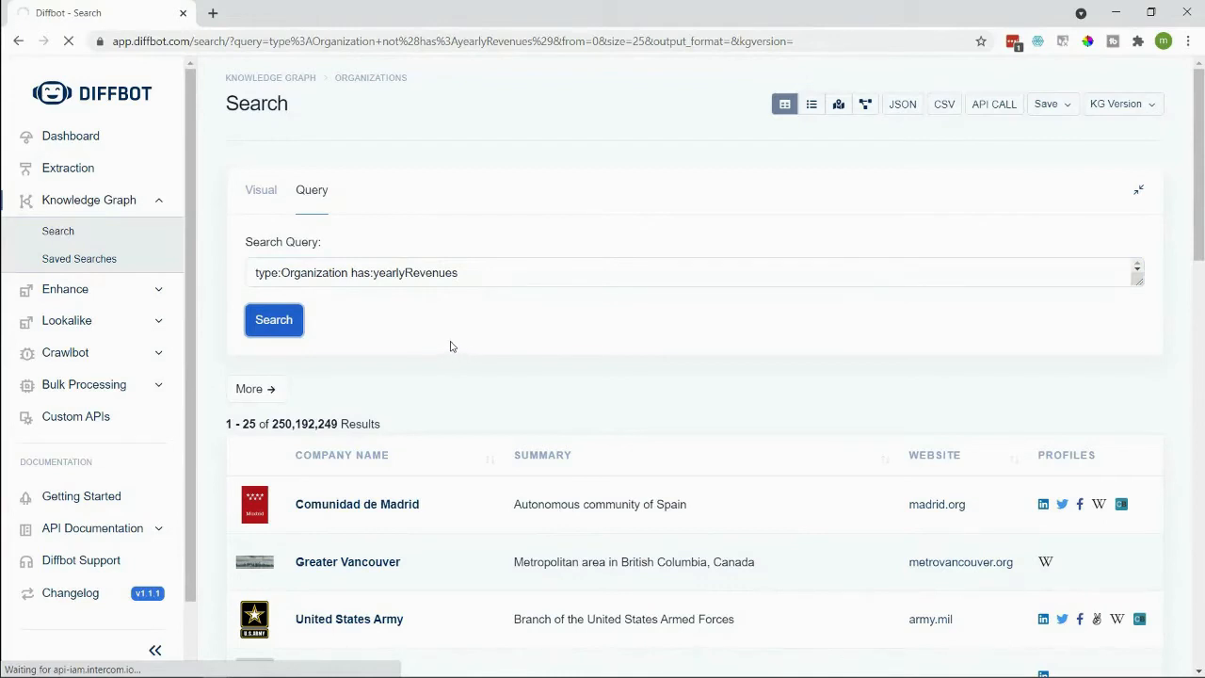
left_click(273, 320)
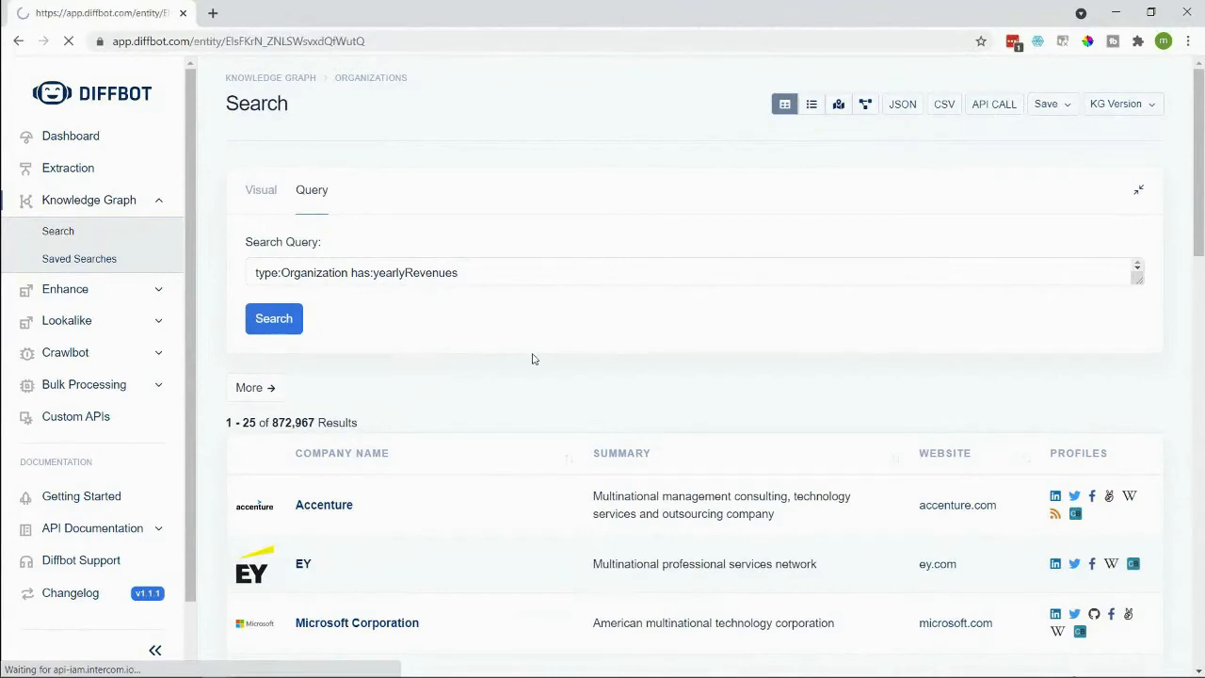
left_click(358, 621)
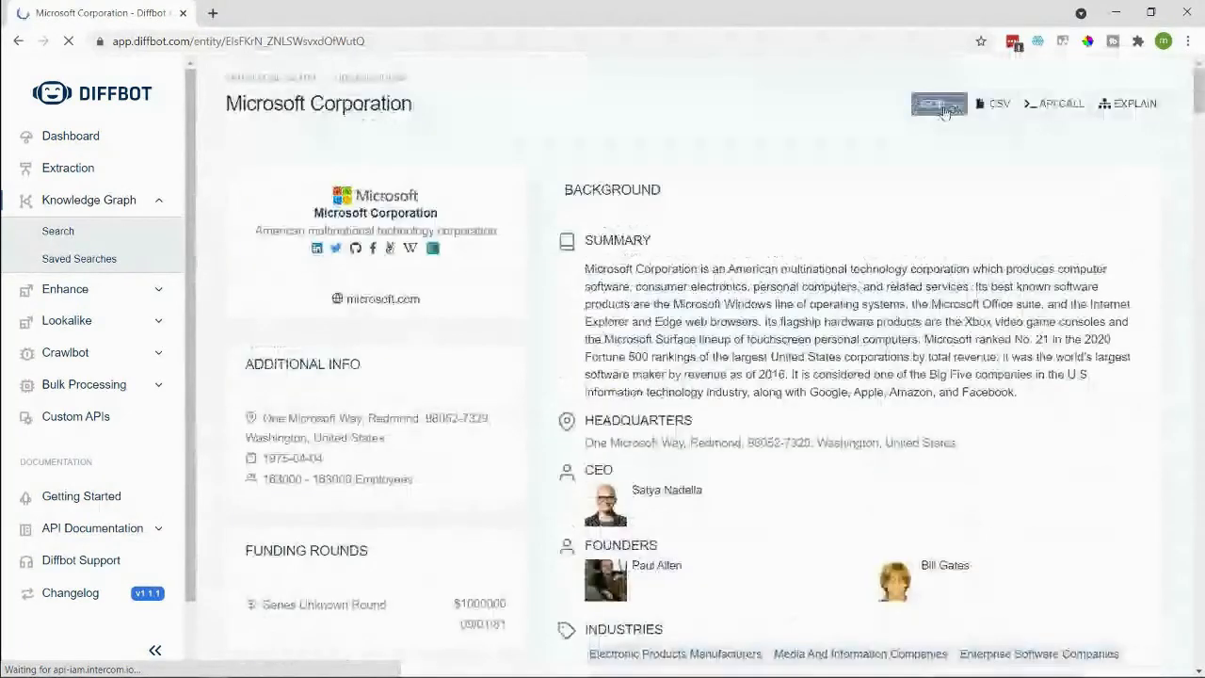
left_click(937, 103)
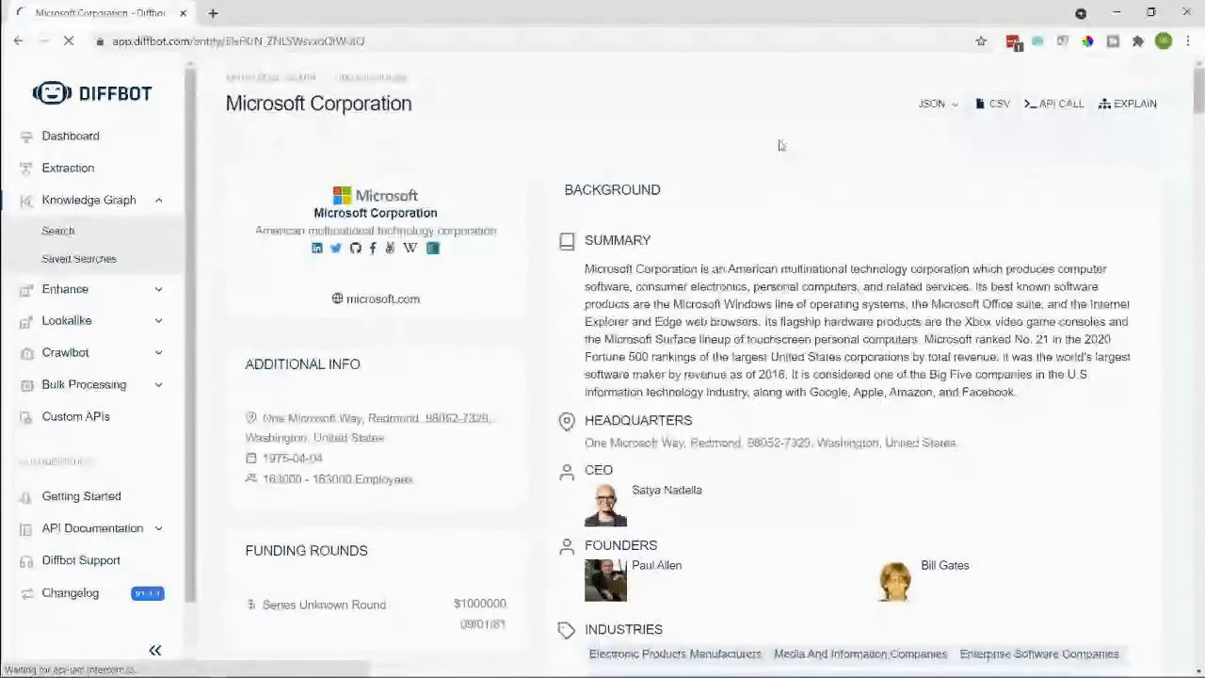
left_click(932, 104)
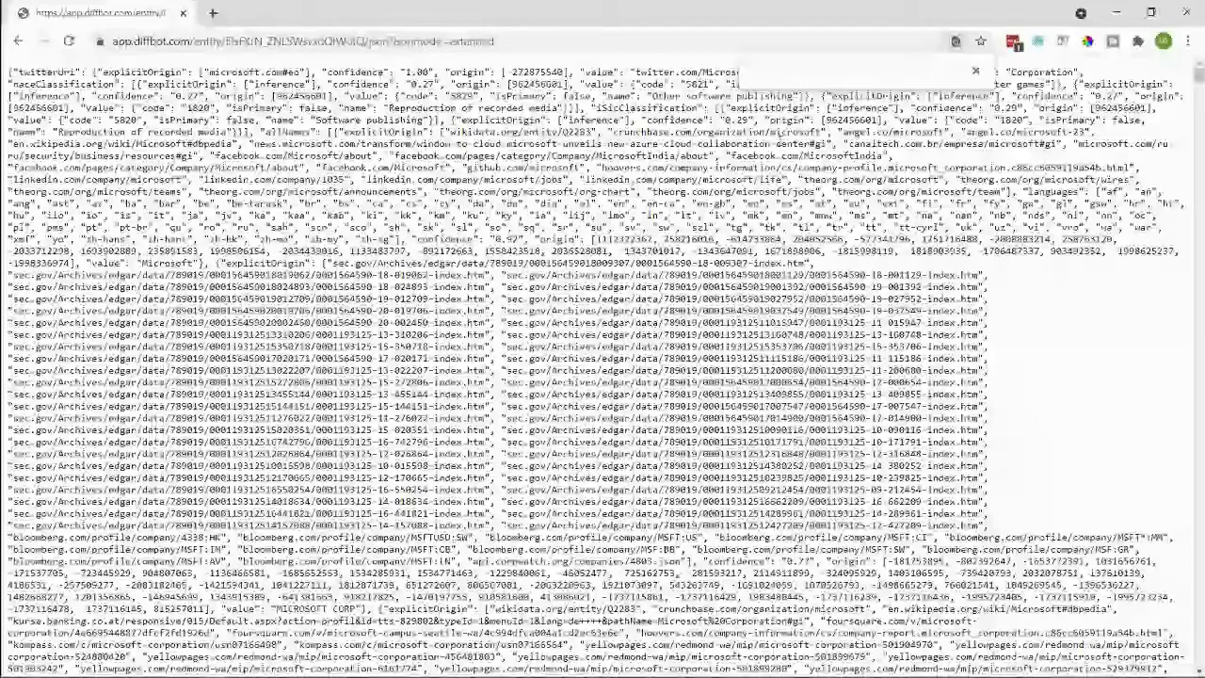
Step: Find 'revenue' within Microsoft Corporation's JSON record to highlight its revenue entries
type("revenue")
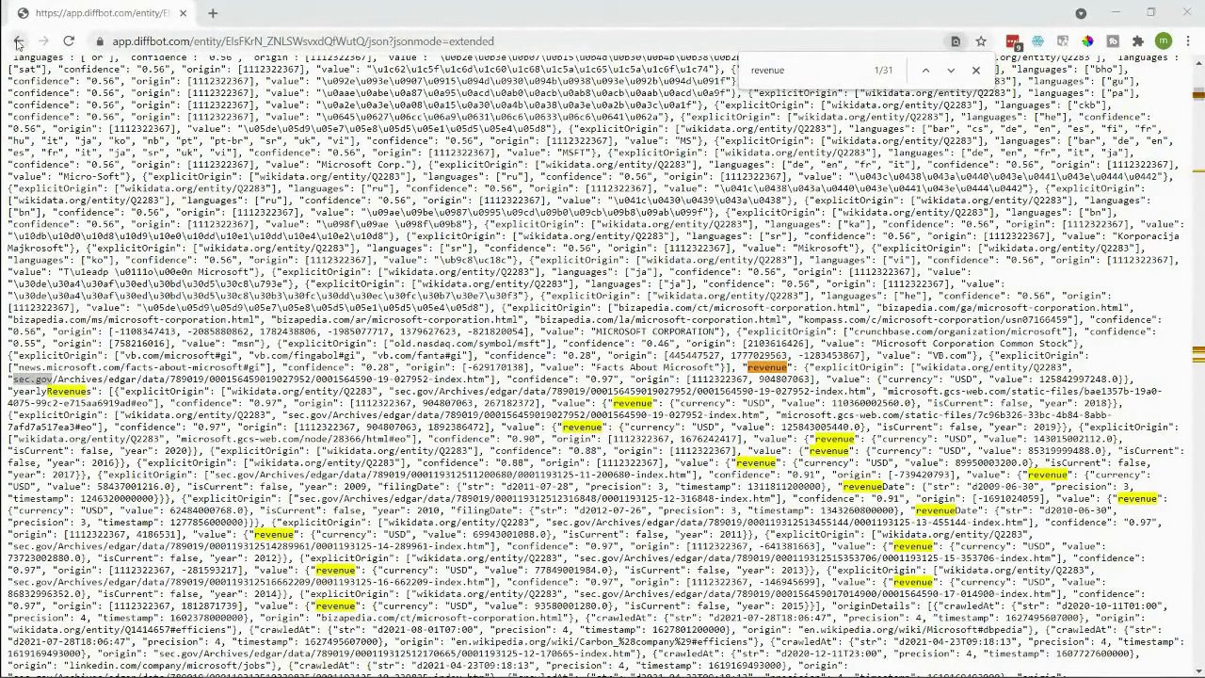
mouse_move(21, 42)
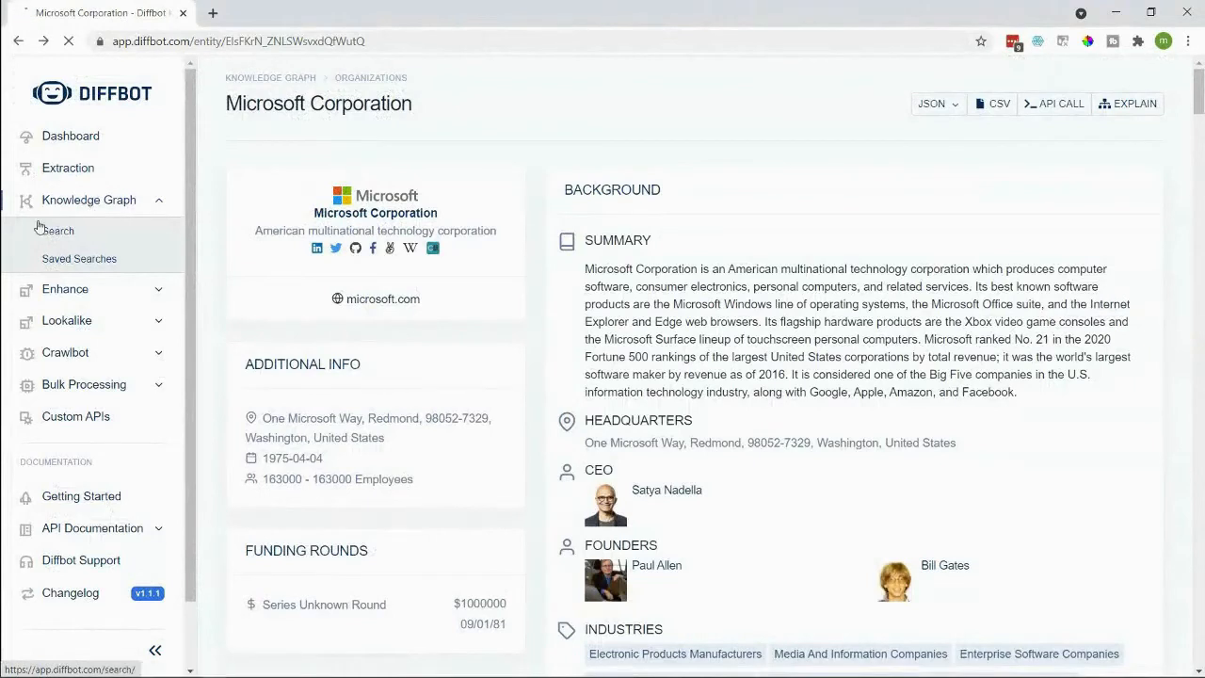
Step: Run type:Organization similarTo(type:organization name:"walmart"), listing 25 lookalikes led by Target, Costco, Best Buy, then select the inner clause for rewriting
left_click(56, 230)
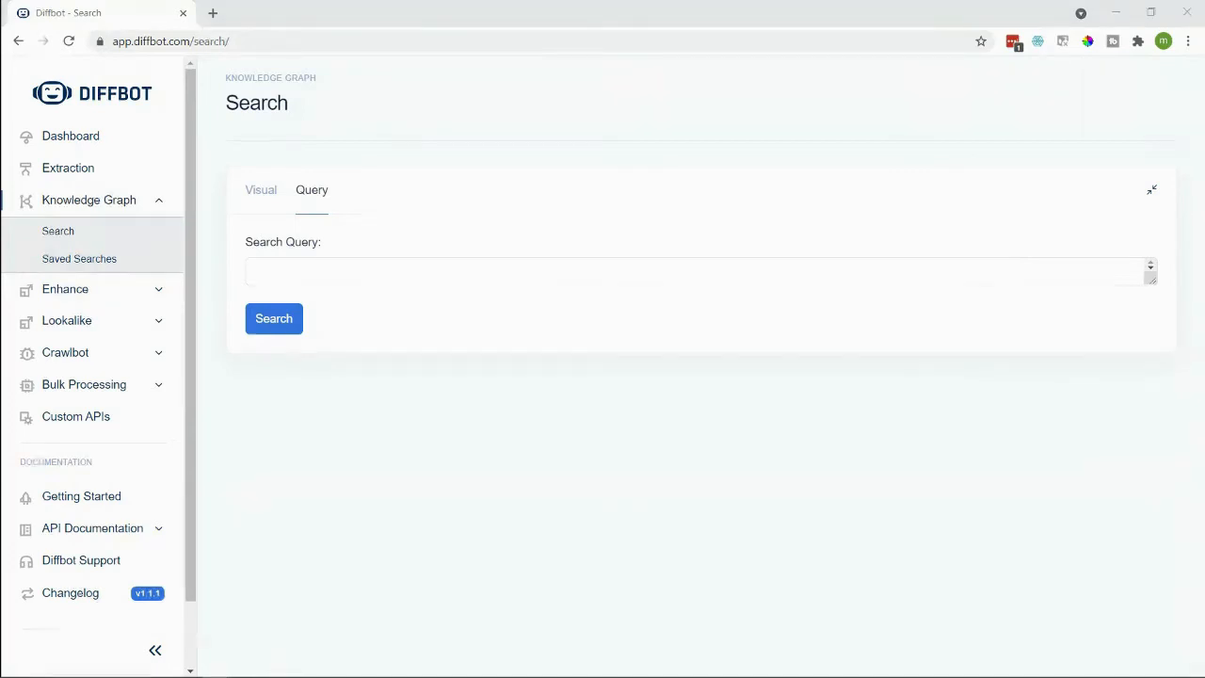
left_click(429, 271)
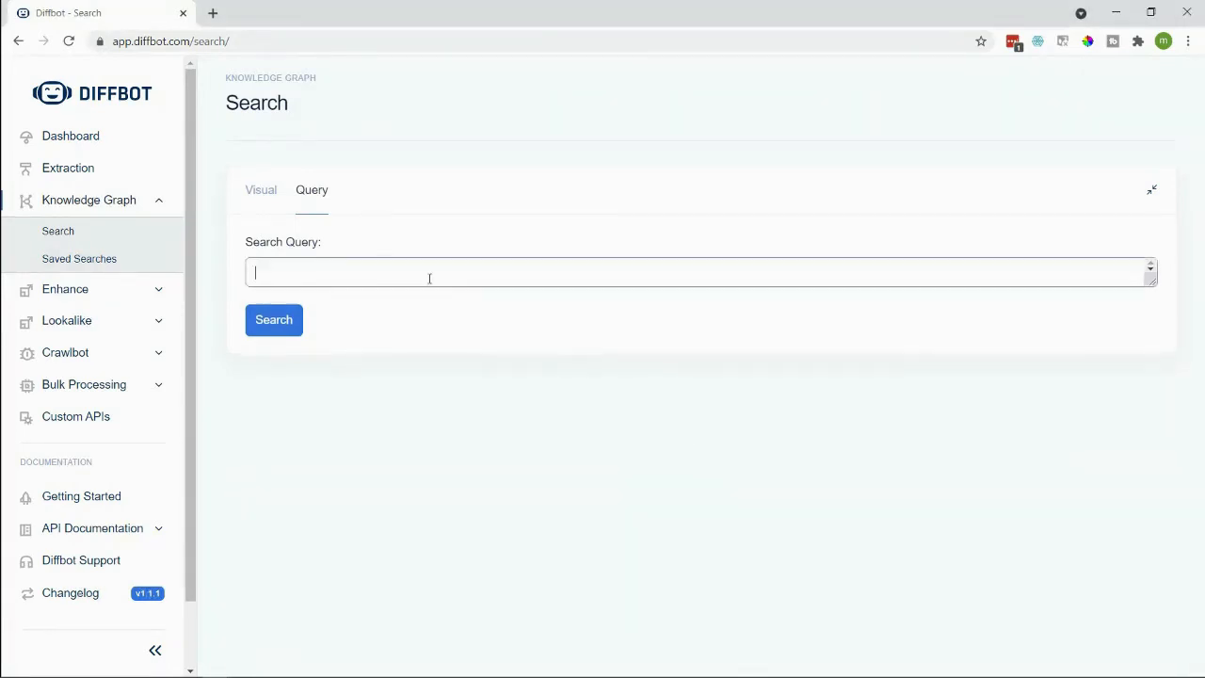
type("type:Organization similarTo(type:organization name:\"walmart\")")
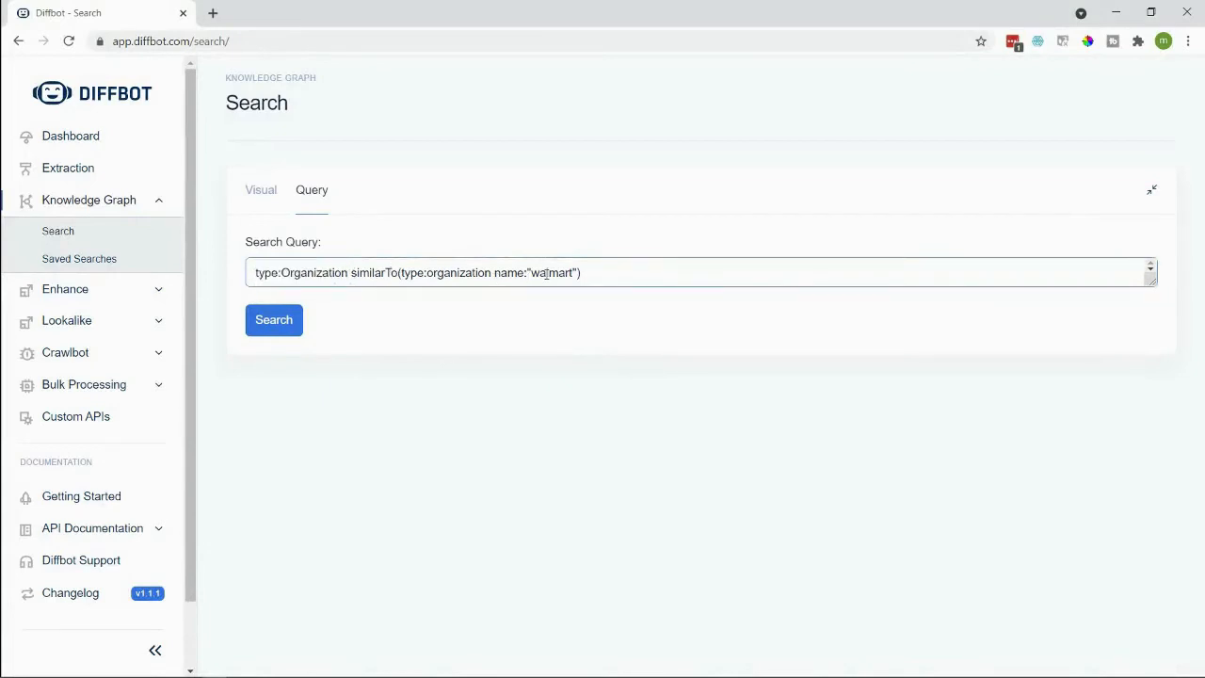
left_click_drag(403, 271, 572, 271)
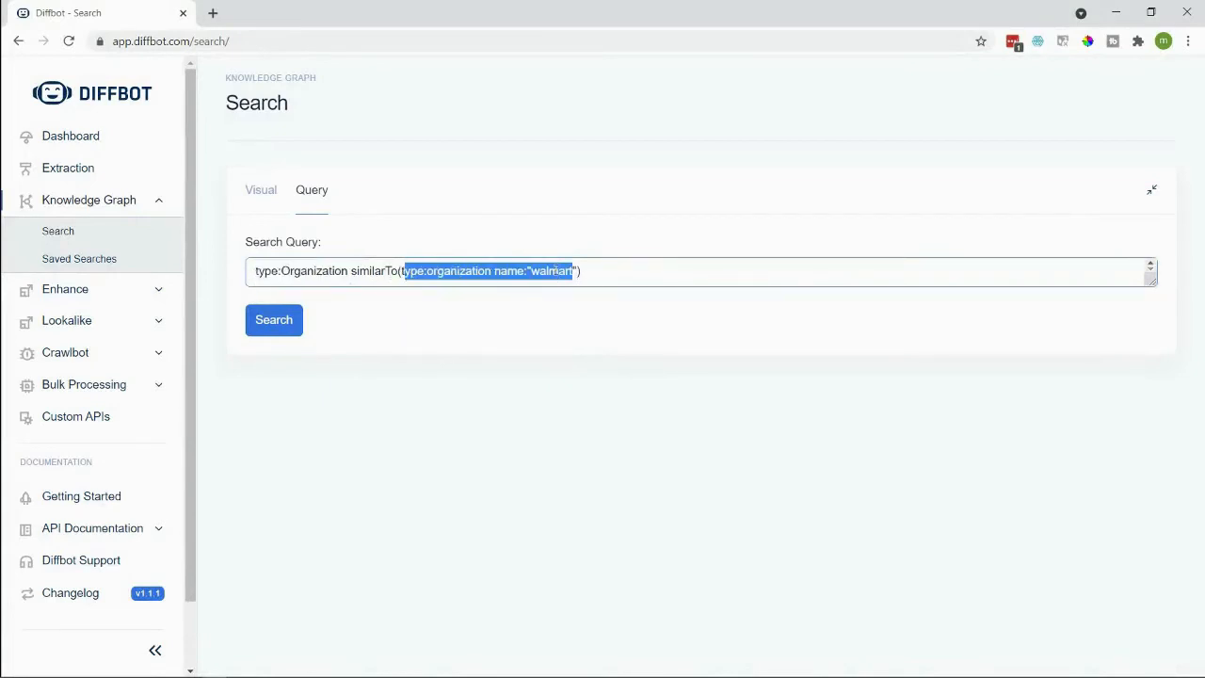
left_click(273, 320)
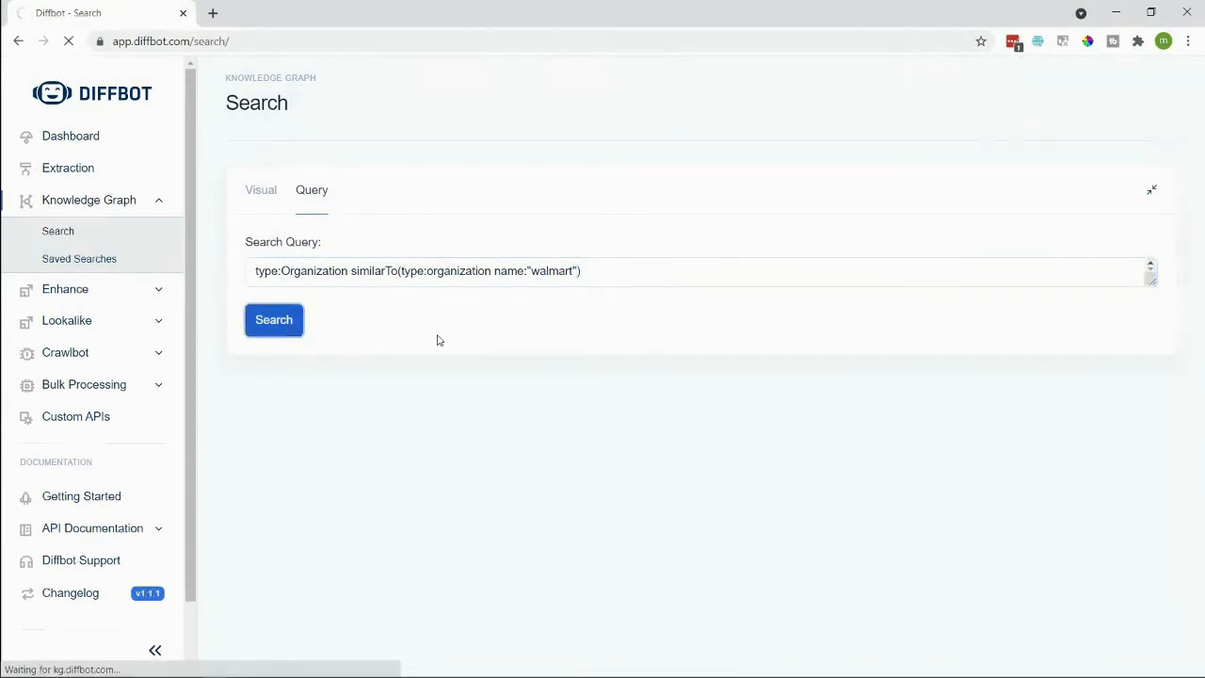
mouse_move(649, 258)
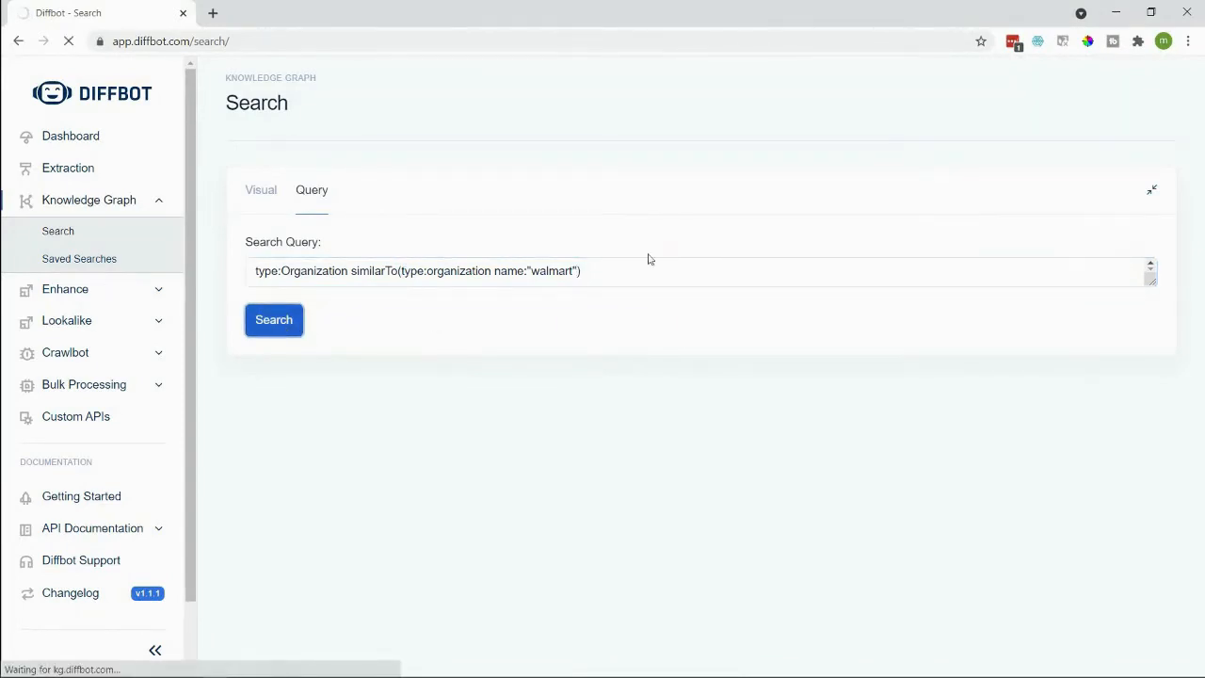
left_click(275, 320)
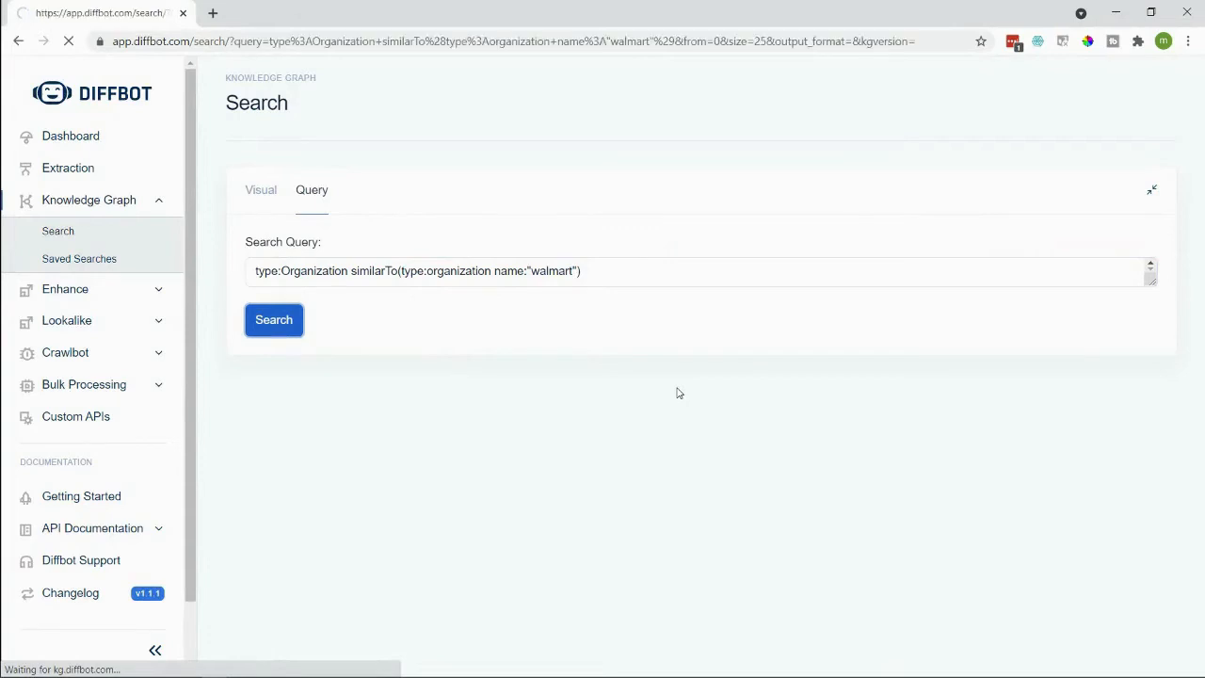
left_click(273, 320)
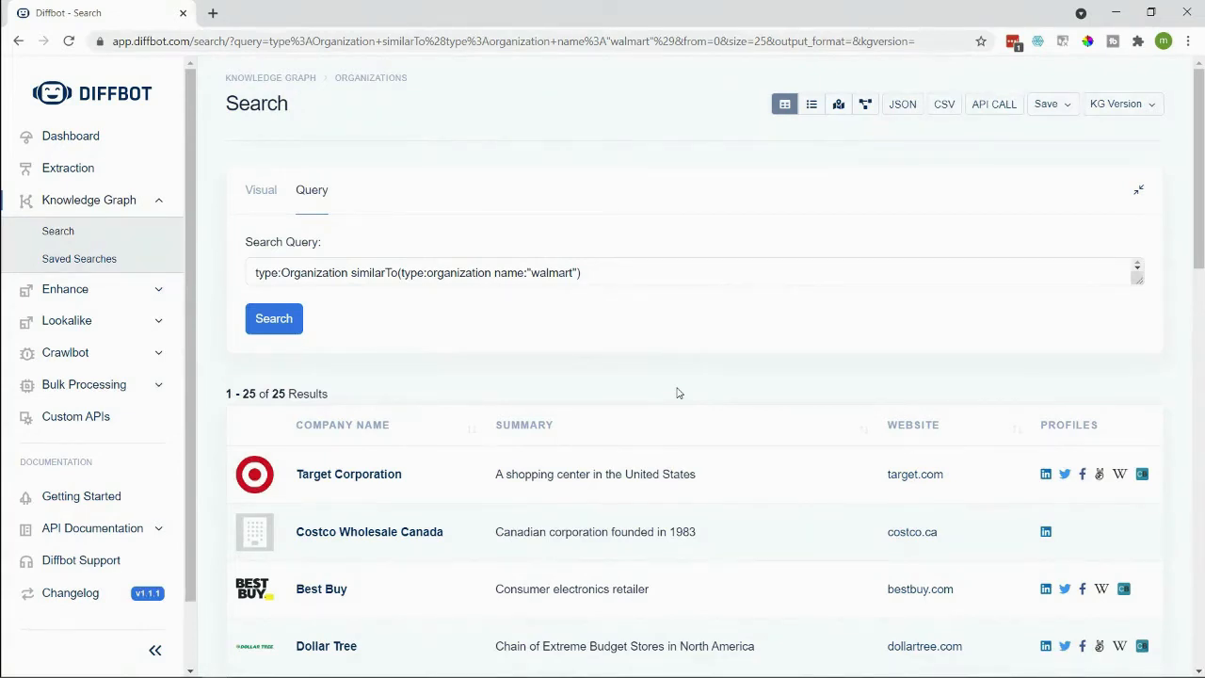
scroll("down", 3)
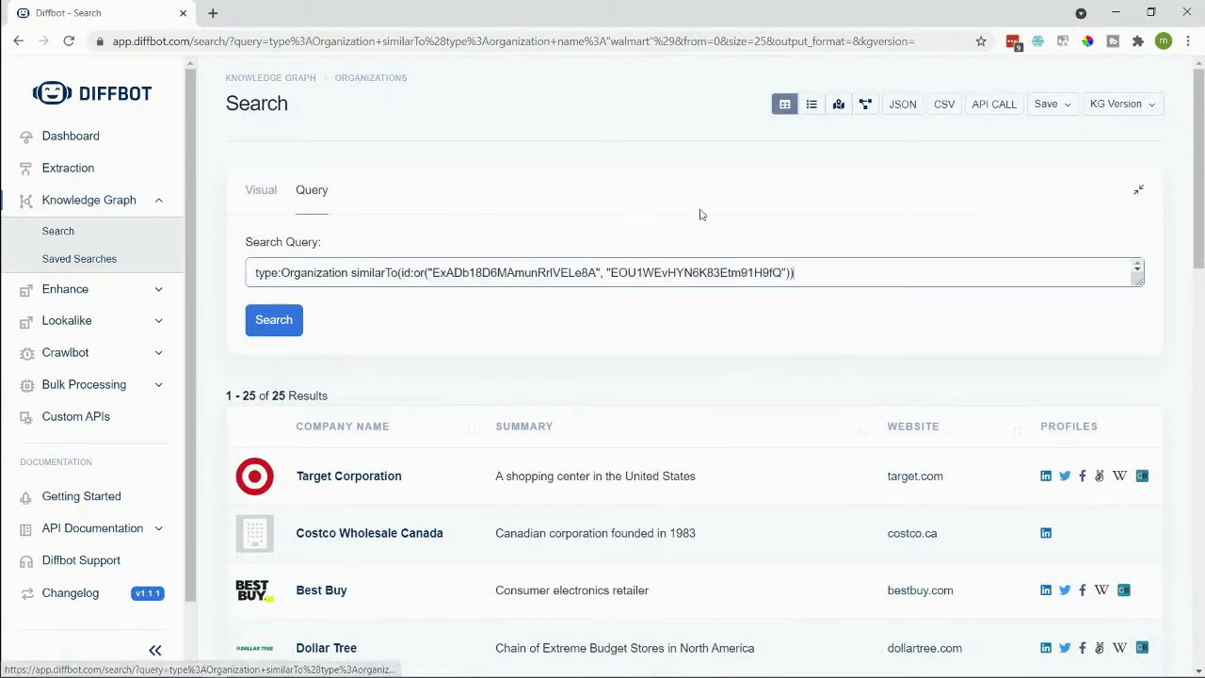
double_click(404, 271)
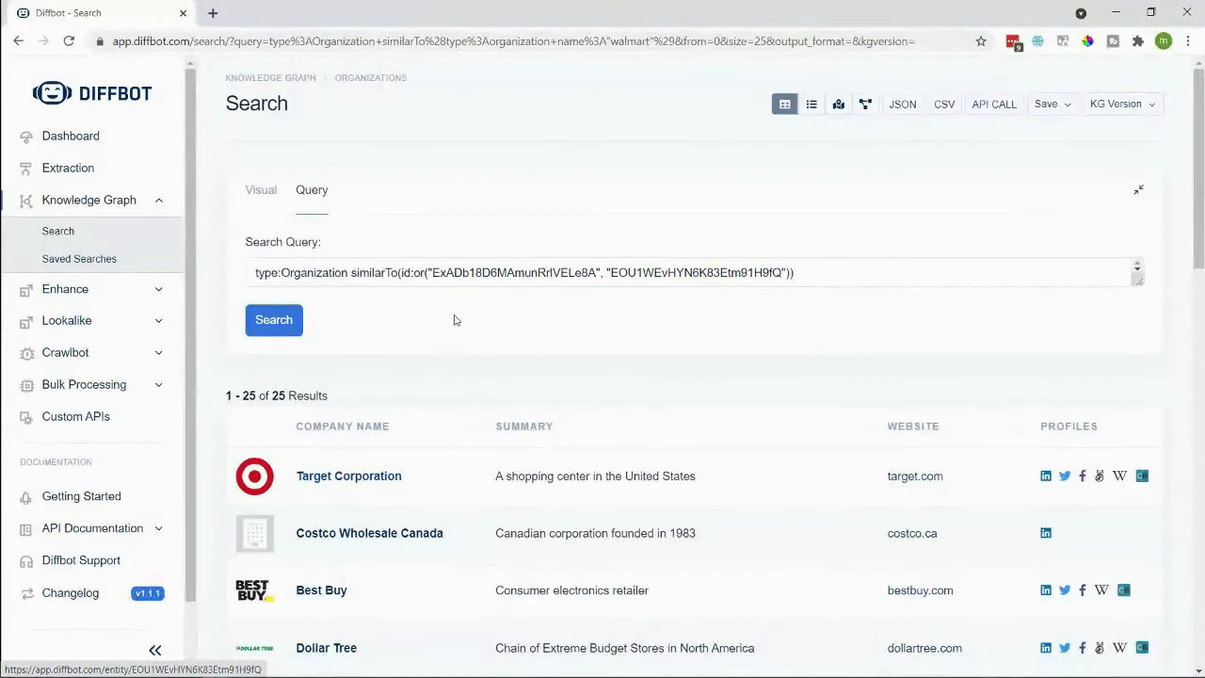
Step: Run the similarTo(id:or(...)) query on two entity IDs, returning Best Buy, Five Below, Kohl's and J.C. Penney
double_click(694, 271)
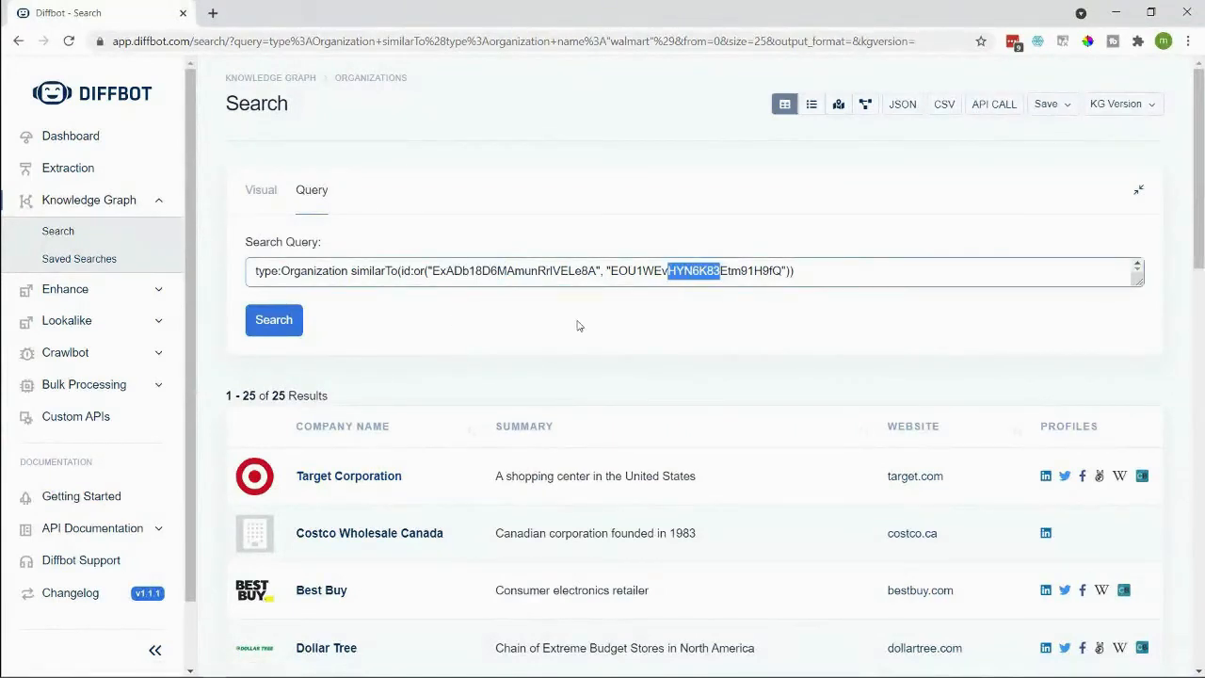
left_click(275, 320)
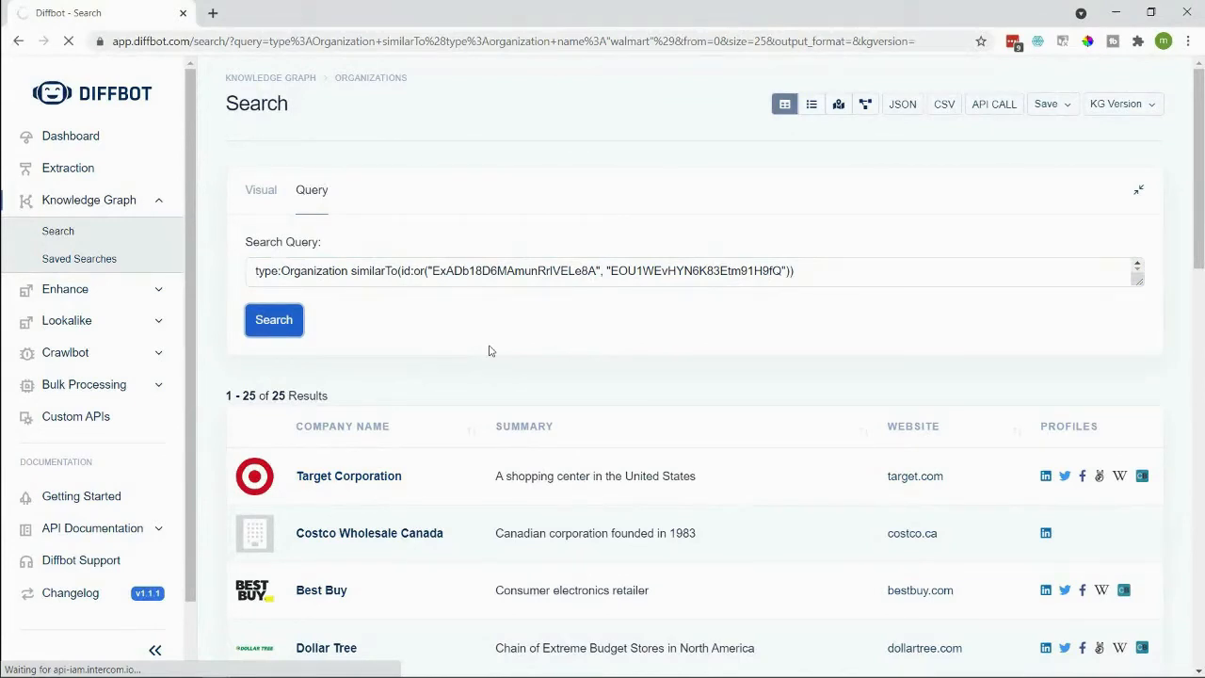
left_click(275, 320)
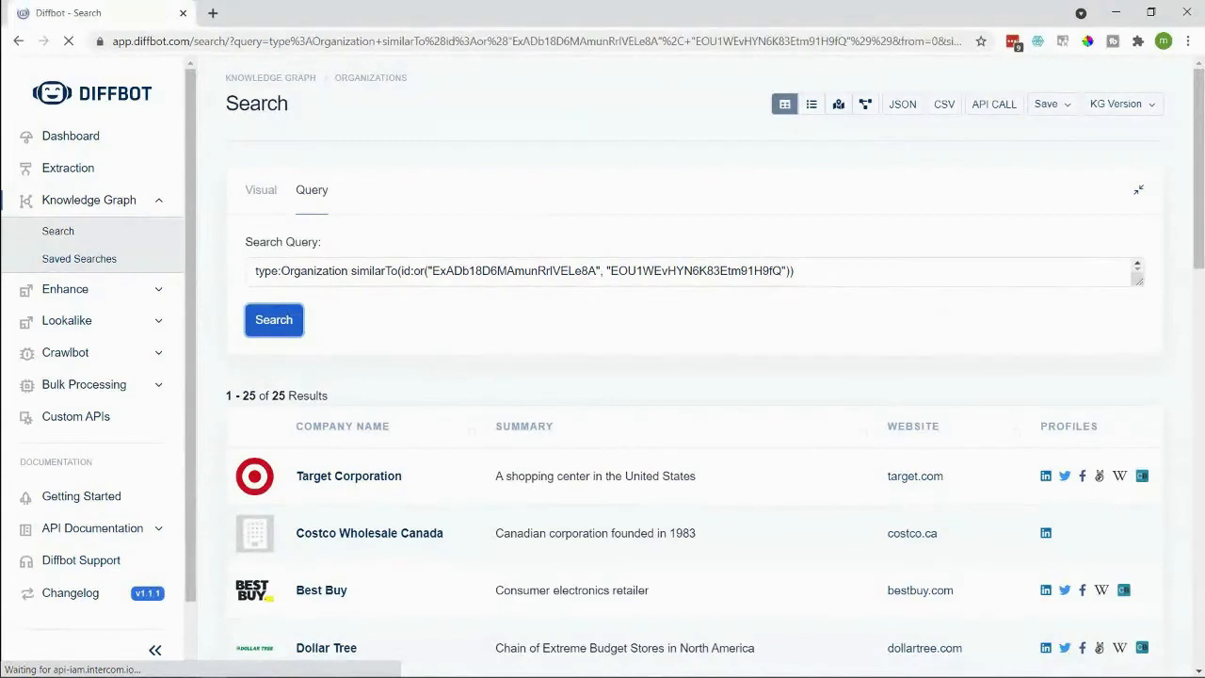
left_click(273, 320)
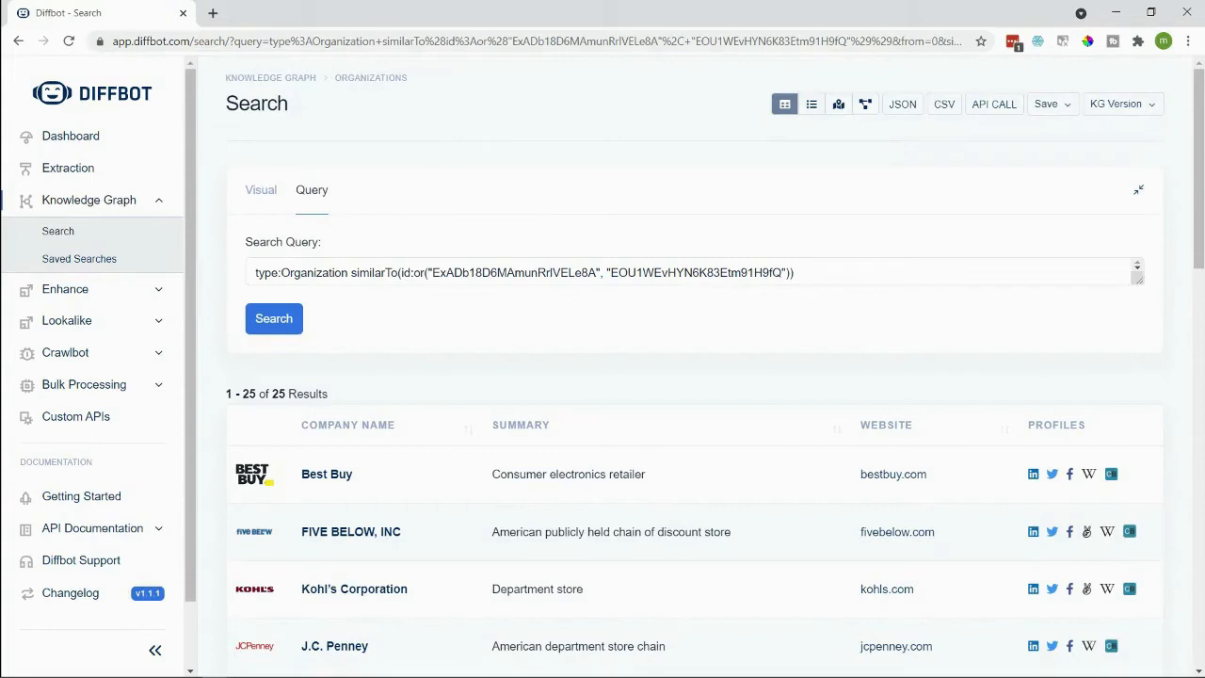
mouse_move(79, 258)
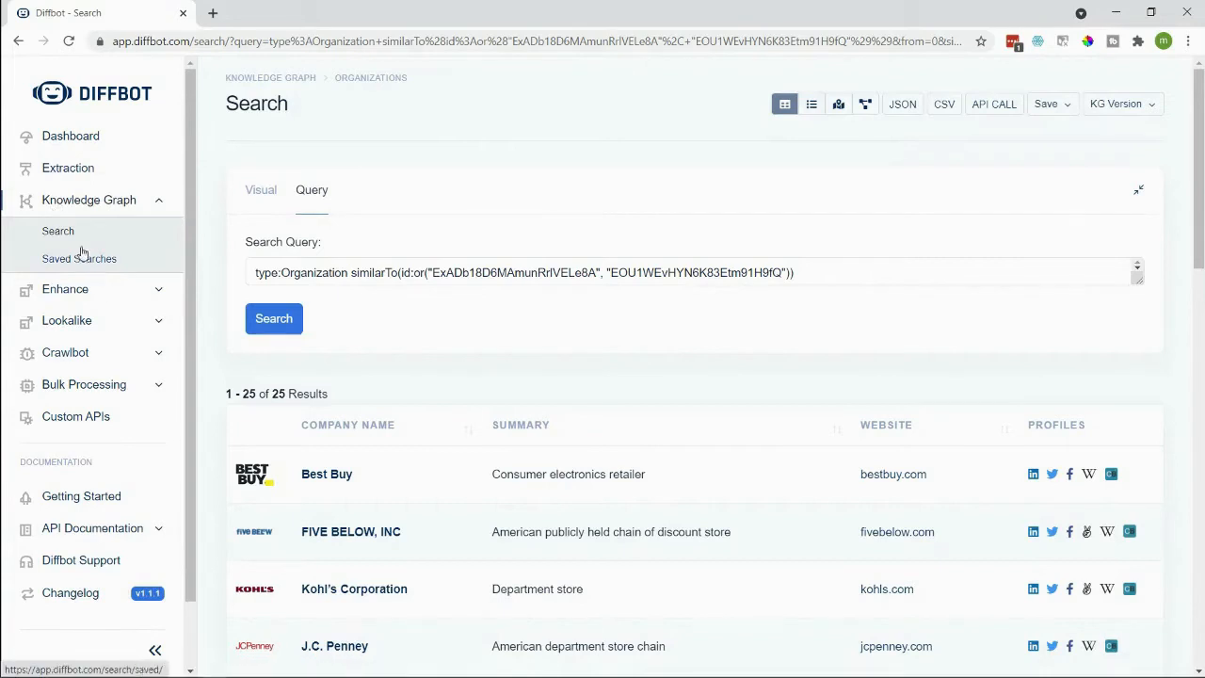
Step: Run a current-founders Person query with facet[0:10000,10000:100000] on employments.employer.totalInvestment.value, producing a bar chart
left_click(57, 230)
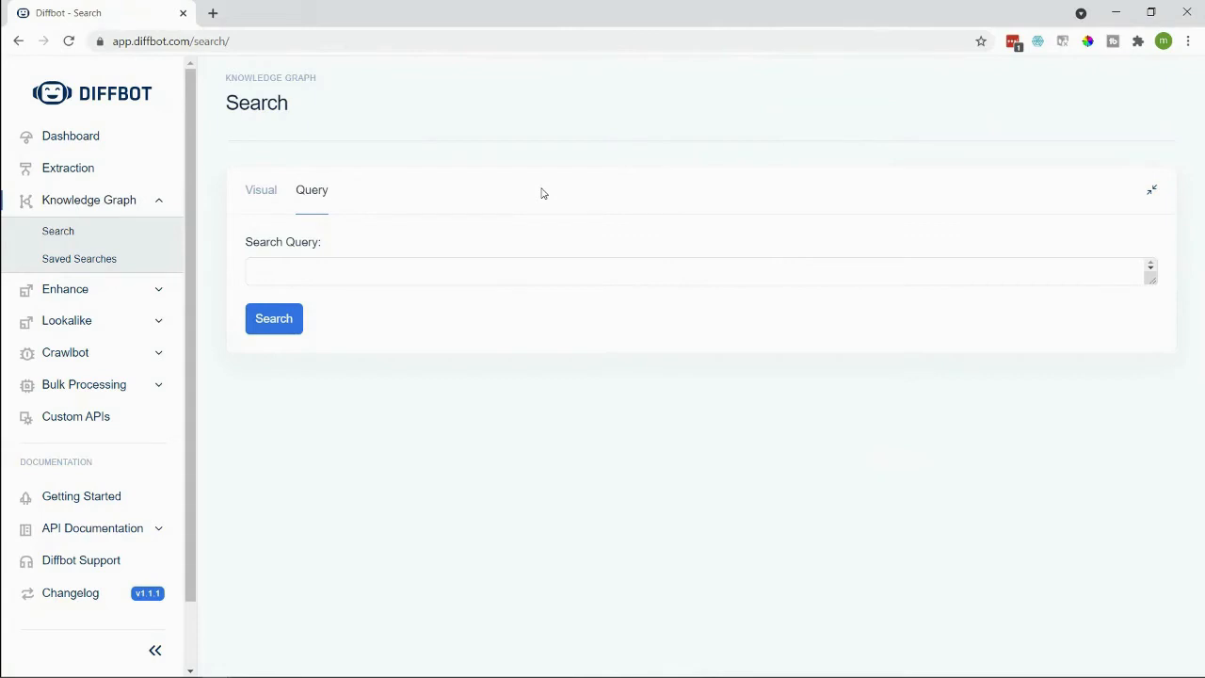
mouse_move(1185, 310)
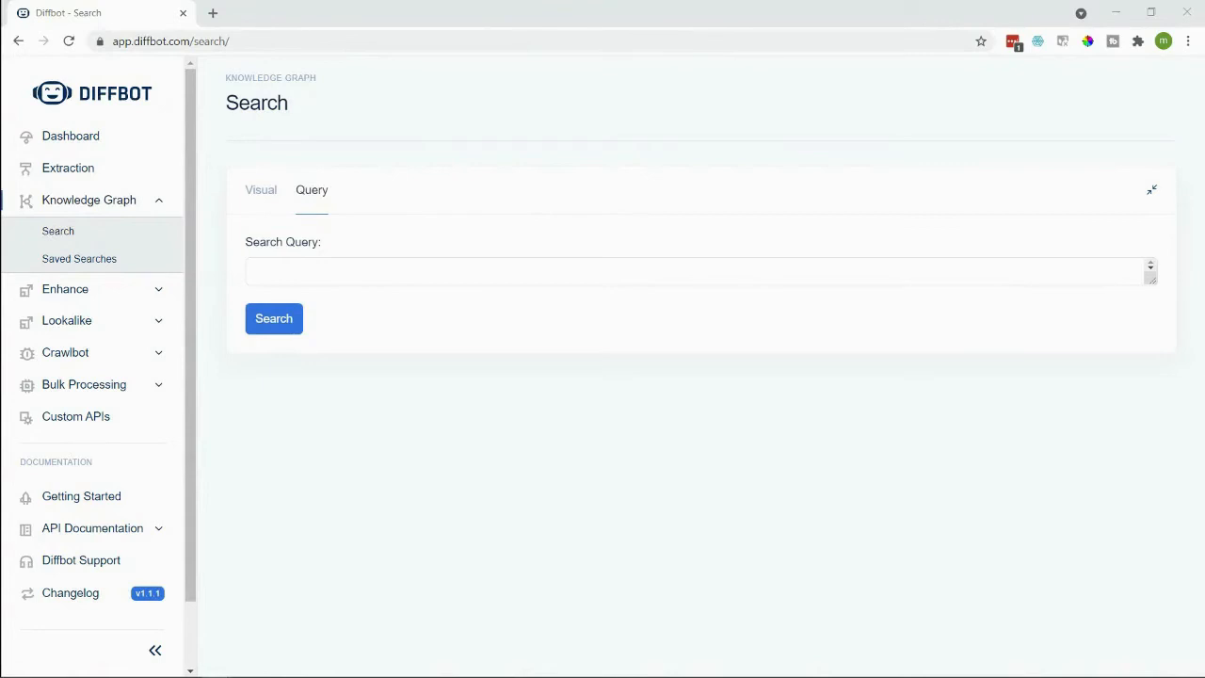
left_click(303, 271)
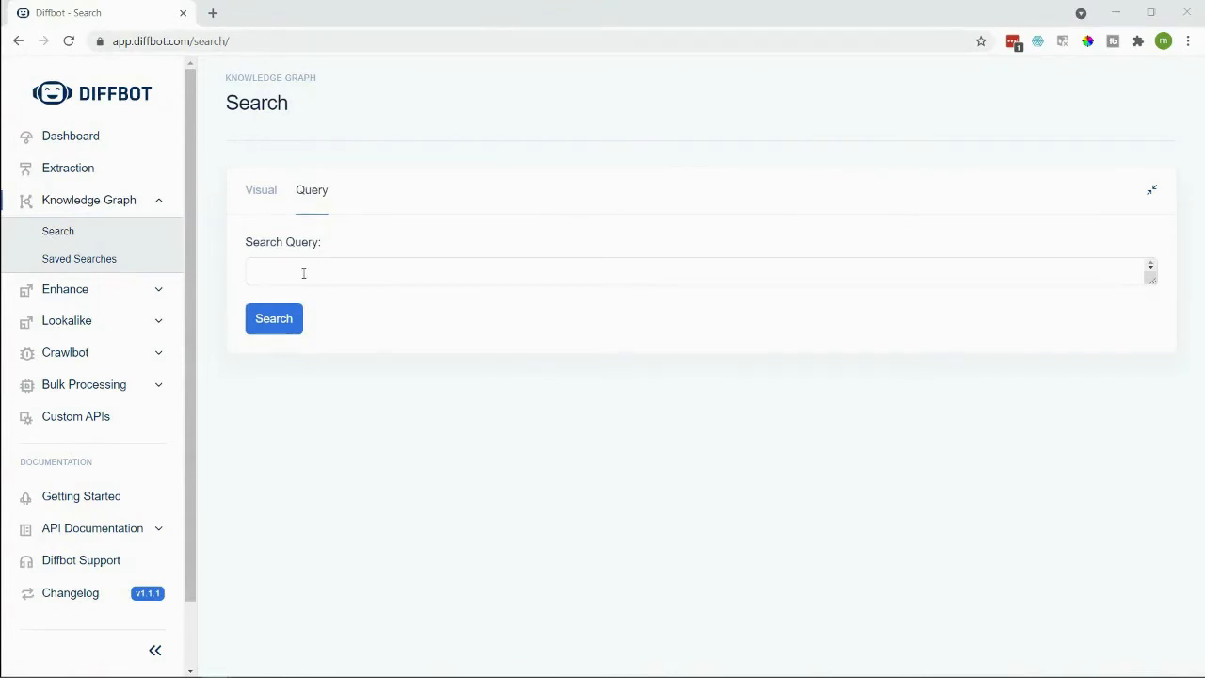
type("type:Person employments.{title:\"founder\" isCurrent:true has:employer.totalInvestment.value} facet[0:10000,10000:100000]:employments.employer.totalInvestment.value")
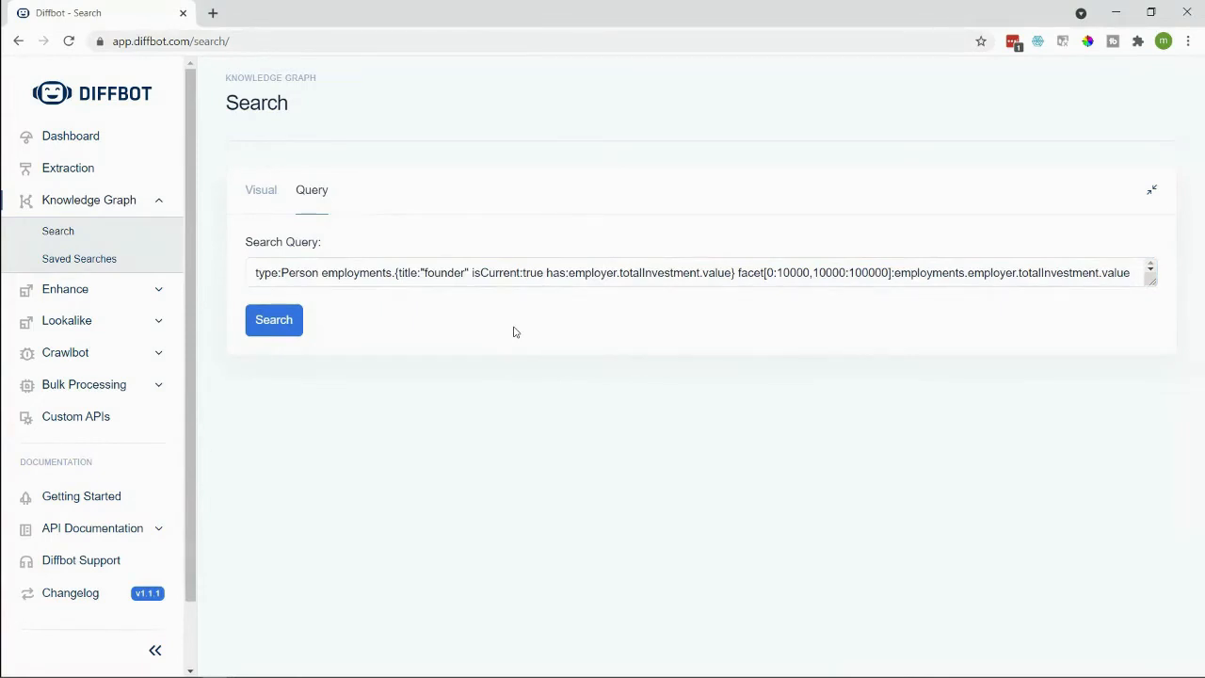
mouse_move(433, 352)
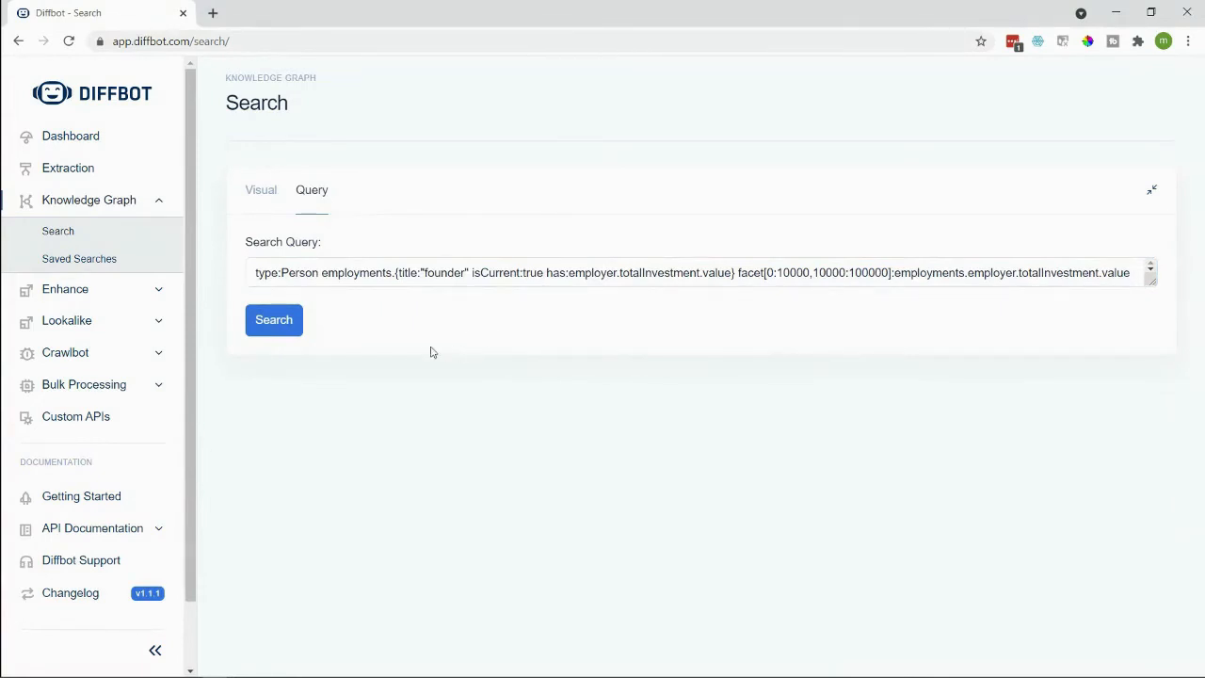
left_click(273, 320)
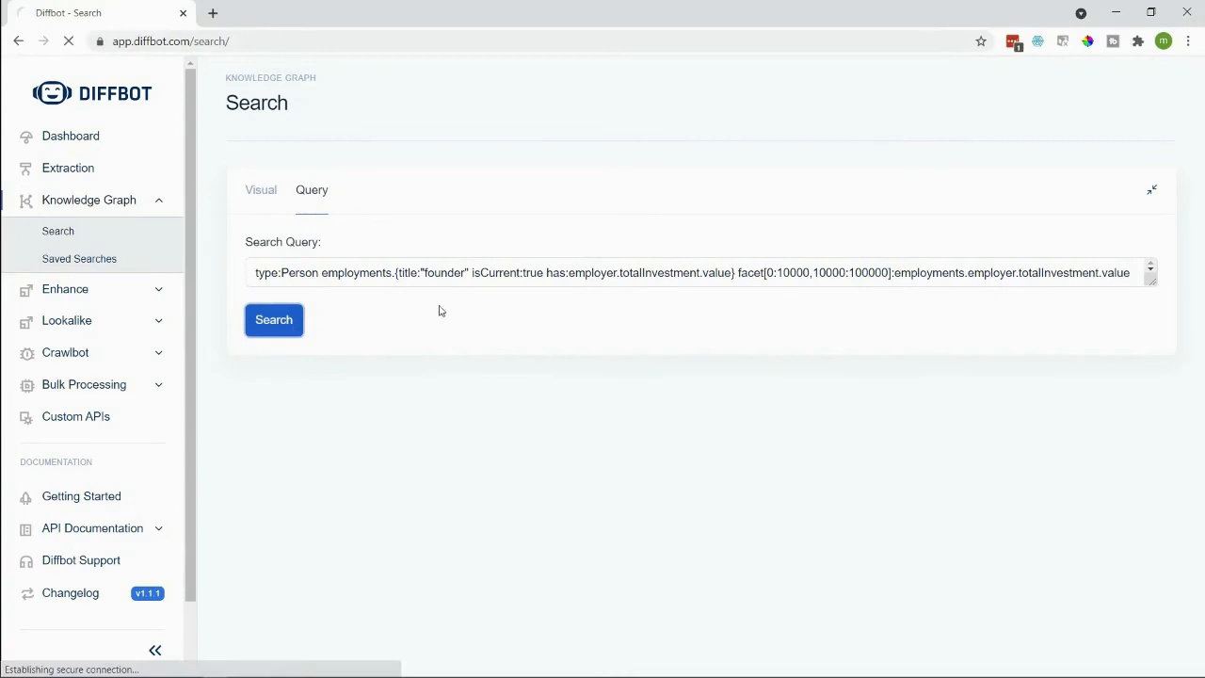
left_click(273, 320)
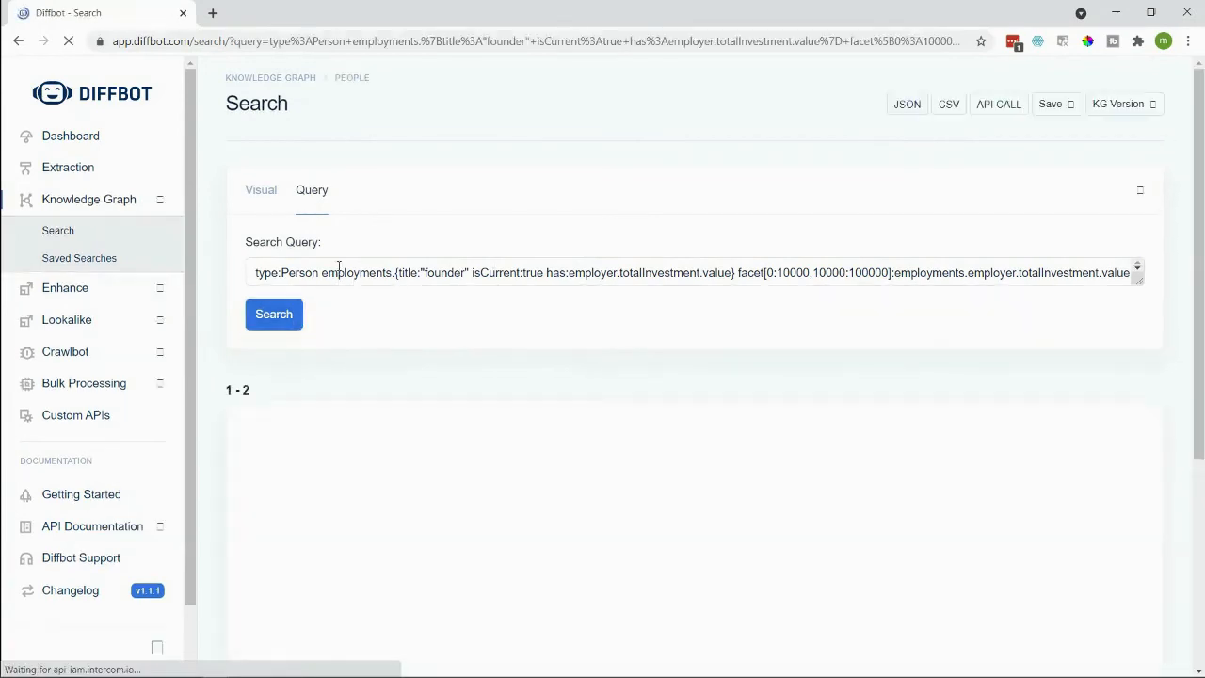
left_click(273, 313)
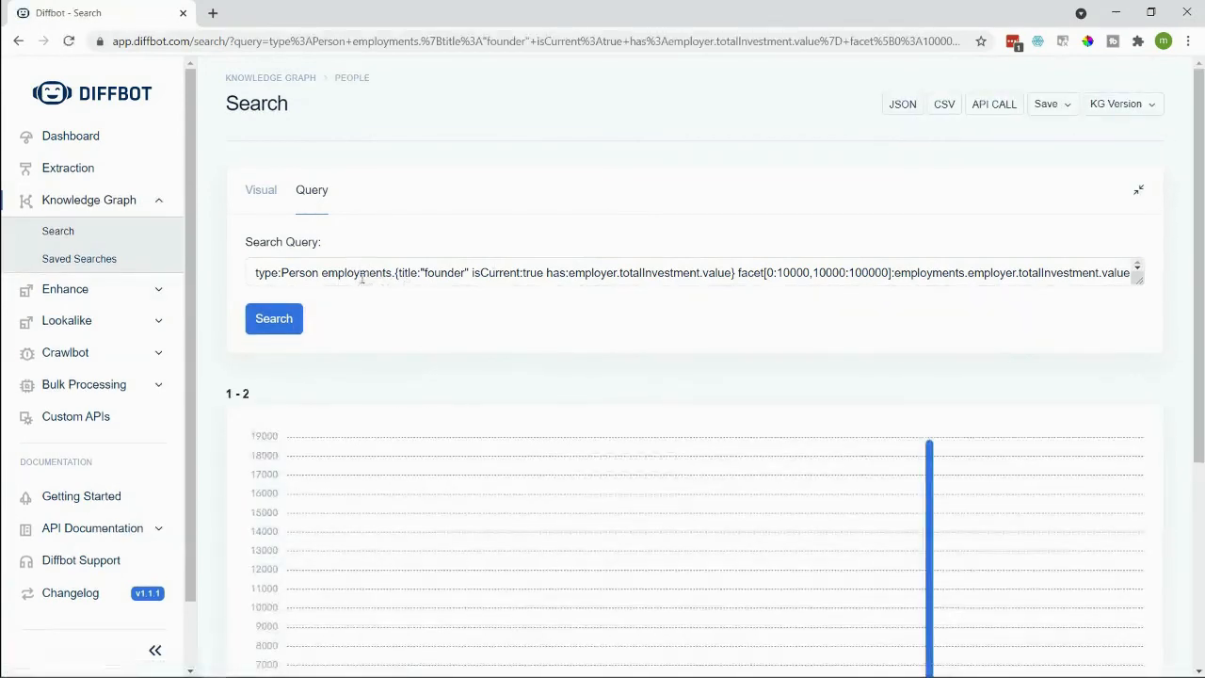
double_click(429, 271)
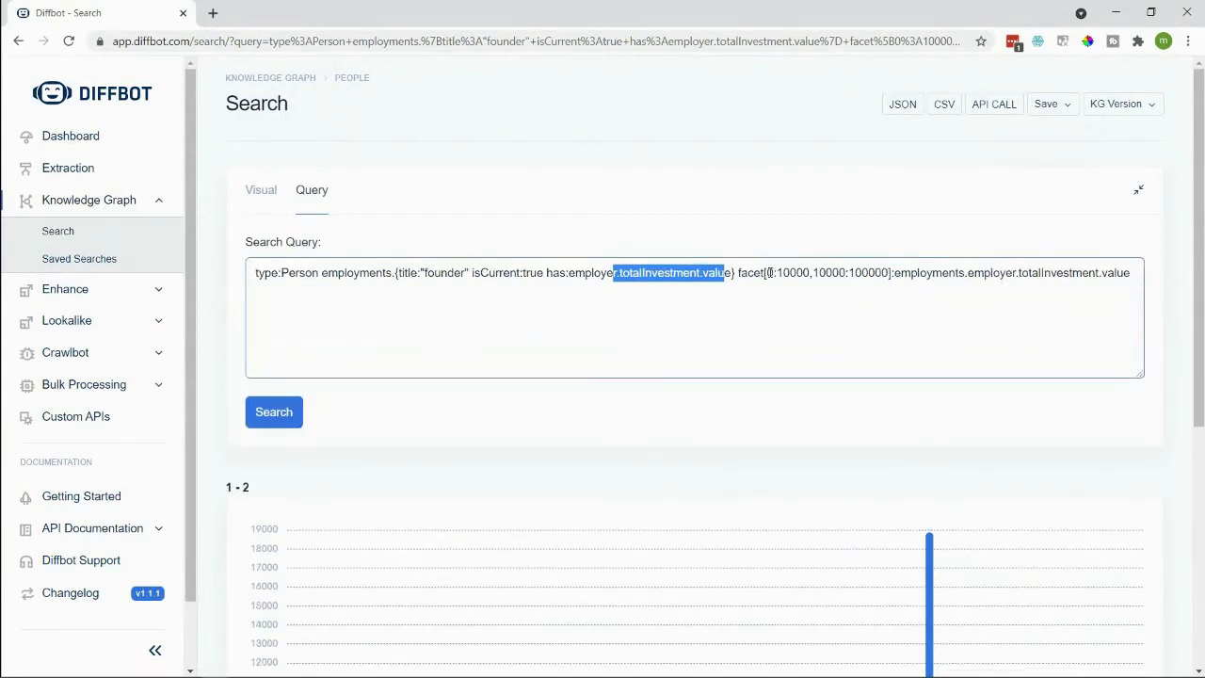
double_click(929, 273)
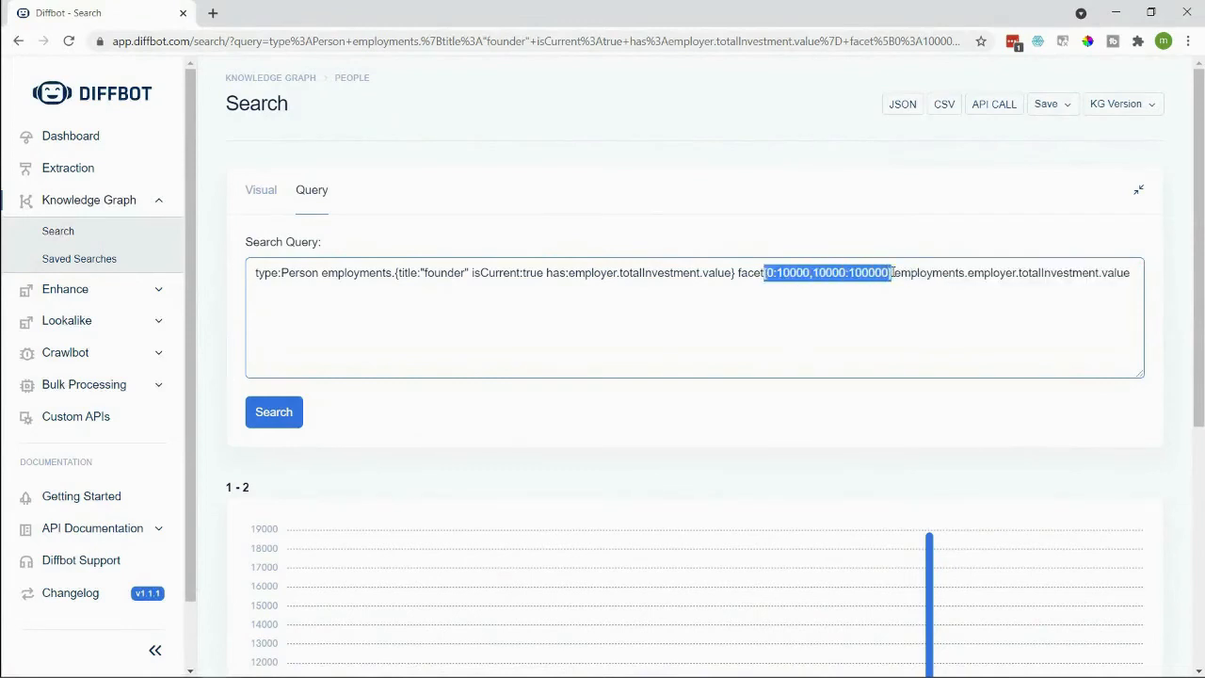
mouse_move(877, 347)
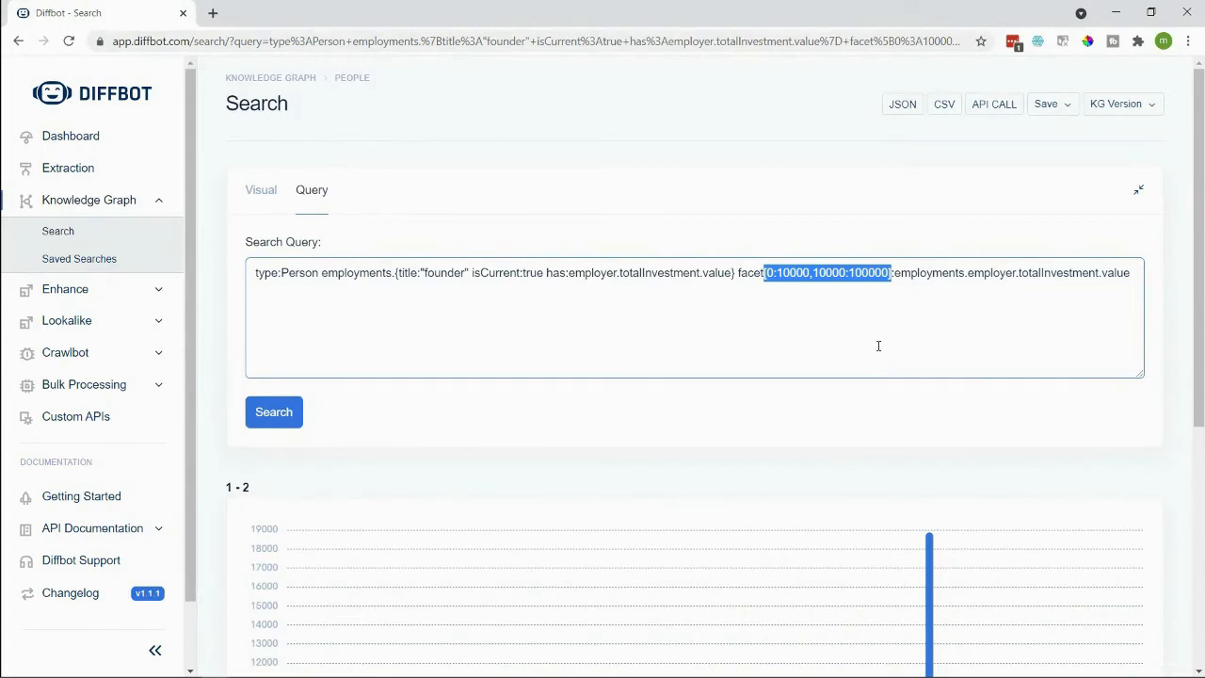
Step: Scroll to the investment facet chart showing 1,304 in 0–10,000 and 18,871 in 10,000–100,000
scroll("down", 3)
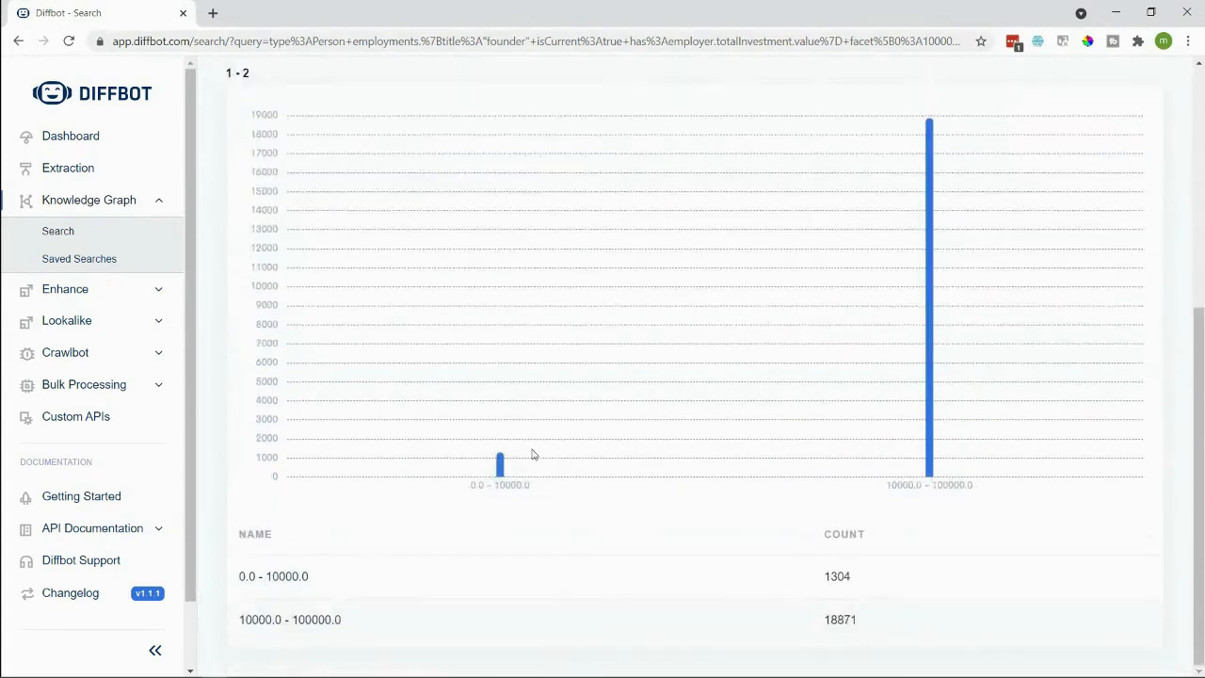
mouse_move(499, 468)
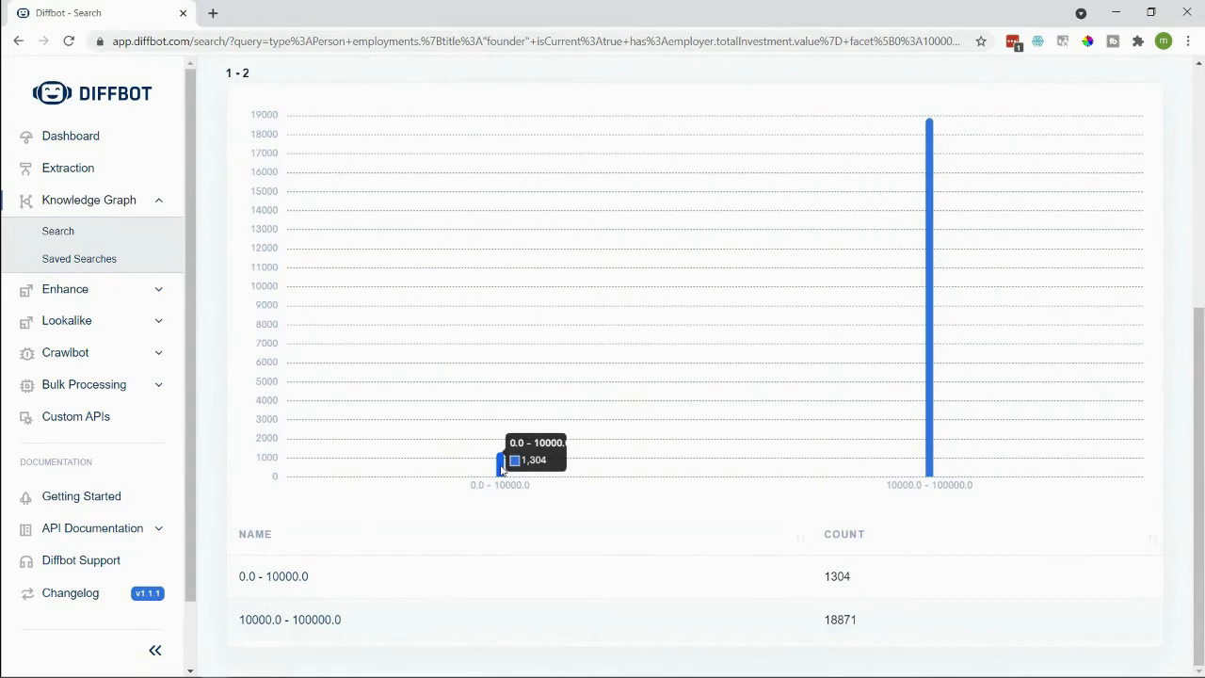
mouse_move(1146, 420)
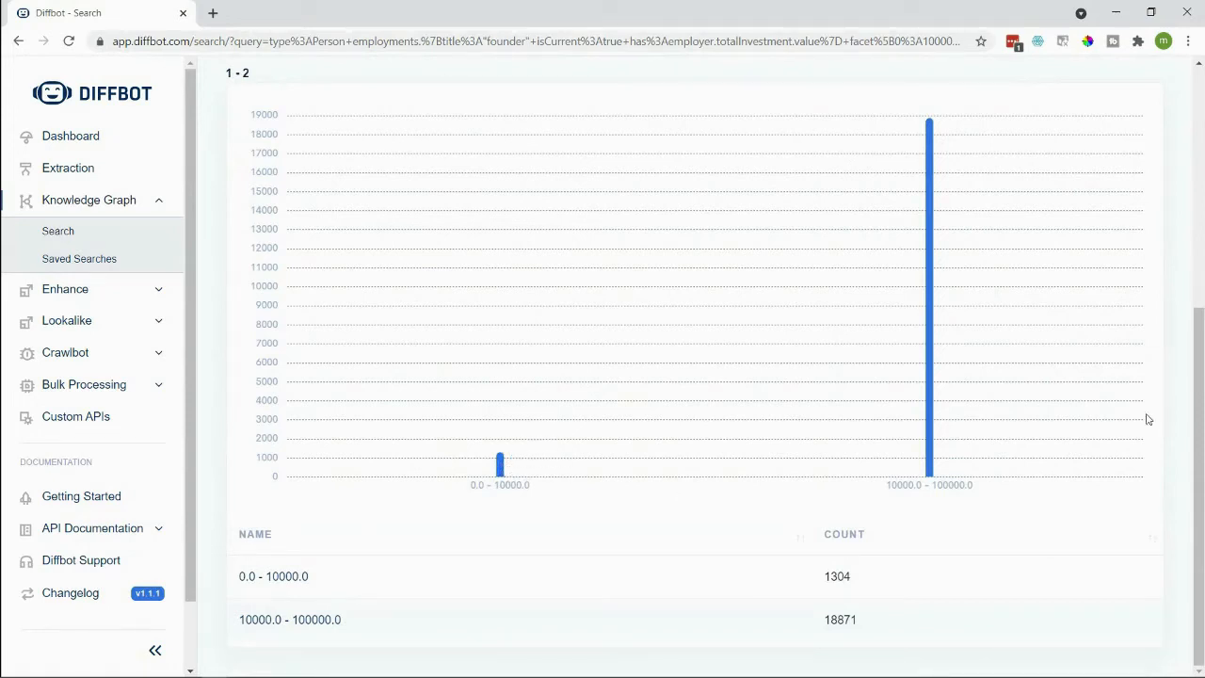
mouse_move(930, 343)
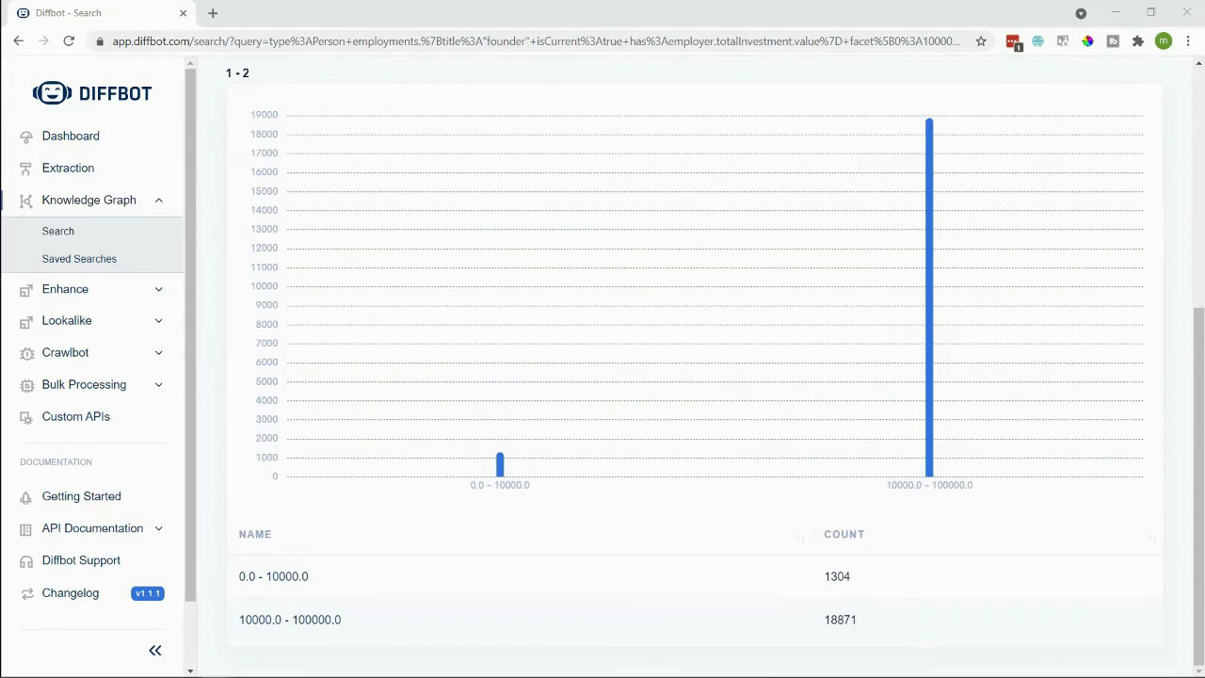
mouse_move(56, 230)
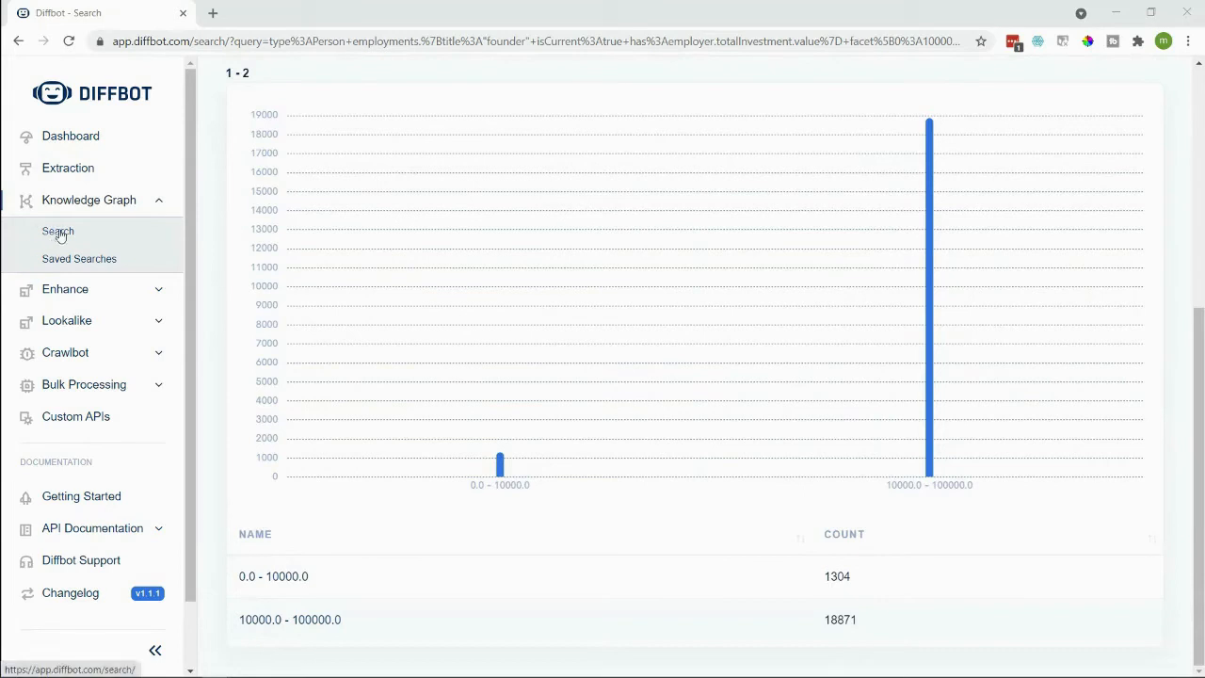
Step: Run type:Article tags.label:"Apple" facet[week]:date, plotting weekly Apple article counts as a line chart
left_click(57, 229)
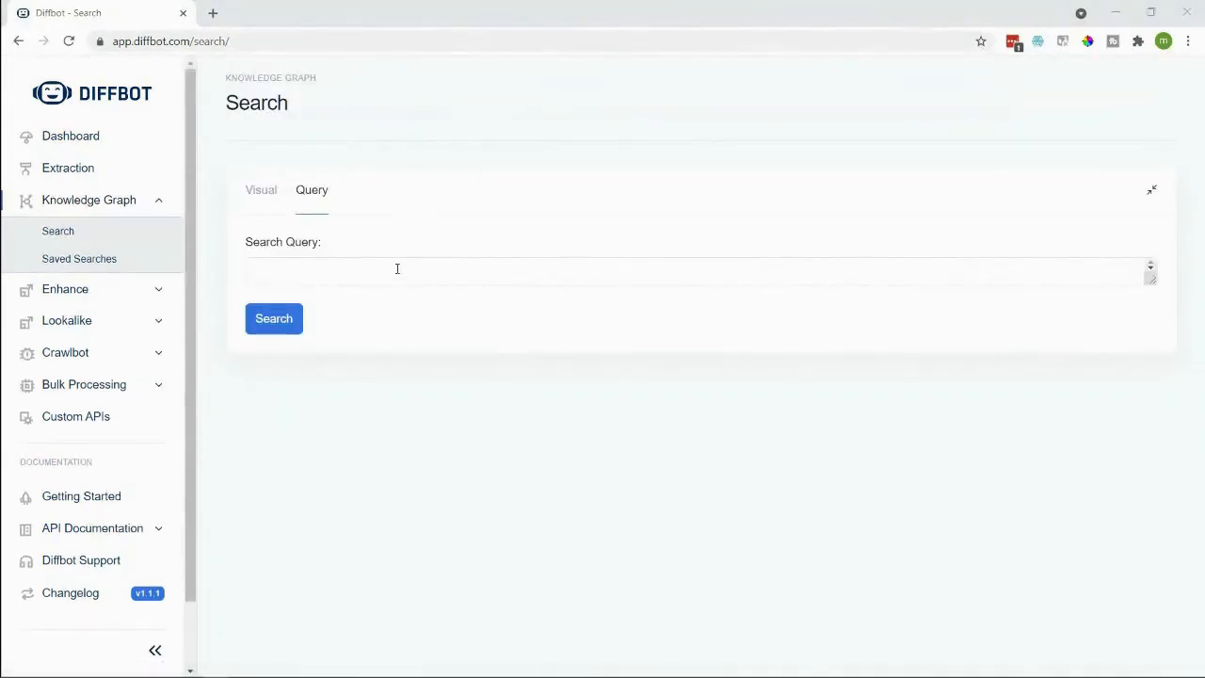
type("type:Article tags.label:\"Apple\" facet[week]:date")
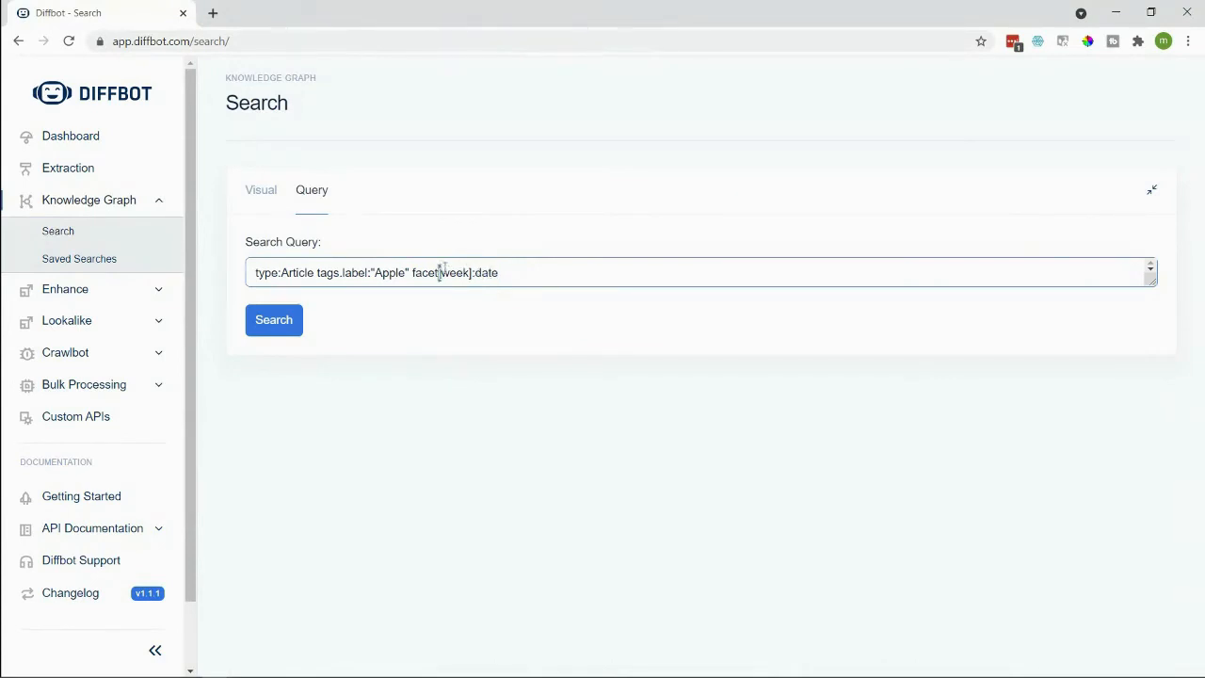
double_click(455, 272)
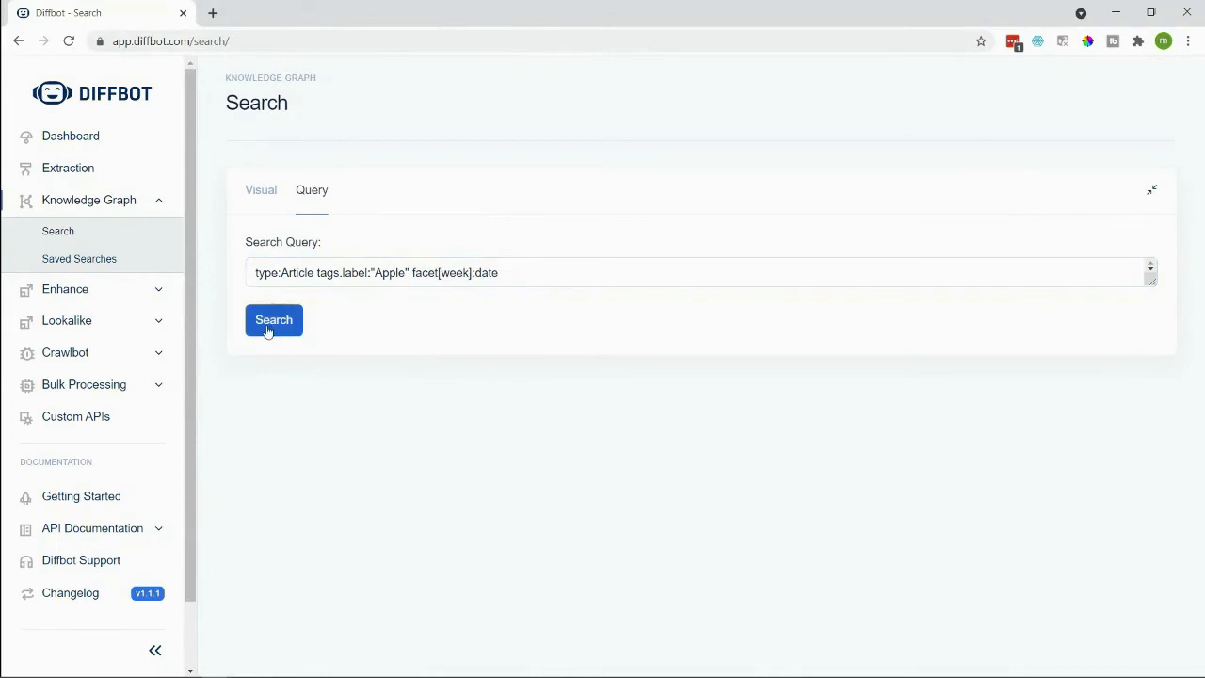
left_click(274, 319)
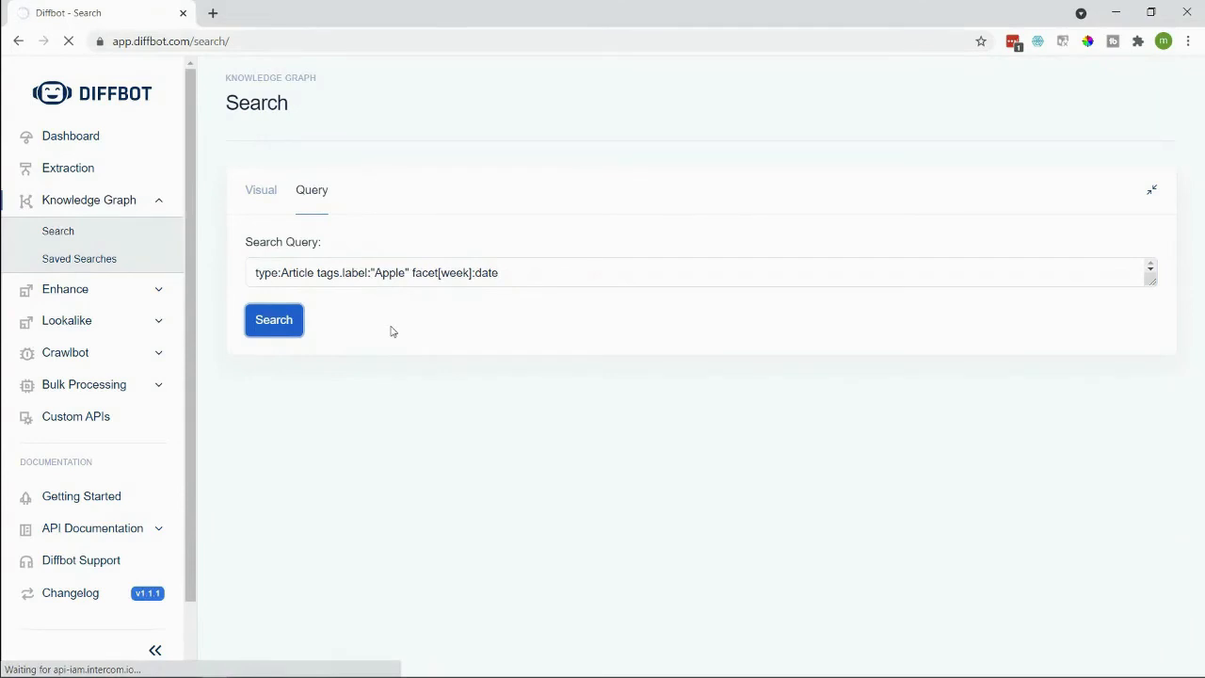
mouse_move(644, 337)
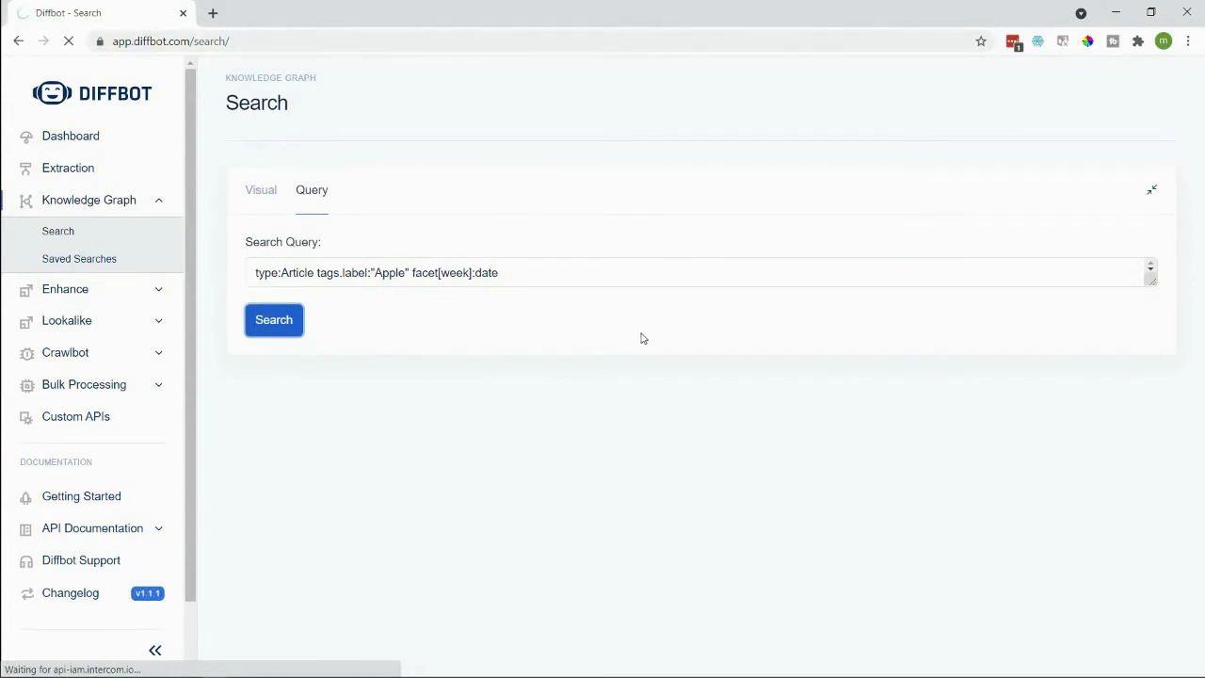
left_click(273, 320)
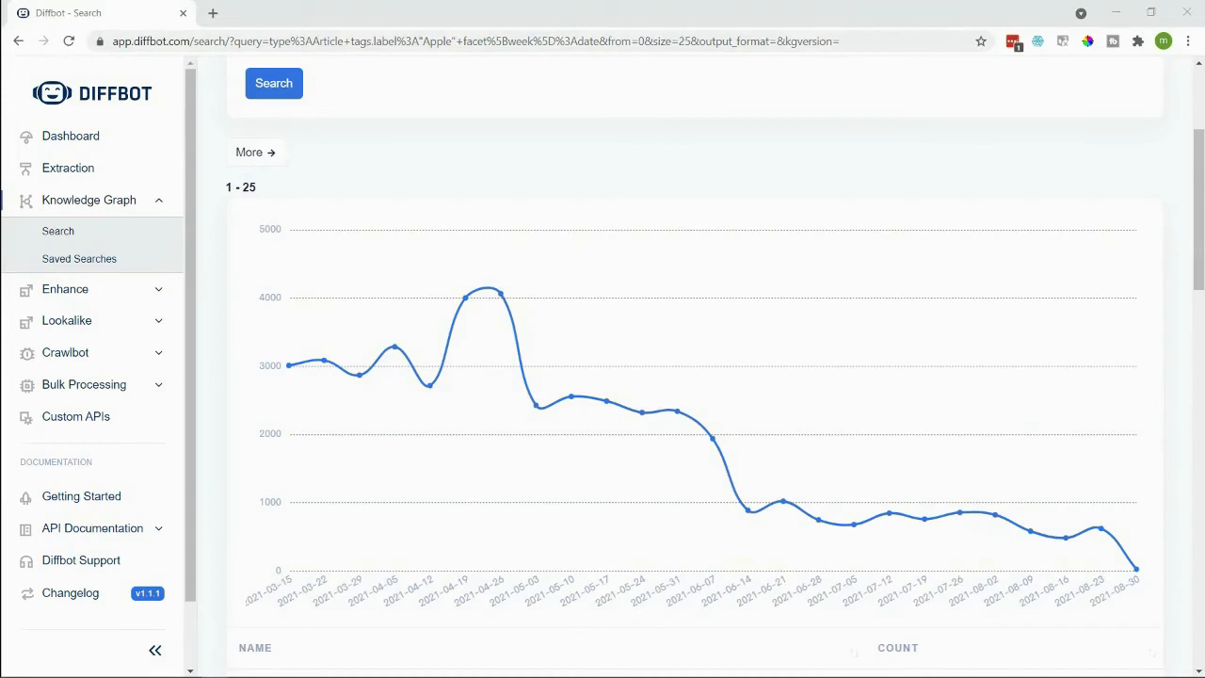
mouse_move(133, 258)
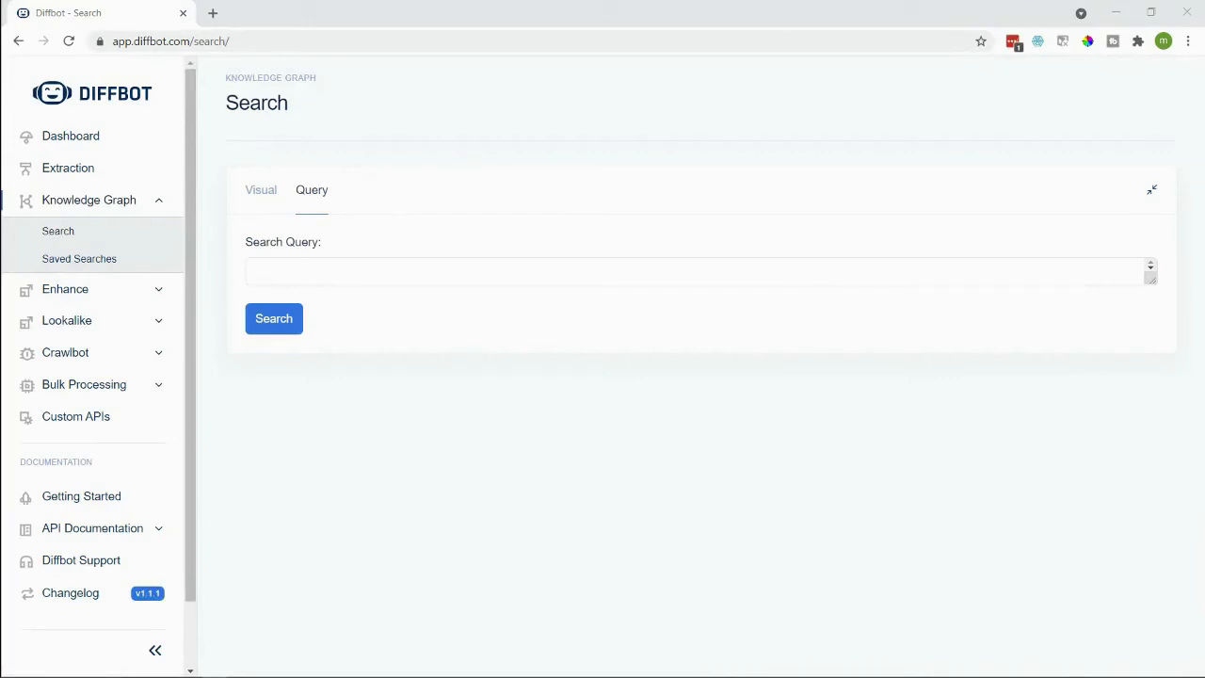
Step: Enter an Organization query for investments by Facebook, Alphabet, Amazon, Microsoft, Apple or Netflix in 2019 with facet:industries
type("type:Organization investments.{investors.name:or(\"Facebook\",\"Alphabet\",\"Amazon\",\"Microsoft\",\"Apple\",\"Netflix\") date>=\"01/01/2019\" date<=\"01/01/2020\"} facet:industries")
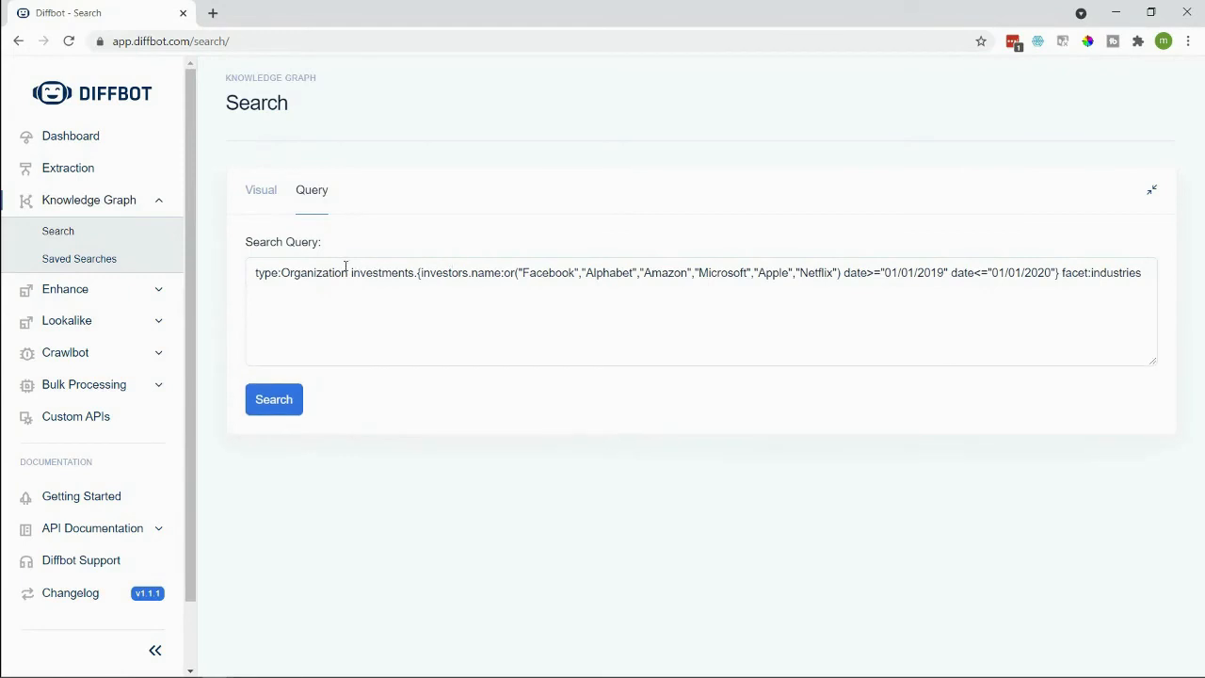
double_click(320, 271)
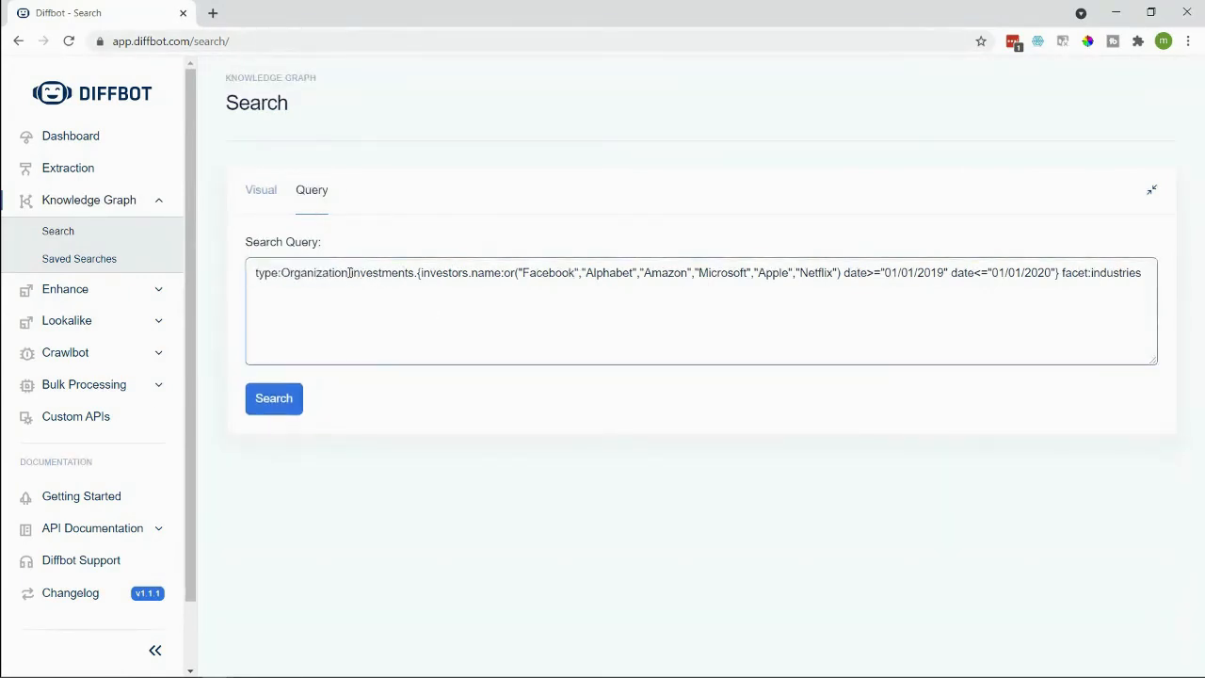
double_click(365, 271)
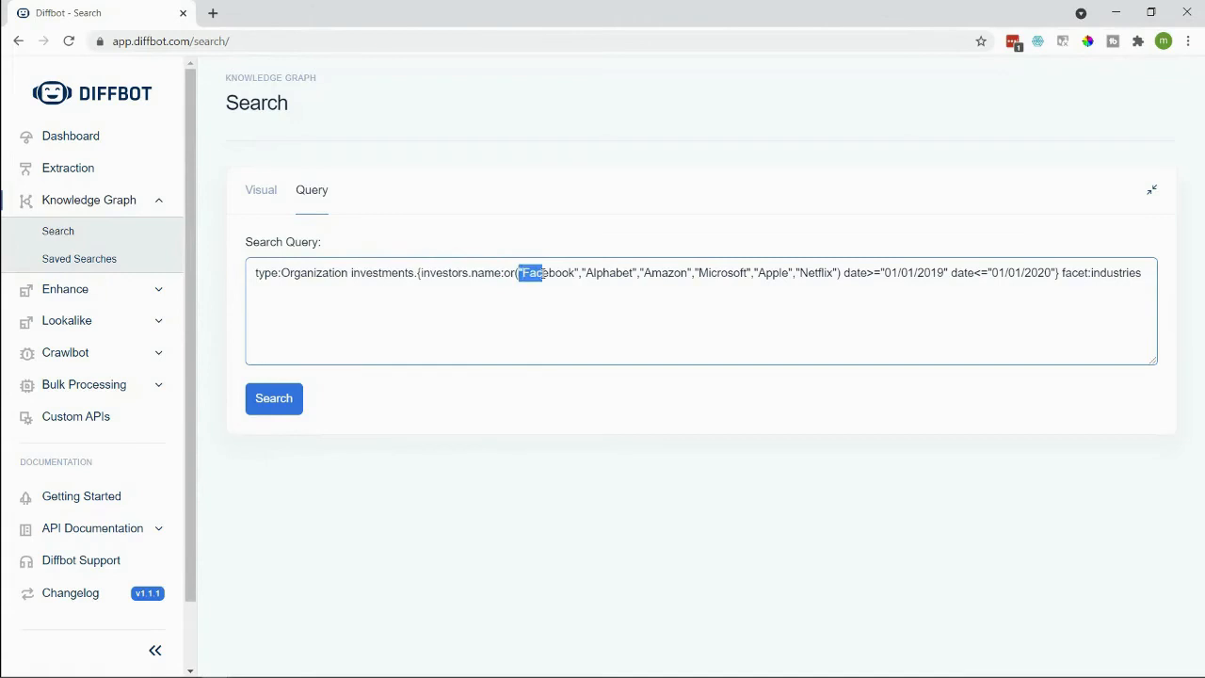
left_click_drag(519, 271, 708, 271)
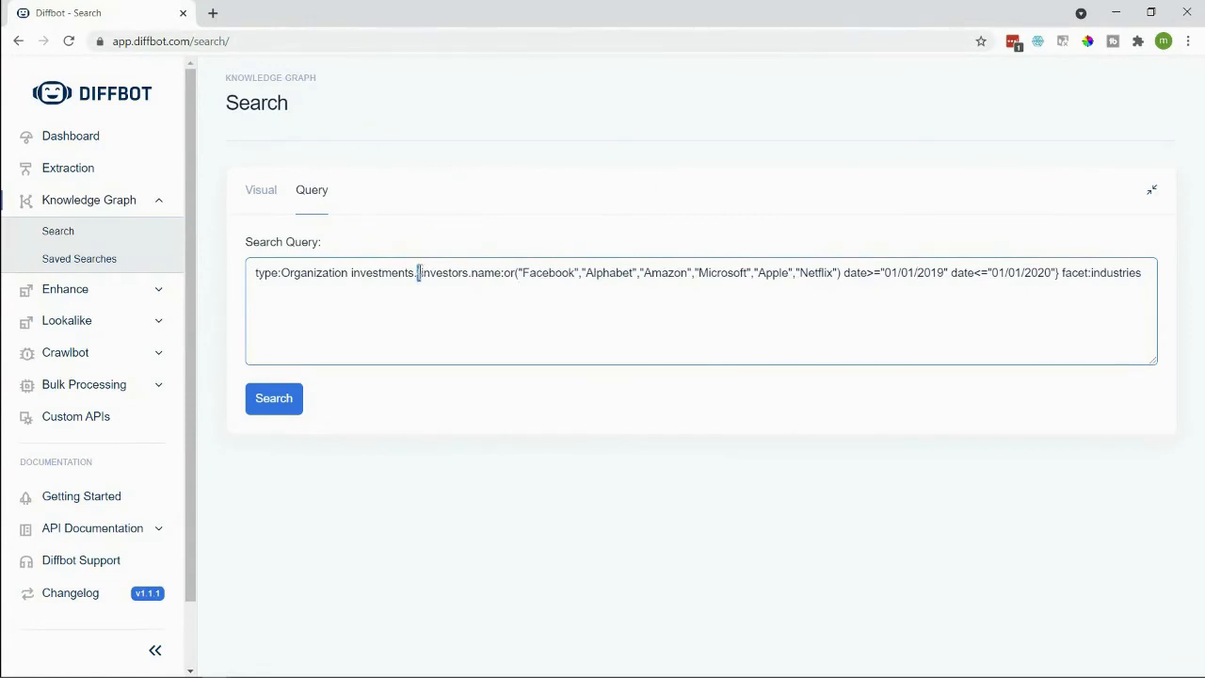
double_click(380, 271)
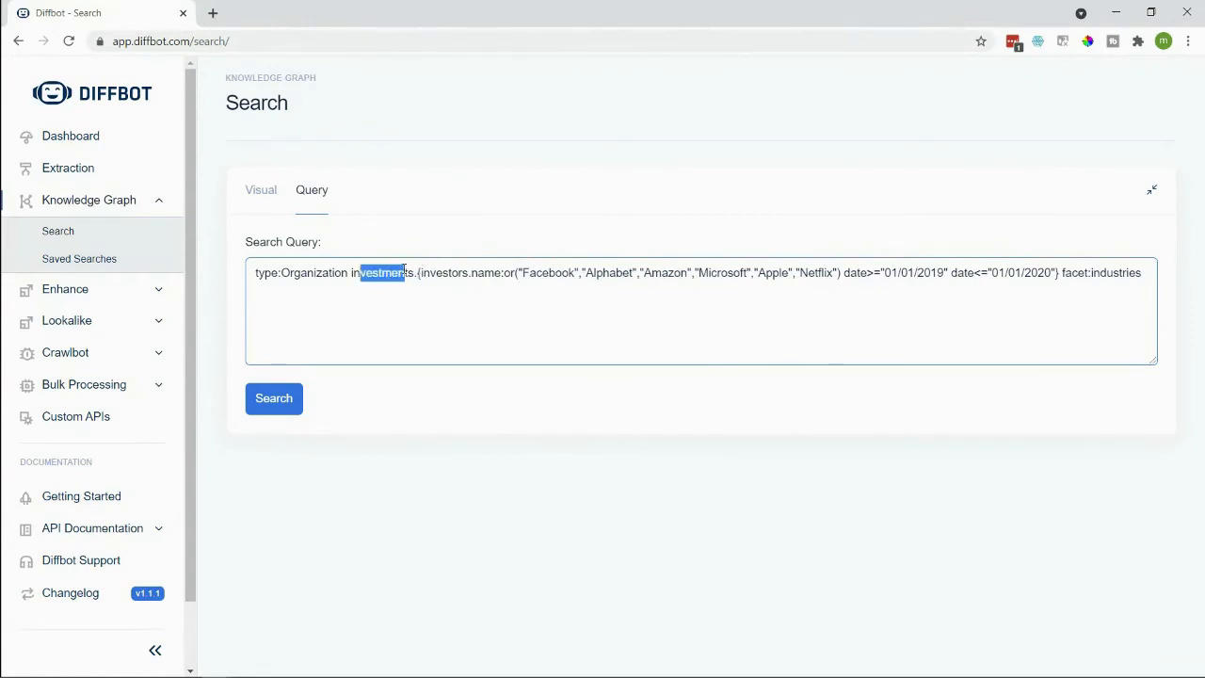
left_click_drag(843, 271, 945, 271)
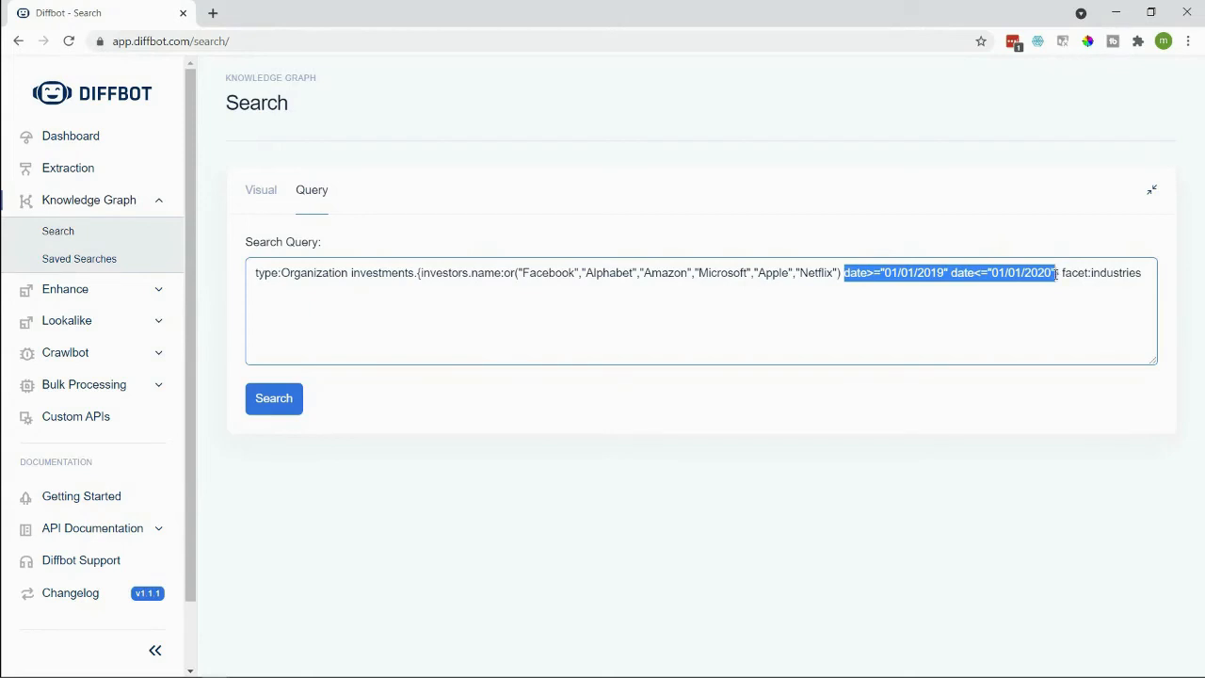
left_click(994, 341)
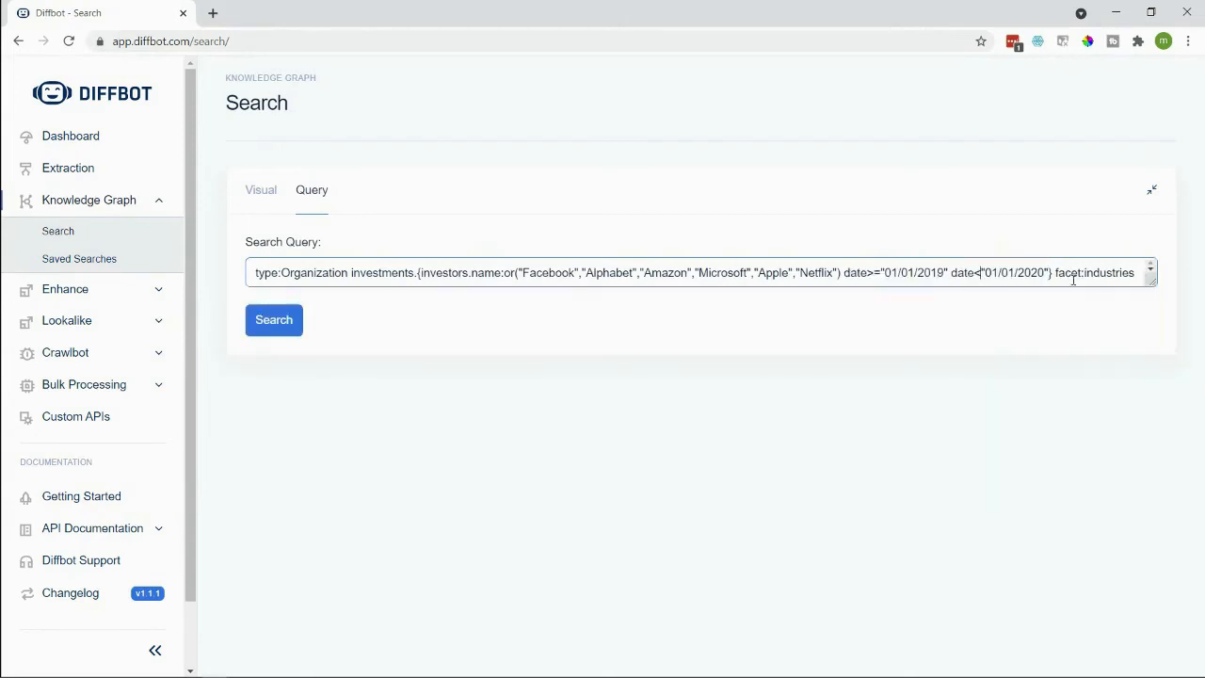
double_click(1106, 271)
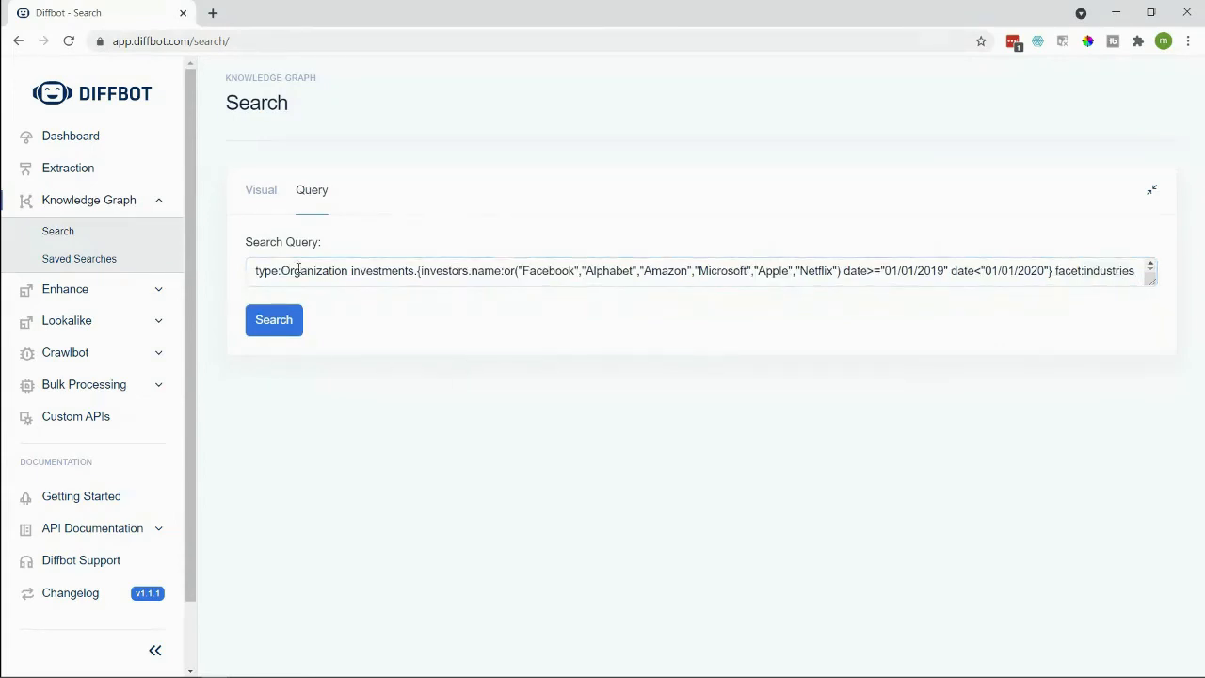
left_click_drag(354, 271, 531, 271)
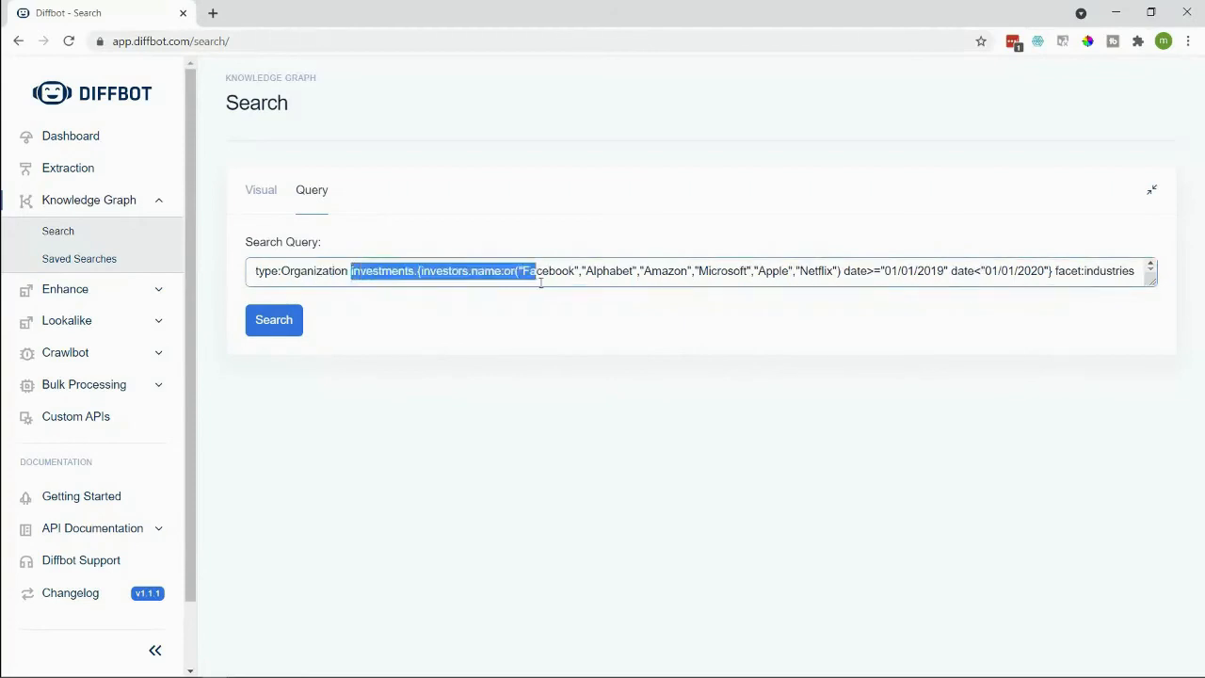
left_click_drag(531, 271, 835, 271)
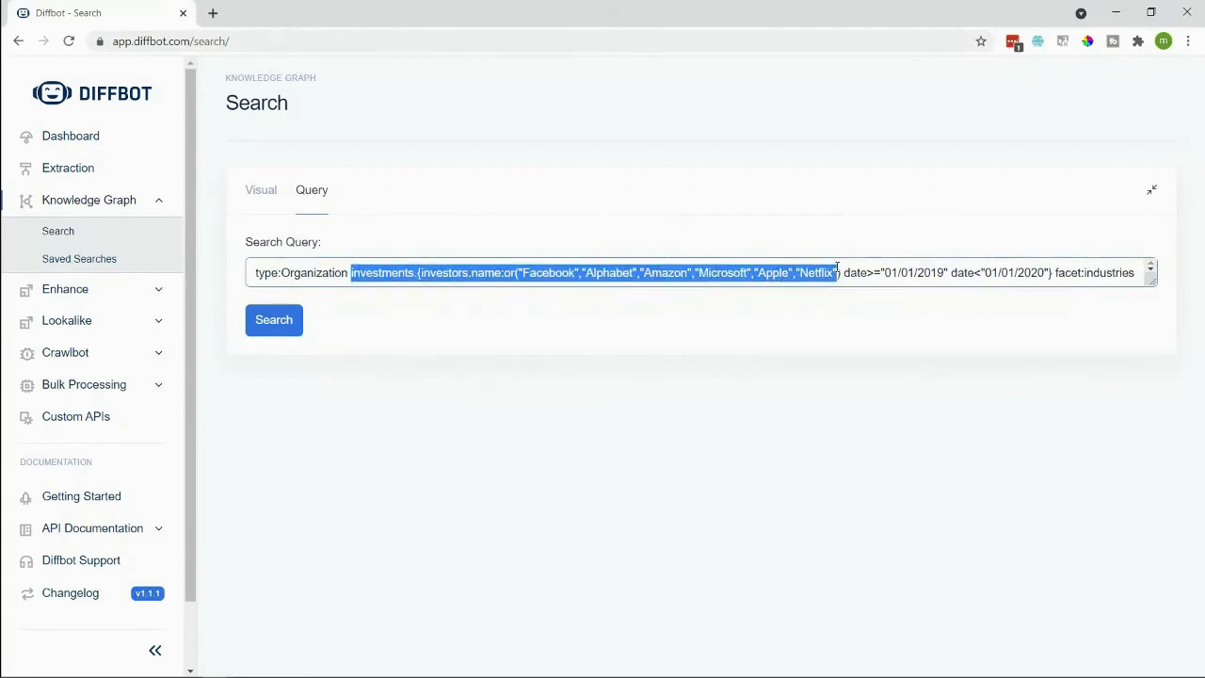
Step: Run the query and review the industry counts chart, led by software companies
left_click(275, 320)
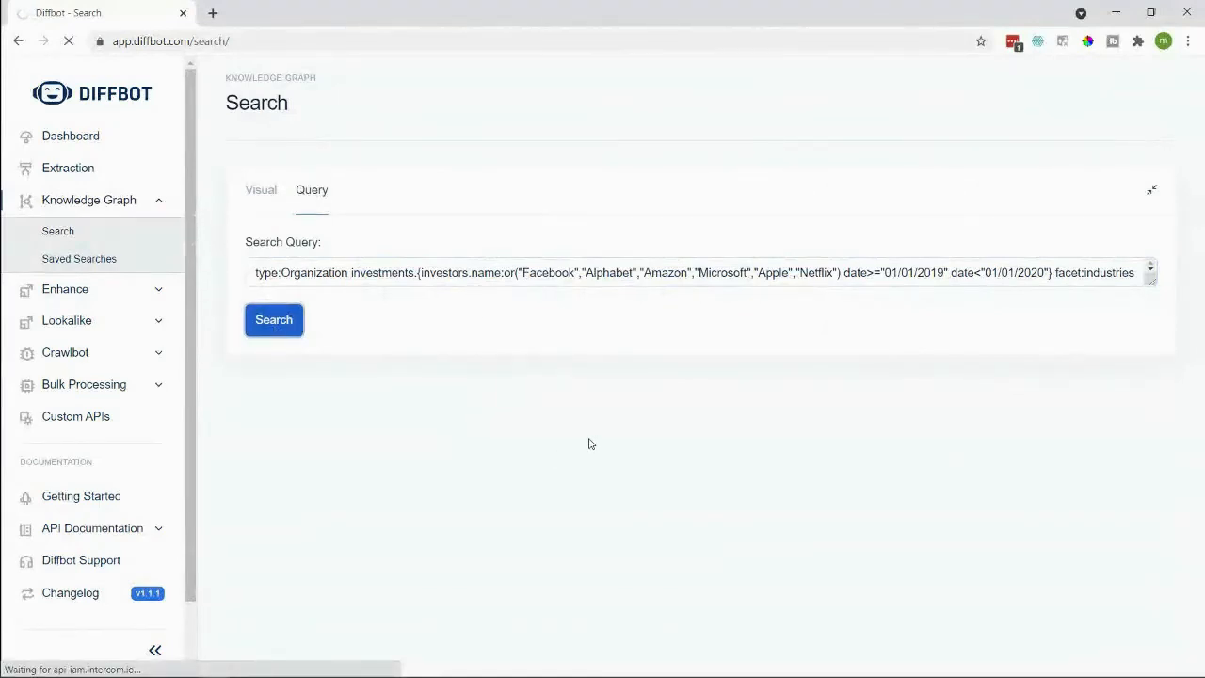
left_click(273, 320)
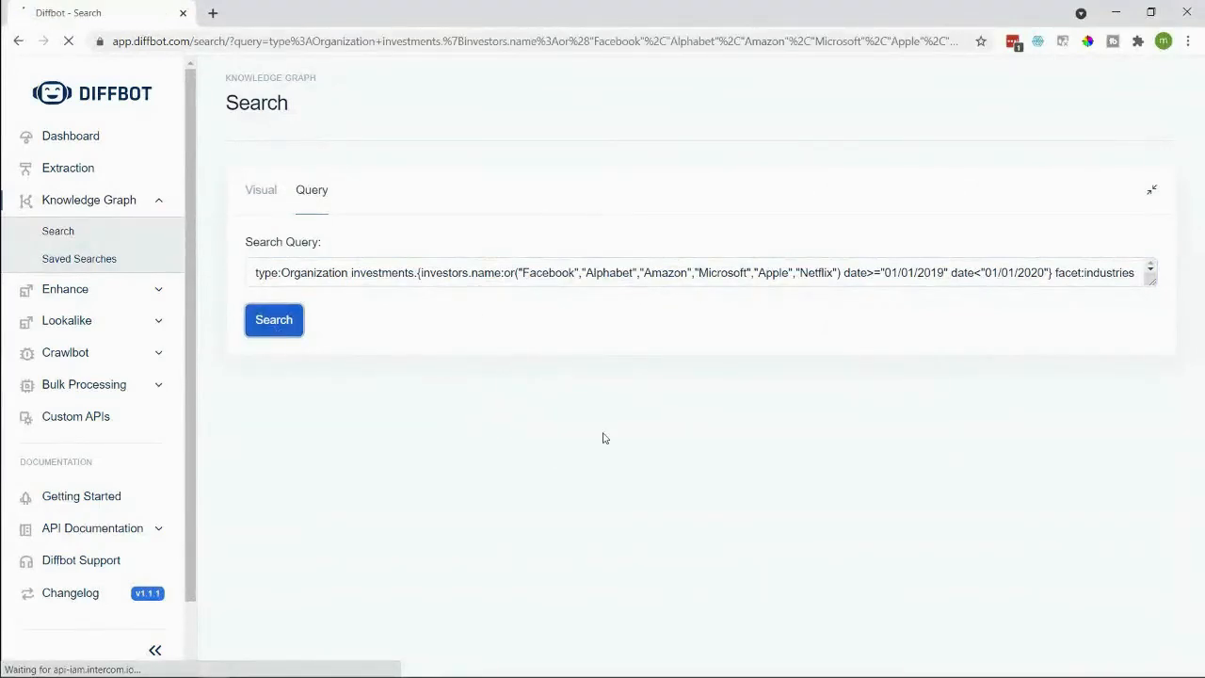
left_click(275, 320)
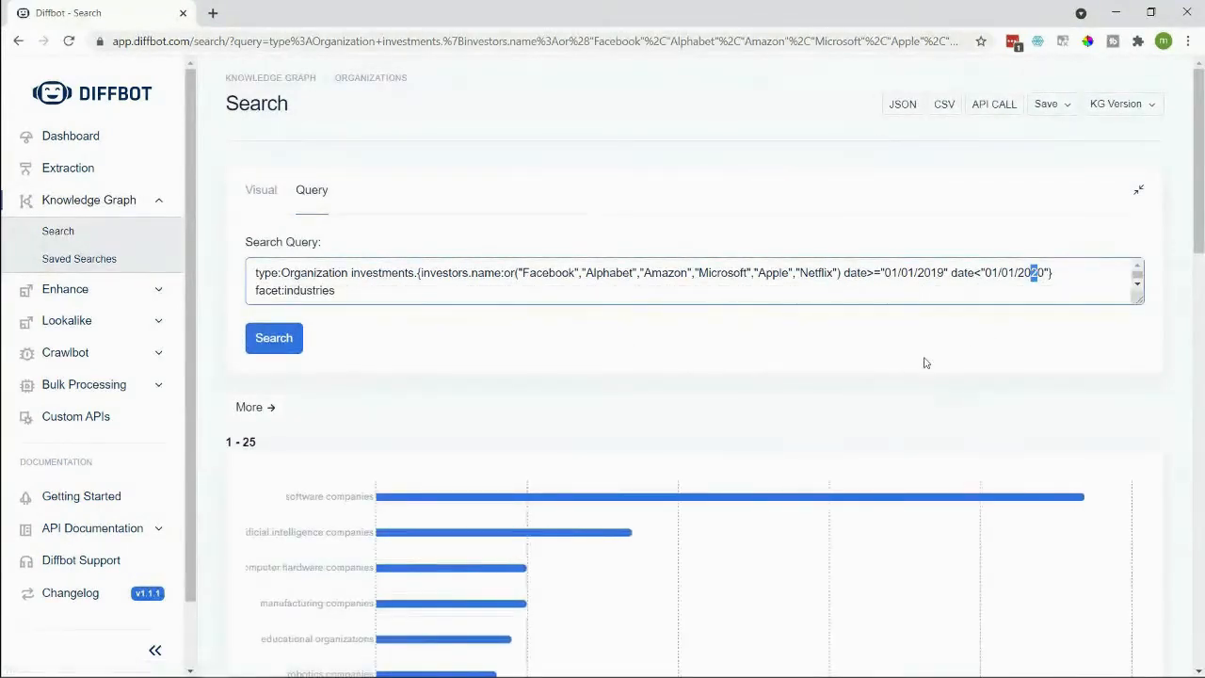
scroll("down", 3)
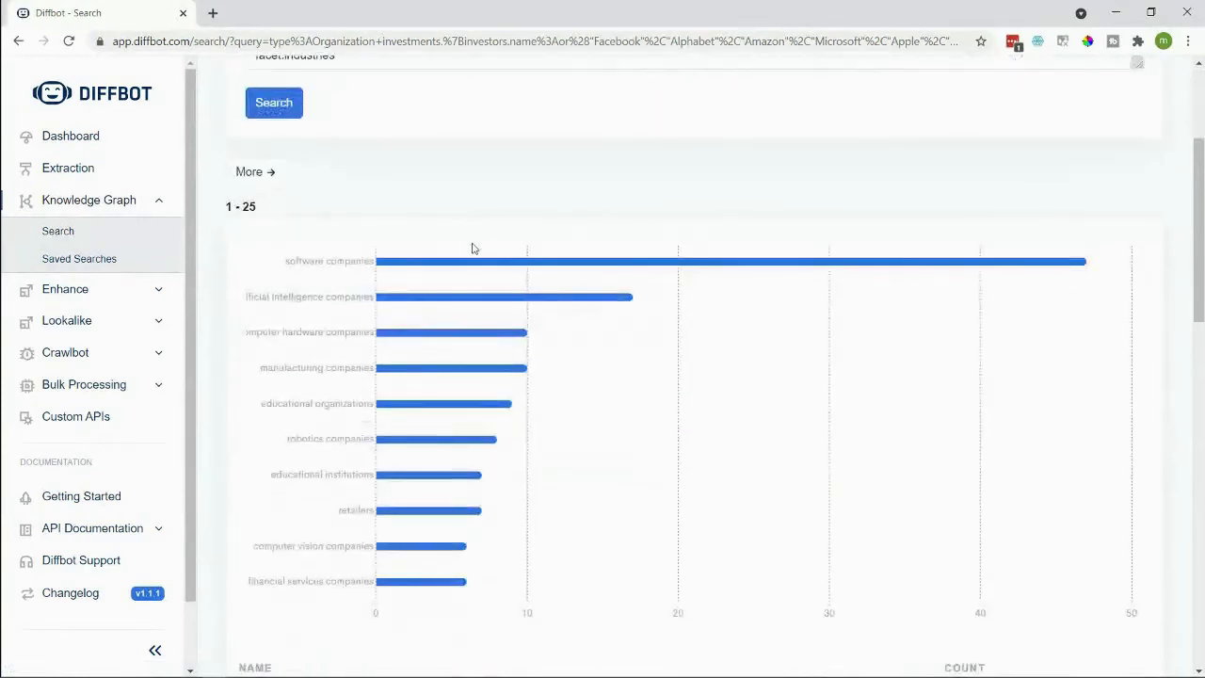
mouse_move(410, 275)
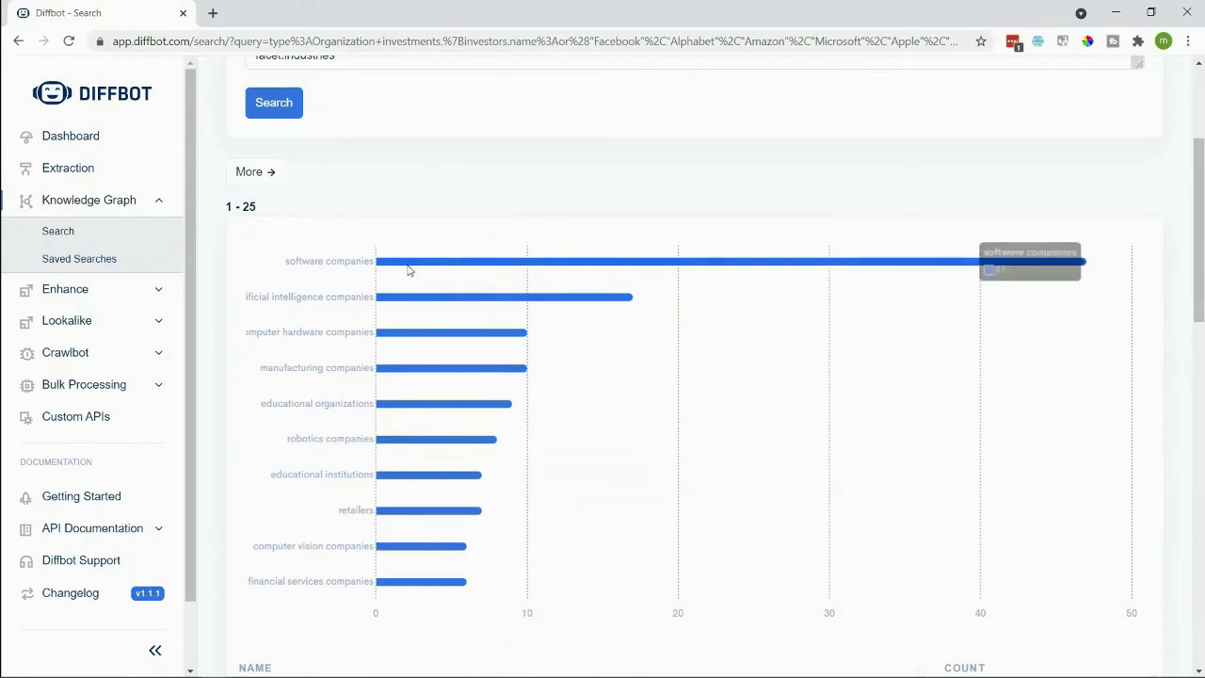
scroll("down", 3)
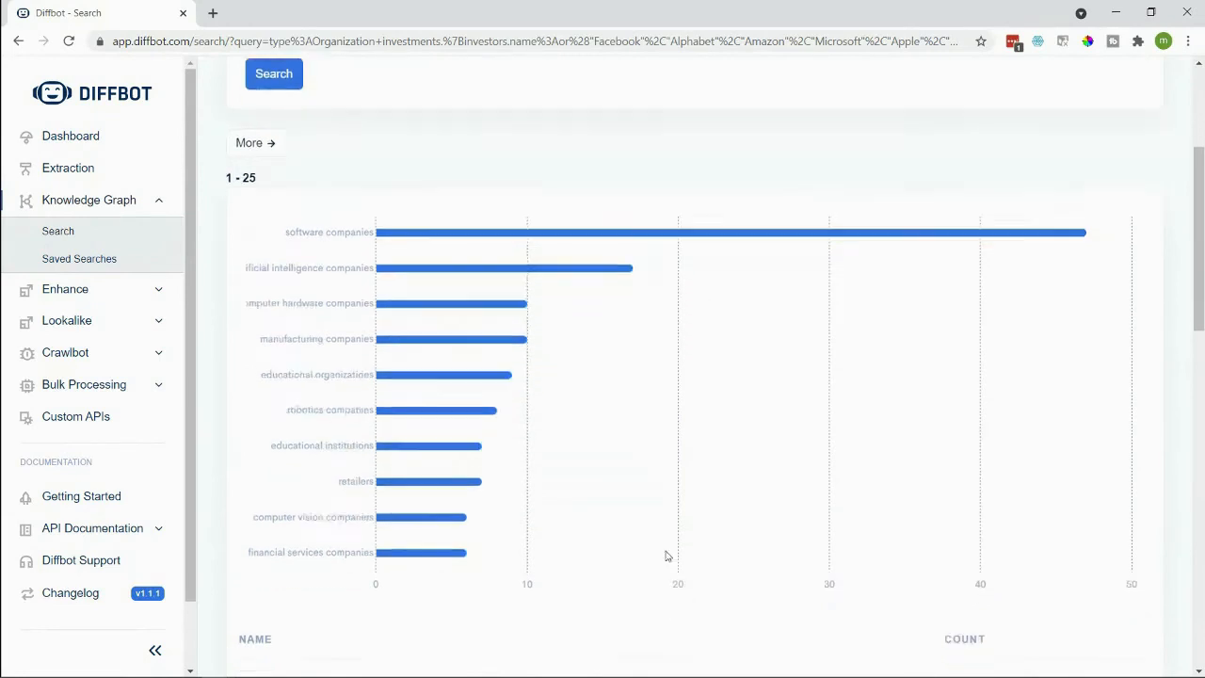
scroll("down", 3)
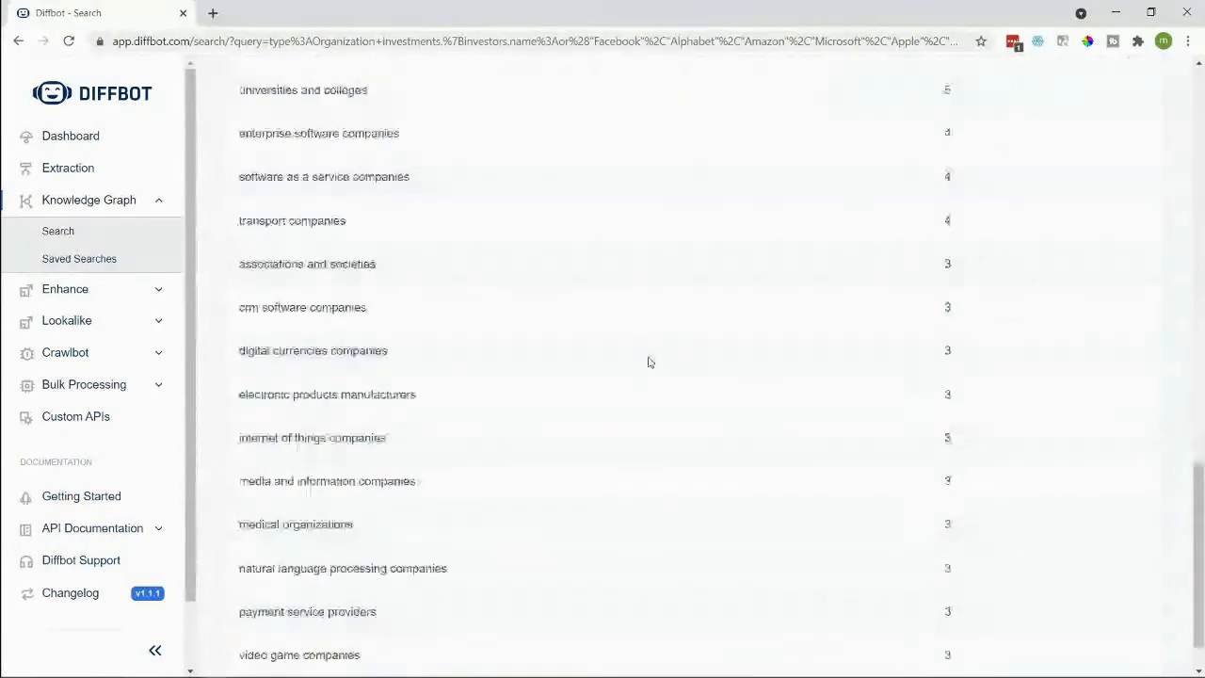
scroll("up", 3)
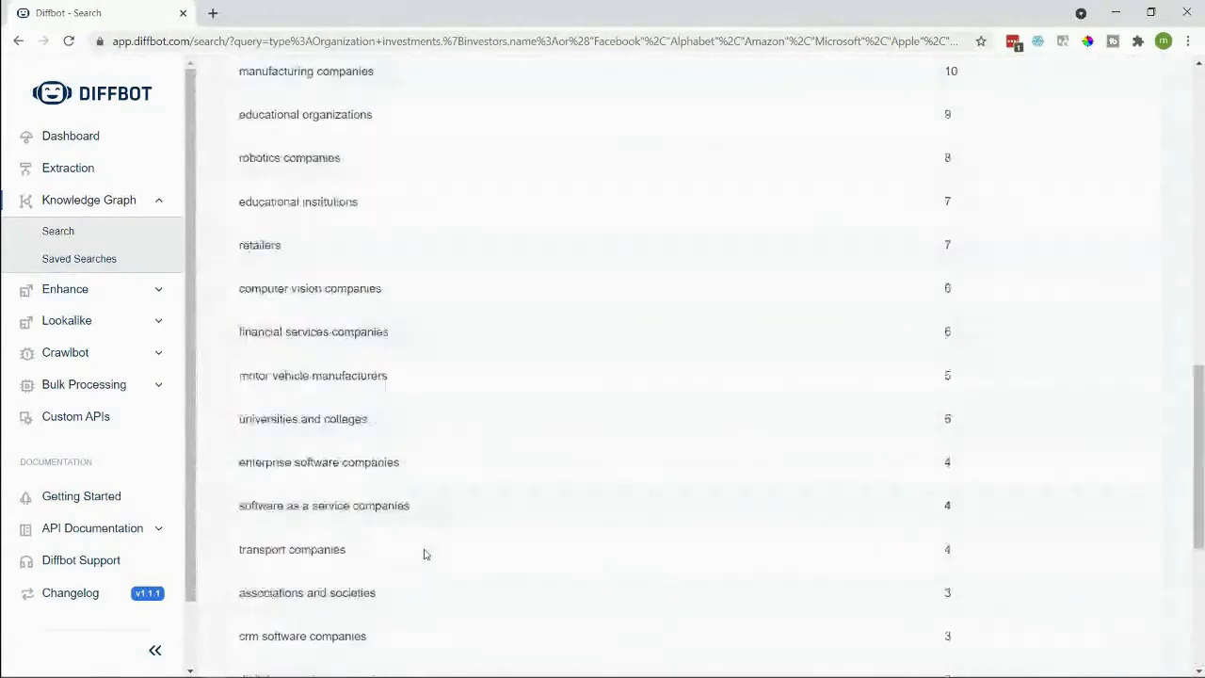
scroll("up", 3)
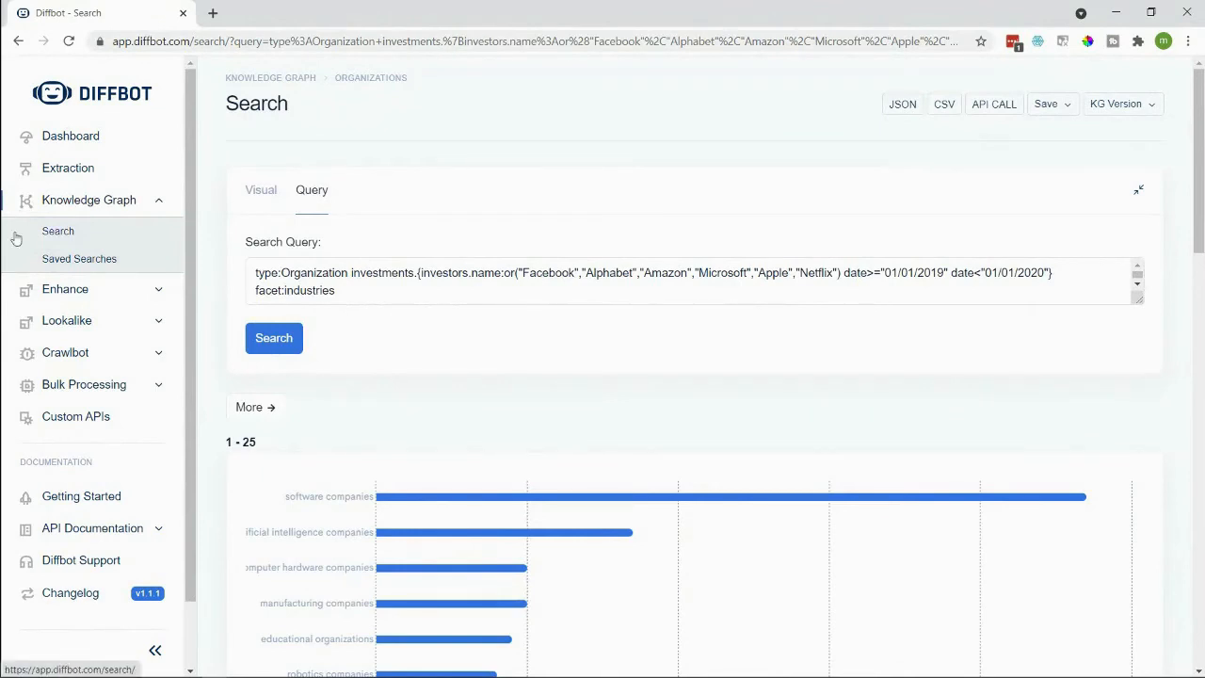
Step: Enter a person query for Facebook employments from 2020-01-01 to 2021-01-01 faceted by job category
left_click(56, 229)
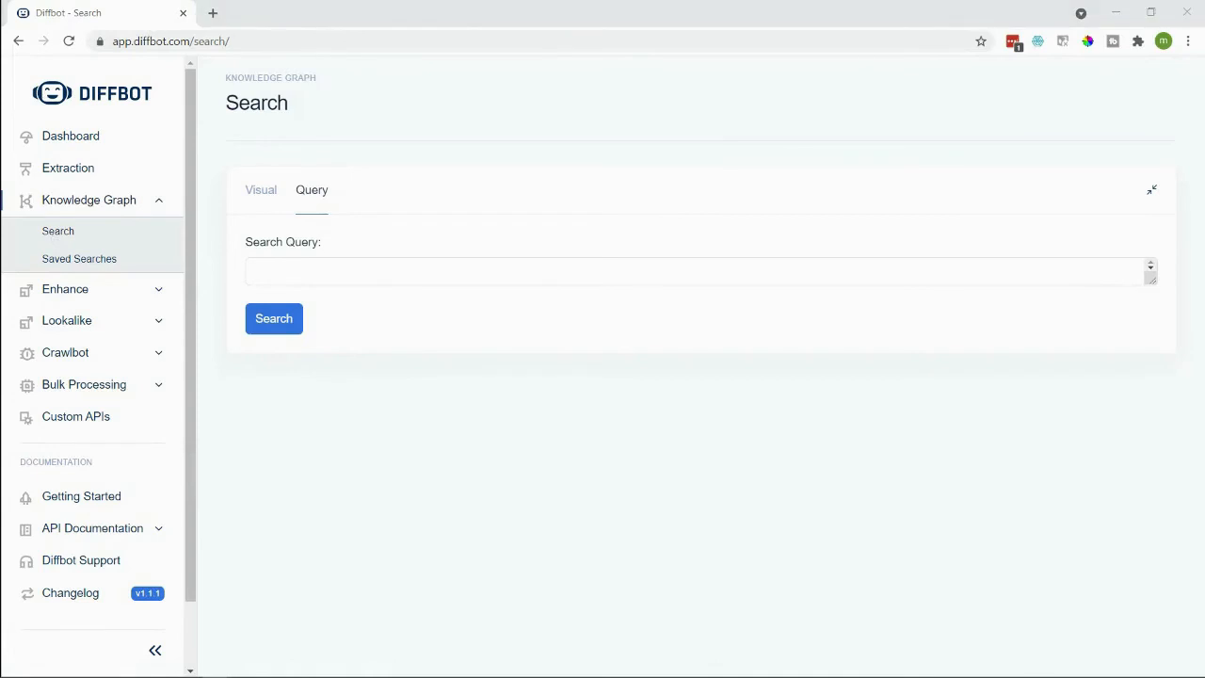
type("type:person employments.{employer.name:\"facebook\" from:\"2020-01-01\" to:\"2021-01-01\" not(from:\"2021-01-02\")} facet:employments.categories.name")
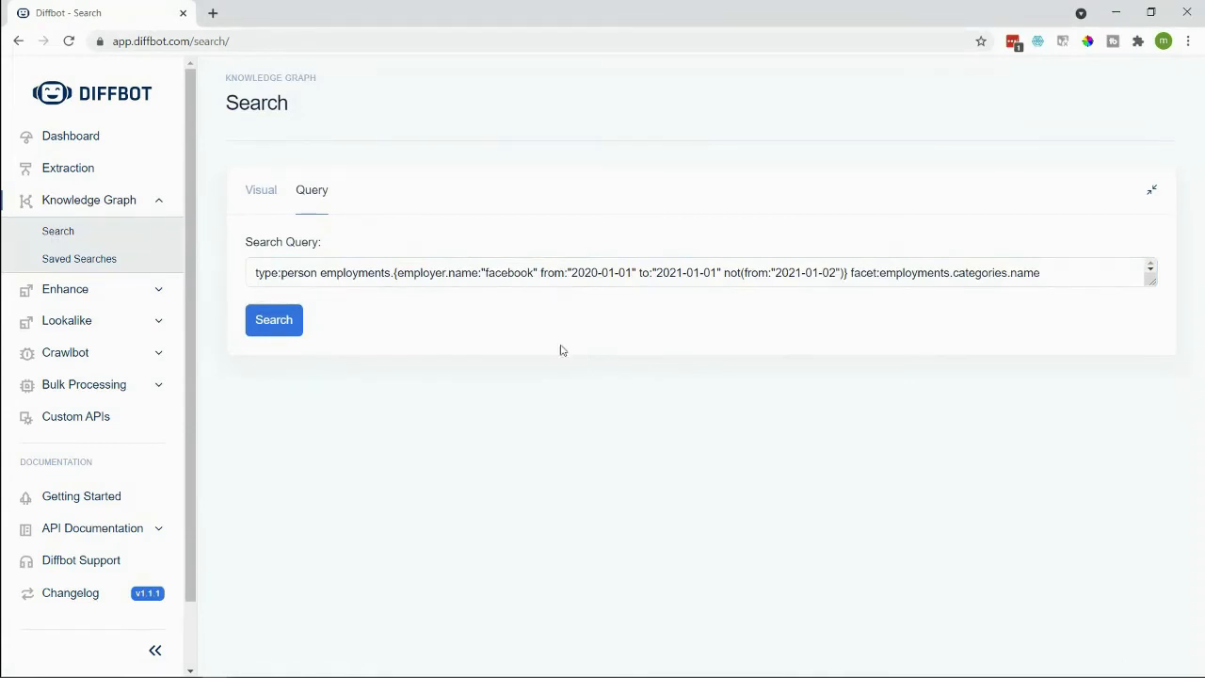
double_click(282, 271)
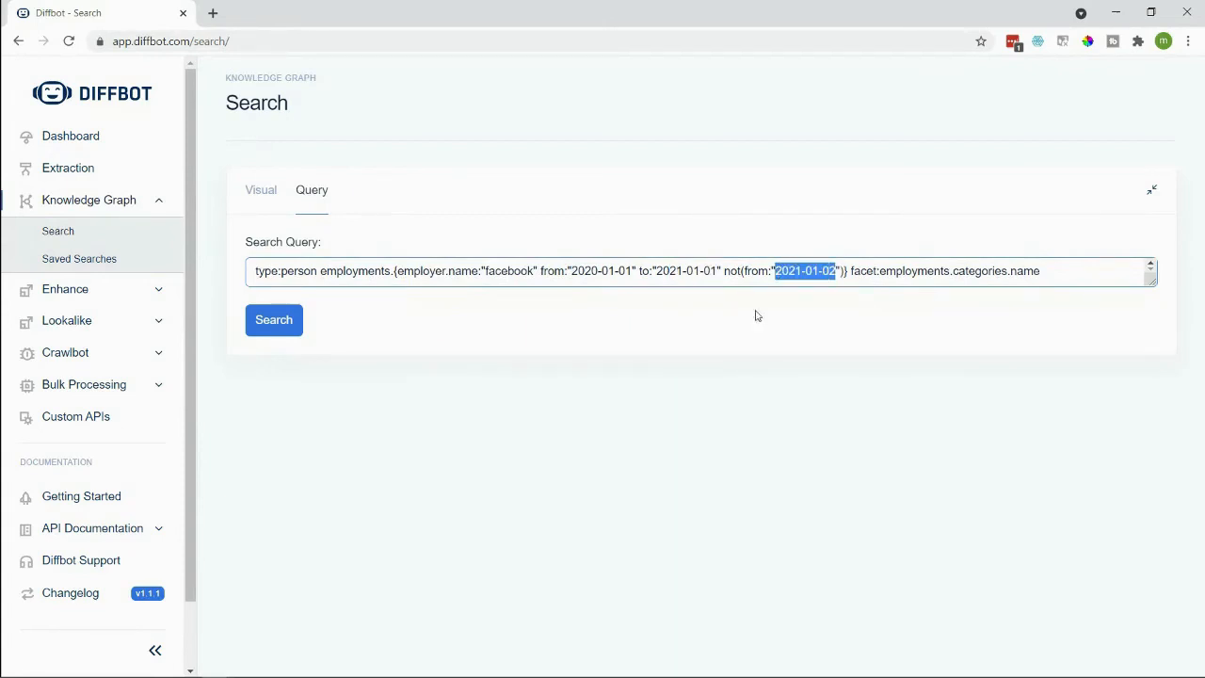
mouse_move(734, 357)
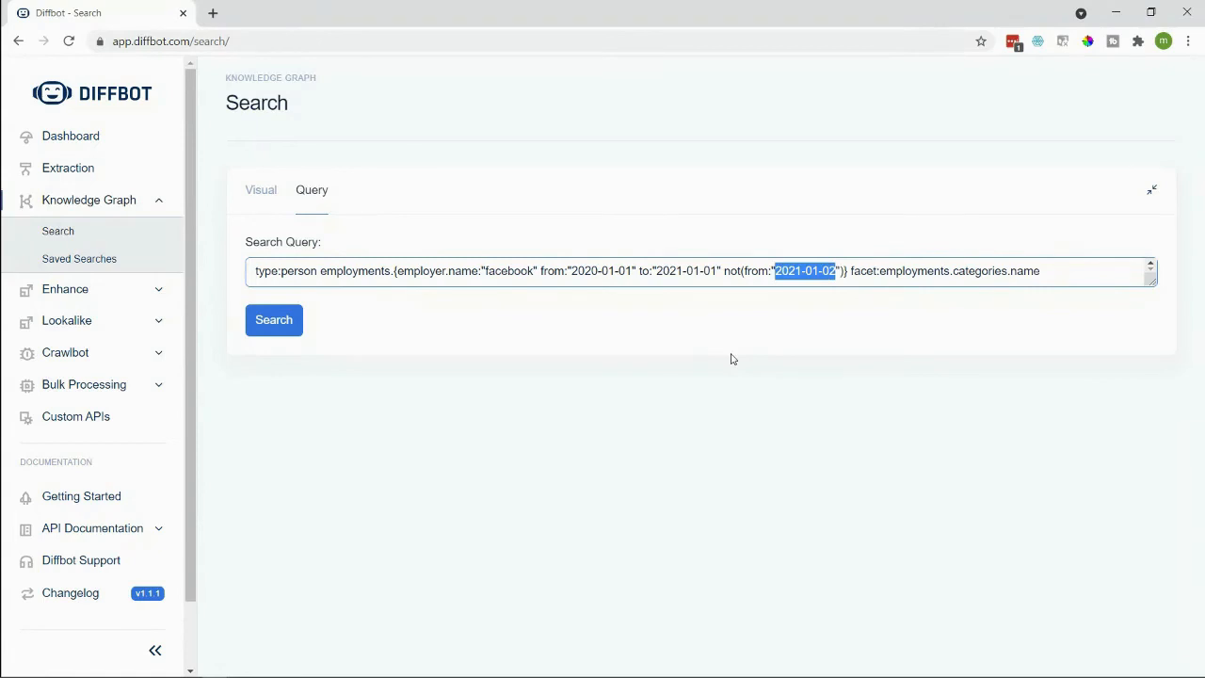
mouse_move(851, 357)
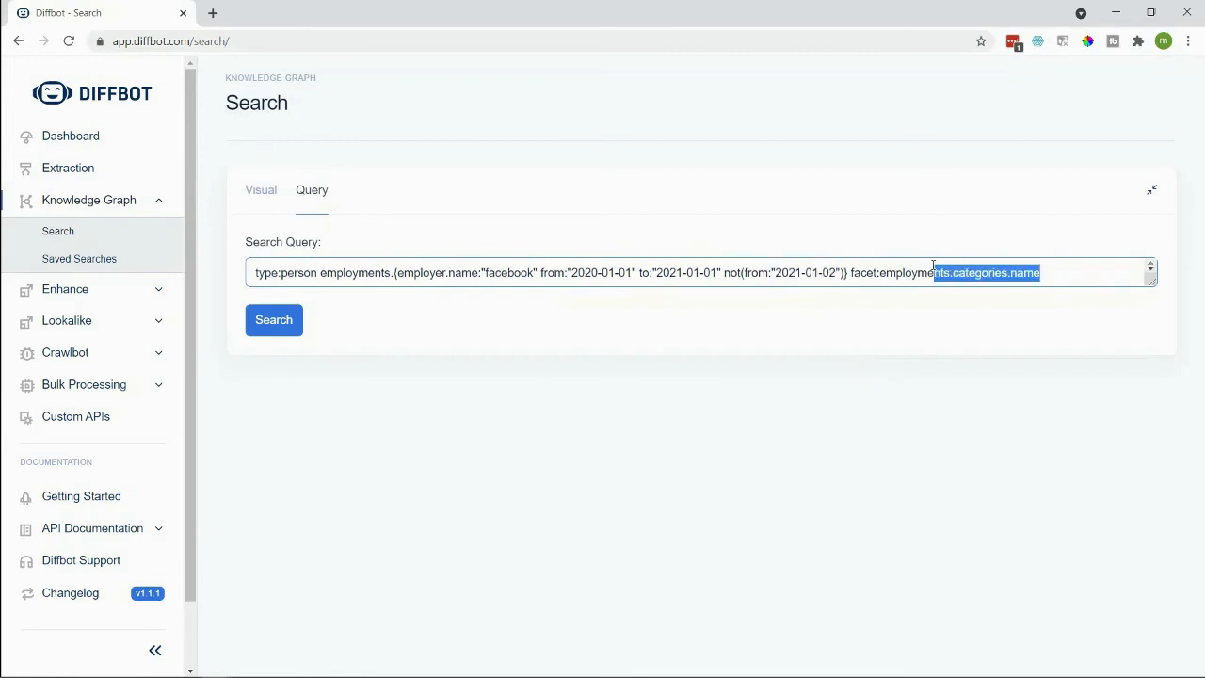
Step: Run the query and review the category bar chart and count table, led by management at 98
left_click(274, 320)
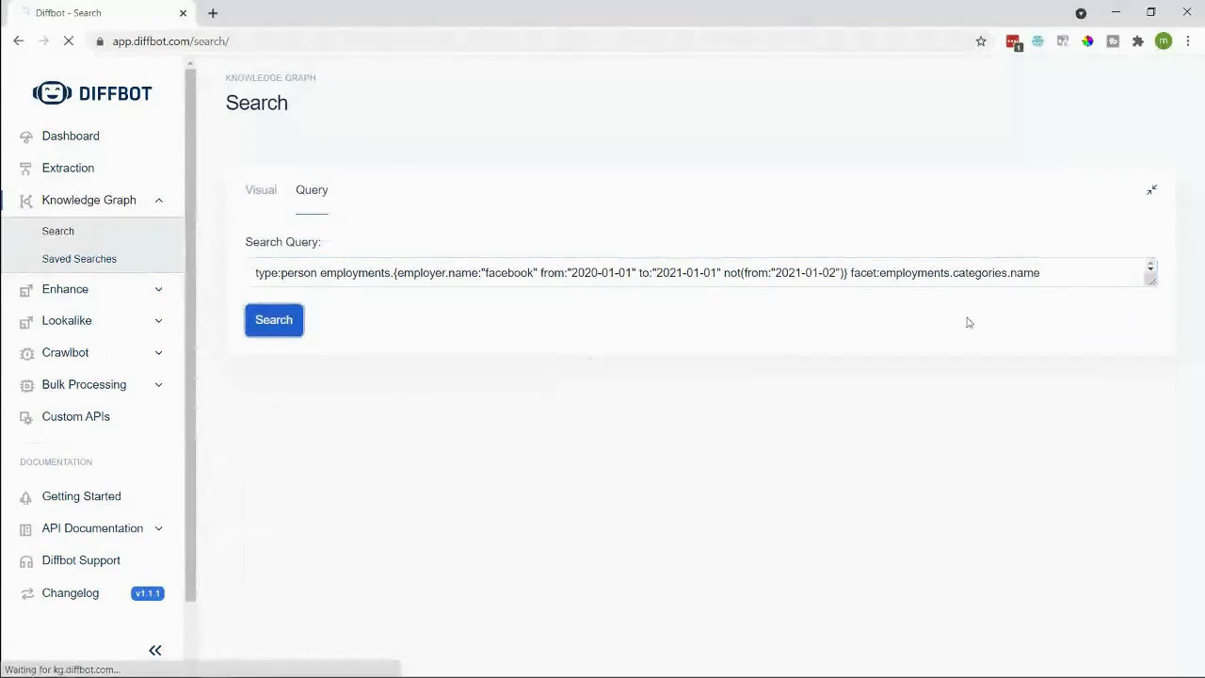
left_click(273, 320)
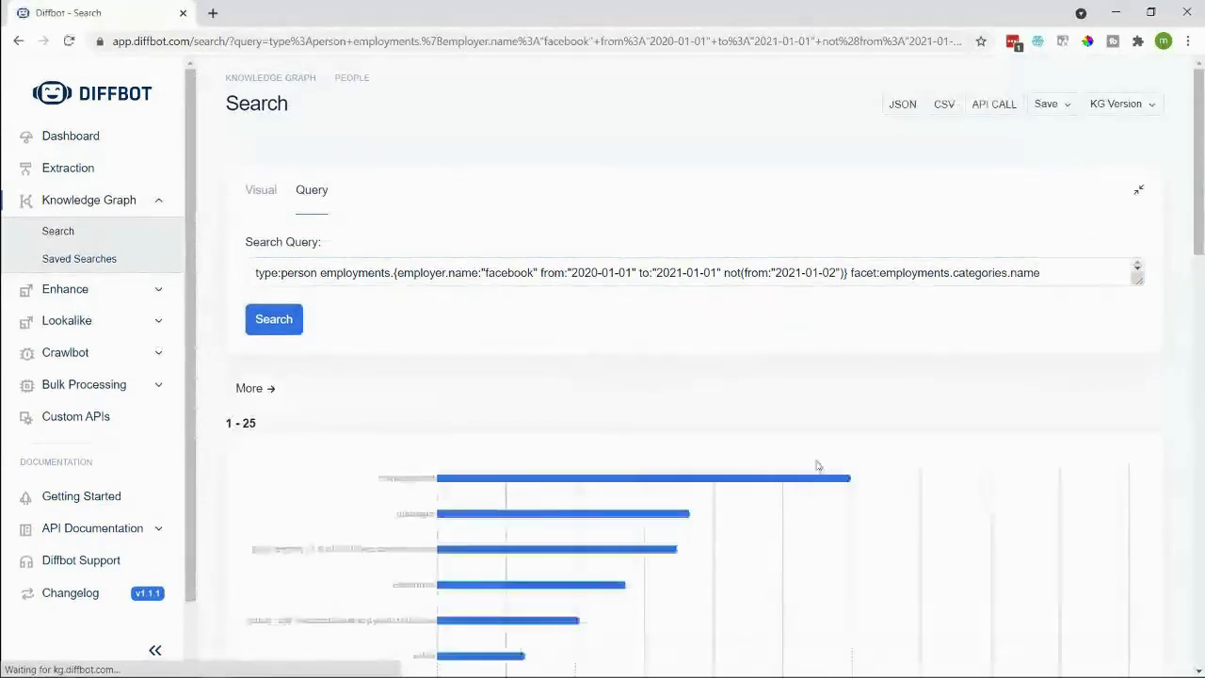
scroll("down", 3)
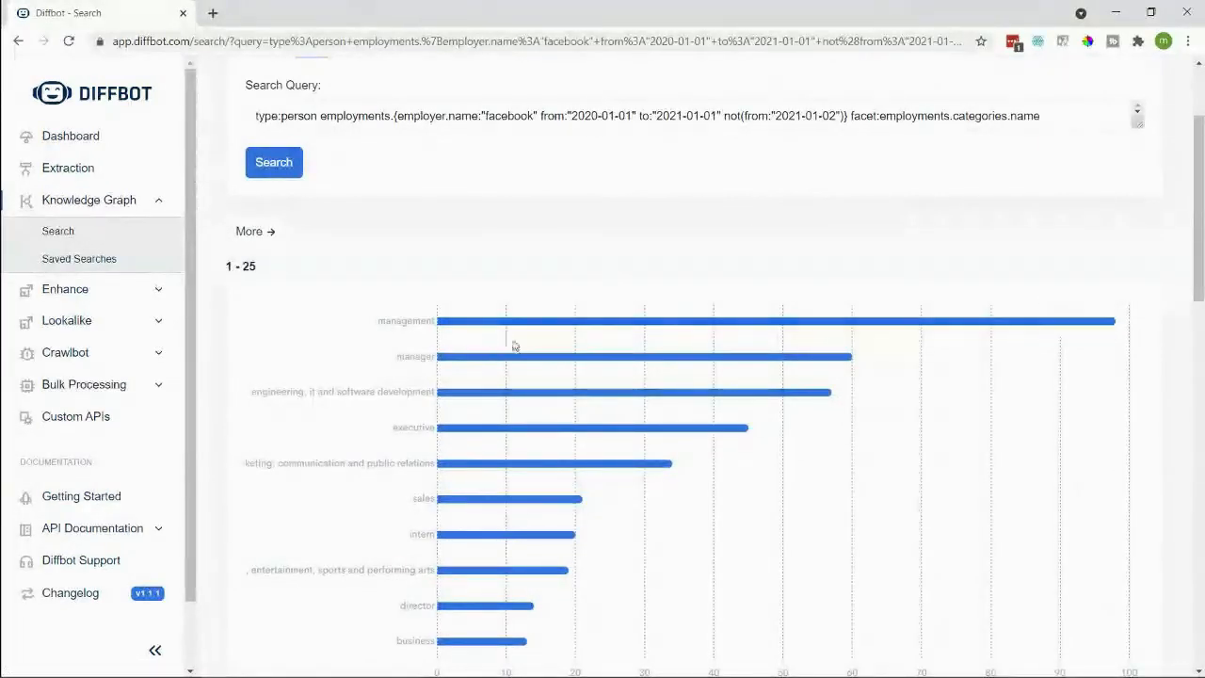
scroll("down", 3)
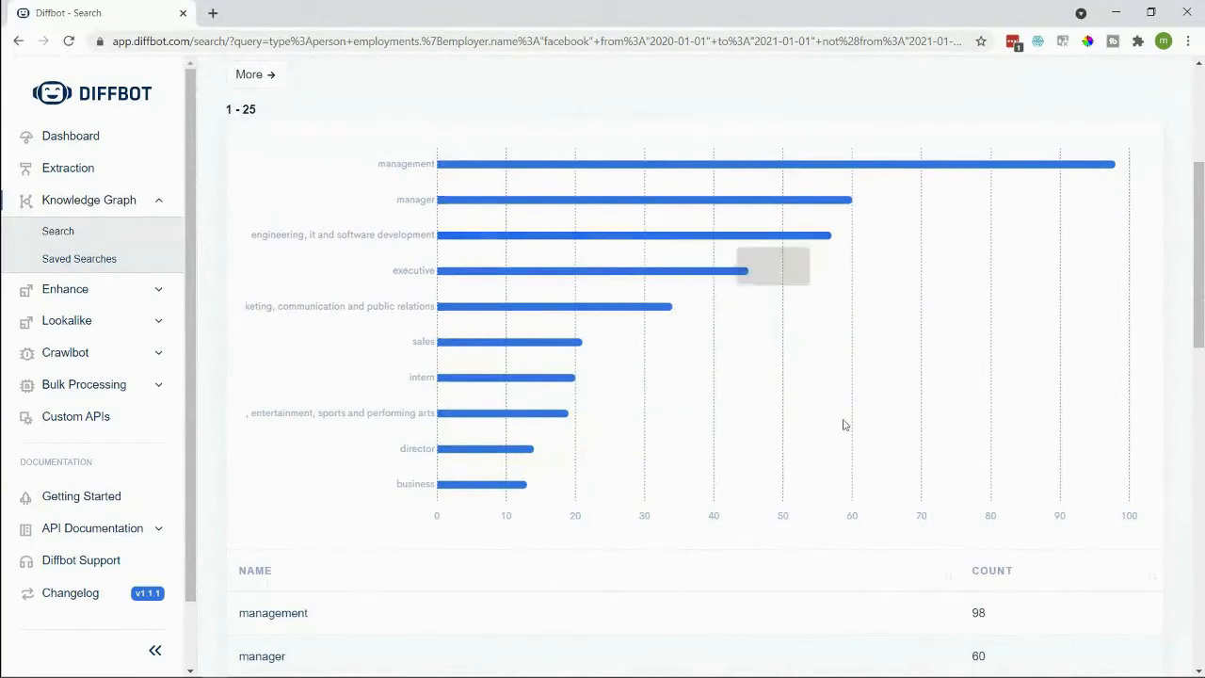
mouse_move(847, 429)
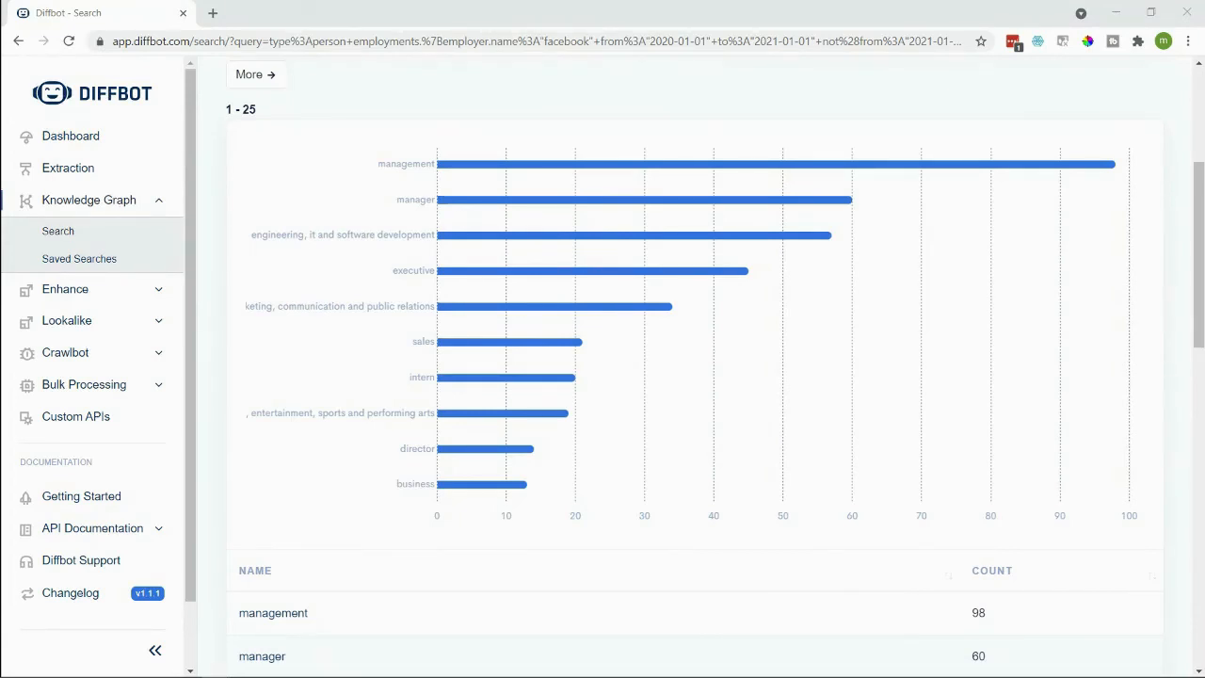
mouse_move(59, 231)
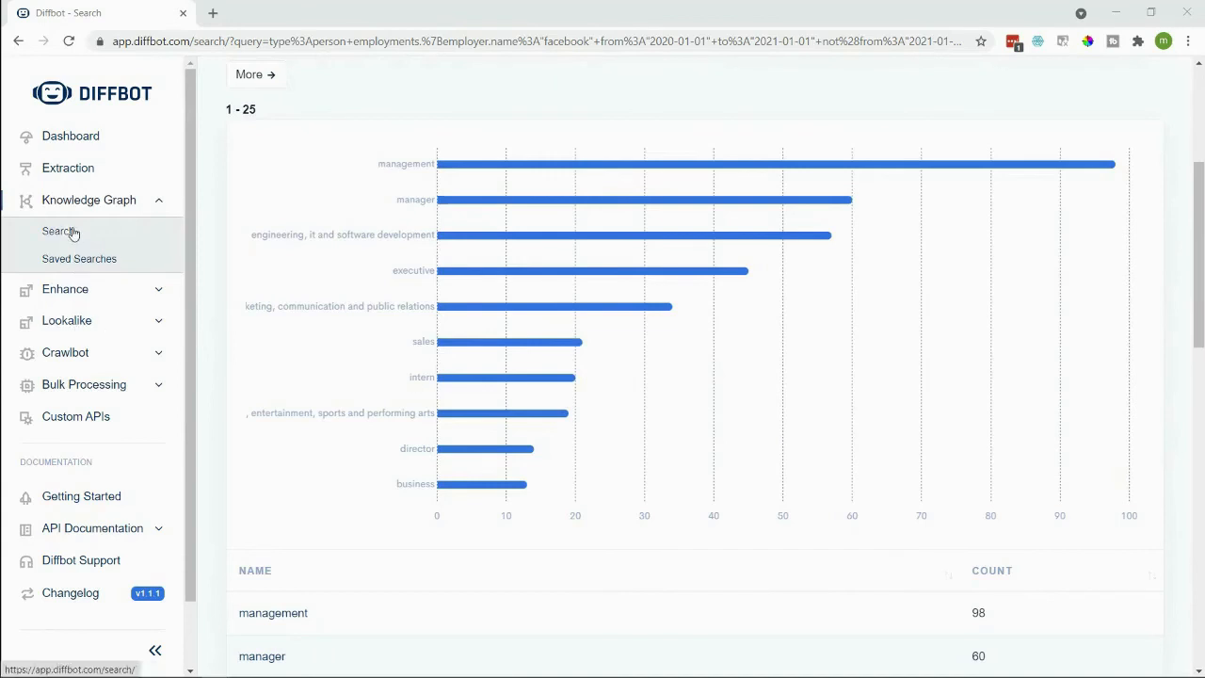
Step: Run an Article query tagged with the Apple entity URI and sentiment<=0, returning 906,187 results
left_click(57, 229)
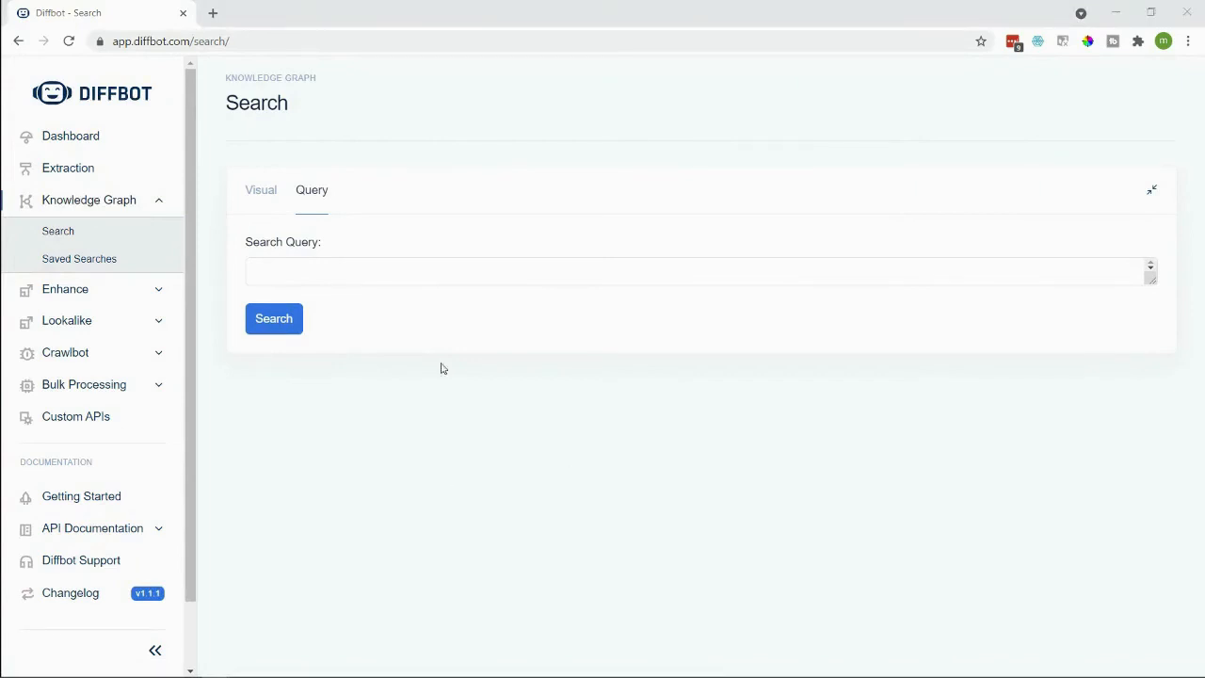
type("type:Article tags.{uri:\"https://app.diffbot.com/entity/EHb0_0NEcMwyY8b083taTTw\" sentiment<=0}")
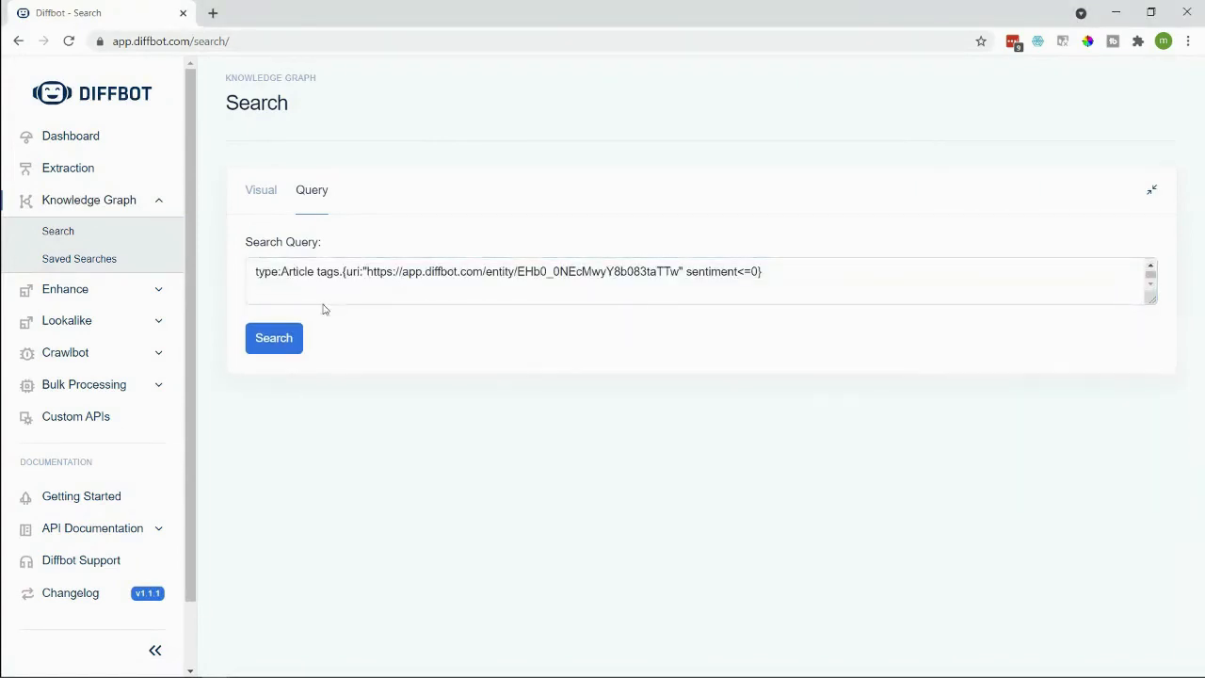
left_click(274, 320)
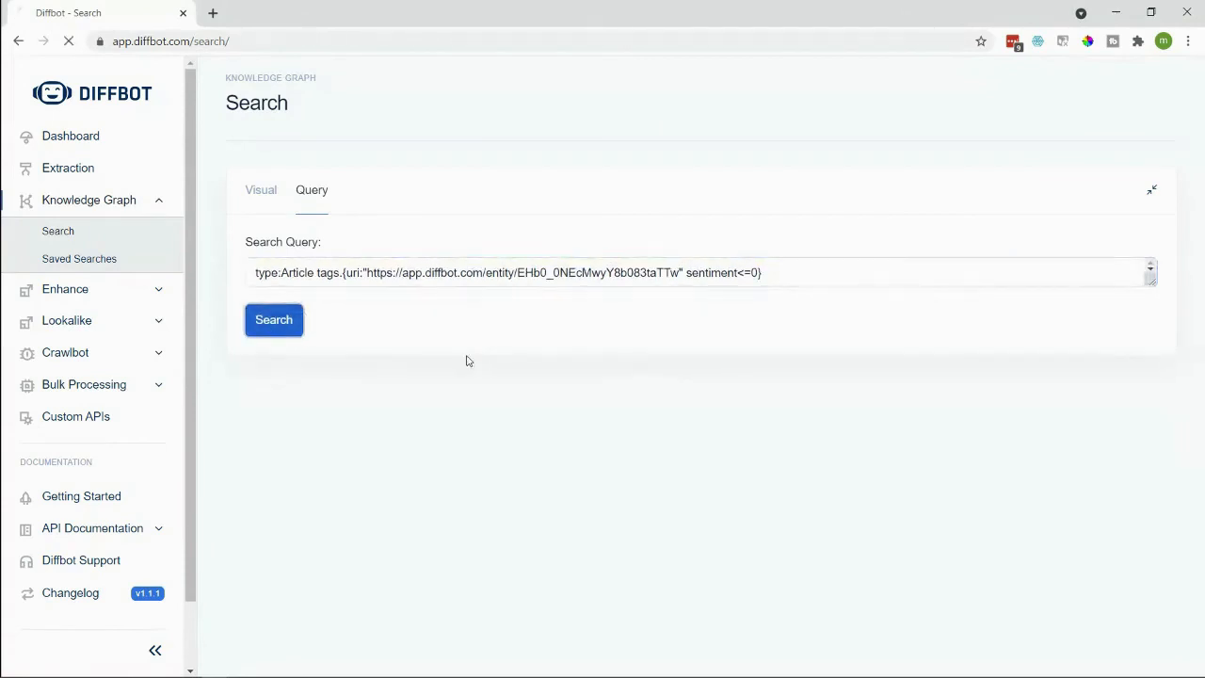
left_click(273, 320)
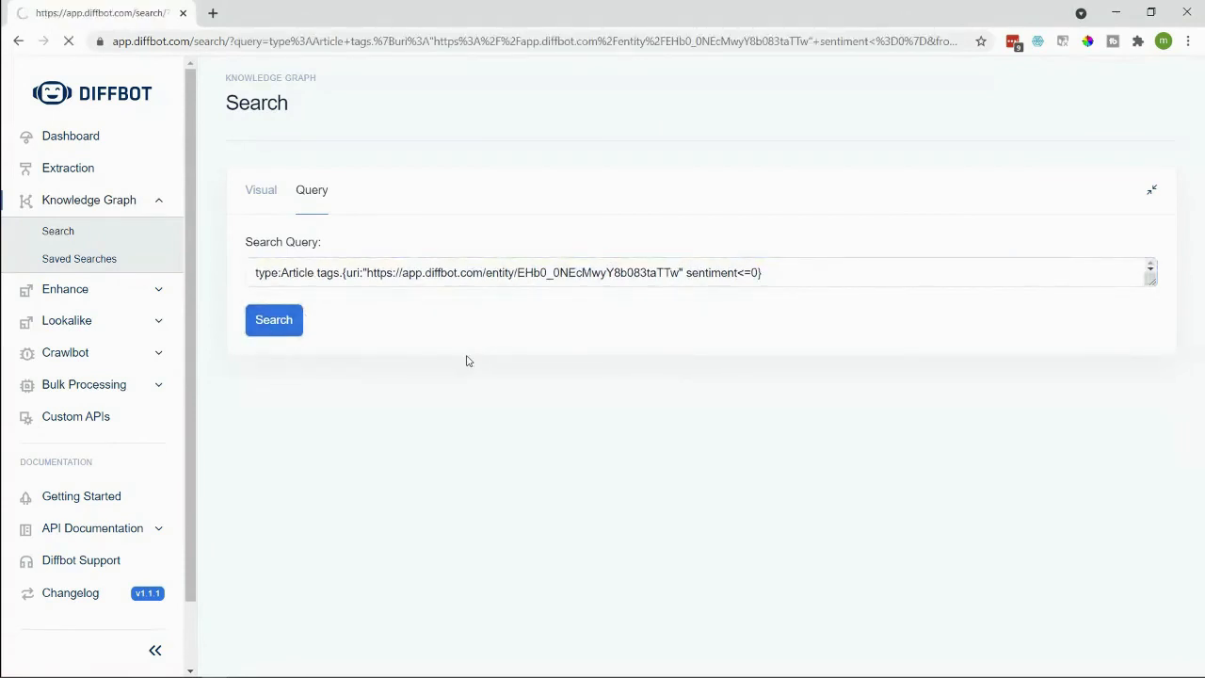
left_click(275, 320)
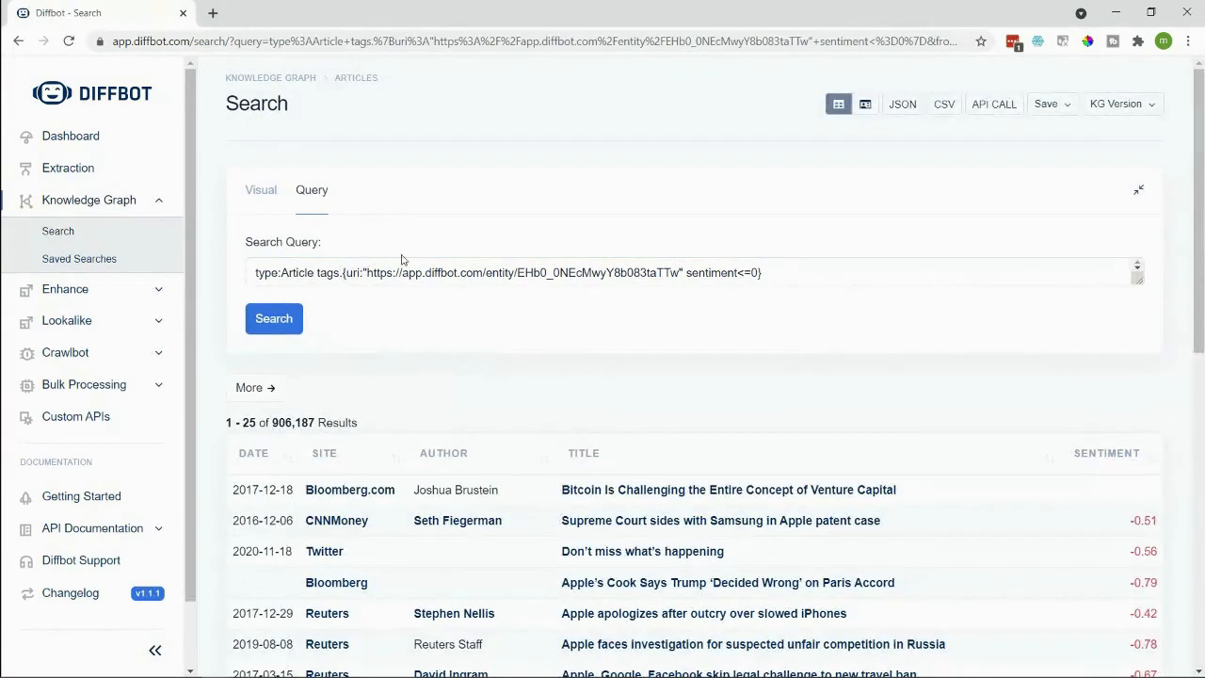
double_click(369, 272)
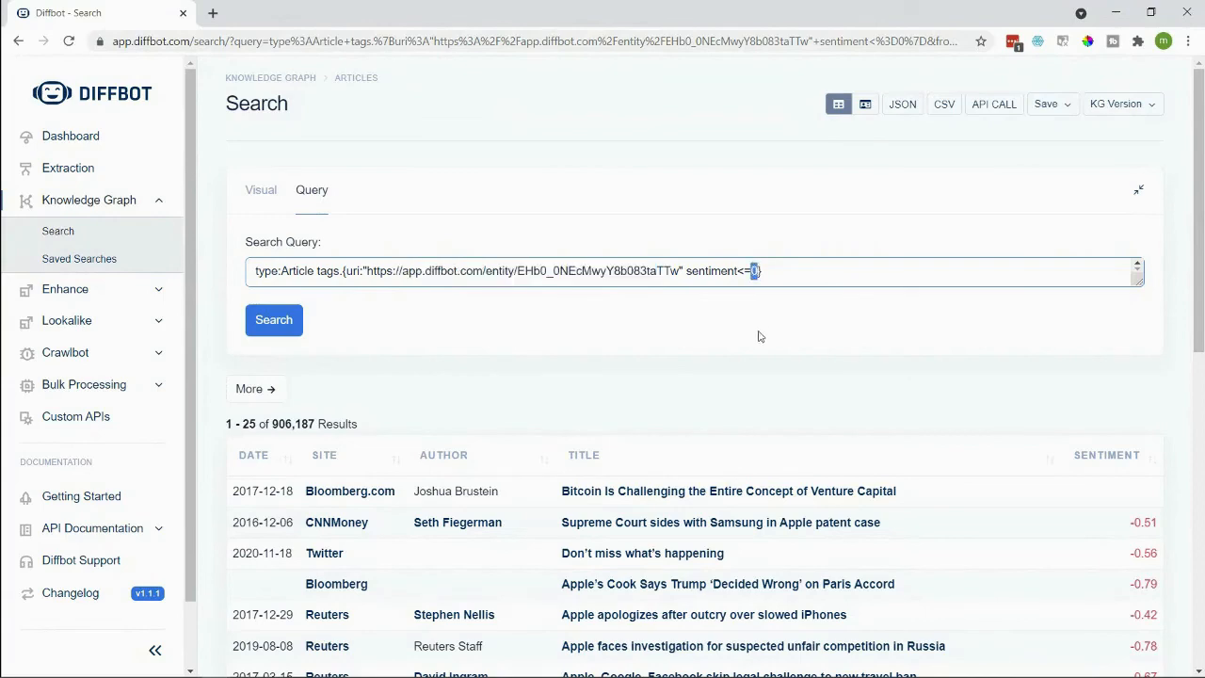
mouse_move(474, 453)
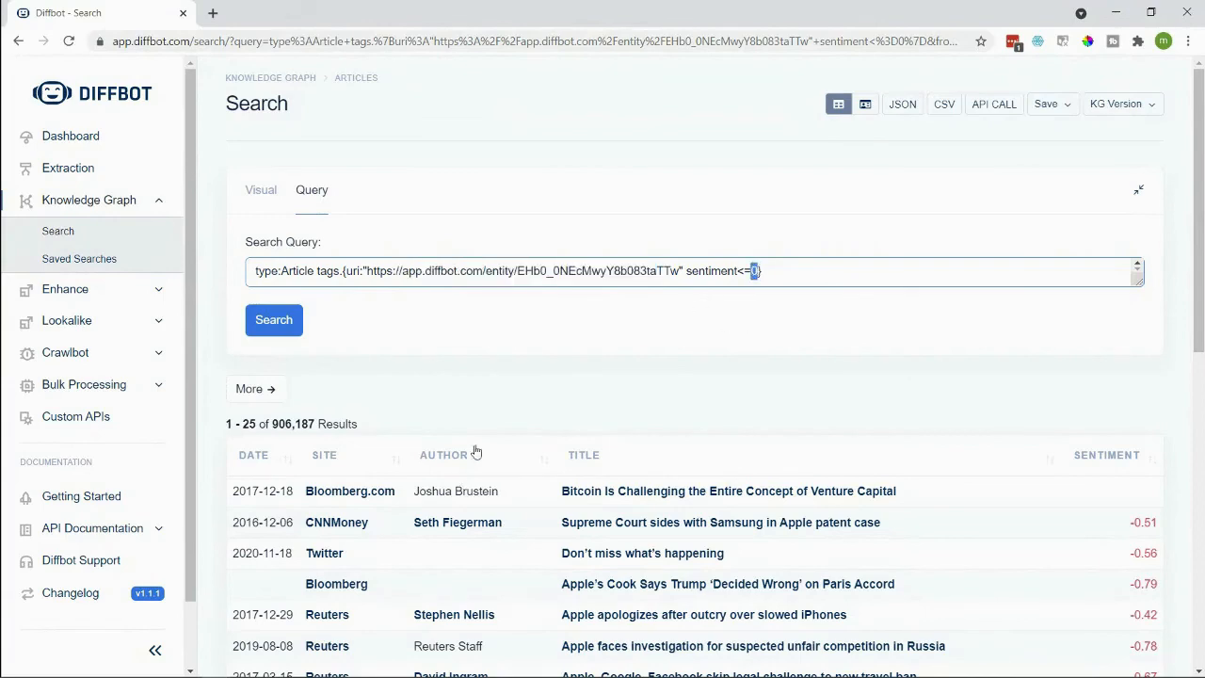
Step: Open the Reuters article on Apple, Google and Facebook skipping the travel ban challenge
scroll("down", 3)
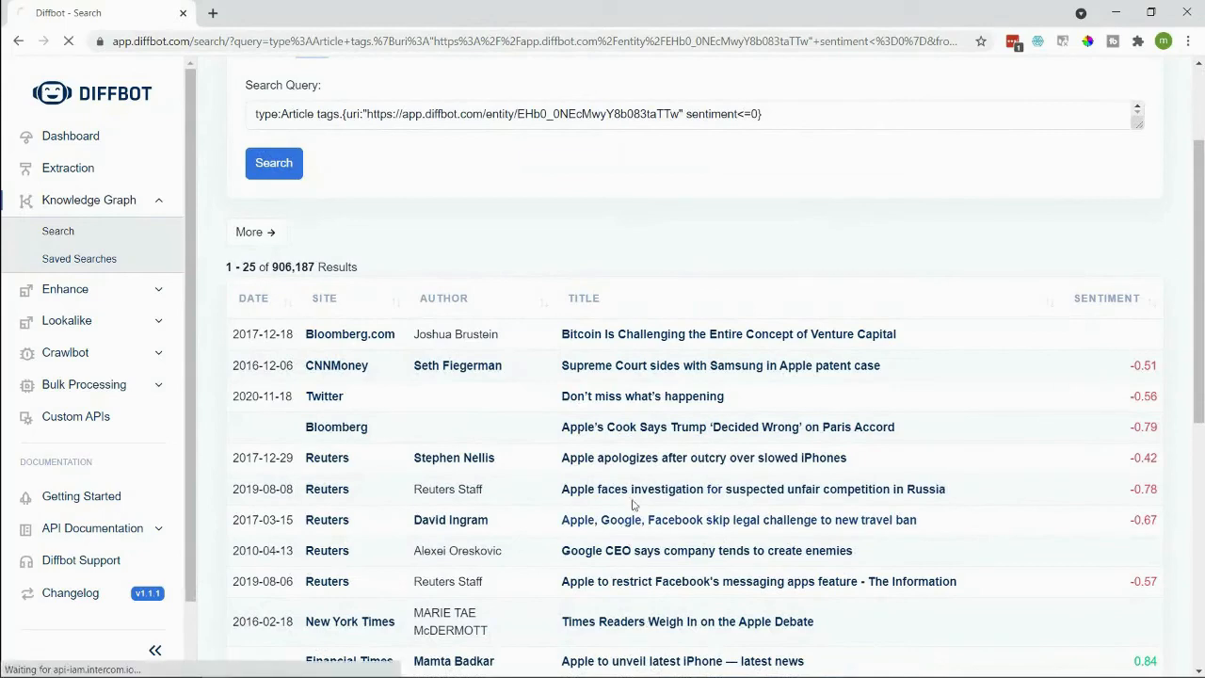
left_click(738, 519)
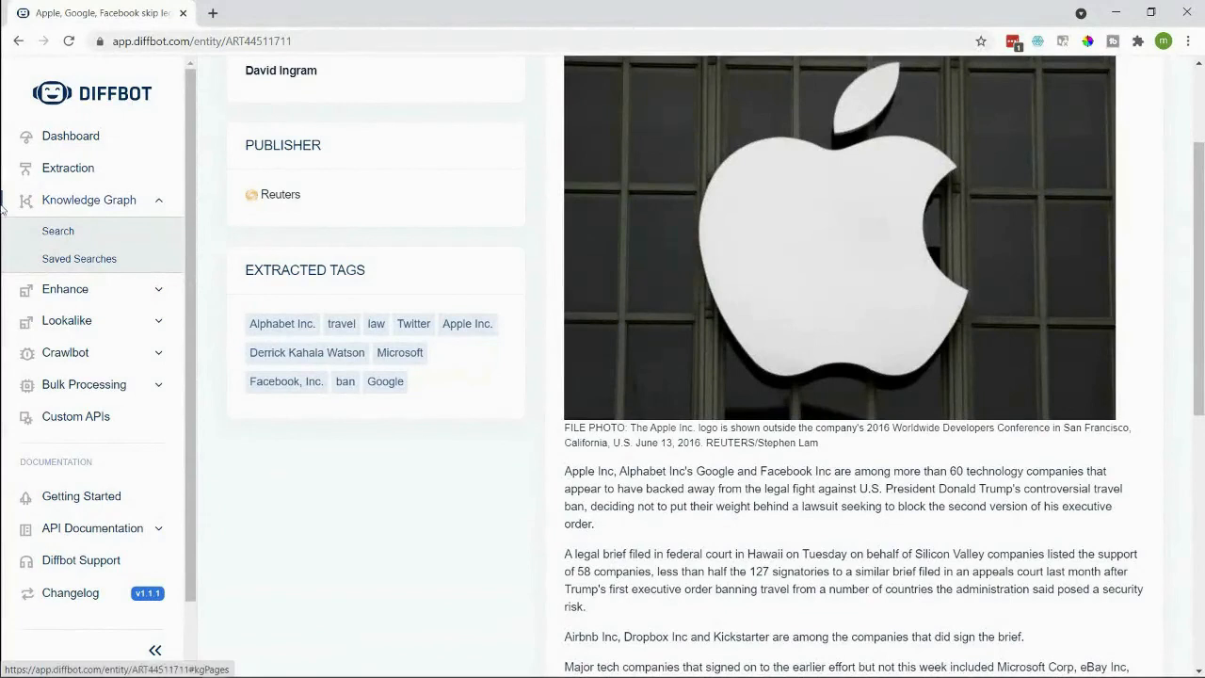
Step: Return from the article to a fresh empty Knowledge Graph search page
left_click(57, 230)
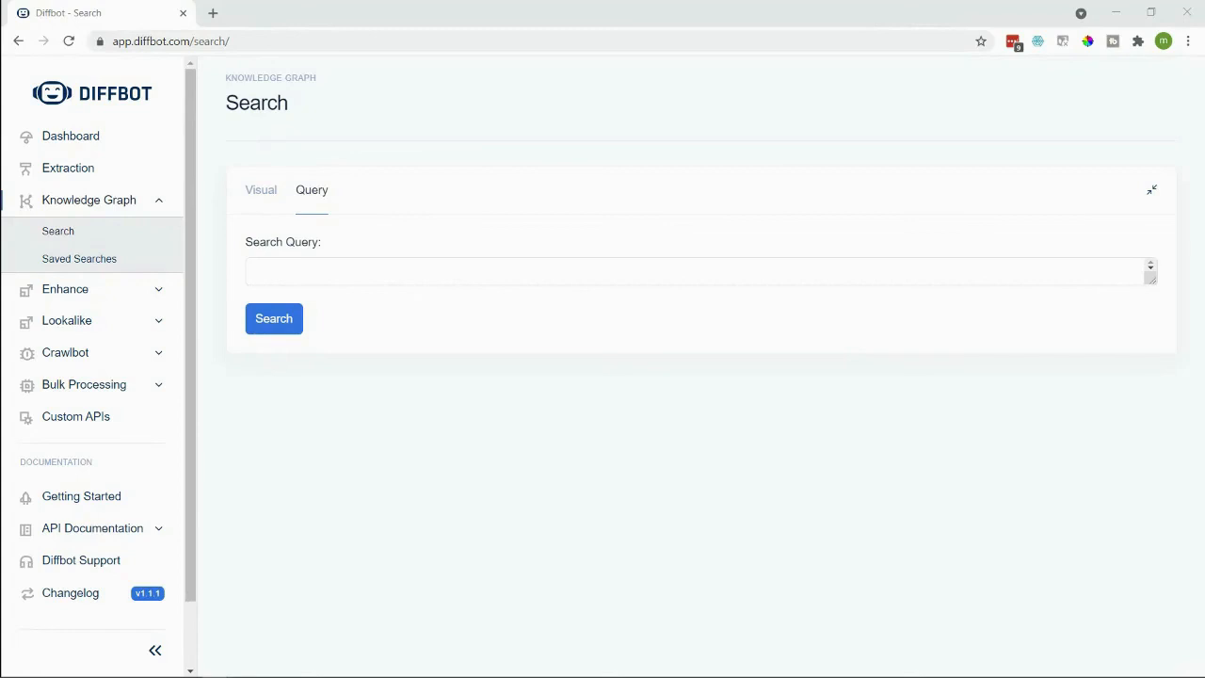
mouse_move(538, 416)
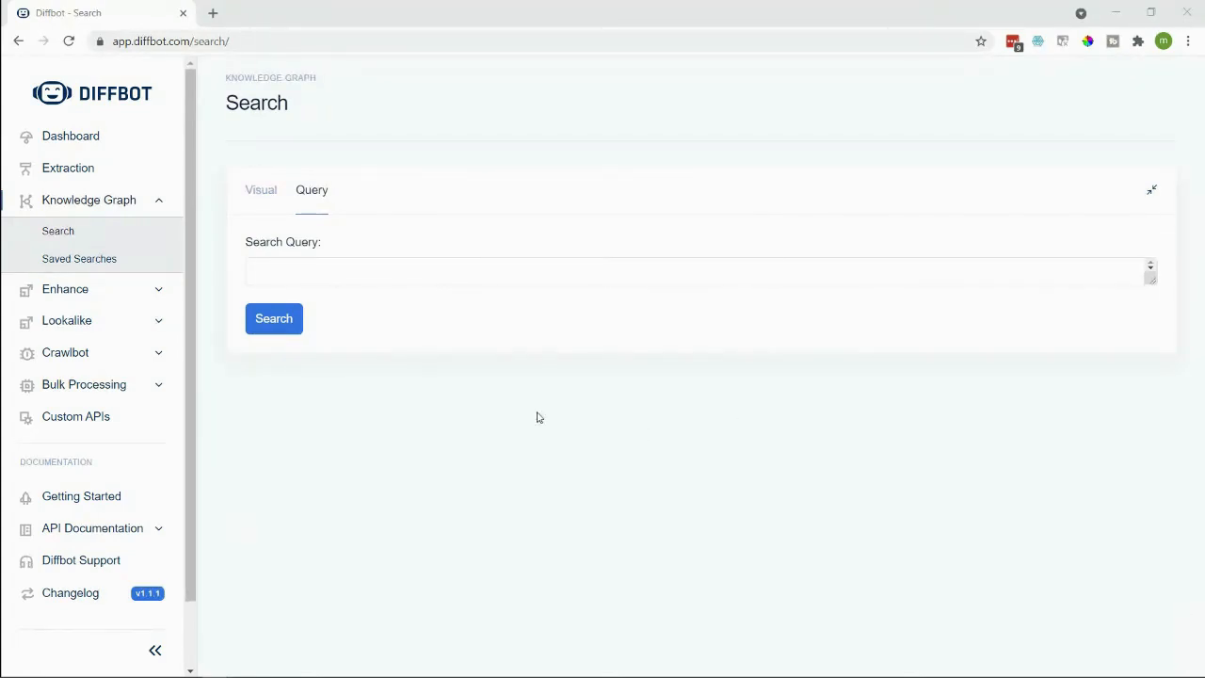
Step: Run type:Organization description:"hang gliding", returning 771 results
type("type:Organization description:\"hang gliding\"")
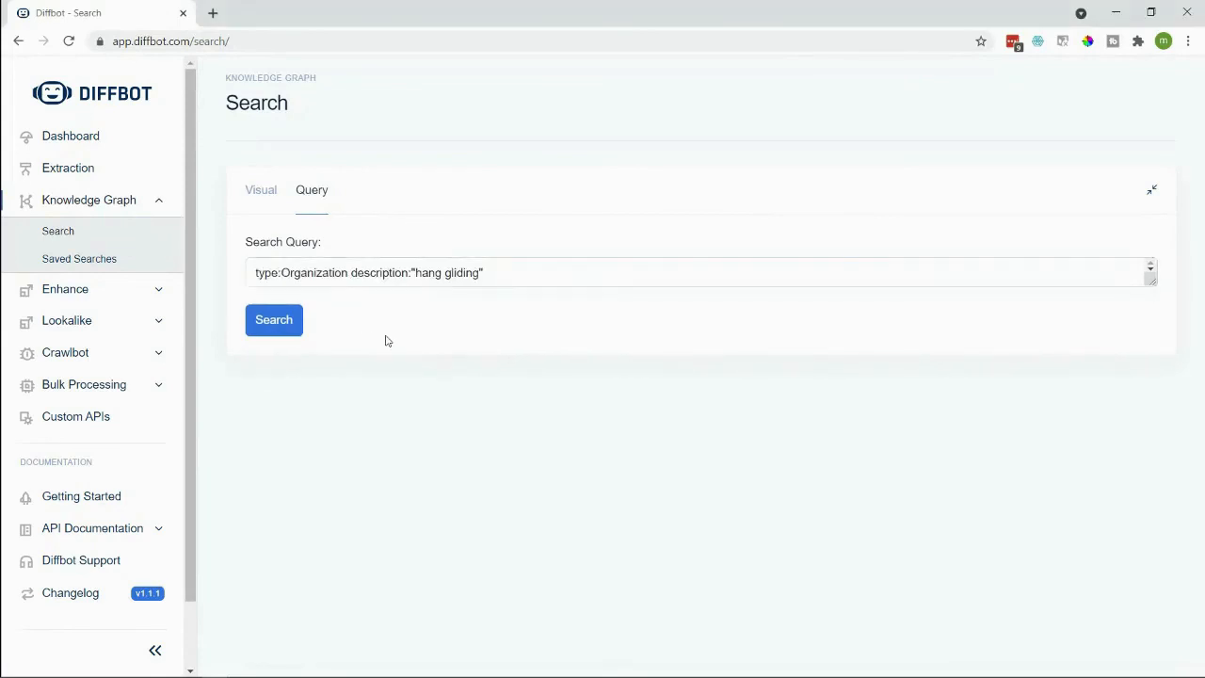
mouse_move(290, 363)
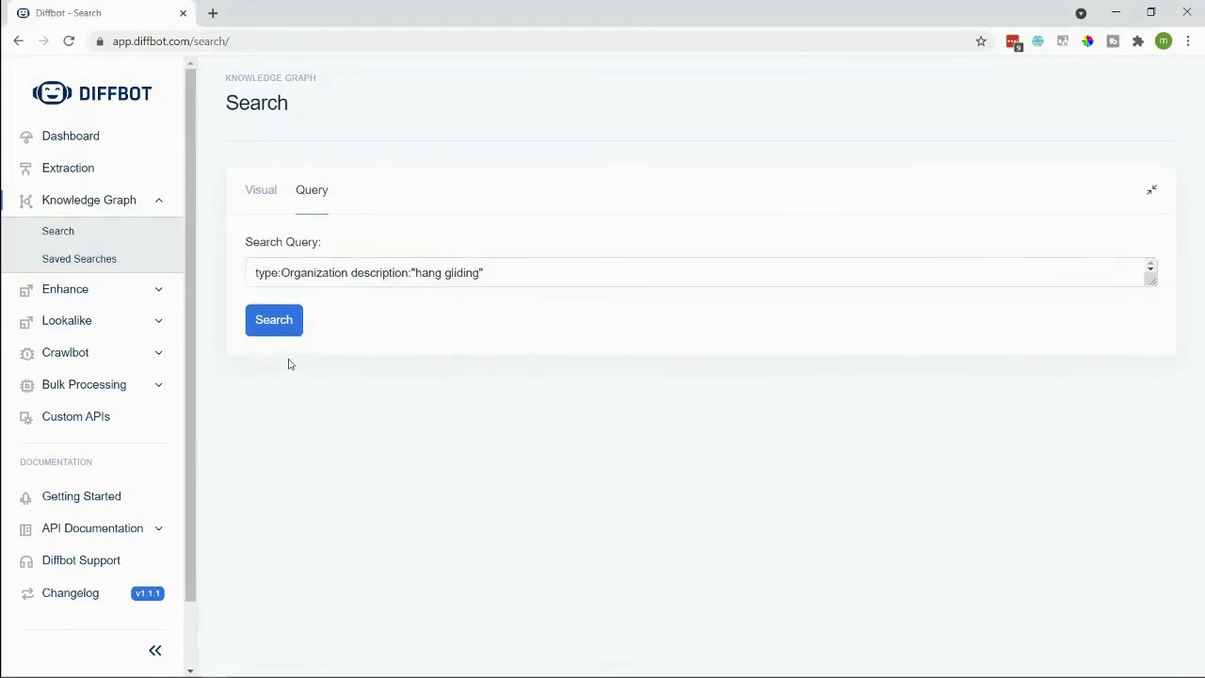
mouse_move(273, 335)
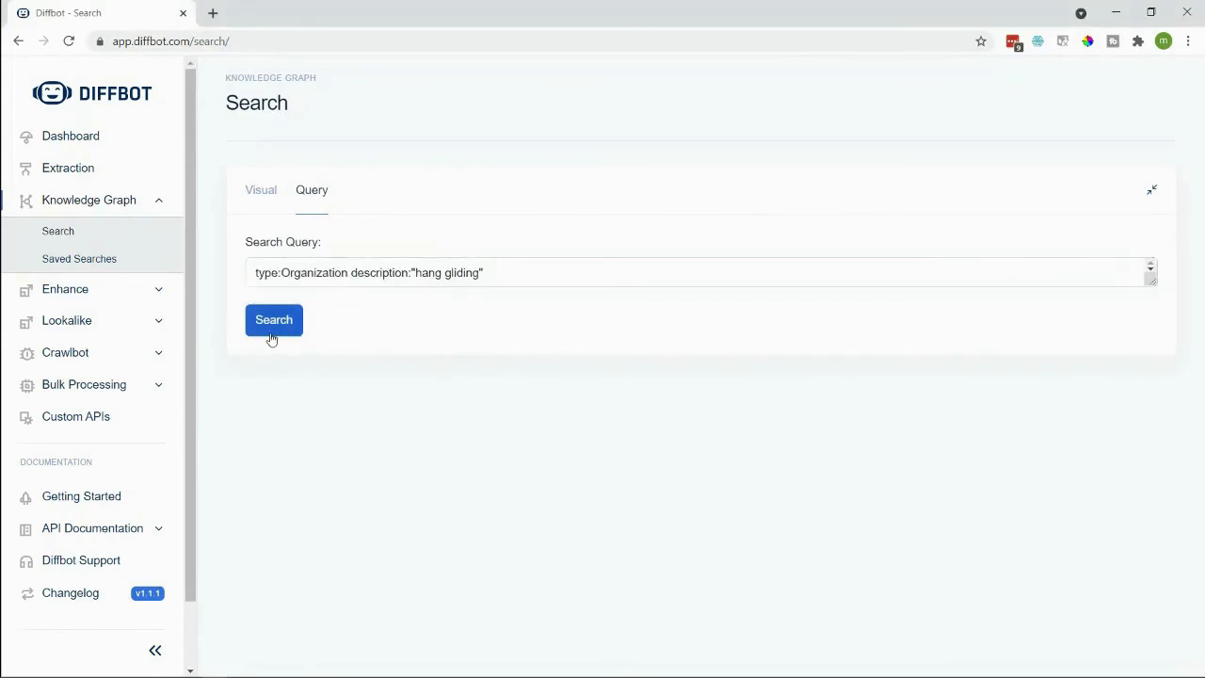
left_click(273, 320)
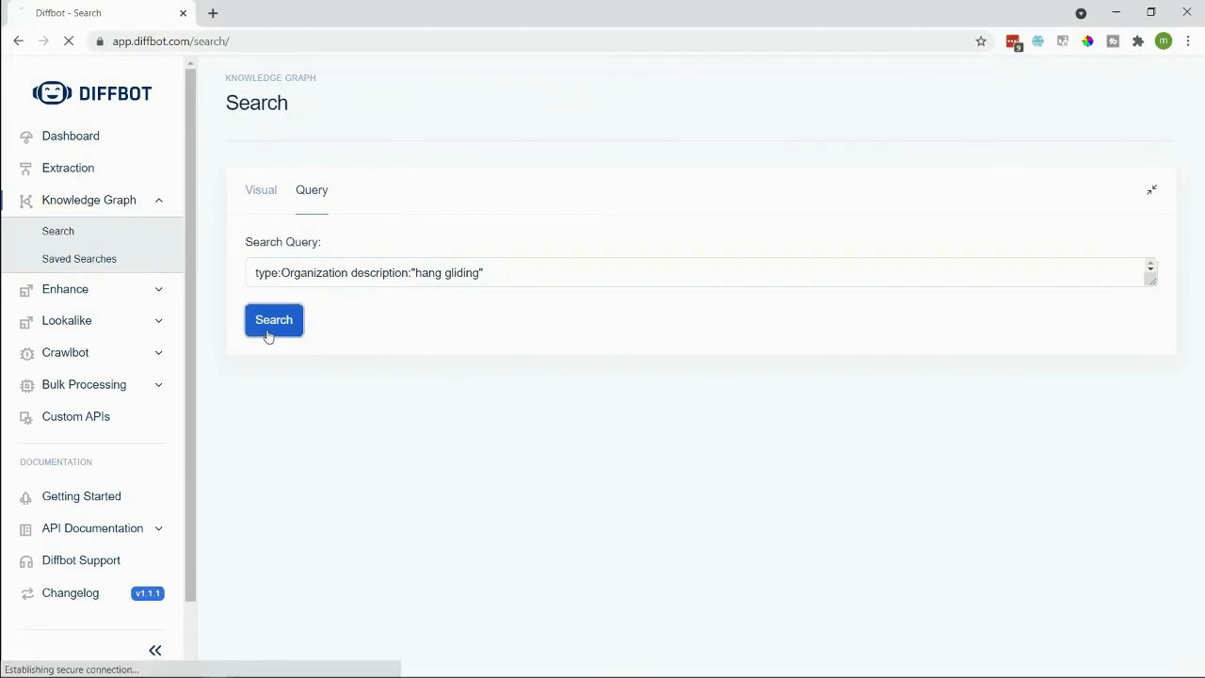
left_click(273, 320)
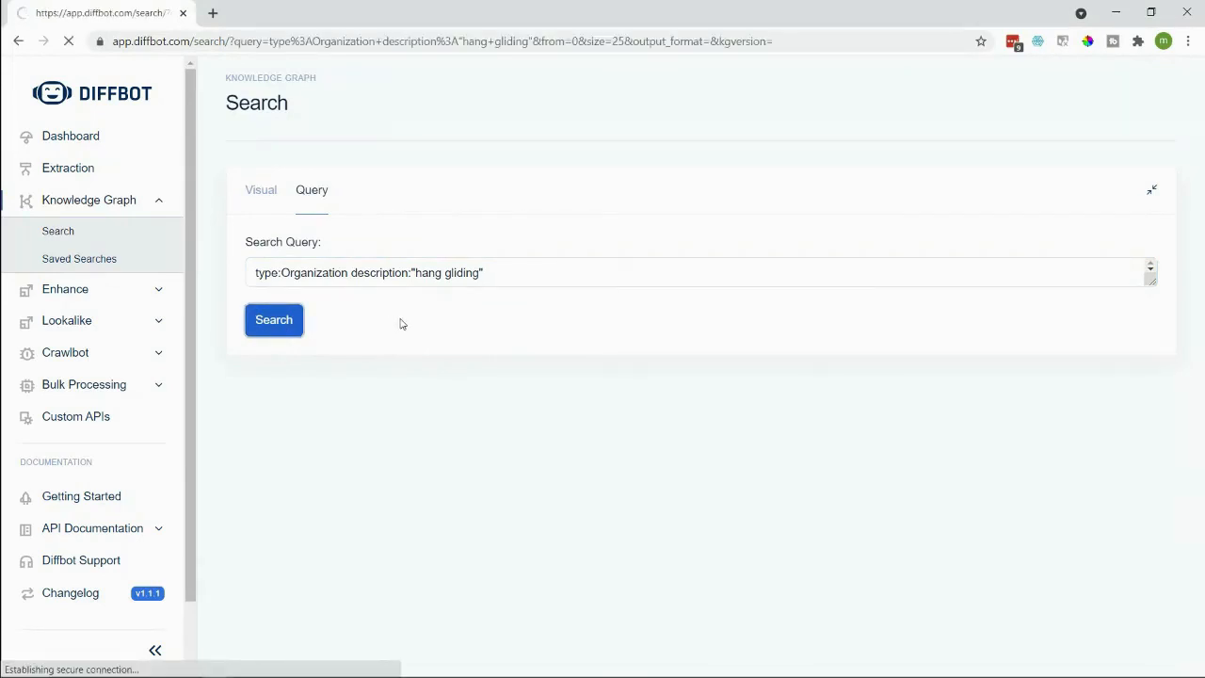
left_click(272, 320)
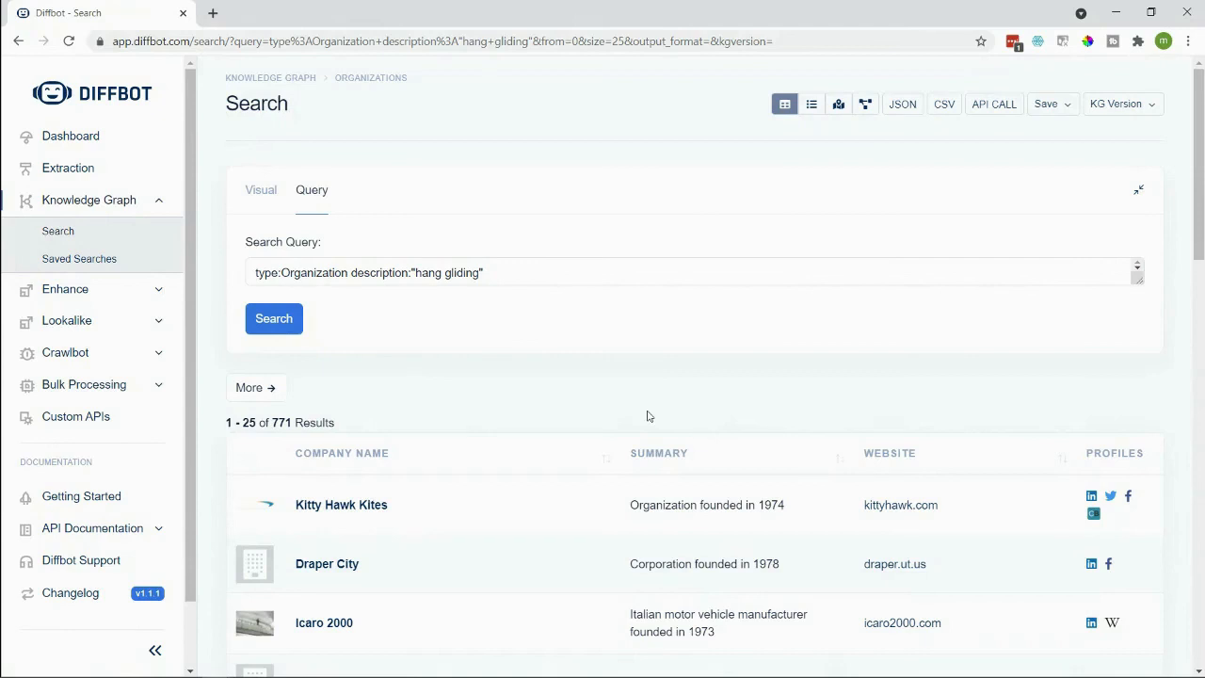
Step: Scroll through the hang-gliding organizations, starting with Kitty Hawk Kites
scroll("down", 3)
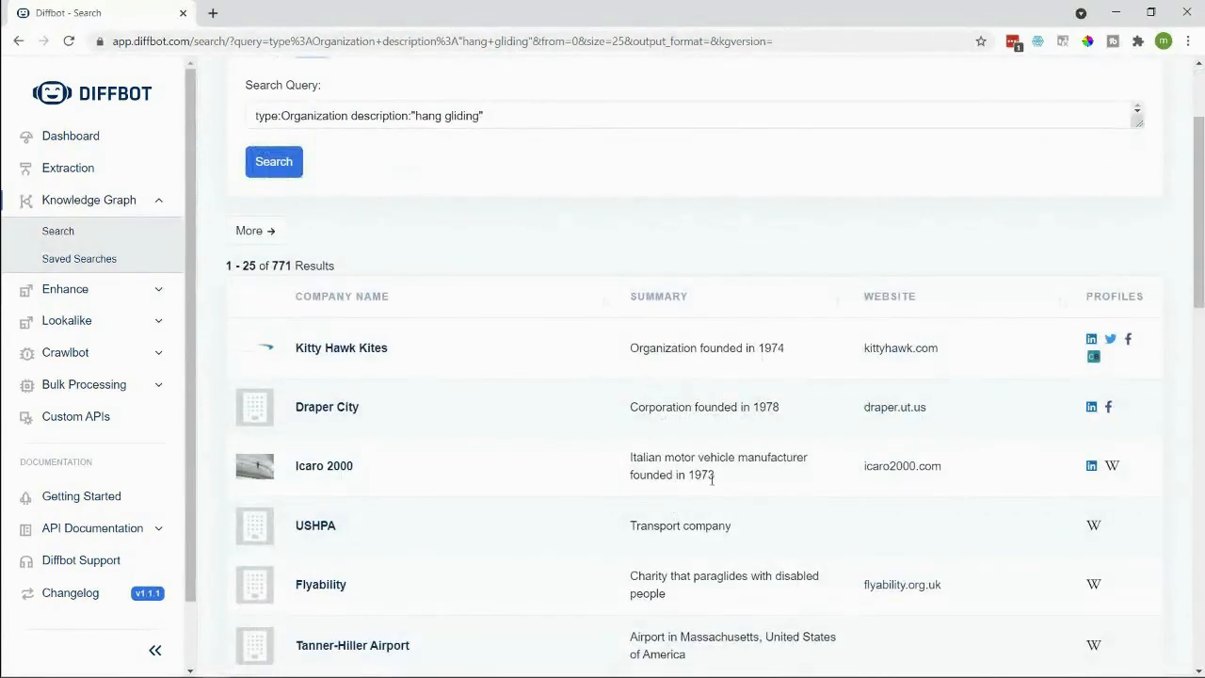
scroll("down", 3)
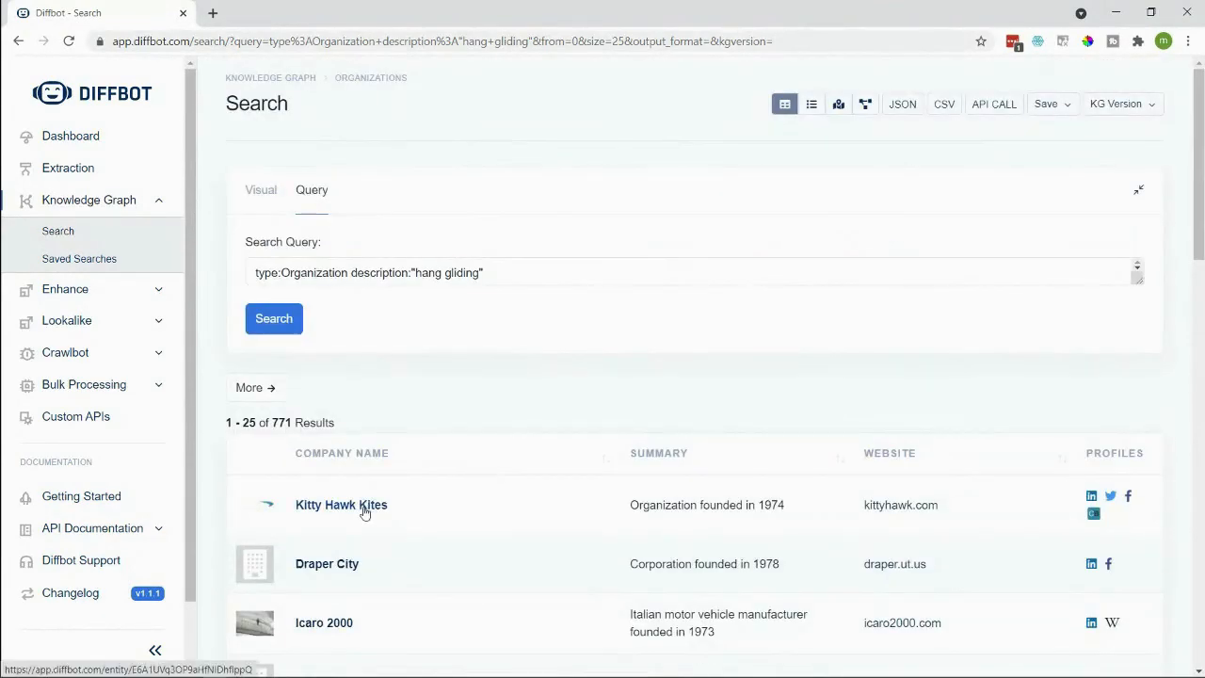
scroll("down", 3)
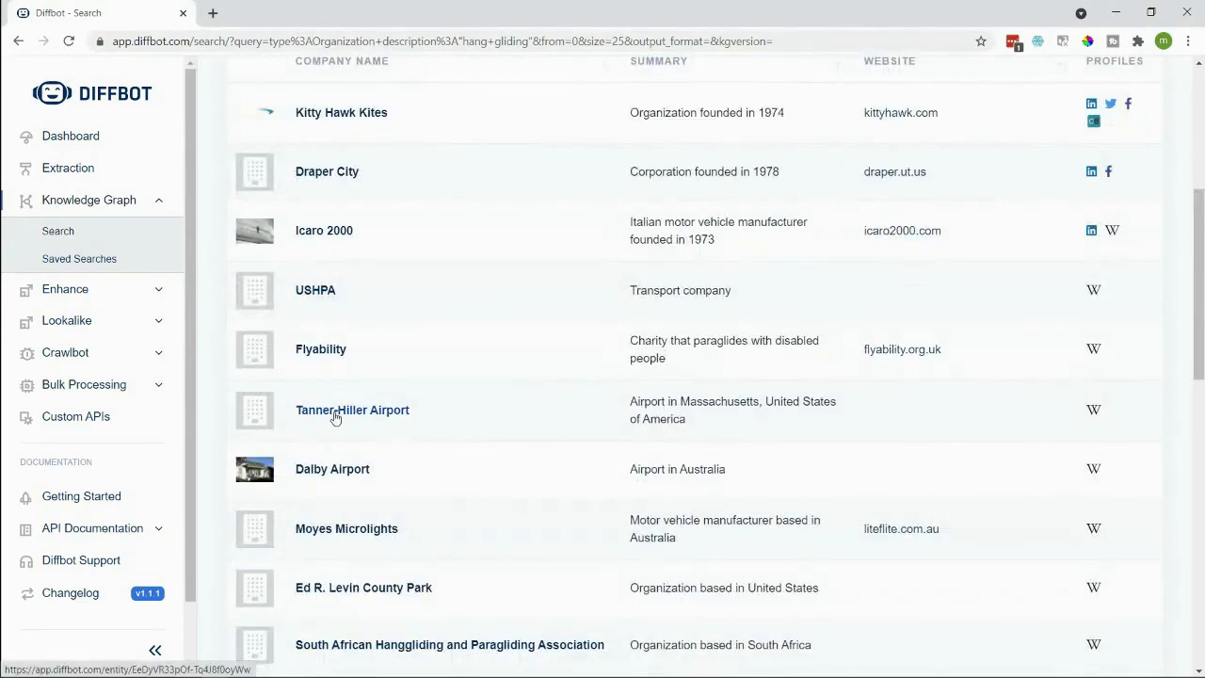
scroll("down", 3)
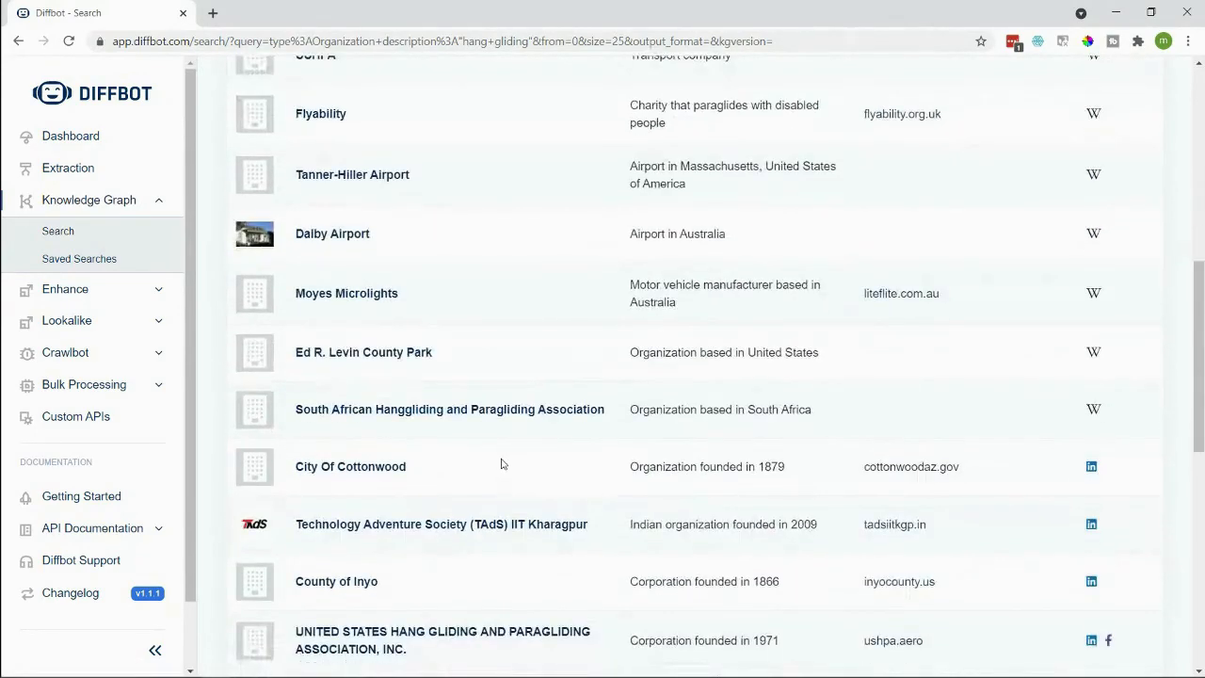
scroll("down", 3)
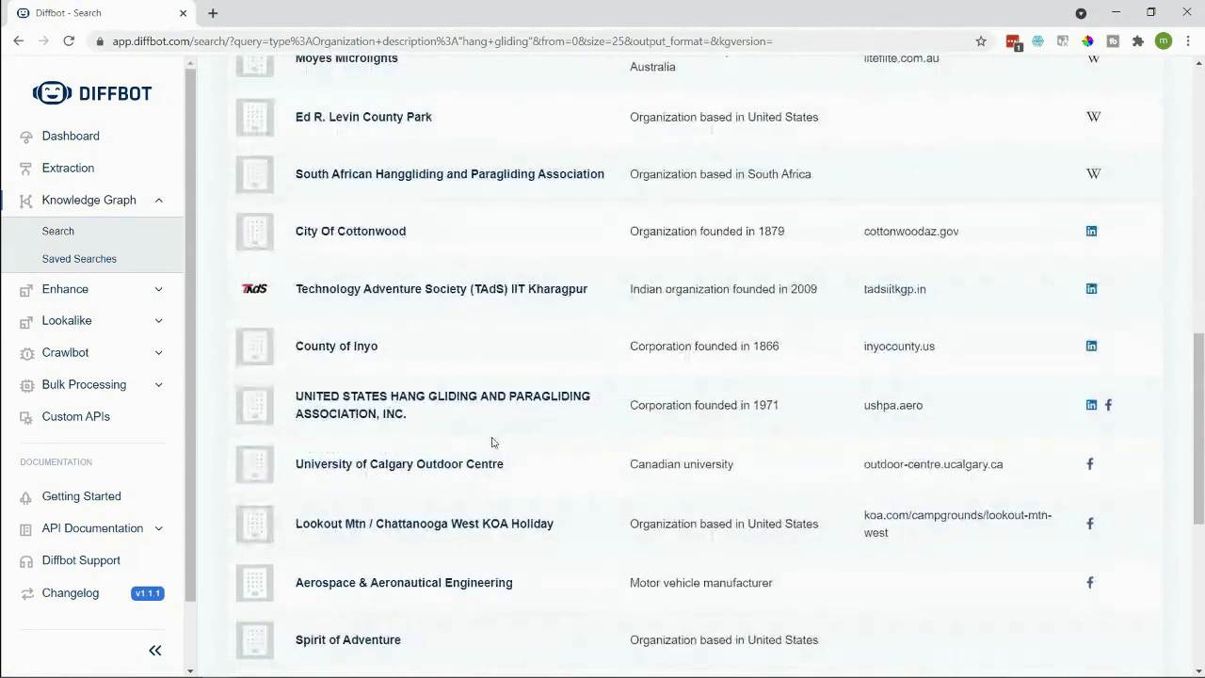
scroll("down", 3)
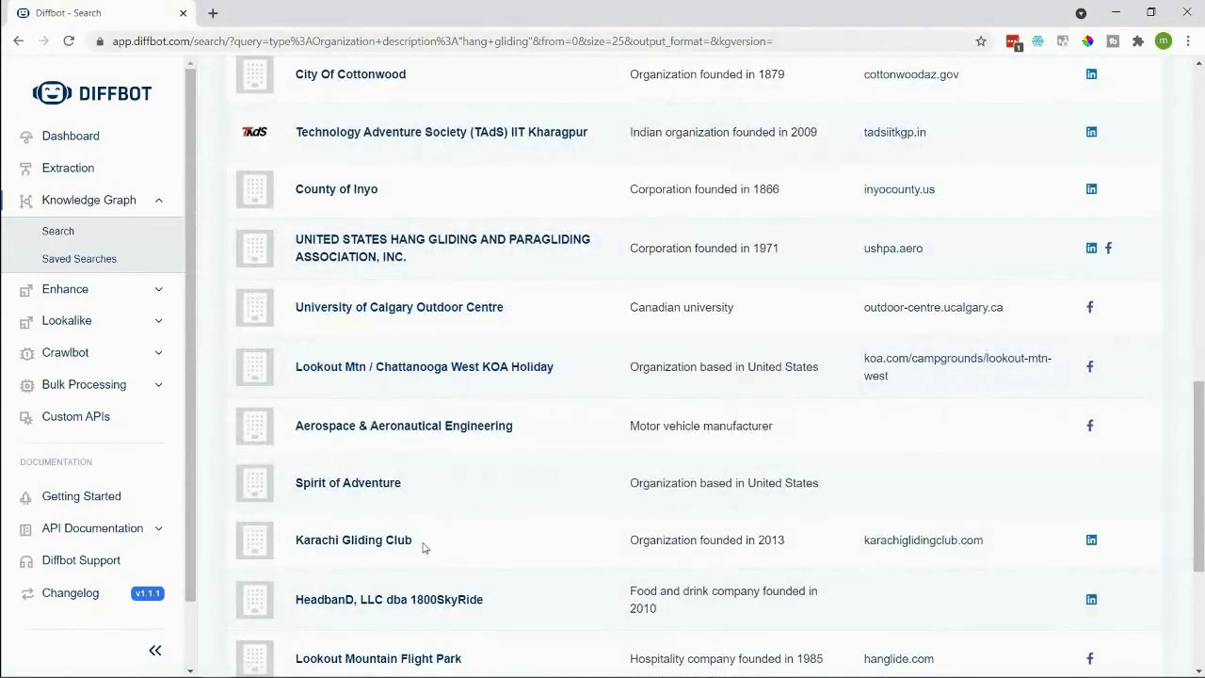
scroll("up", 3)
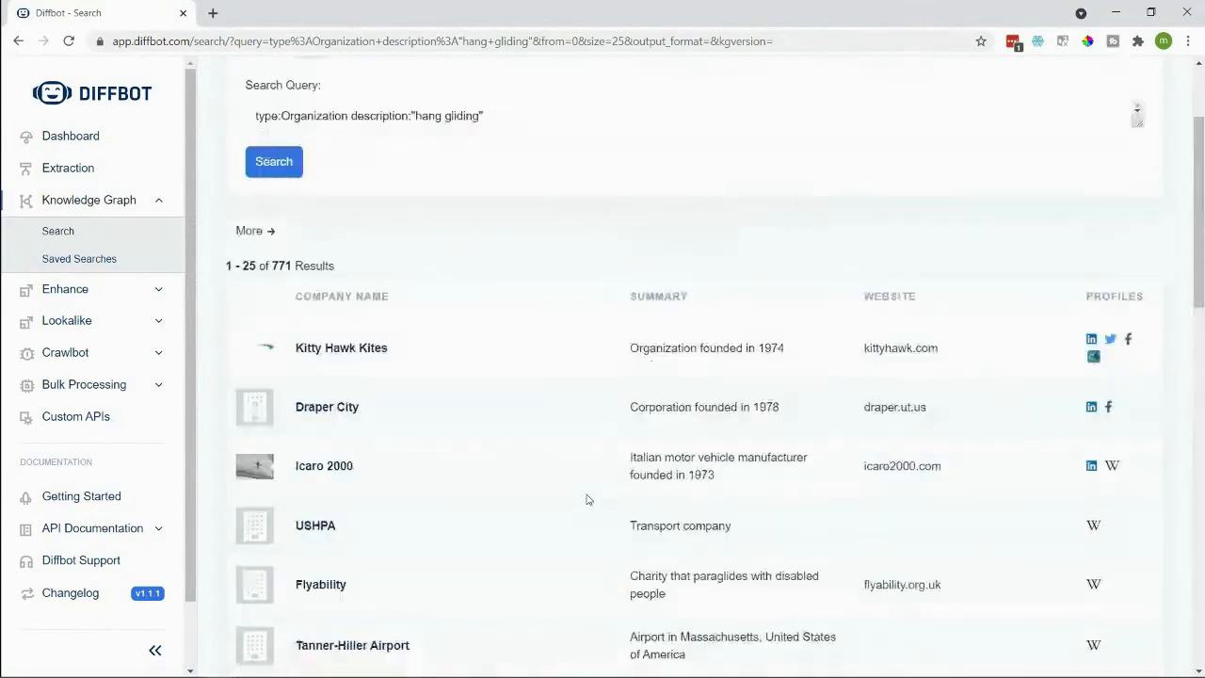